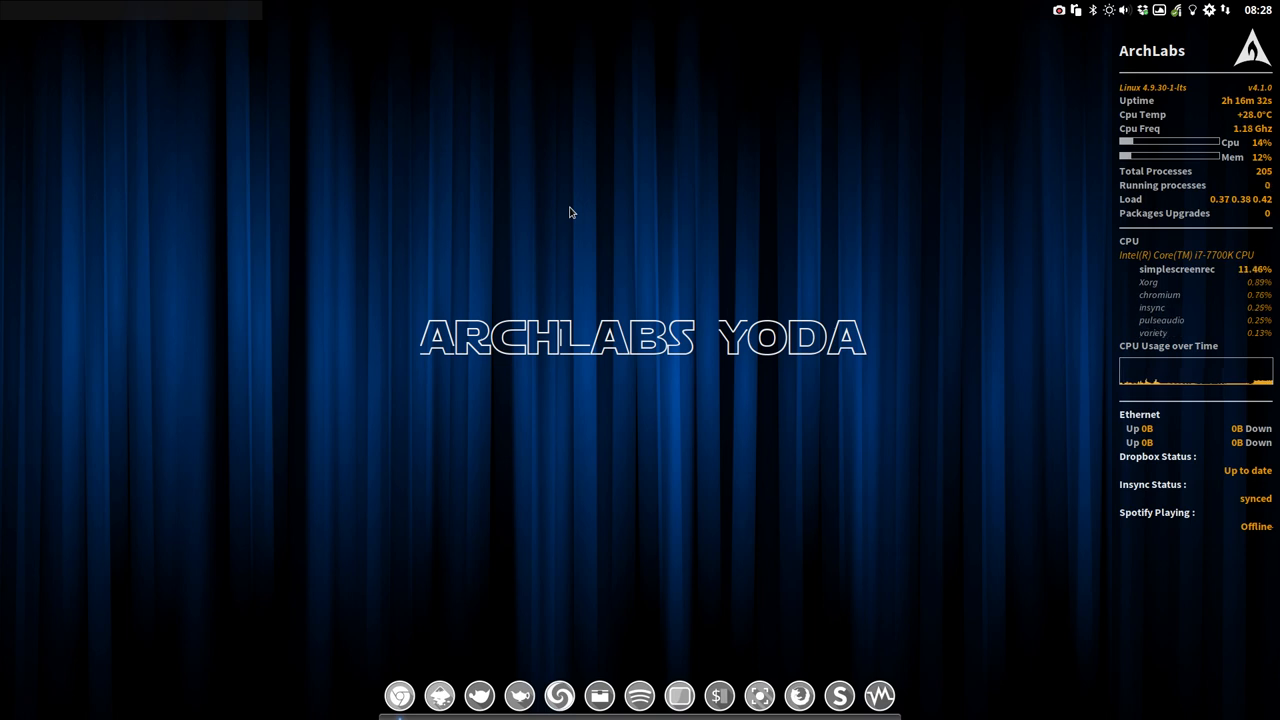
mouse_move(484, 183)
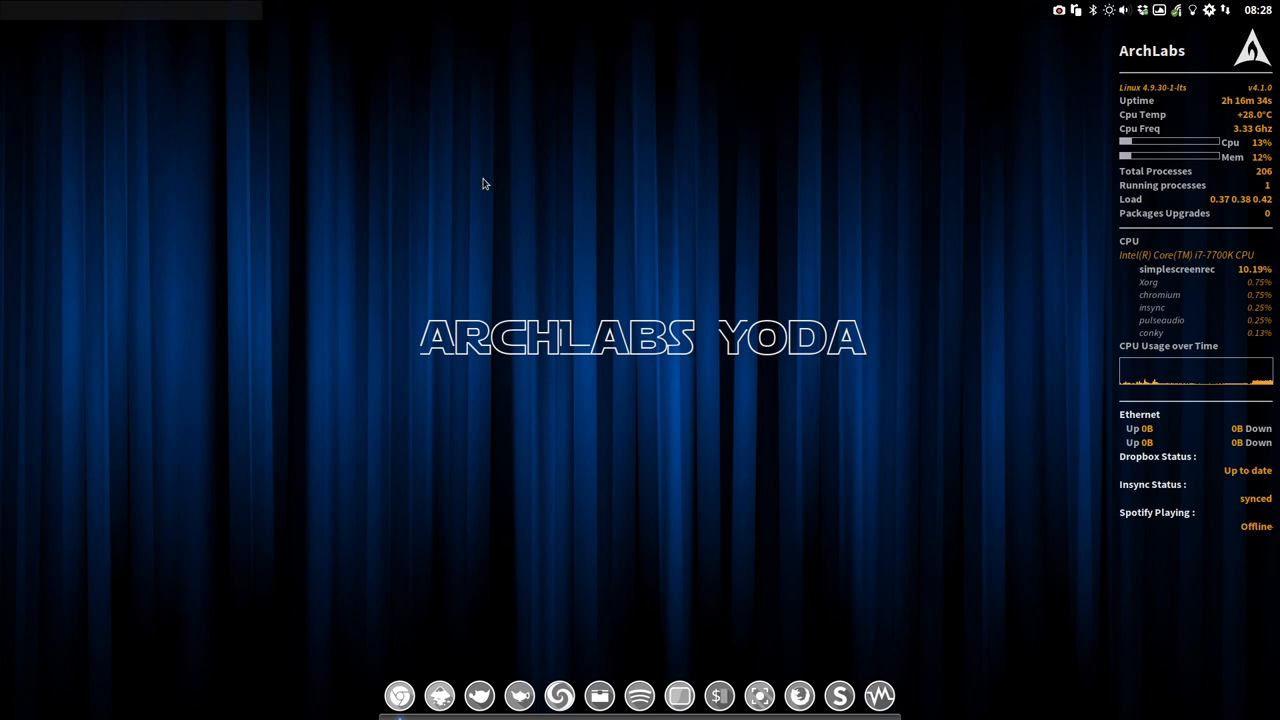
mouse_move(437, 210)
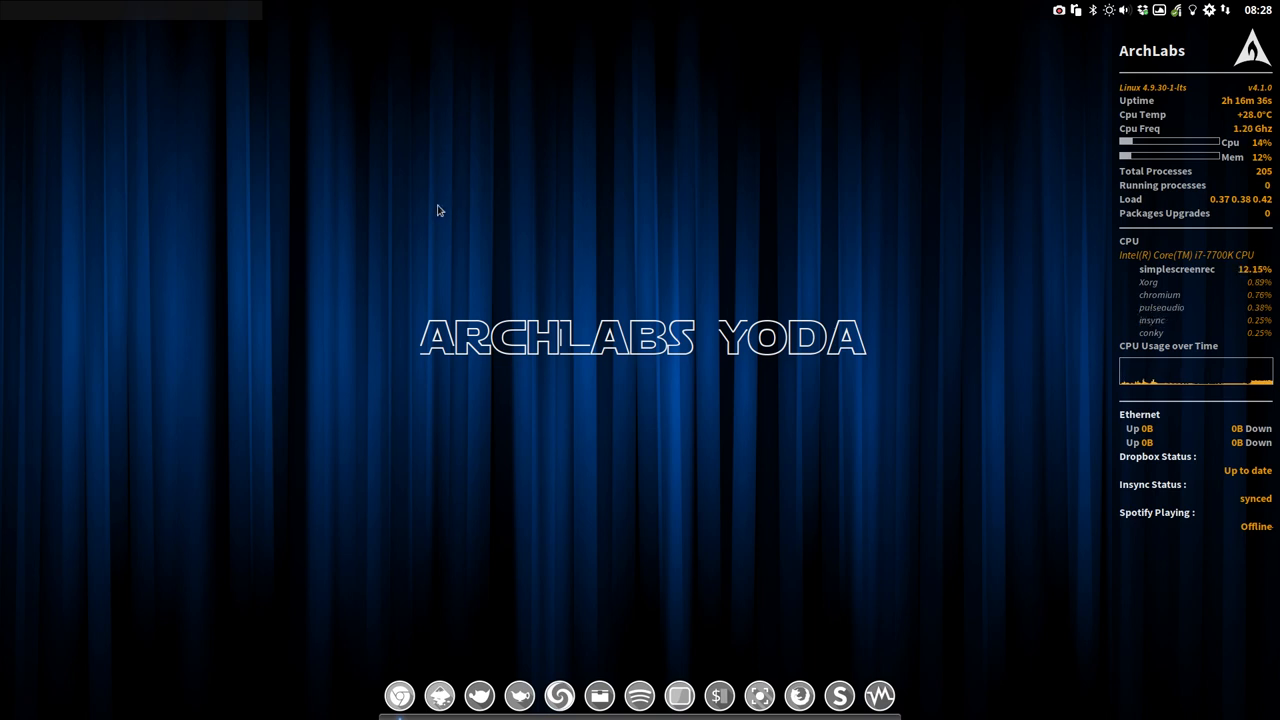
mouse_move(242, 48)
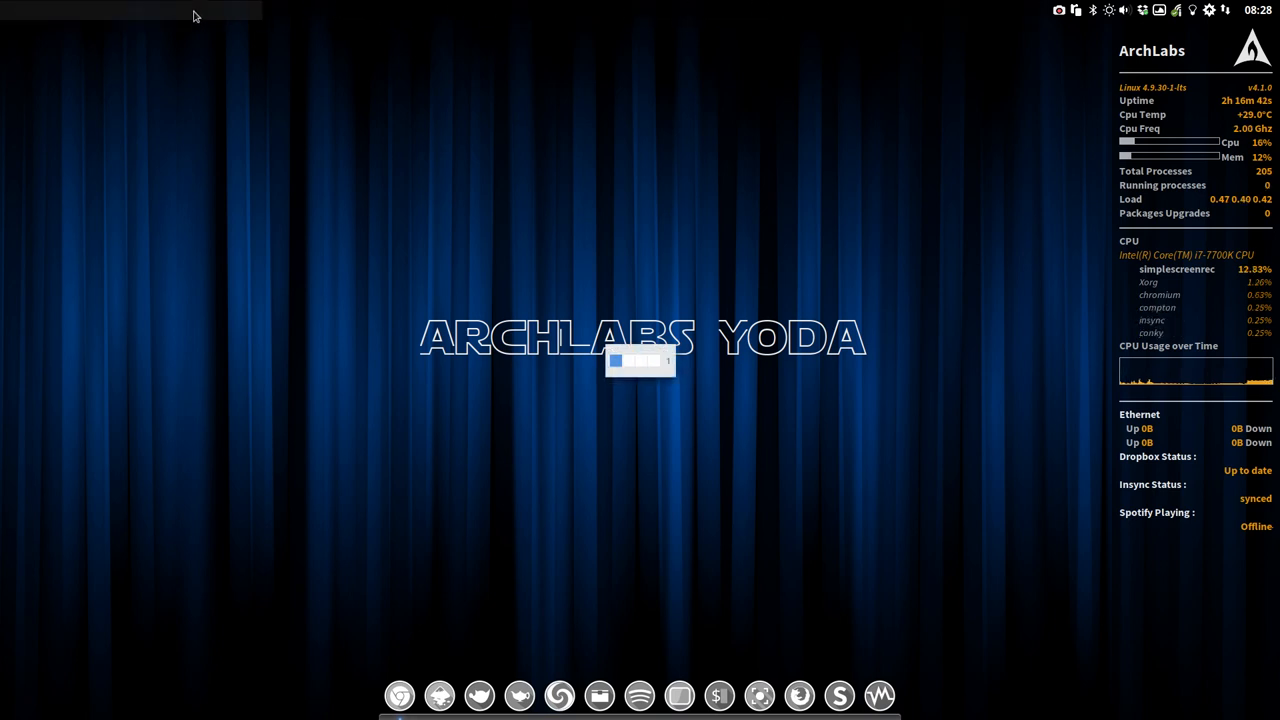
mouse_move(866, 122)
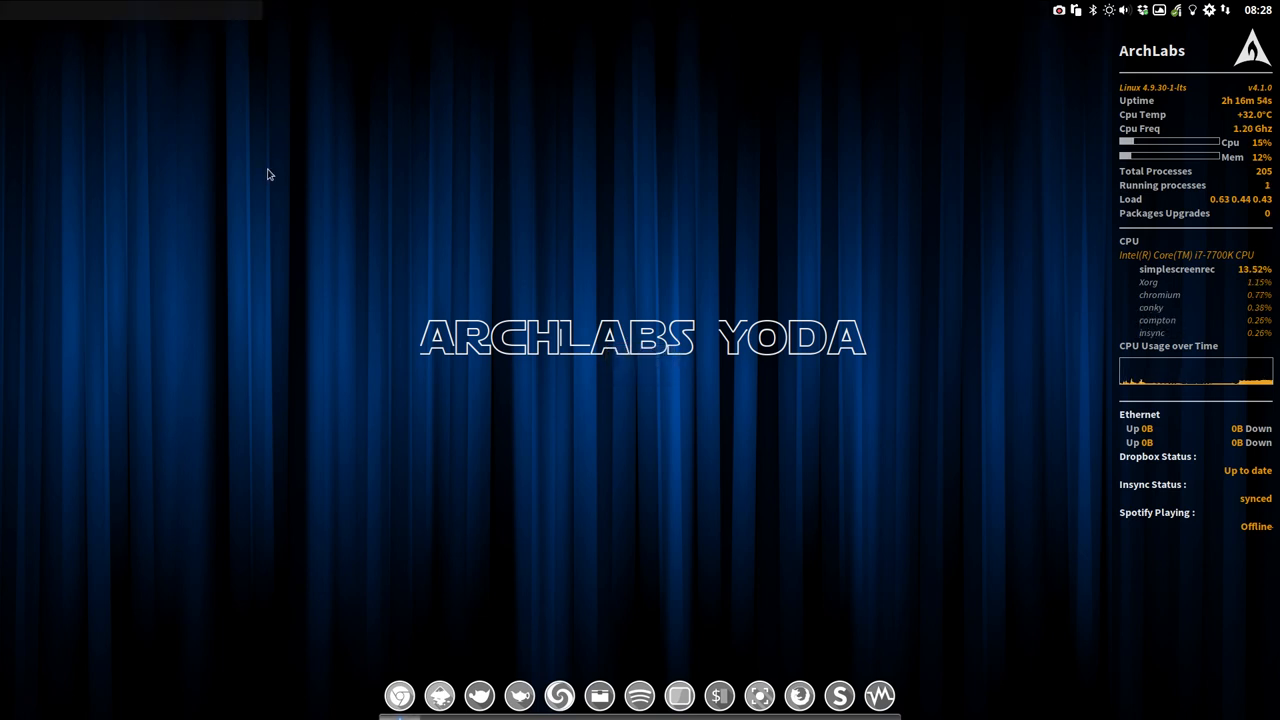
mouse_move(1035, 41)
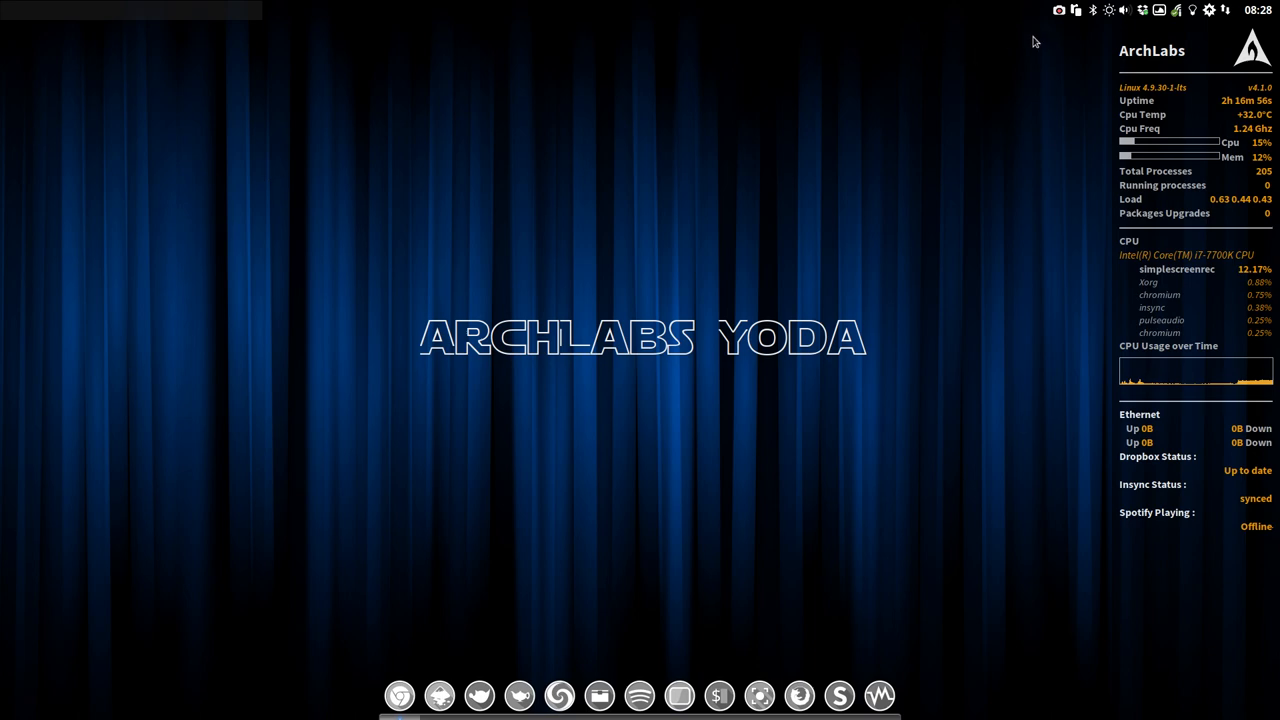
- Check the panel's weather, wallpaper and update widgets, then enable Plank Icon Zoom and close preferences
left_click(1110, 10)
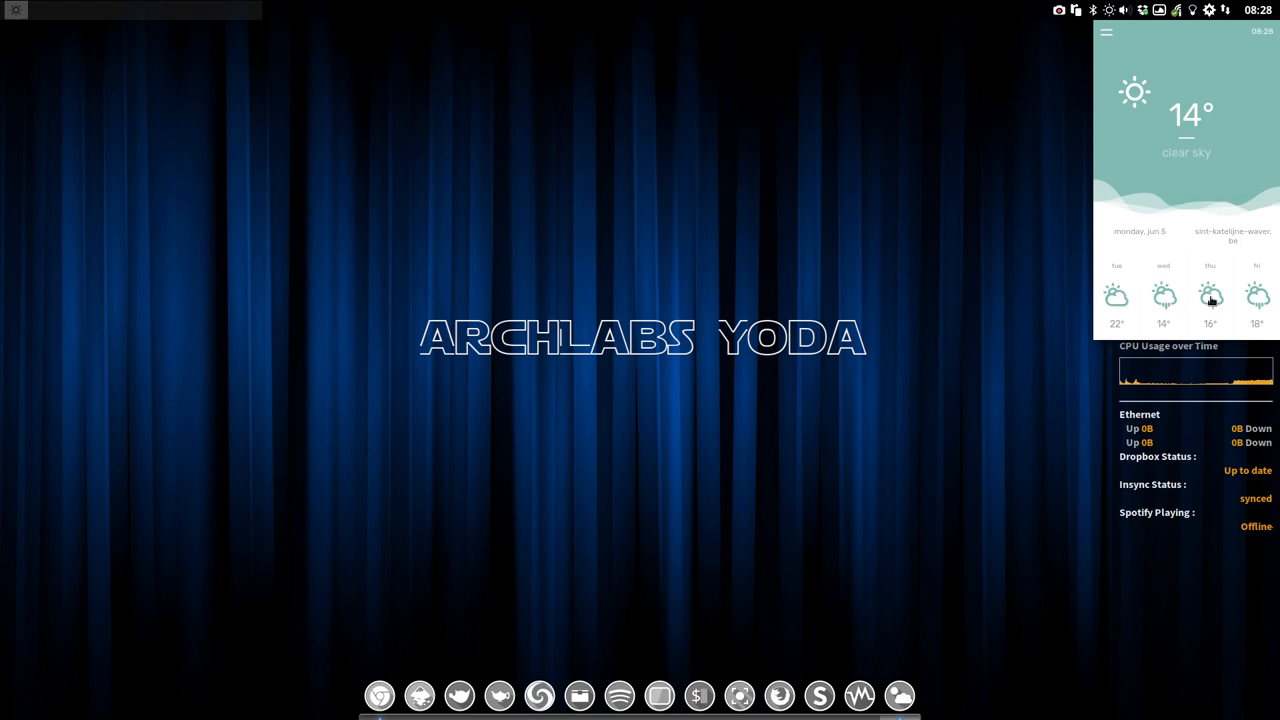
mouse_move(768, 104)
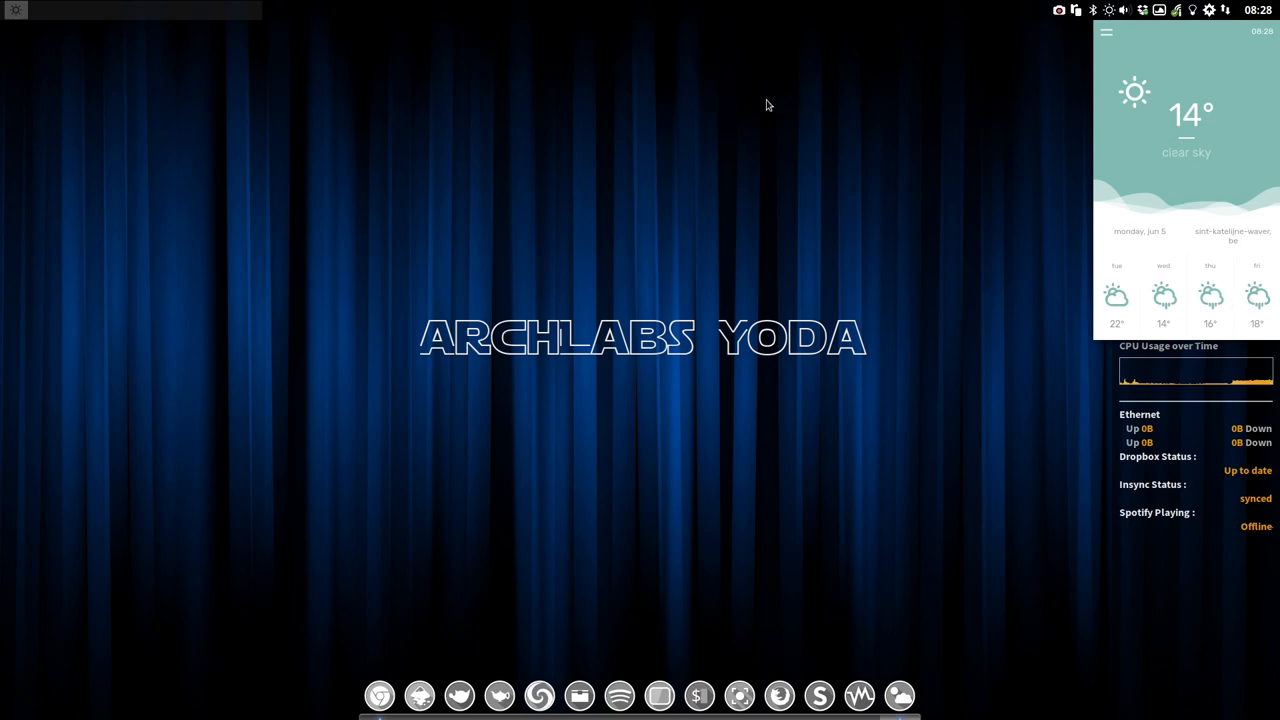
mouse_move(765, 120)
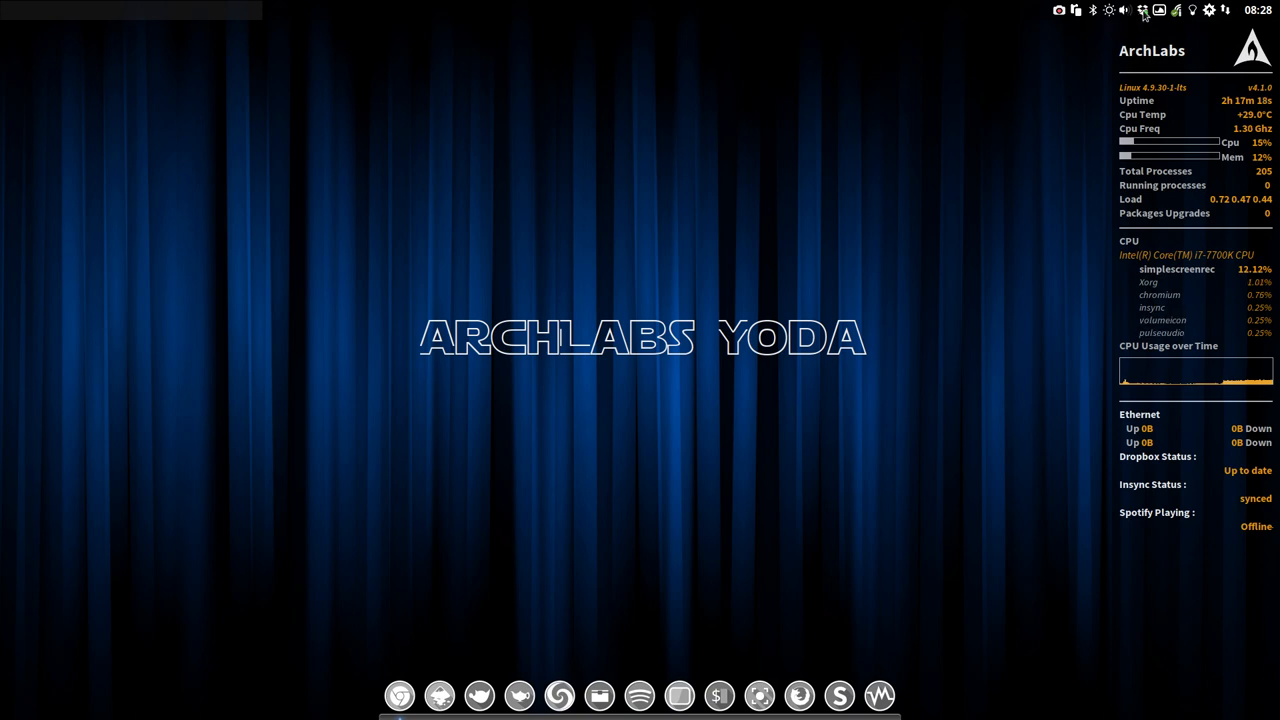
mouse_move(1143, 10)
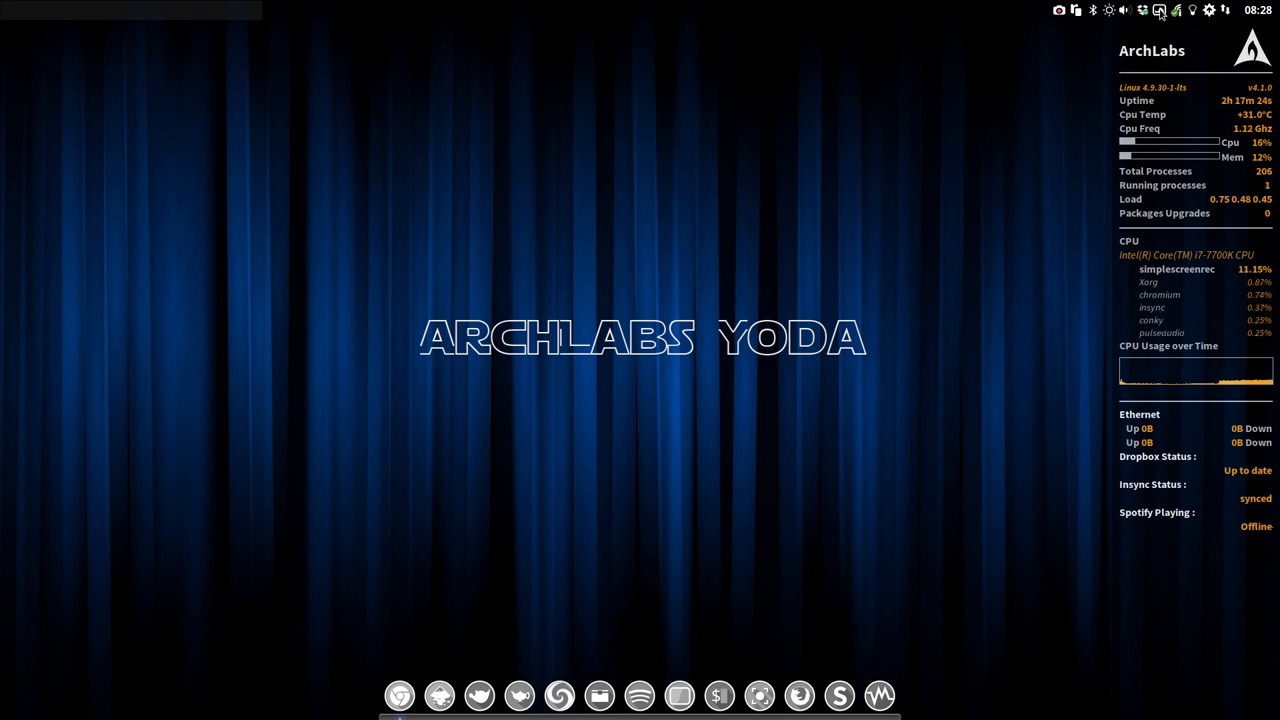
left_click(1158, 10)
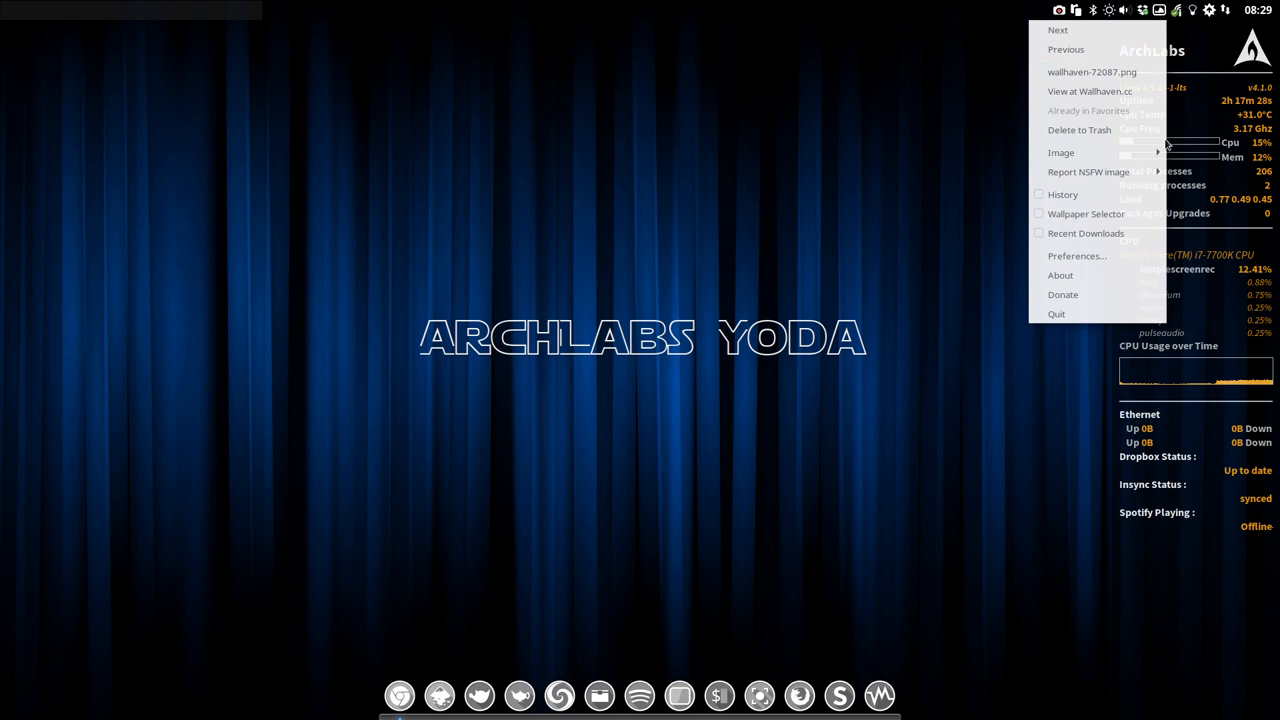
mouse_move(990, 120)
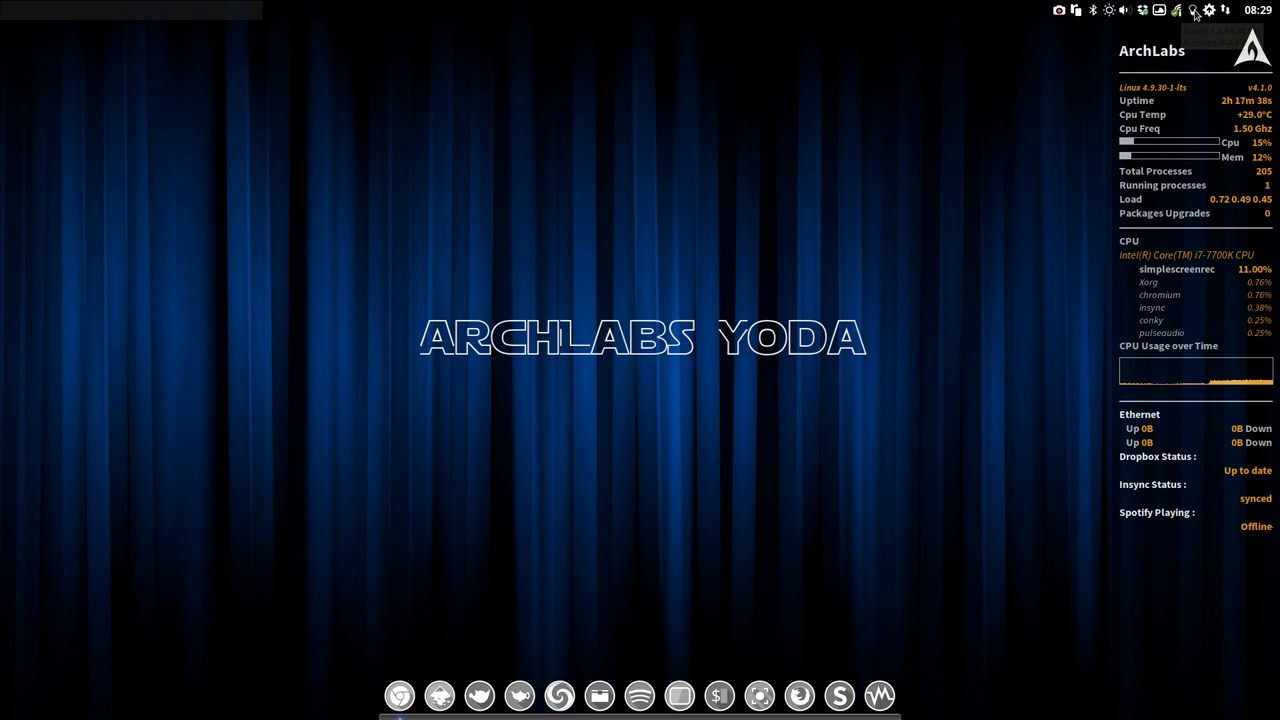
left_click(1193, 10)
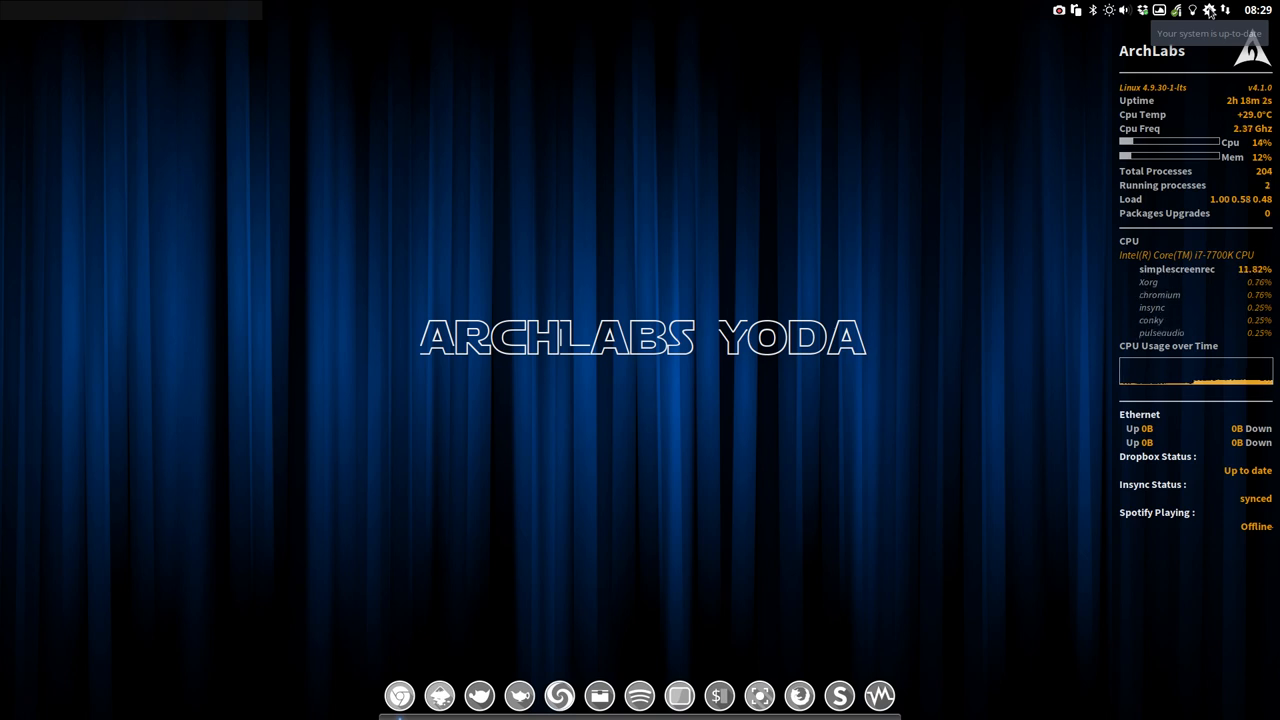
mouse_move(1230, 10)
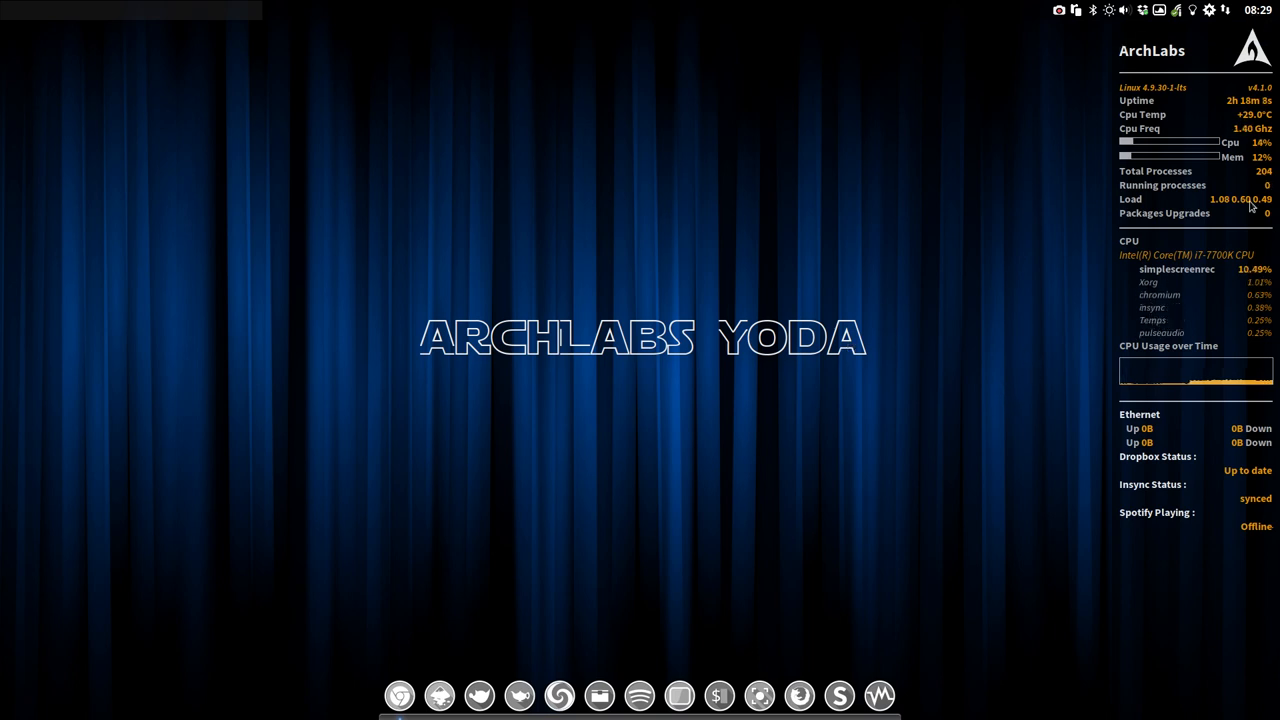
mouse_move(1067, 417)
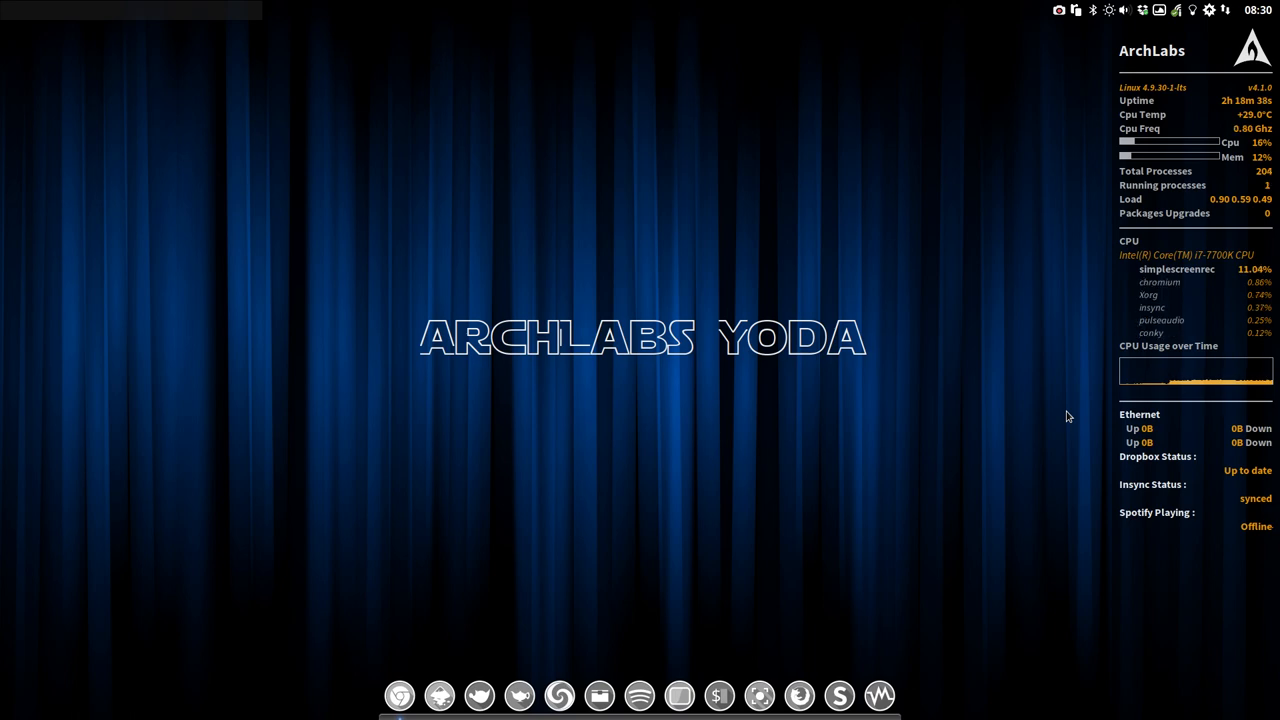
mouse_move(633, 367)
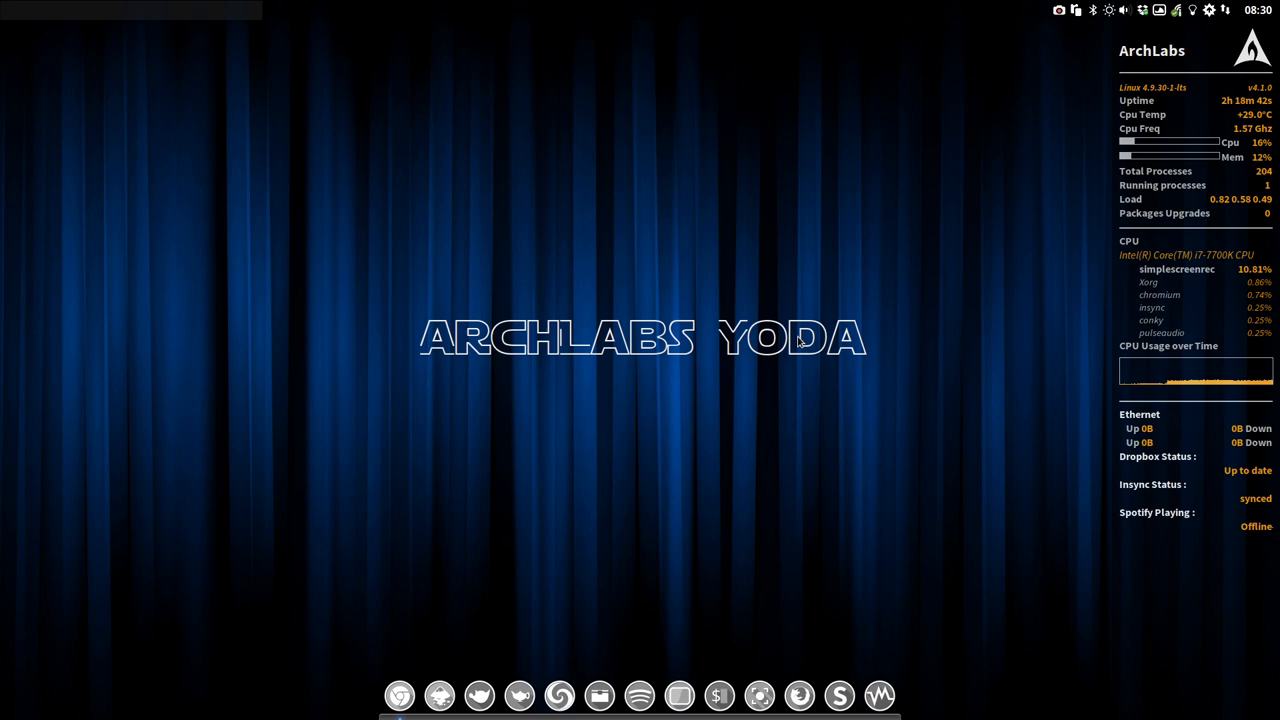
mouse_move(696, 198)
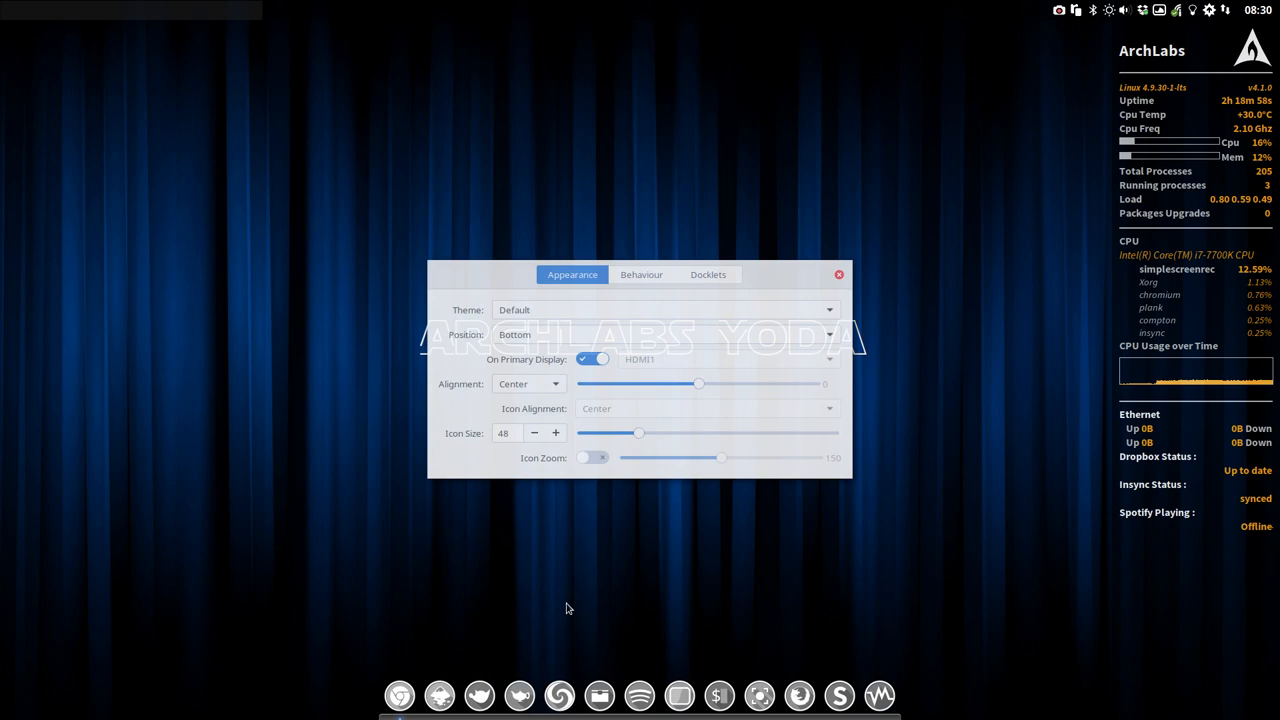
left_click(584, 457)
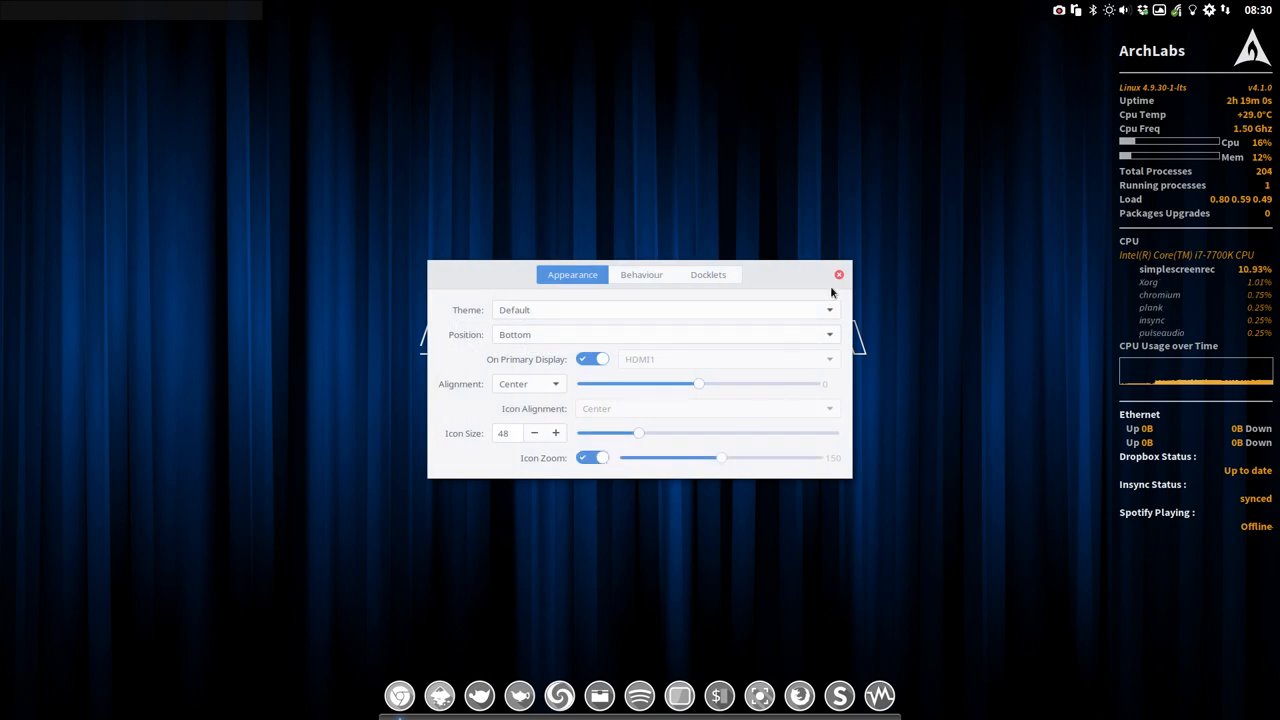
left_click(839, 274)
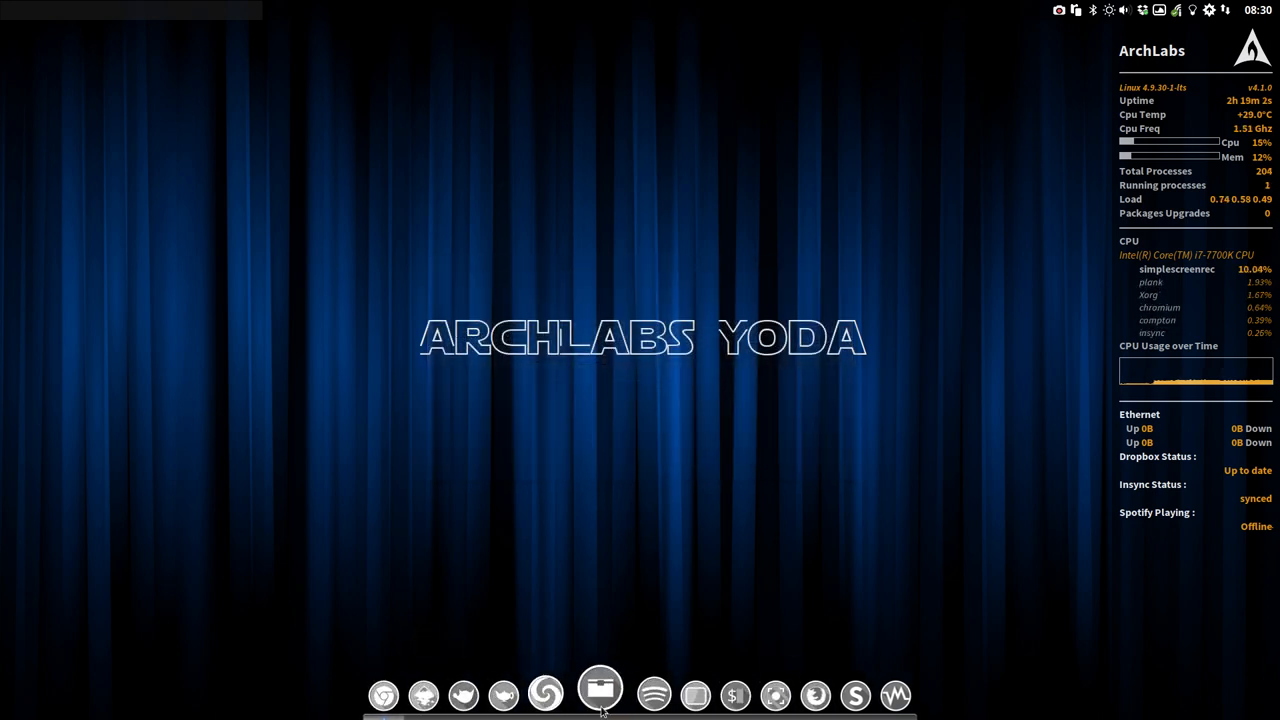
mouse_move(730, 537)
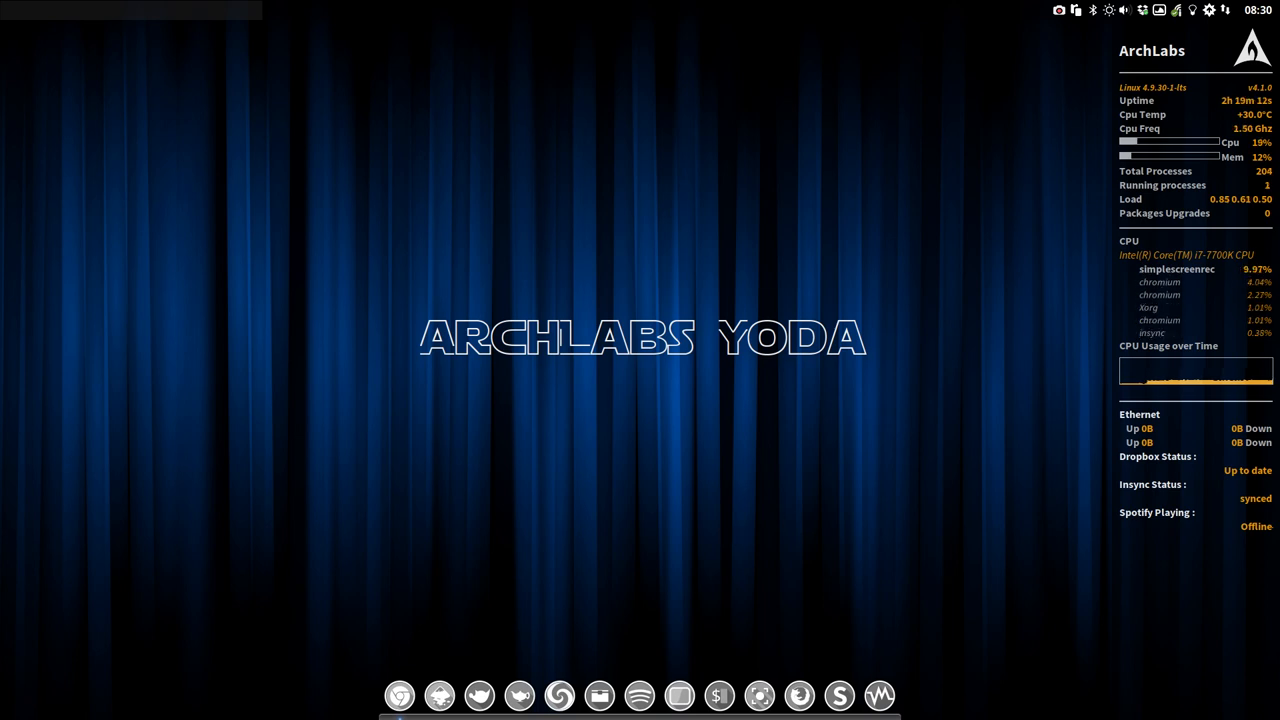
mouse_move(556, 187)
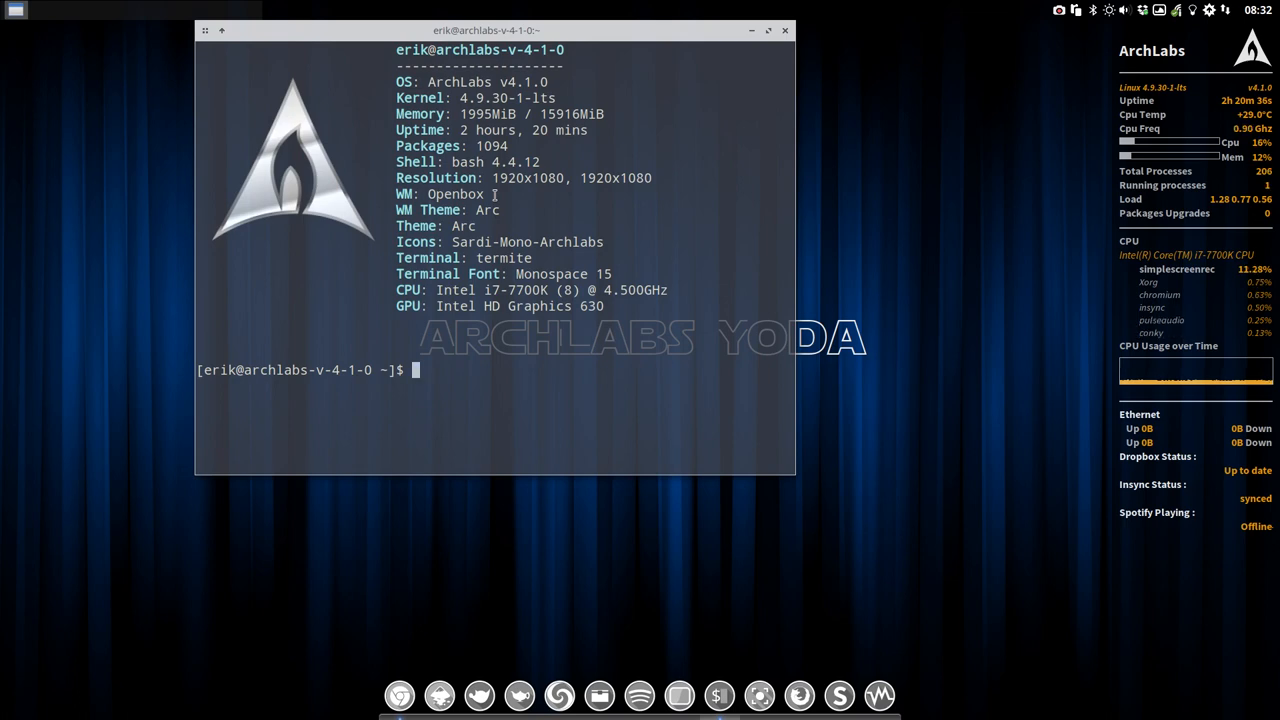
type("scr")
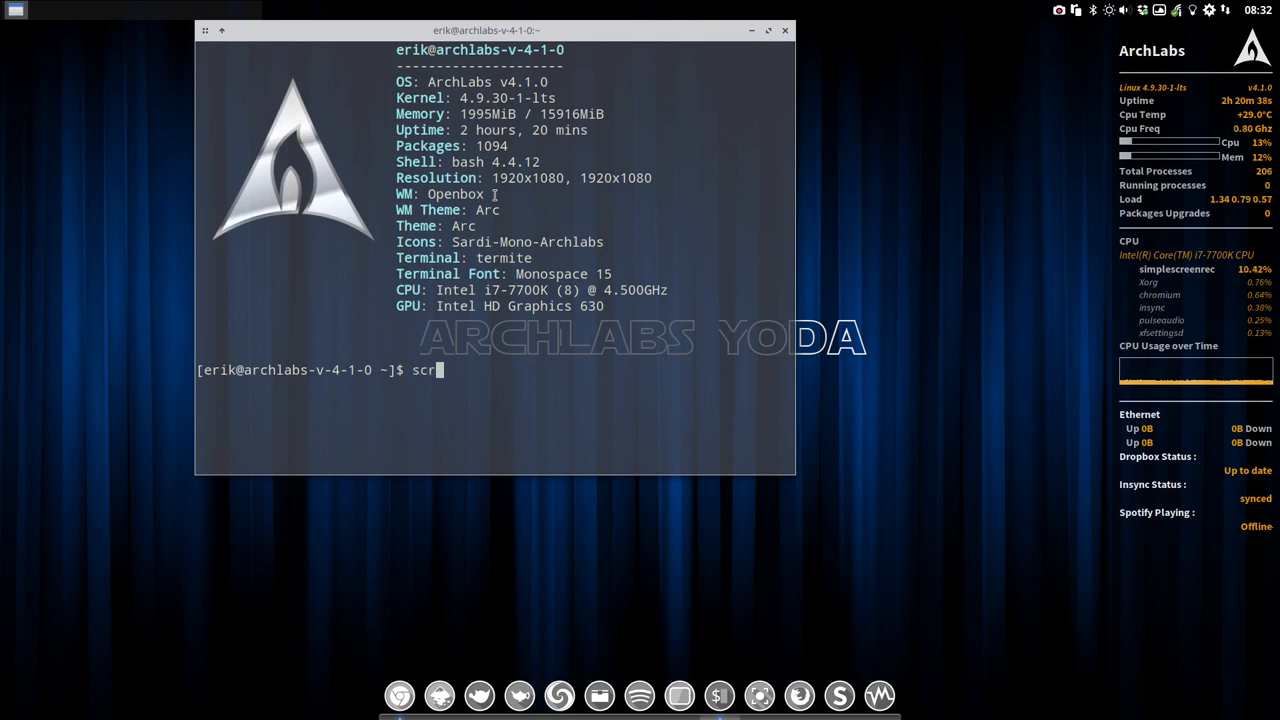
key("BackSpace")
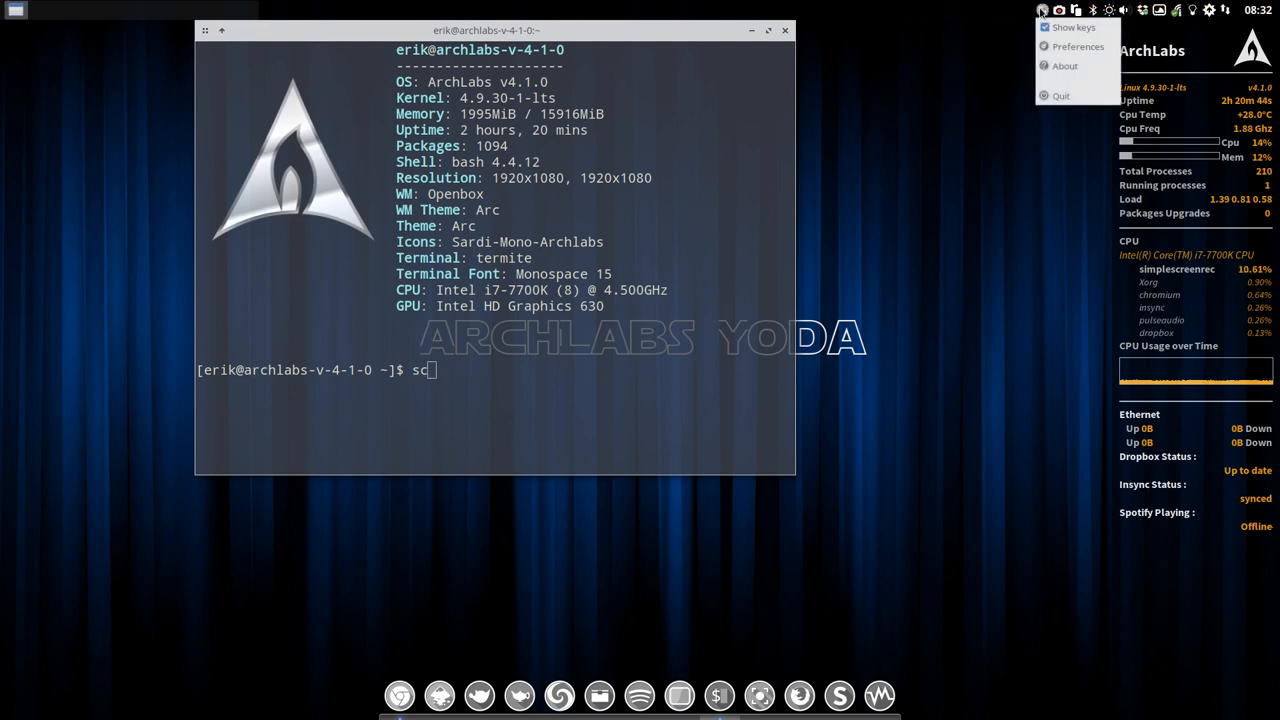
left_click(1078, 46)
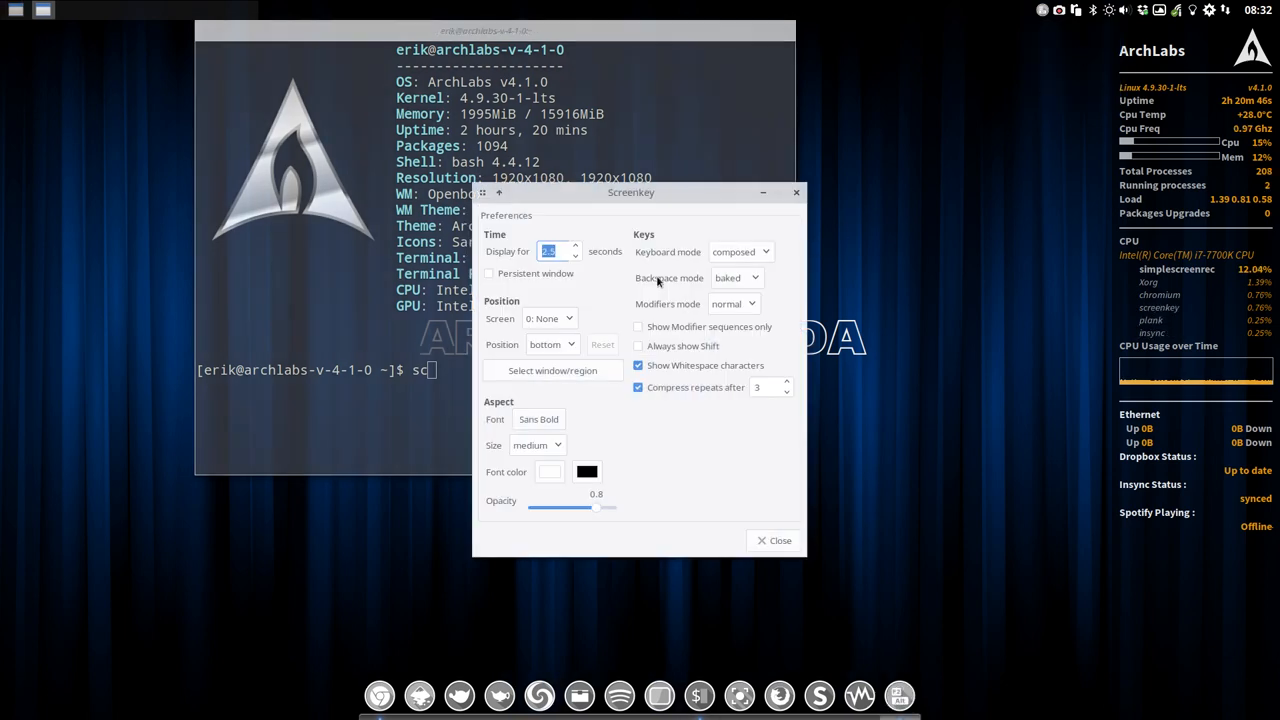
left_click(638, 345)
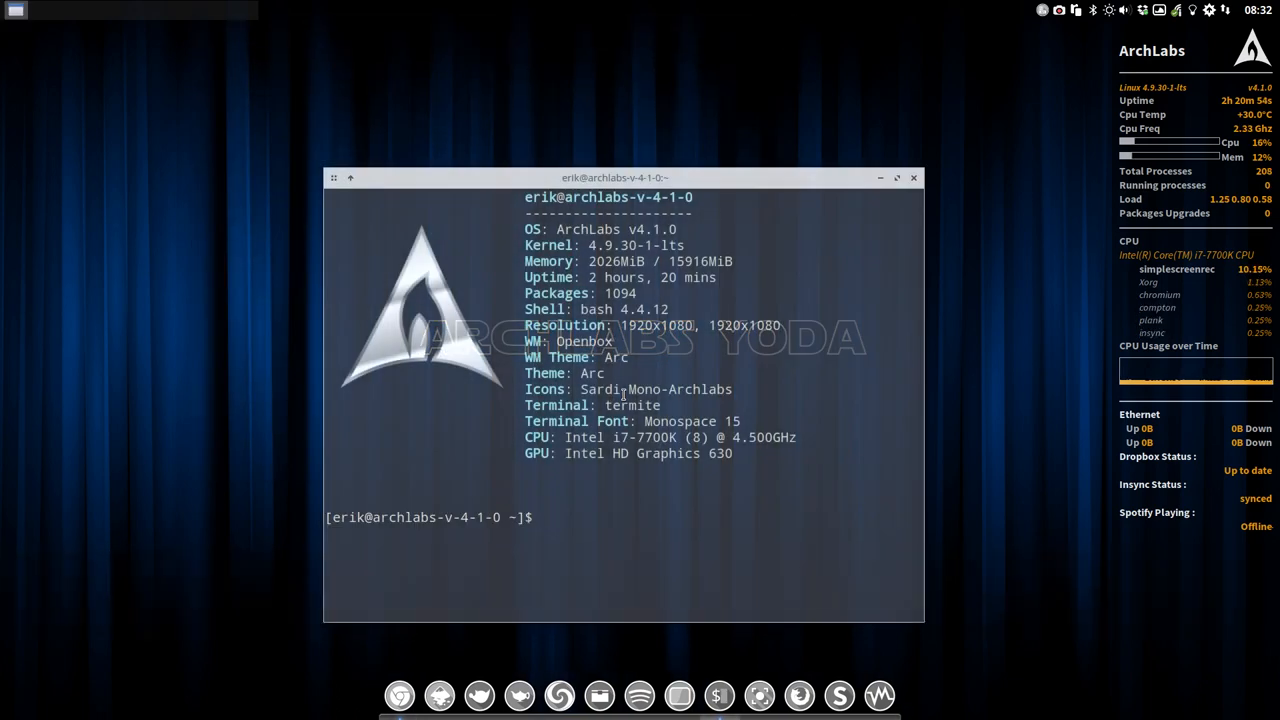
- Reposition Termite and run a packer search for archlabs, cancelling the install prompt
left_click_drag(614, 177, 485, 55)
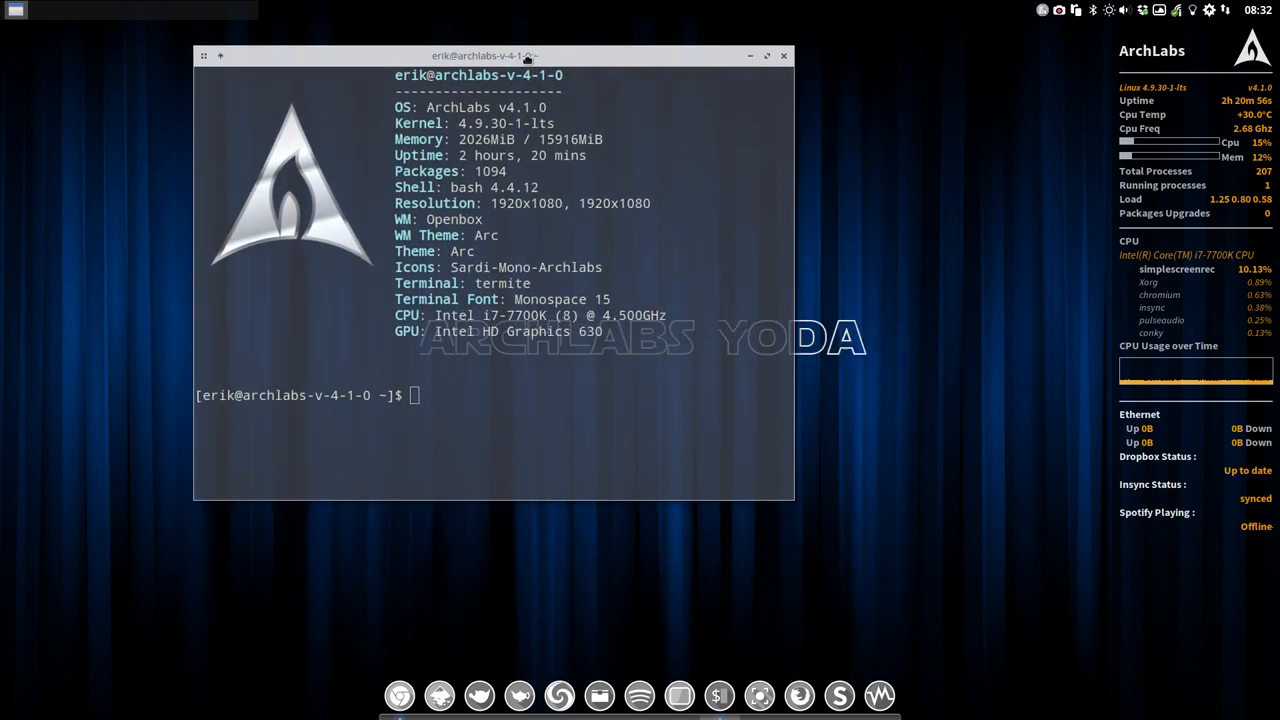
left_click_drag(485, 55, 540, 30)
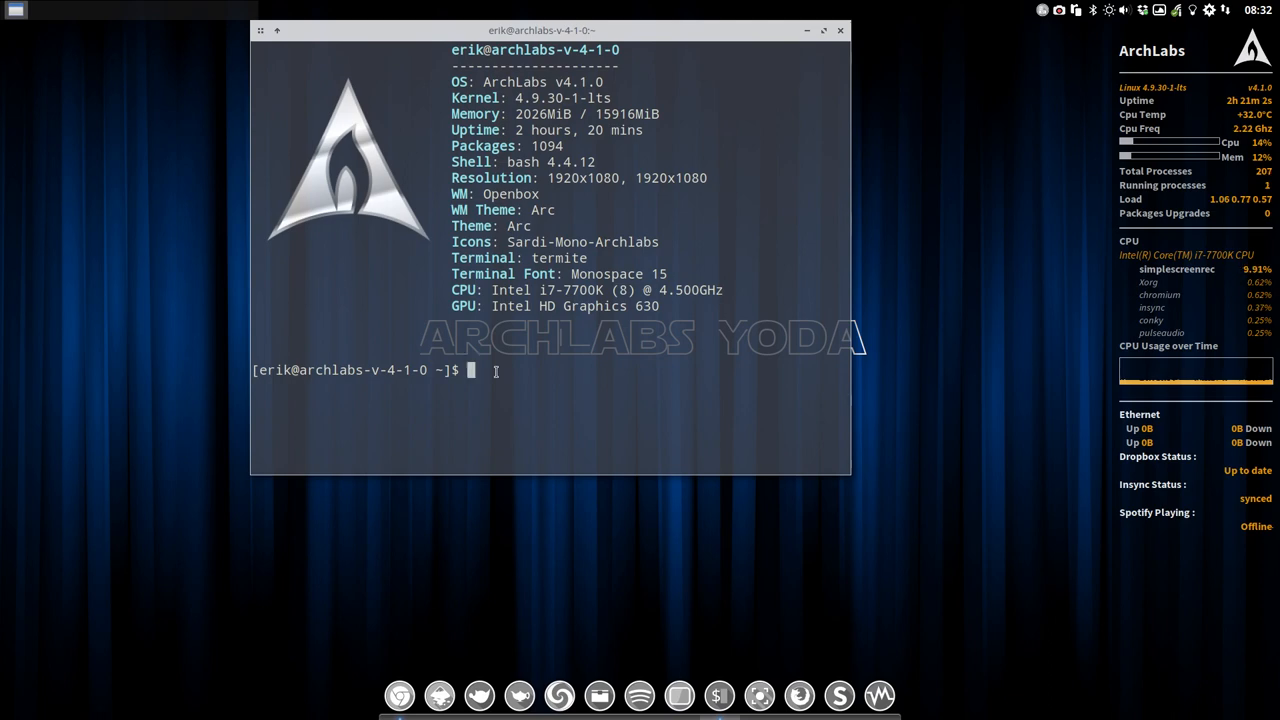
type("packer archlabs")
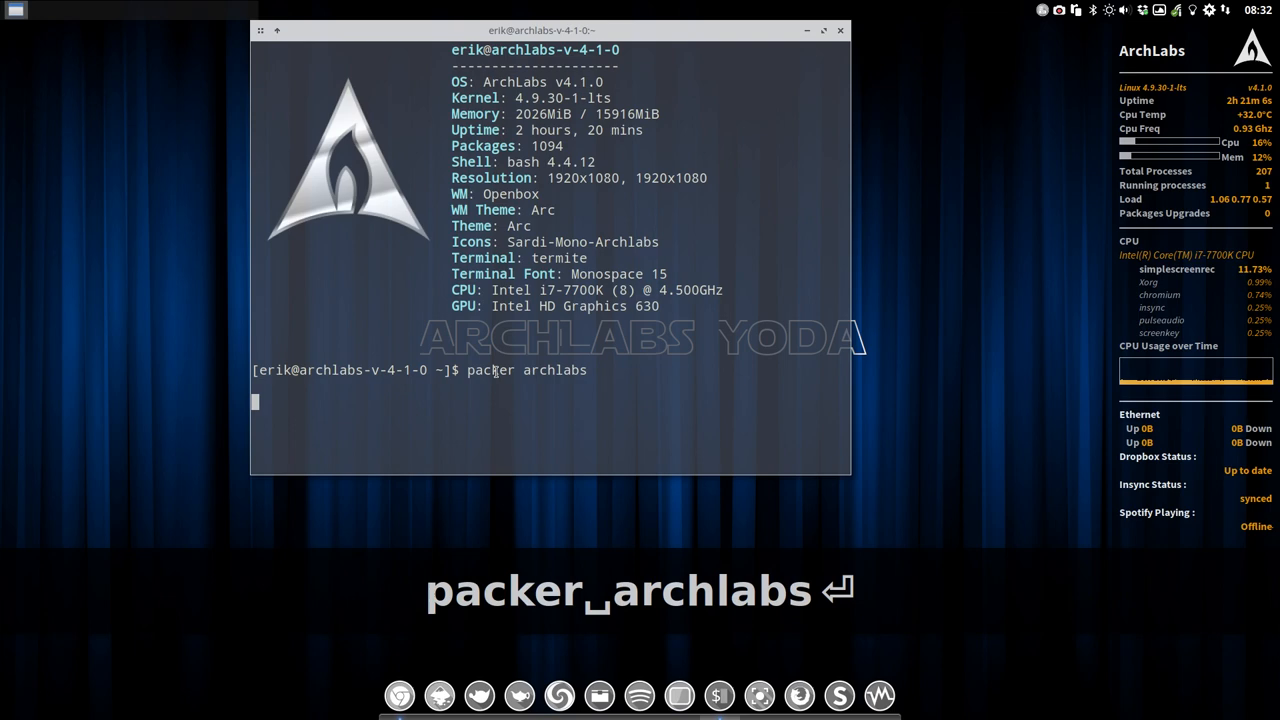
key("Return")
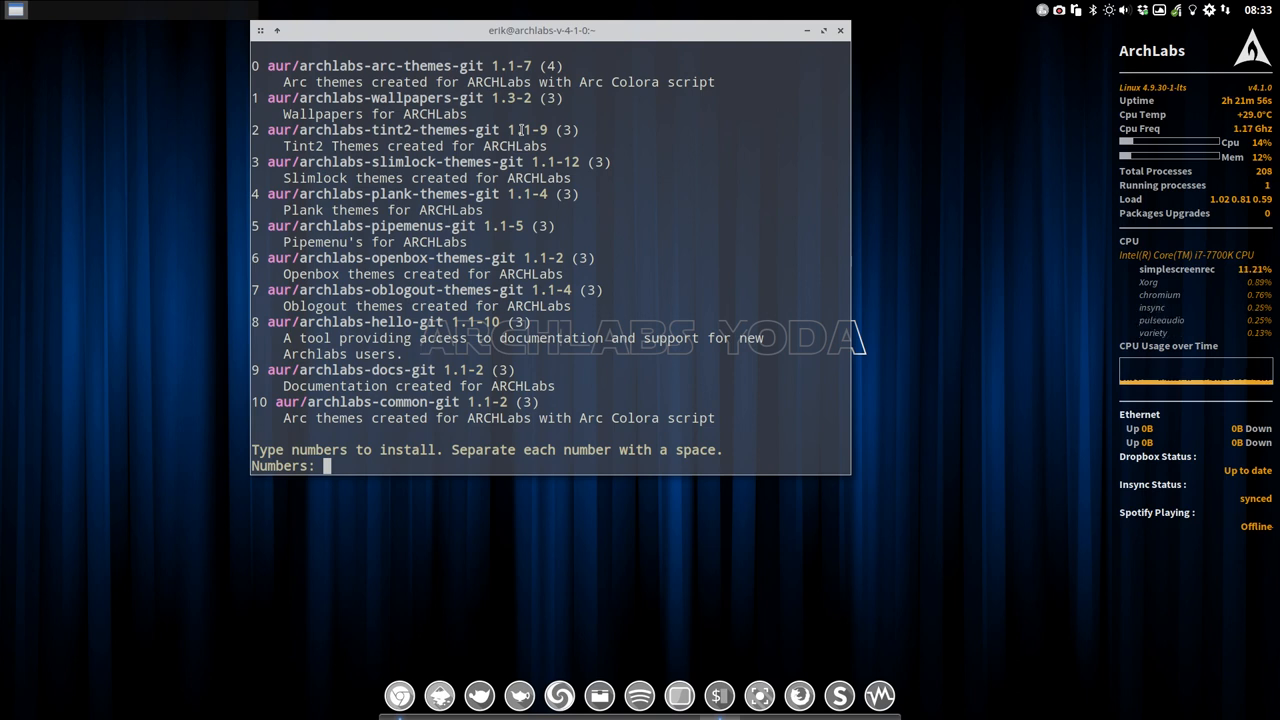
key("ctrl+c")
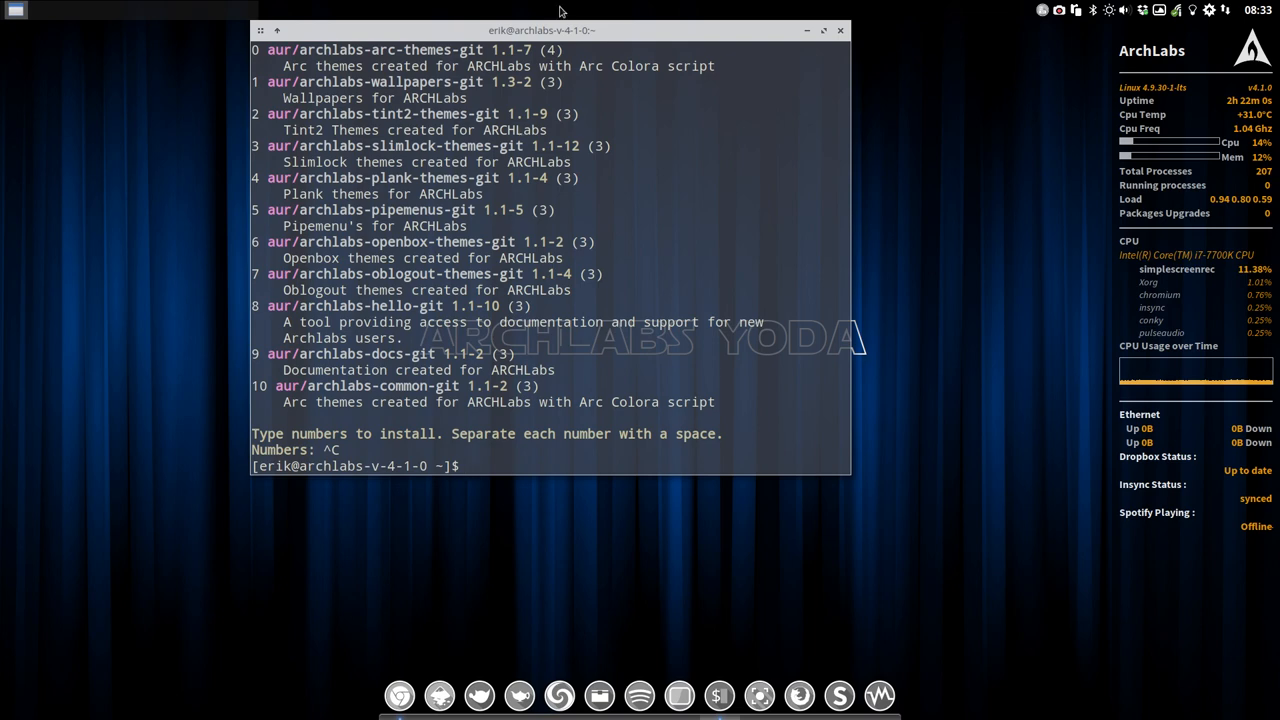
left_click_drag(541, 30, 626, 72)
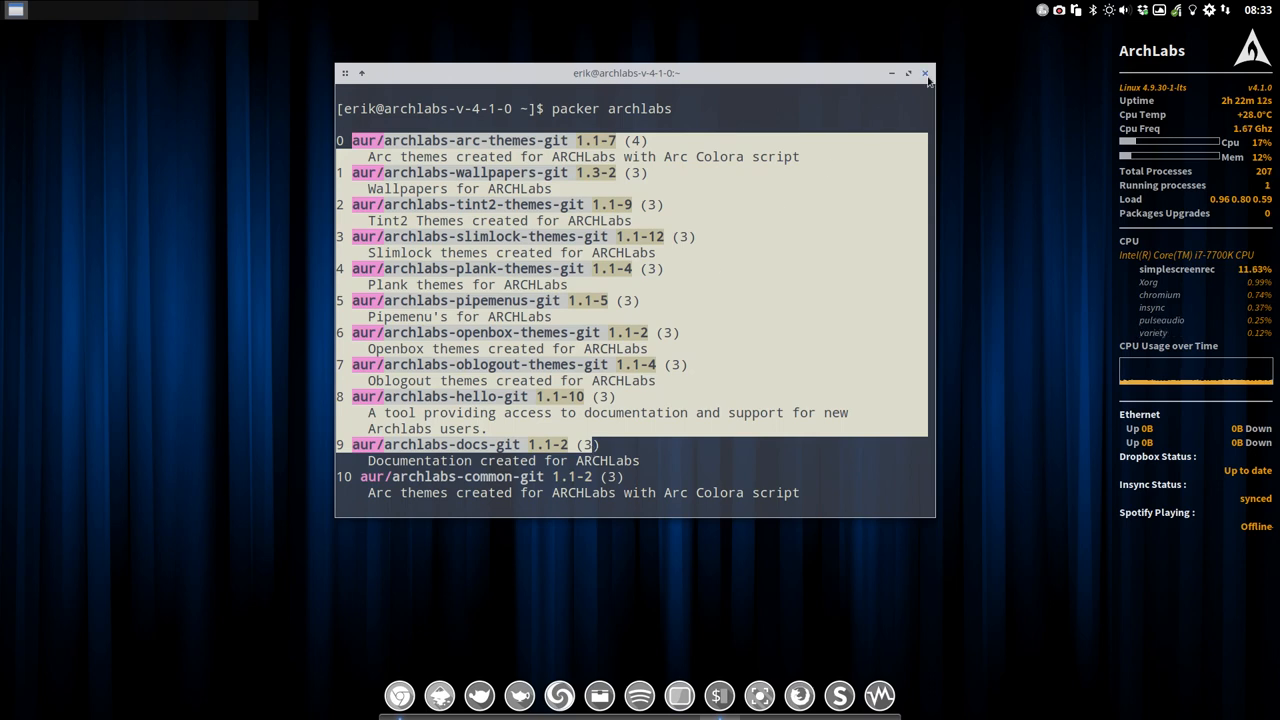
- Close the terminal and type 'archlab' into dmenu to filter to archlabs-hello
left_click(924, 73)
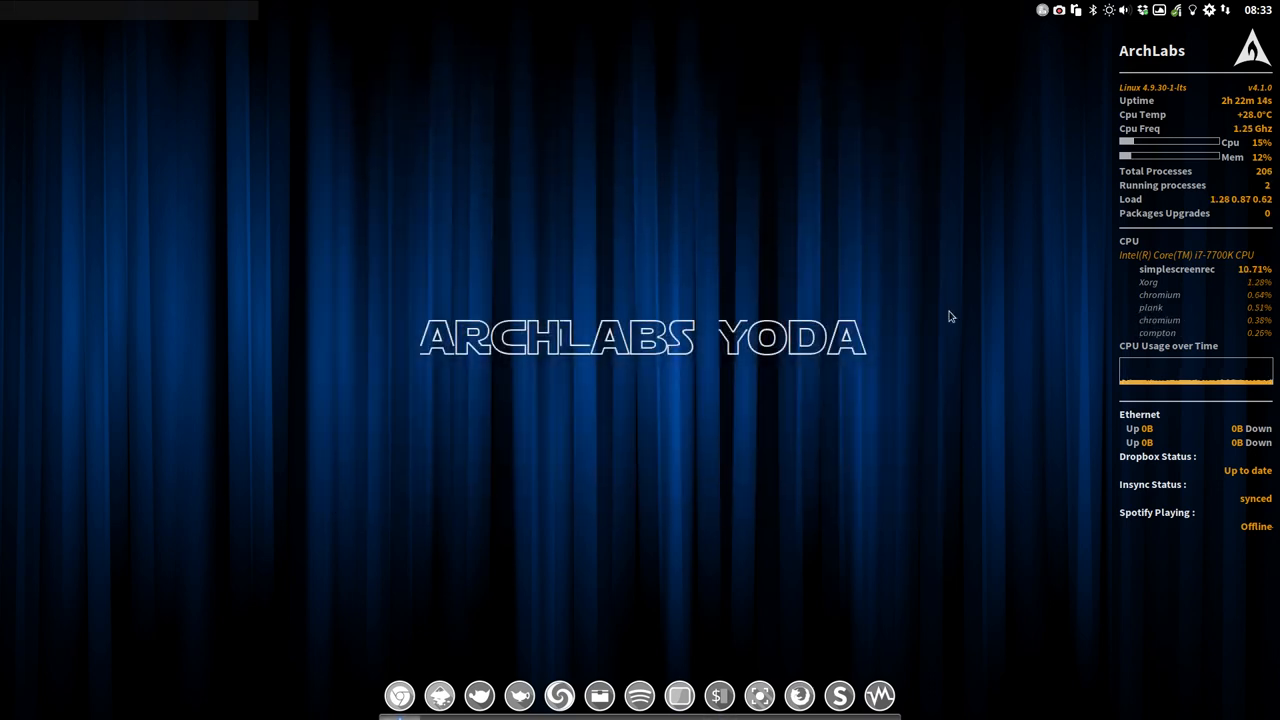
mouse_move(607, 269)
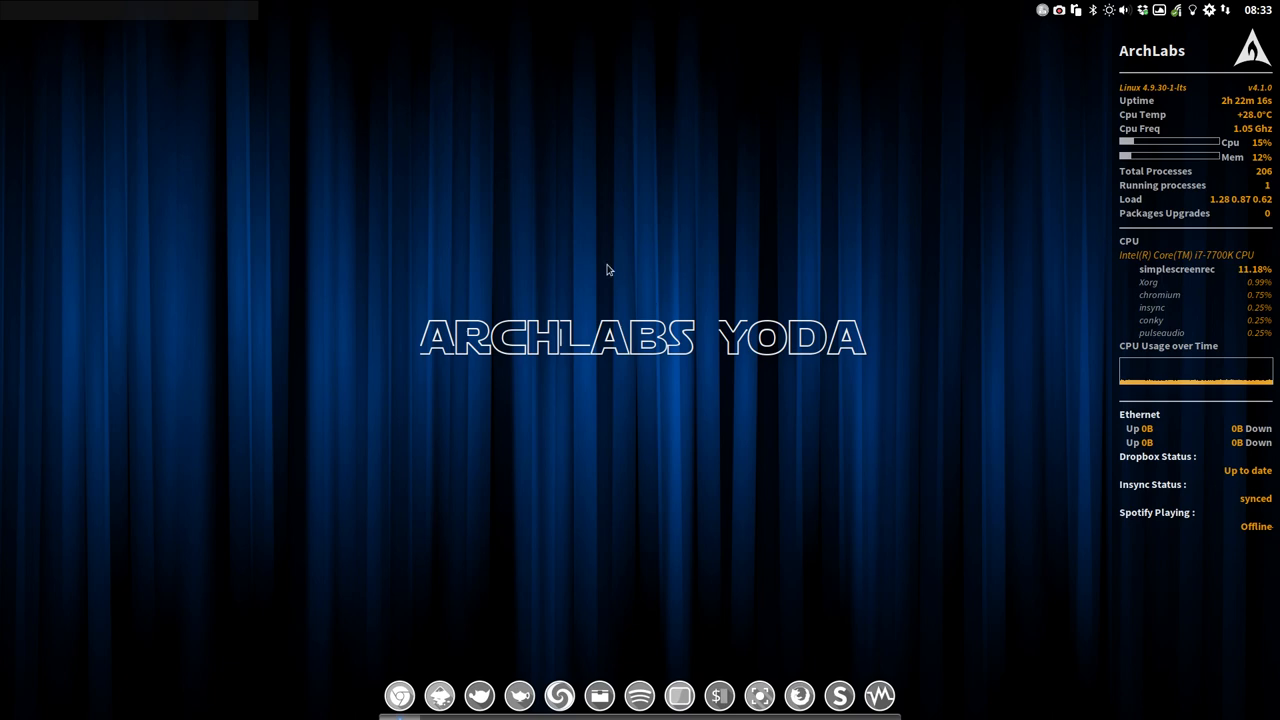
mouse_move(575, 241)
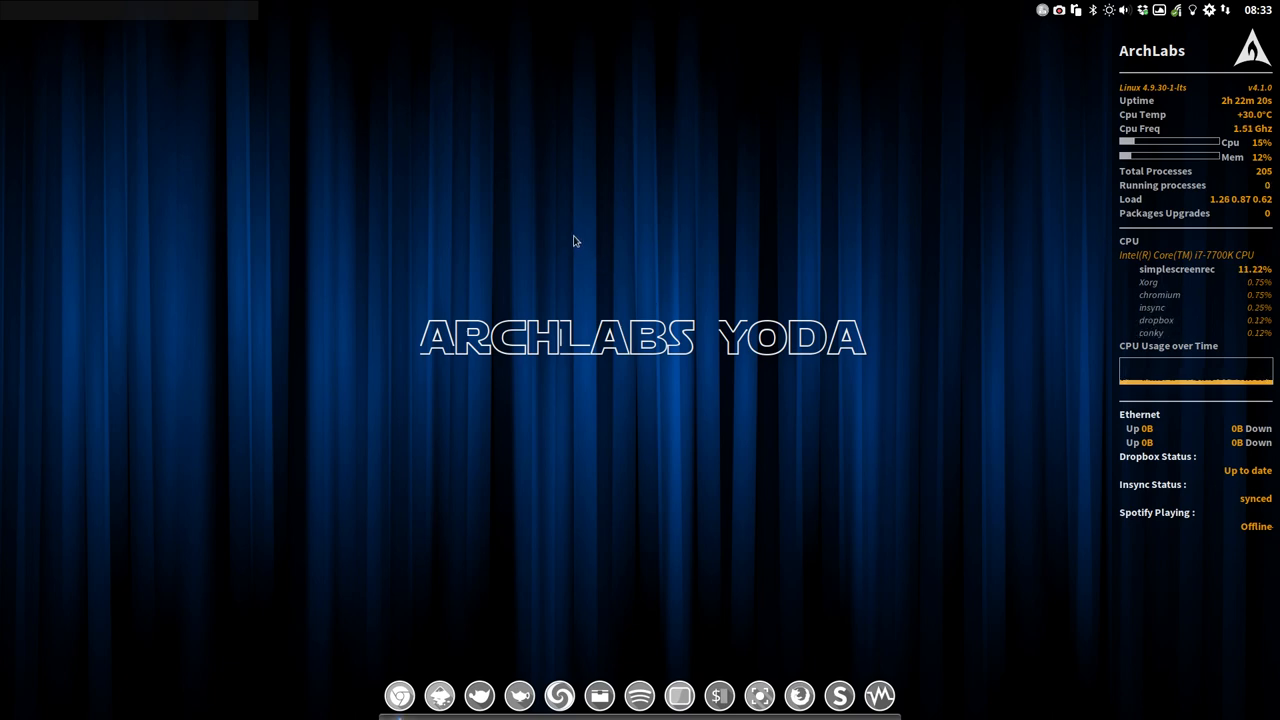
type("arc")
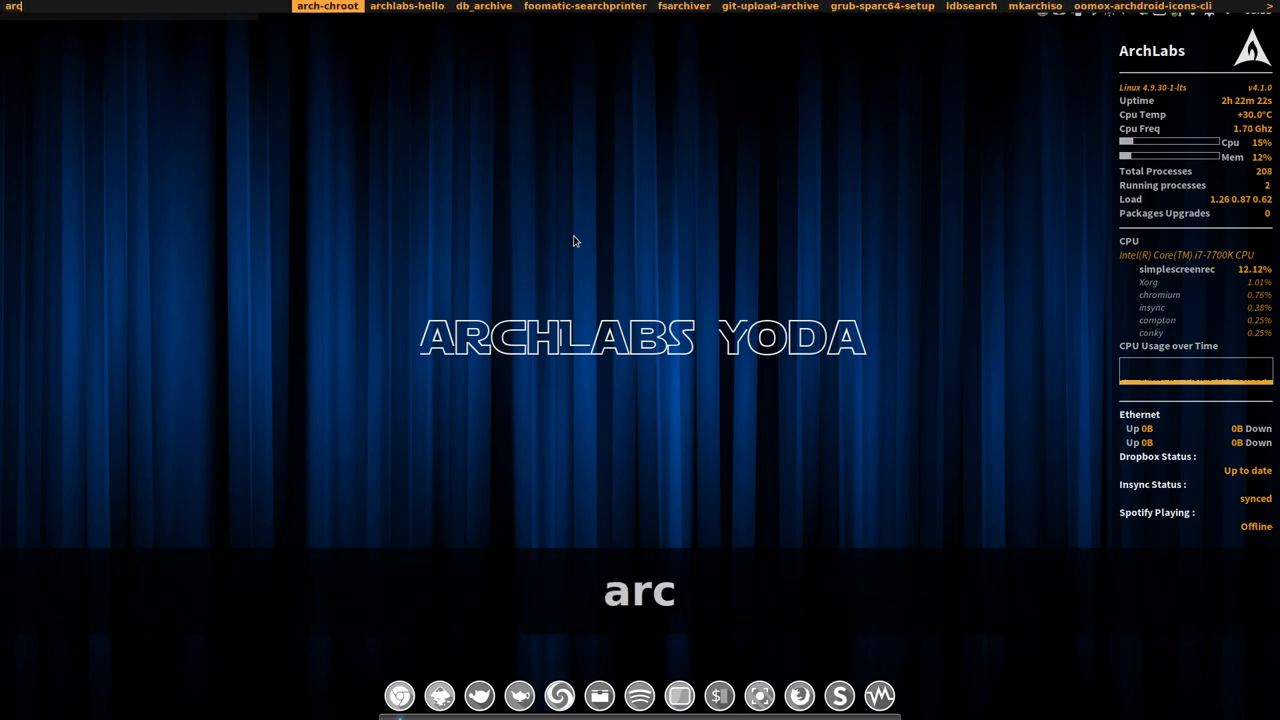
type("hlab")
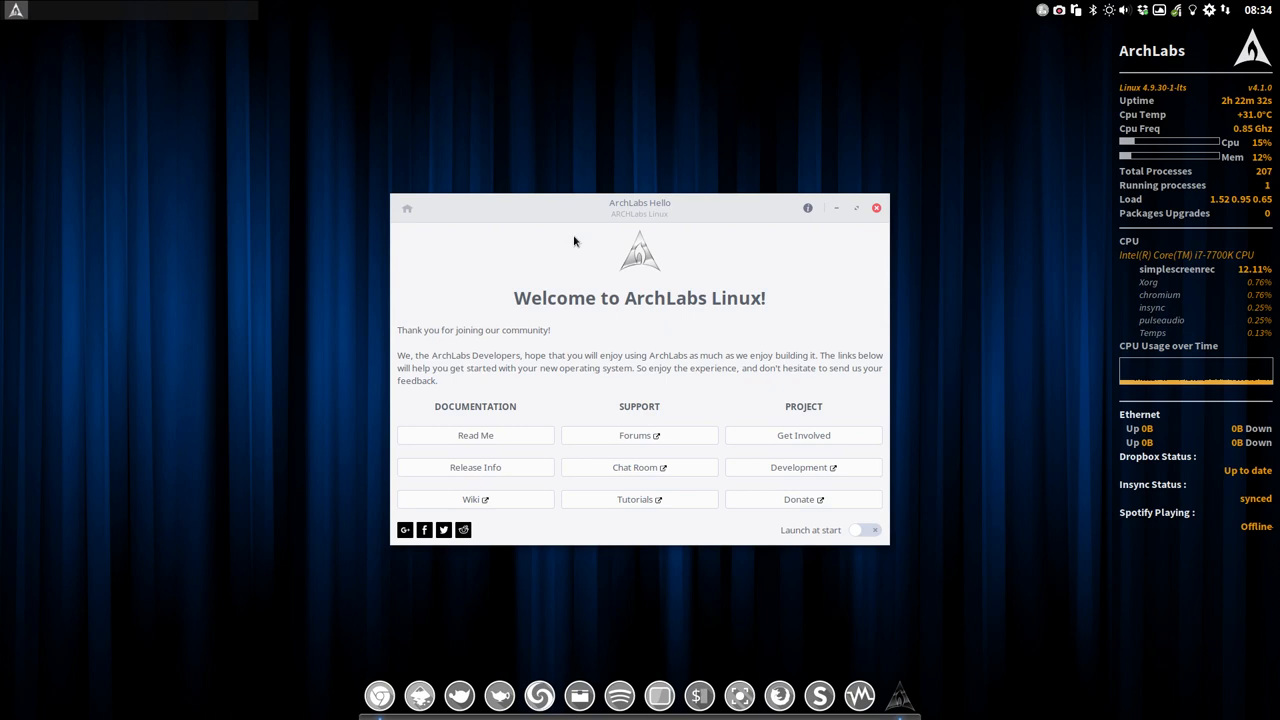
- Move the ArchLabs Hello window, open the Get Involved page and scroll through it
left_click_drag(639, 207, 607, 181)
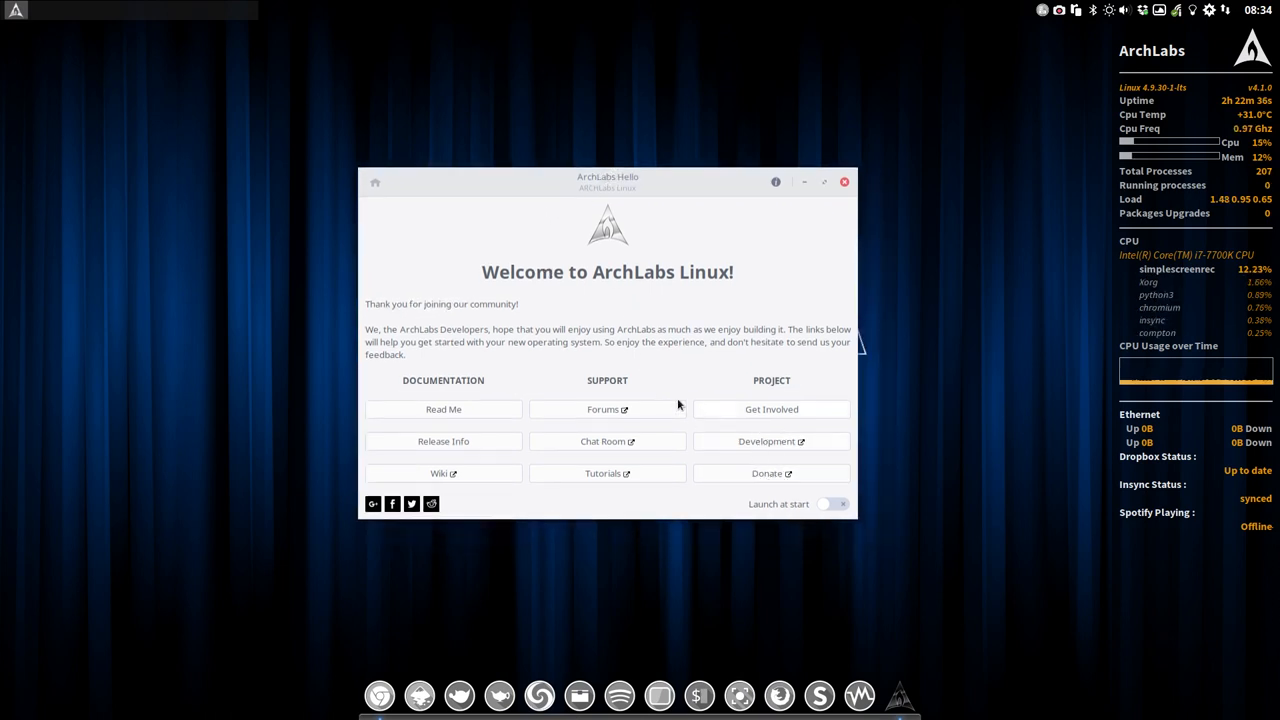
mouse_move(519, 462)
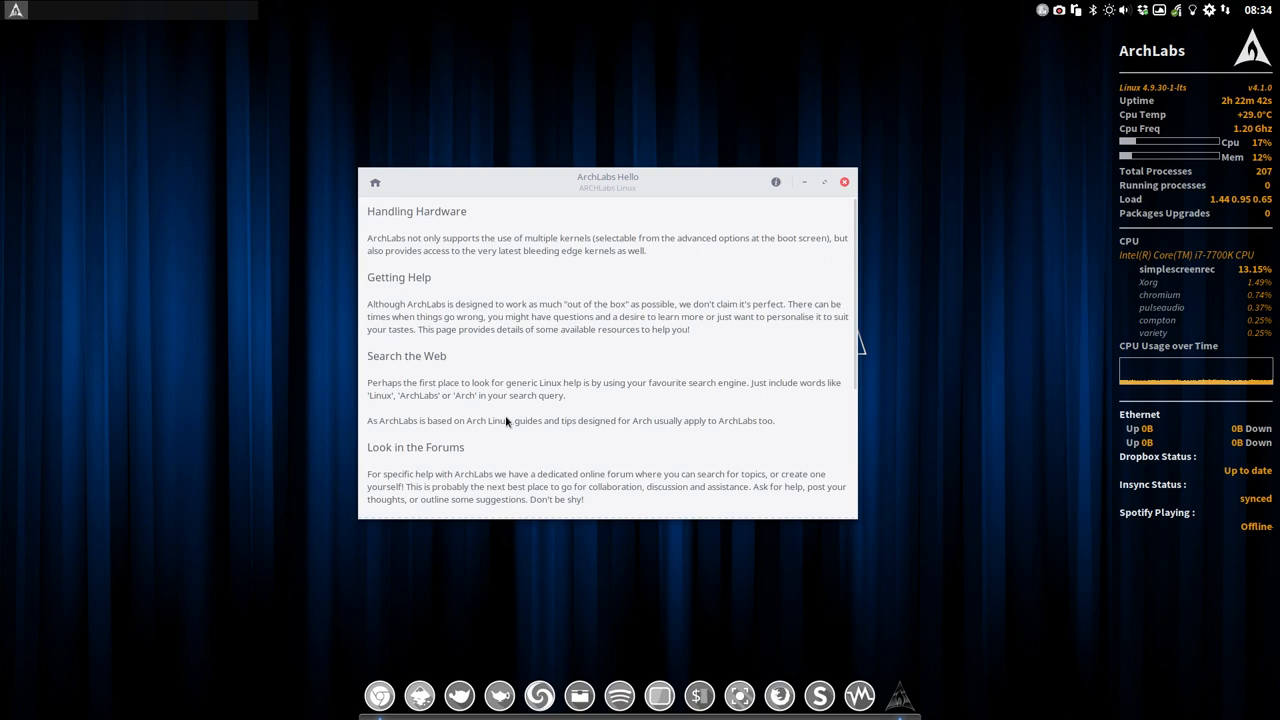
left_click(375, 182)
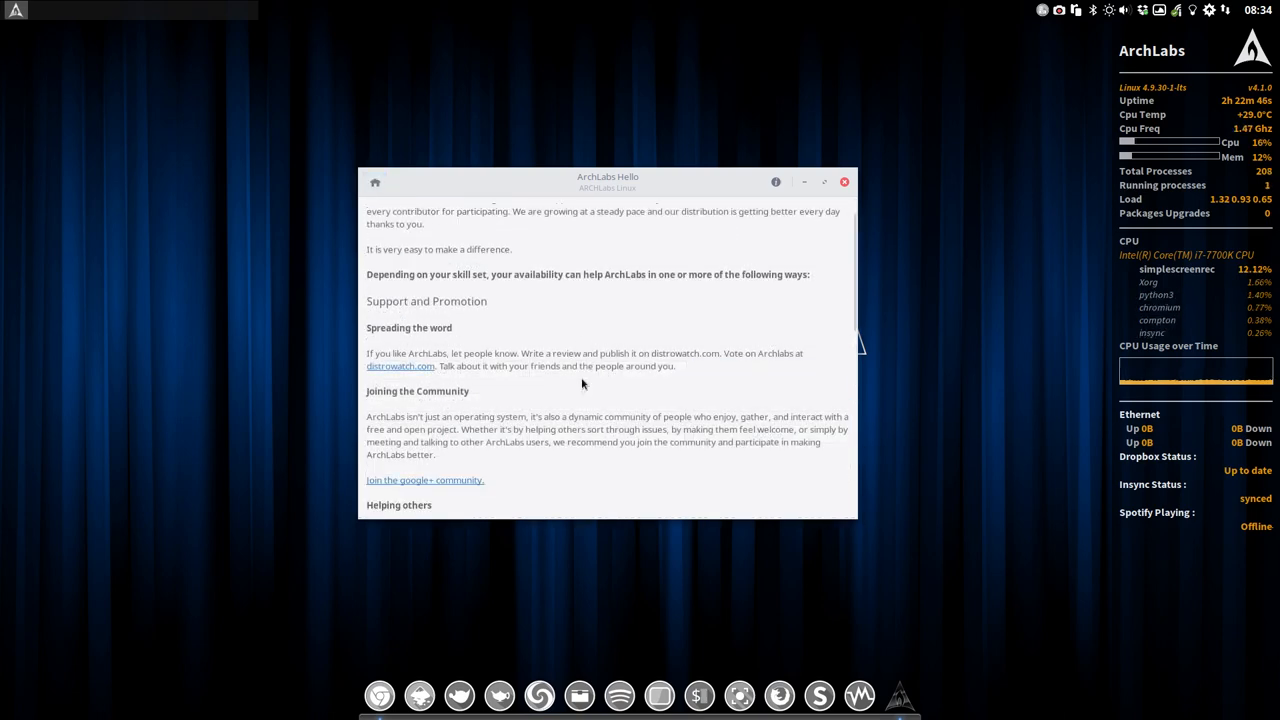
scroll("up", 3)
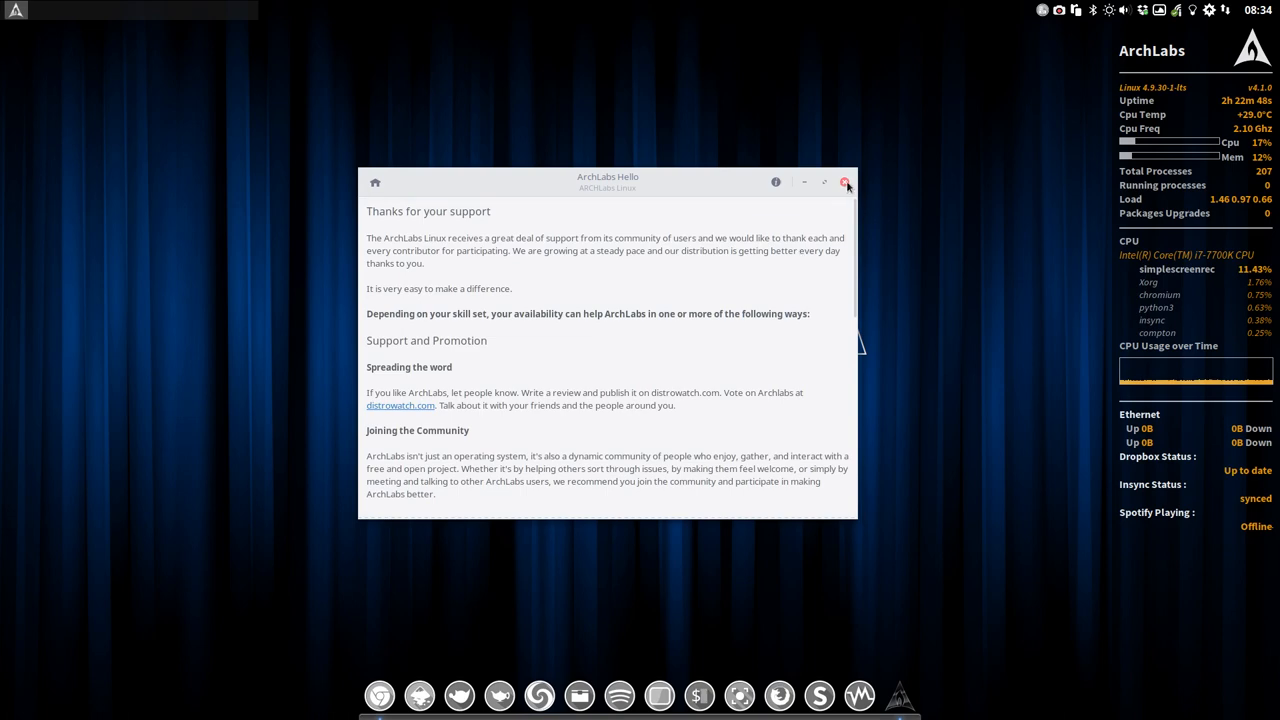
- Close the ArchLabs Hello welcome window
left_click(845, 181)
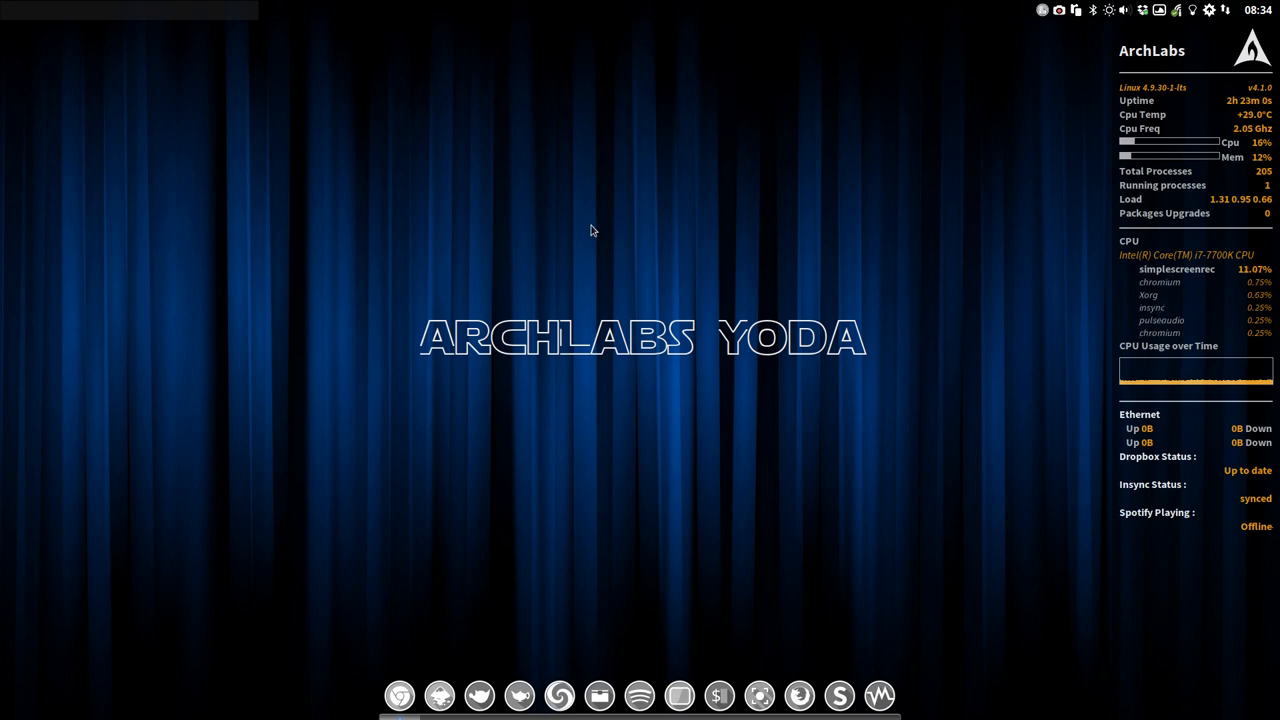
mouse_move(517, 227)
type("p")
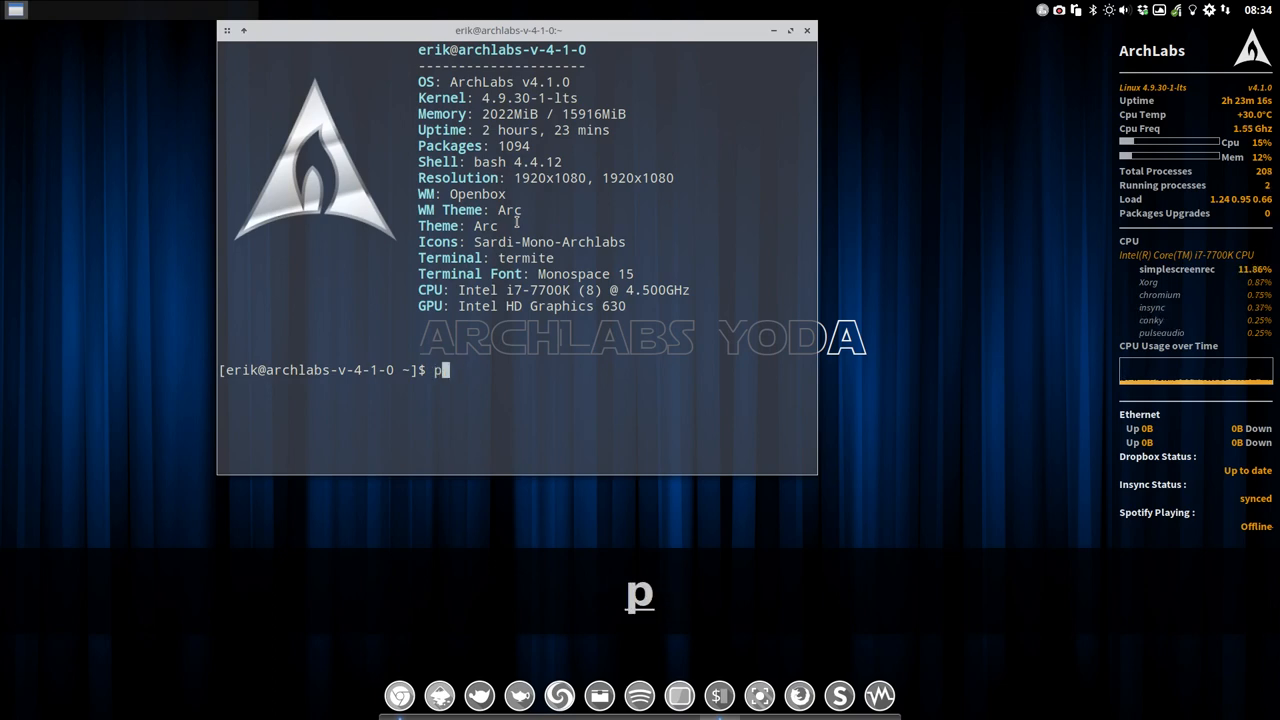
- Search packer for 'archlabs sli', install package 0, skip PKGBUILD editing, and enter the sudo password
type("acker")
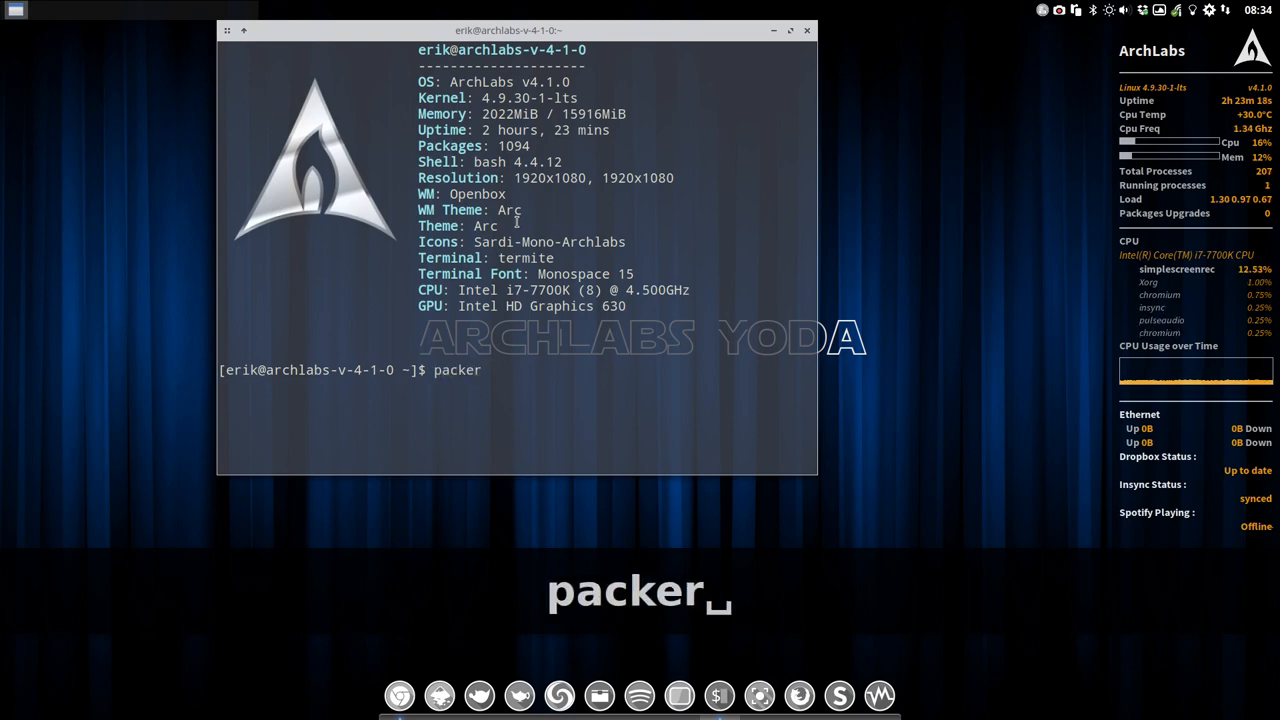
type("archlabs")
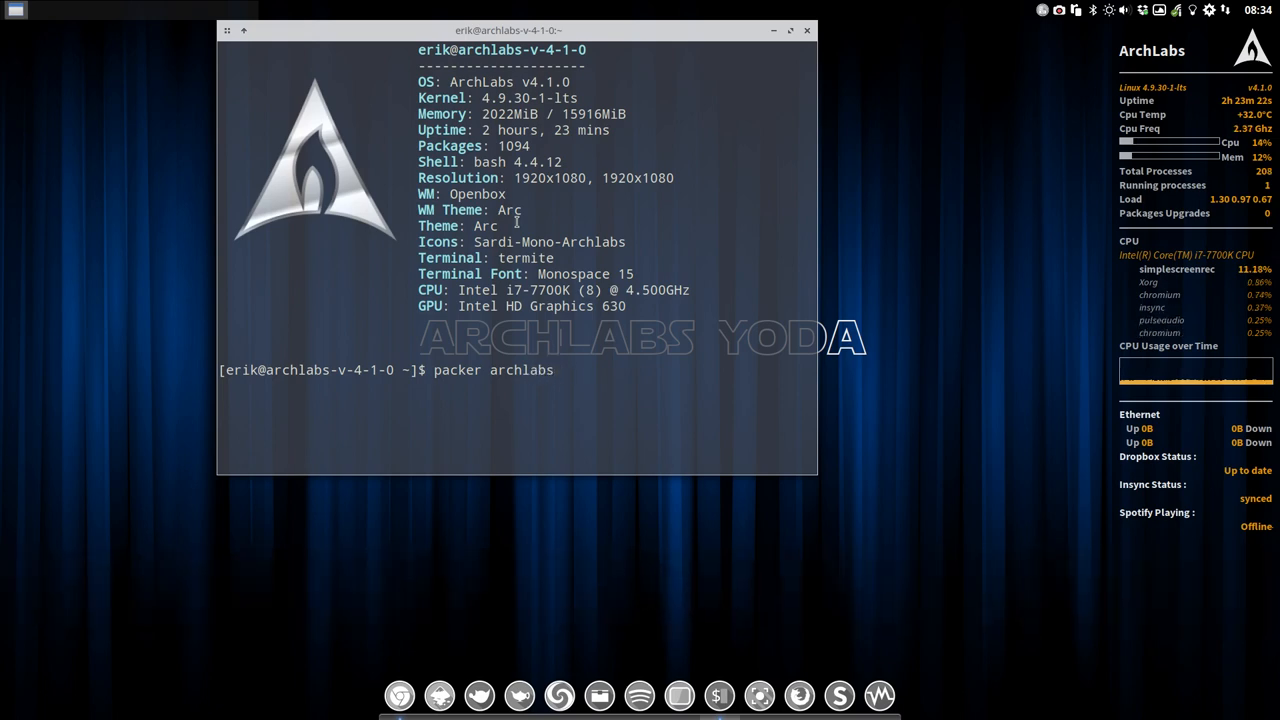
type("sli")
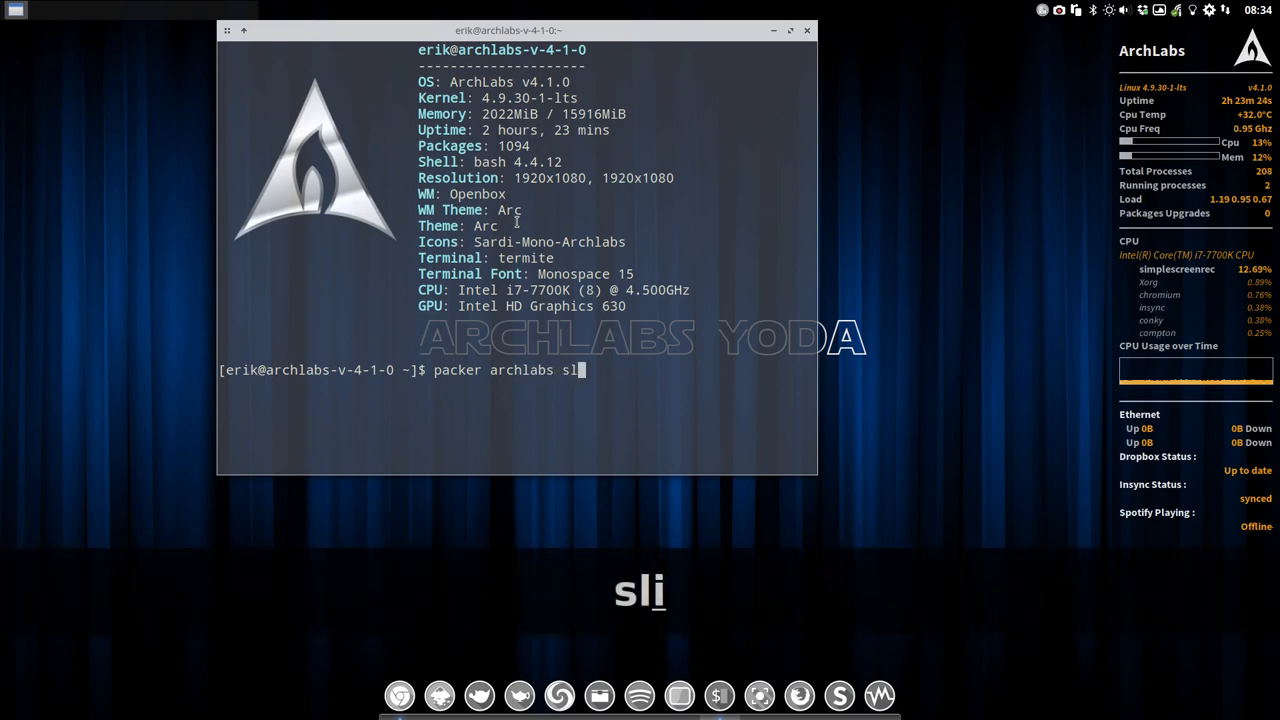
key("Return")
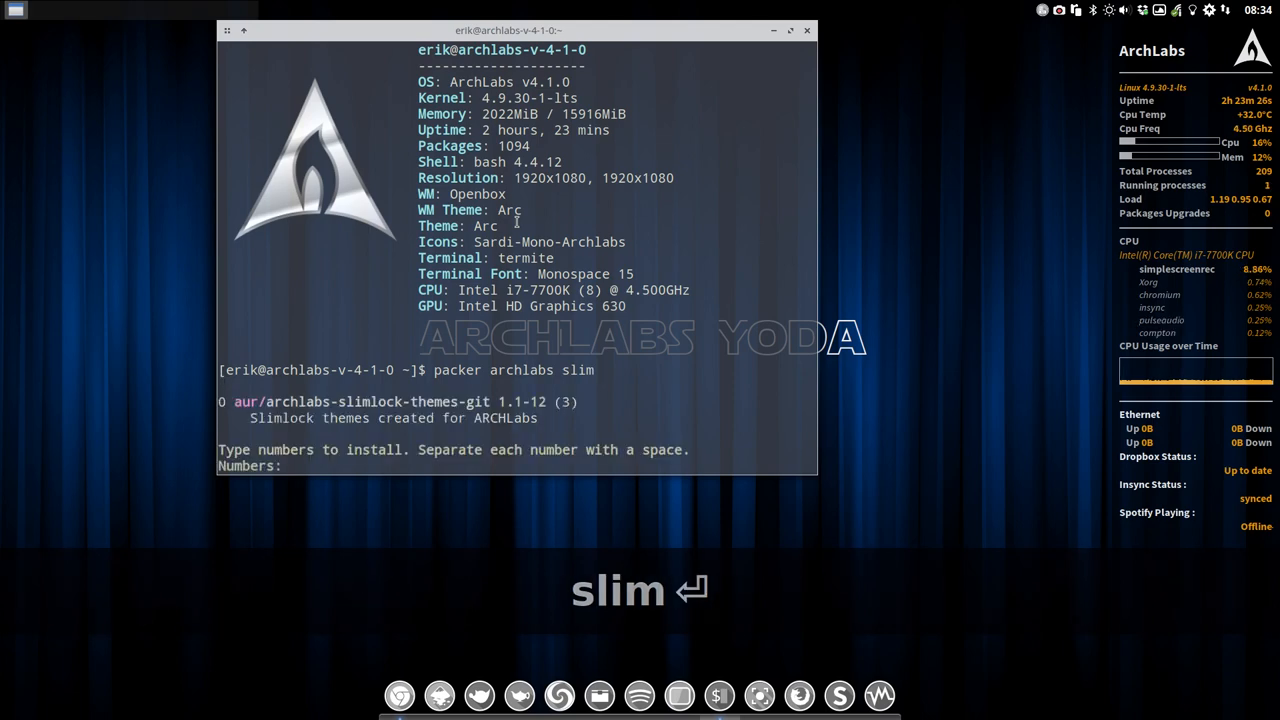
type("0")
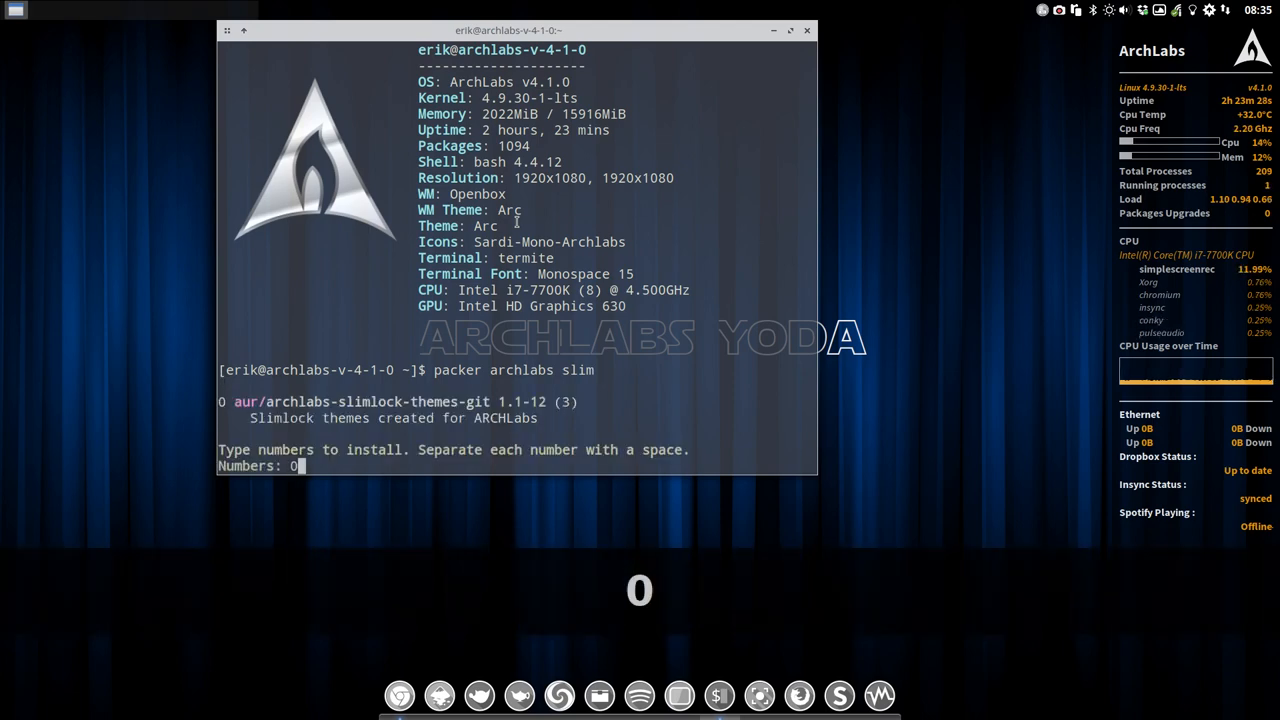
key("Return")
type("y")
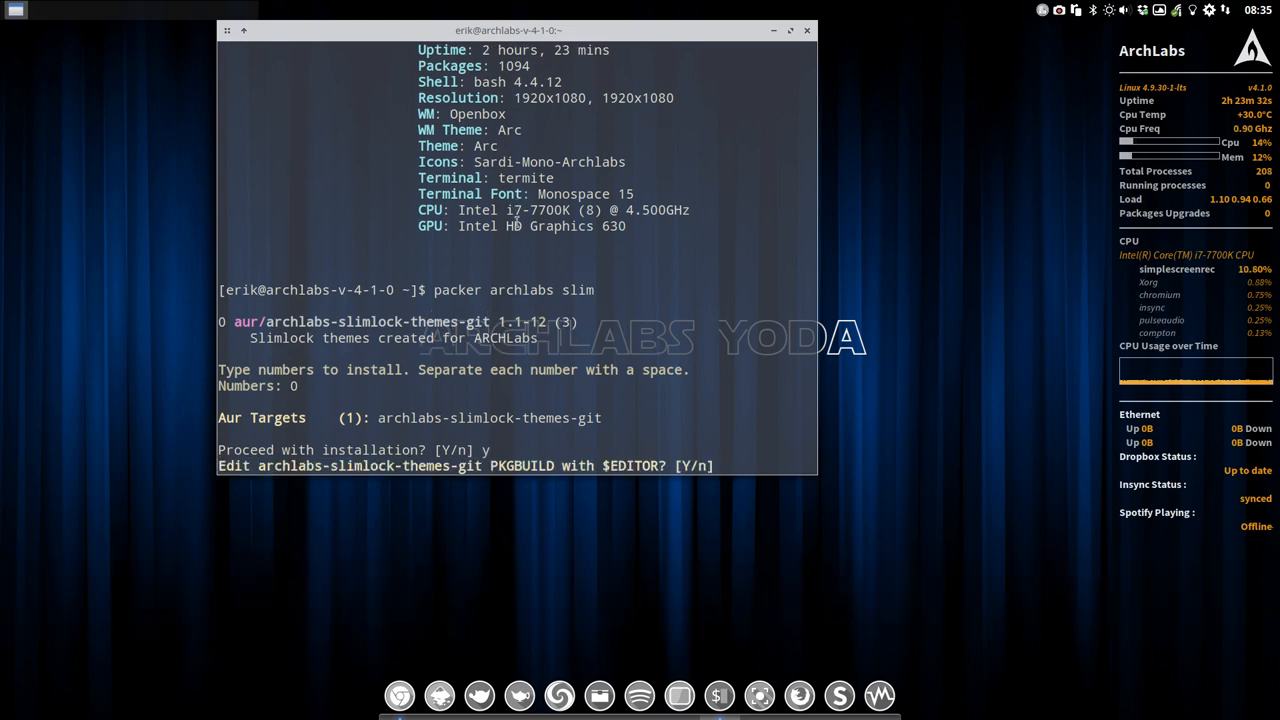
type("n")
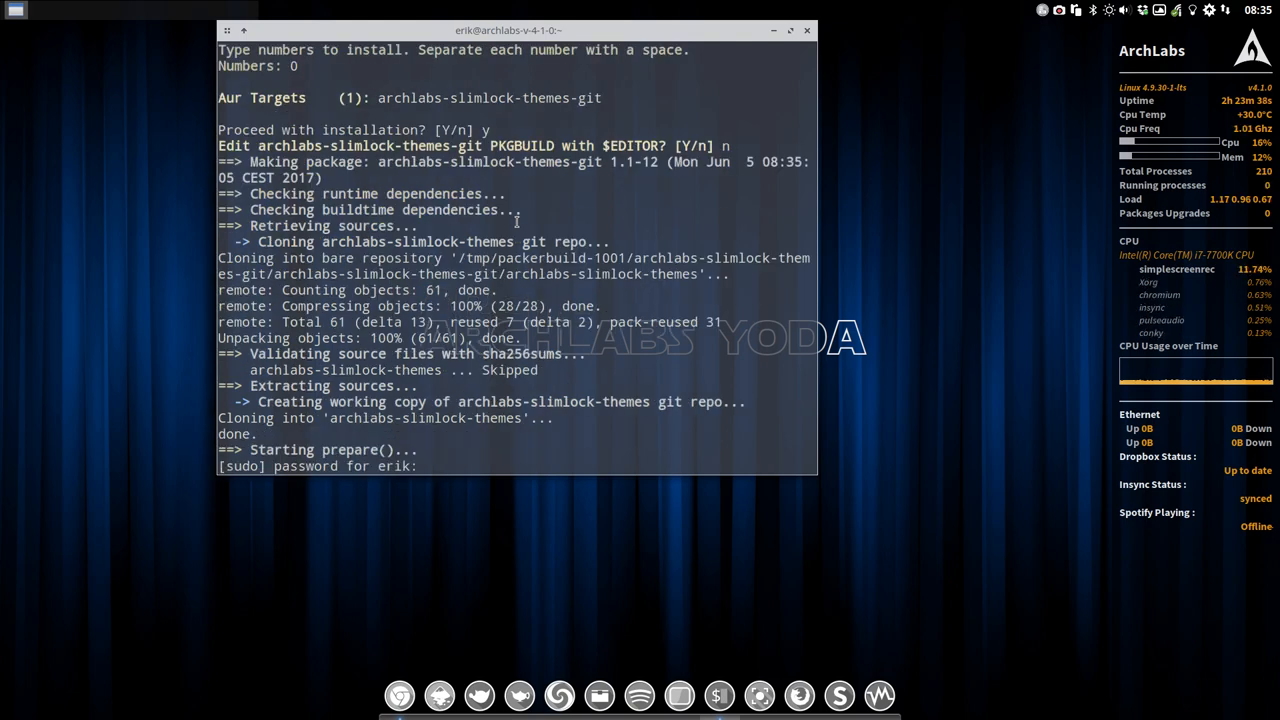
key("Return")
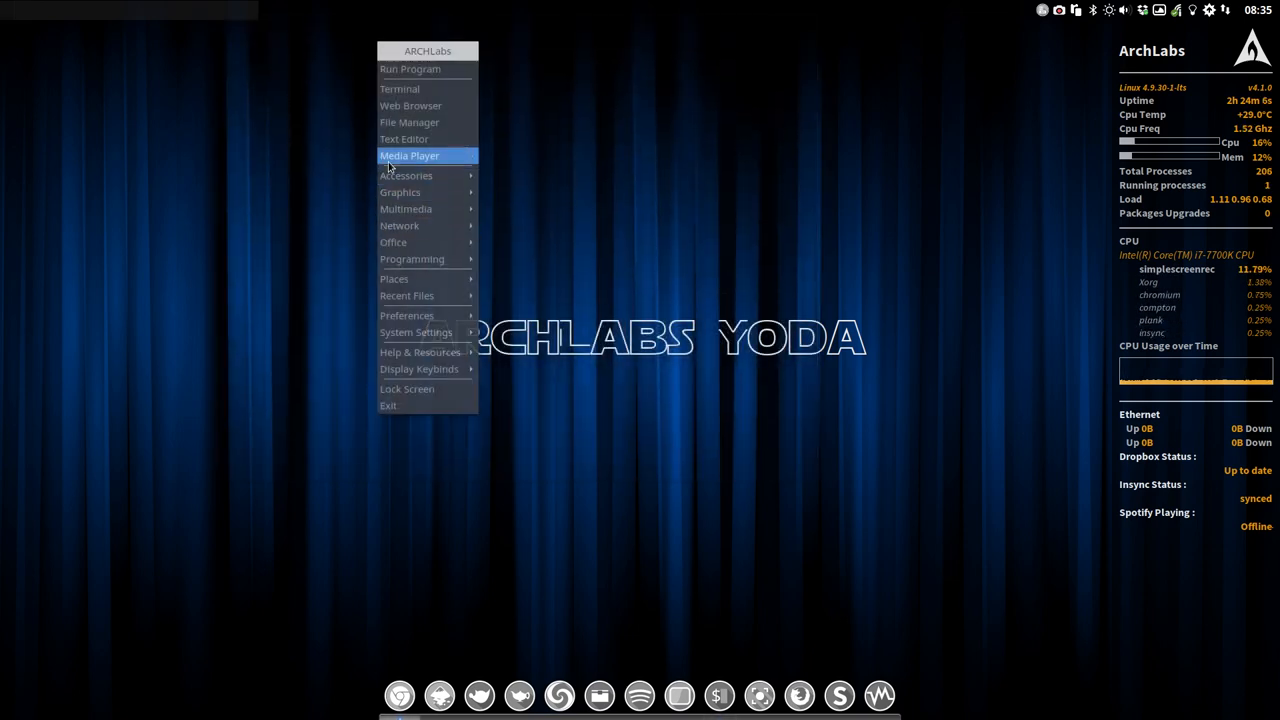
left_click(409, 122)
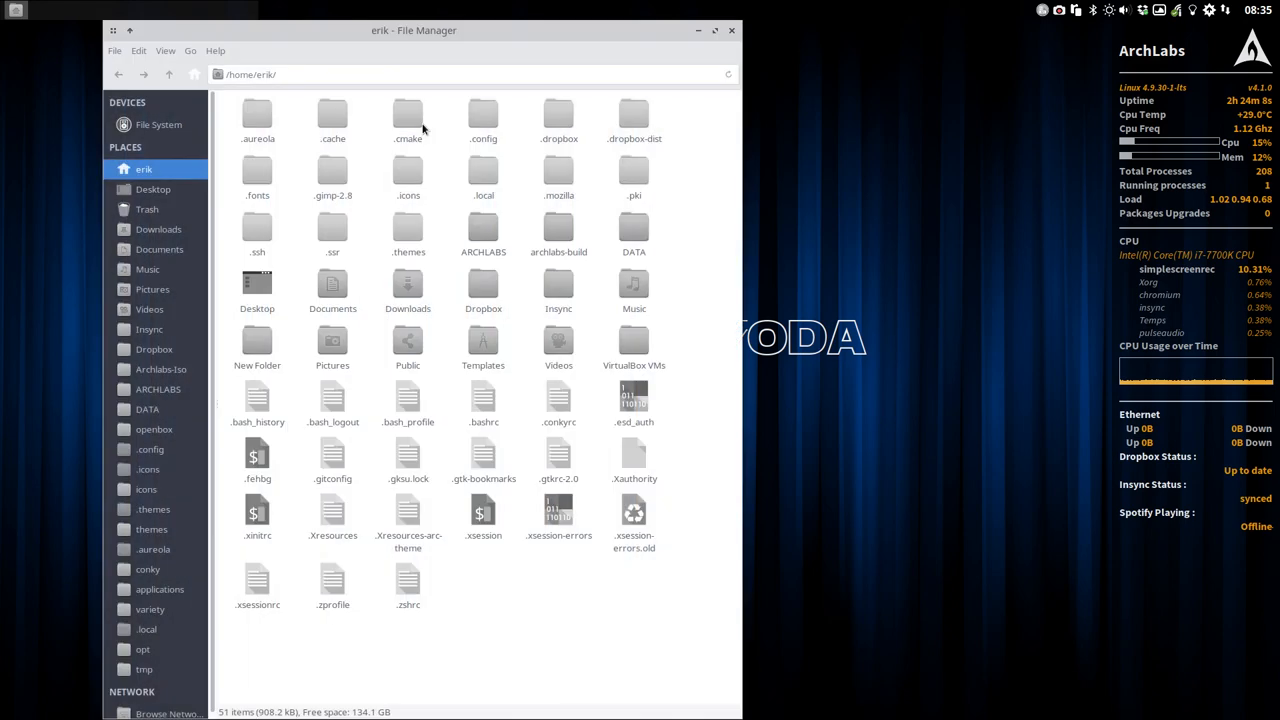
left_click(483, 115)
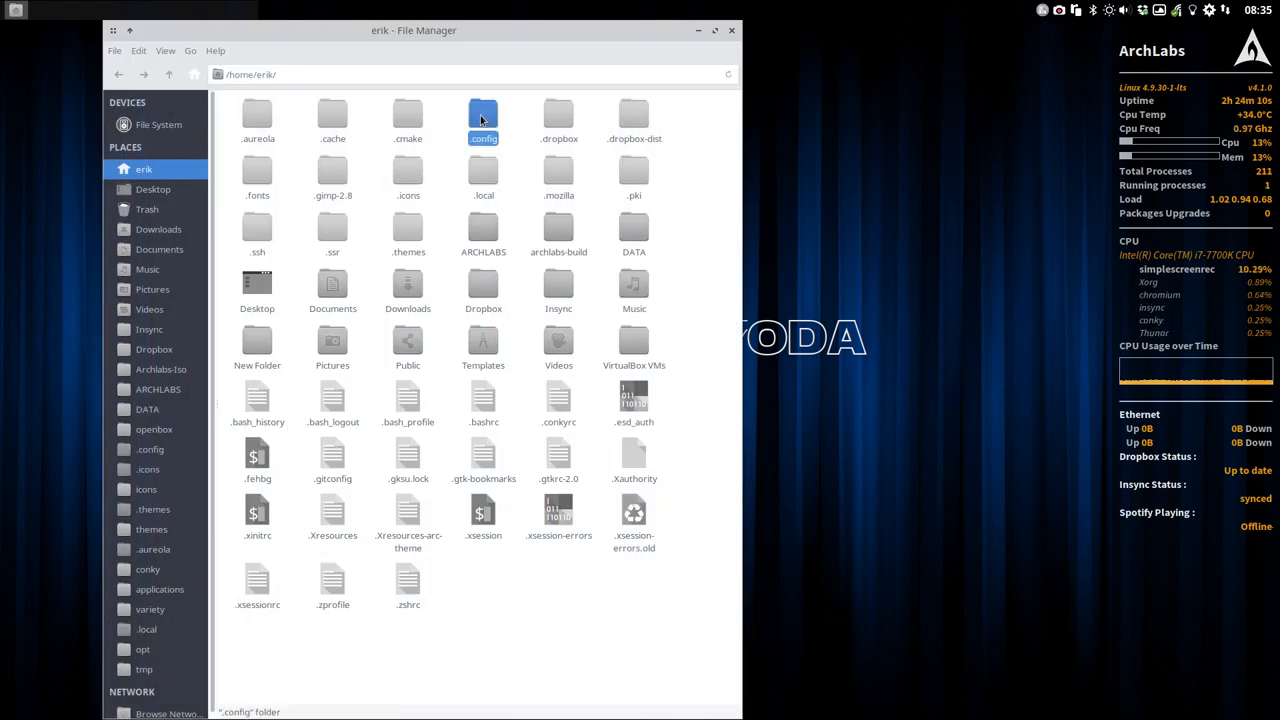
double_click(483, 113)
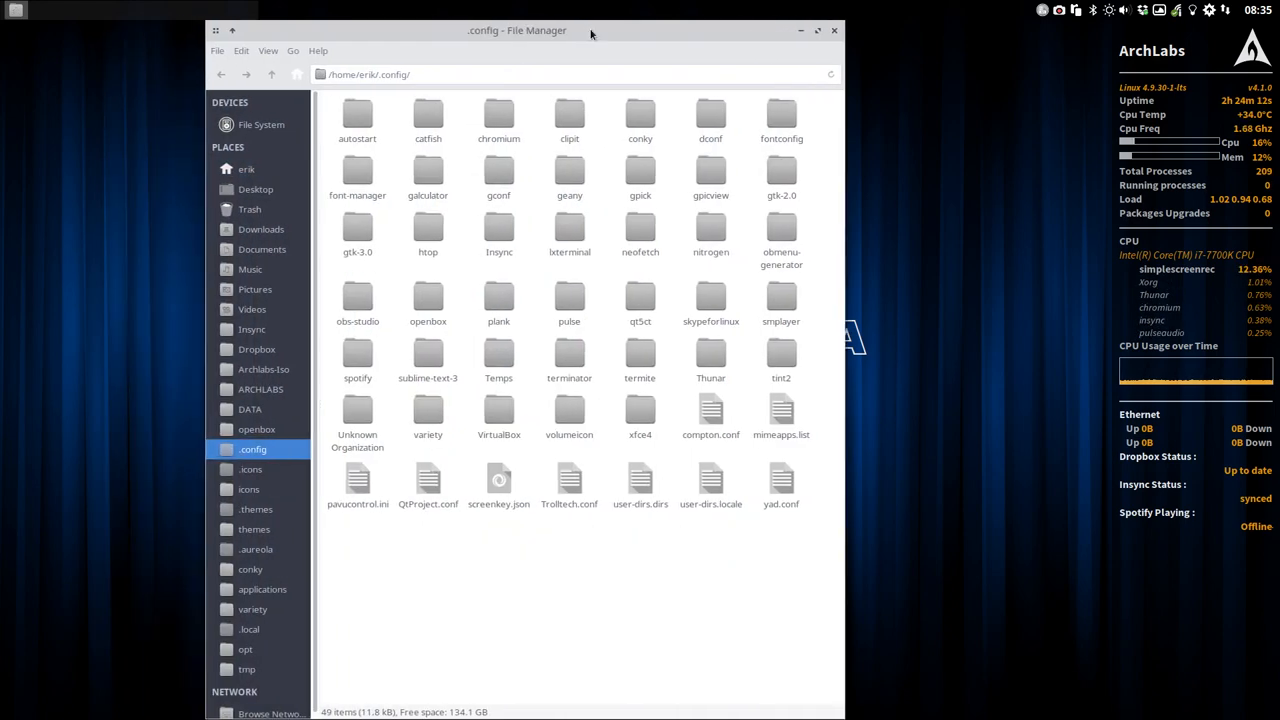
left_click_drag(517, 30, 536, 125)
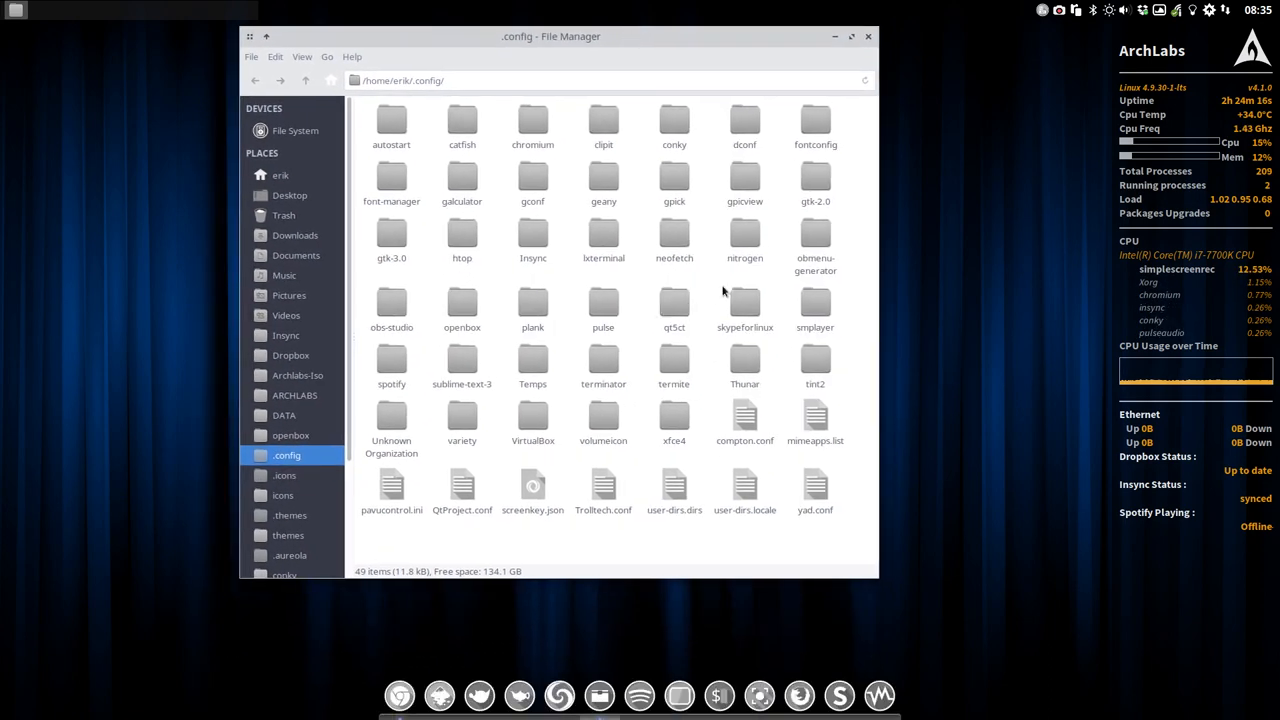
mouse_move(158, 330)
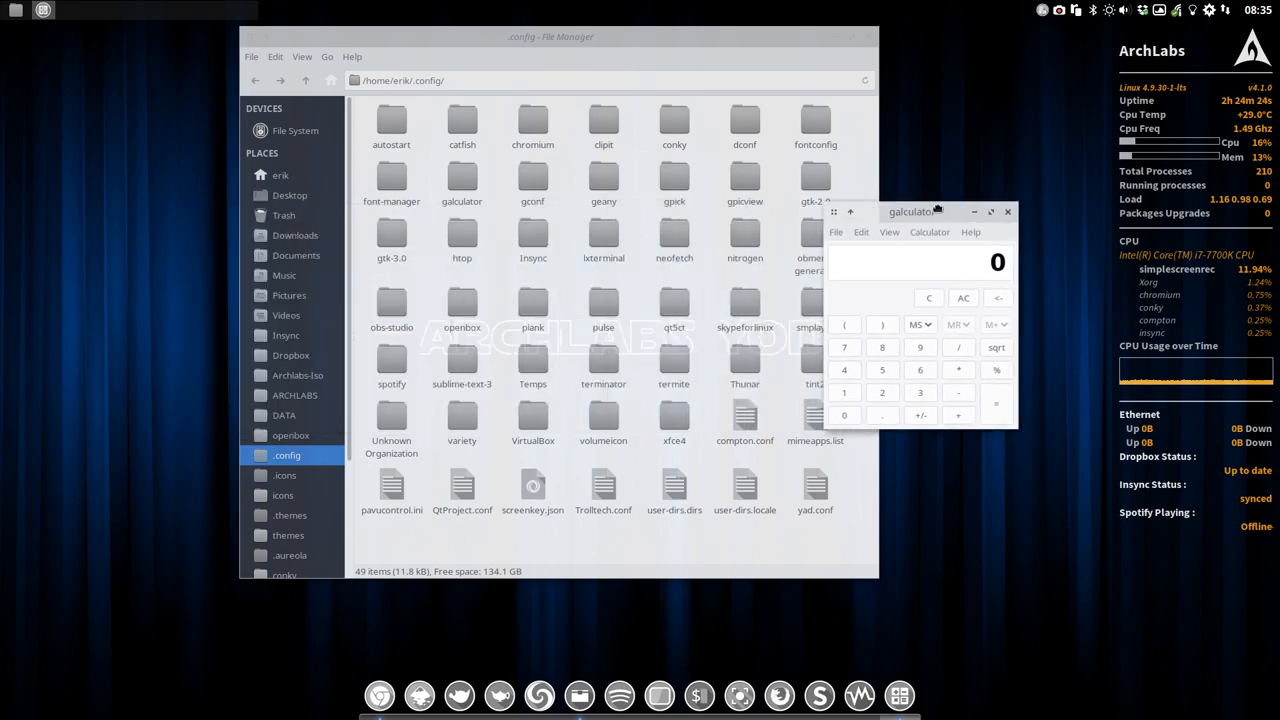
left_click_drag(911, 211, 983, 210)
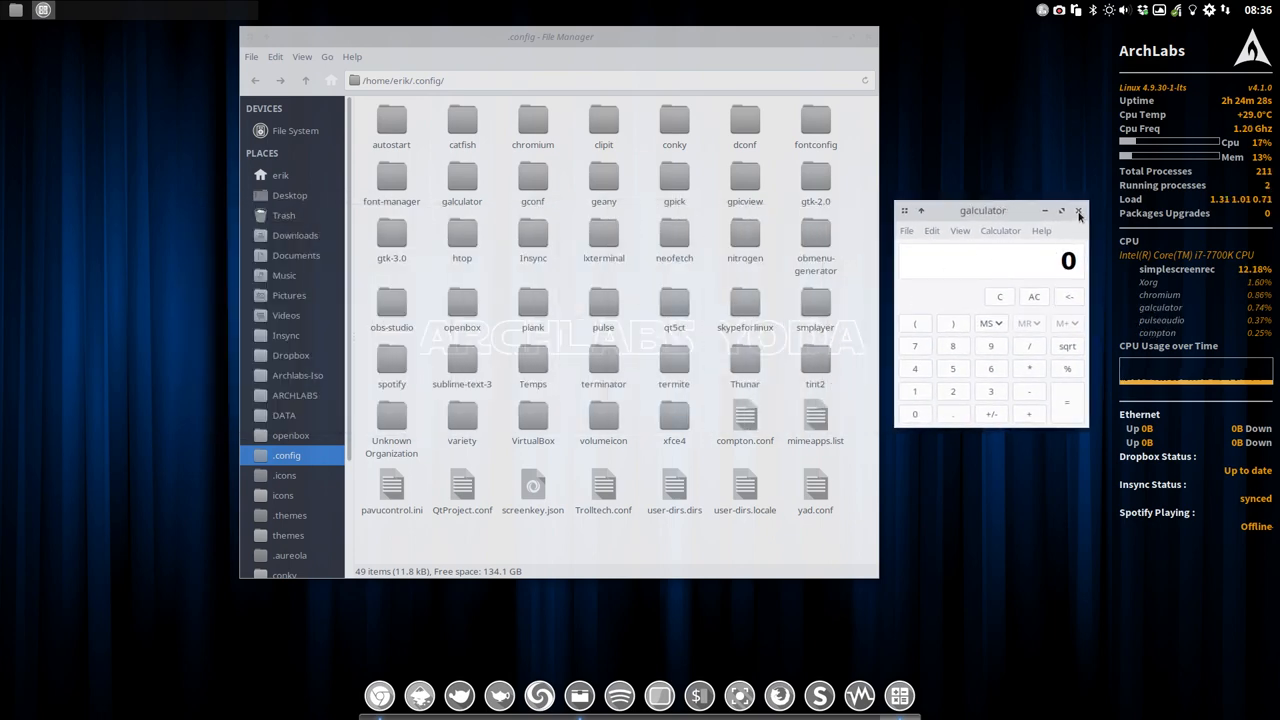
left_click(1079, 211)
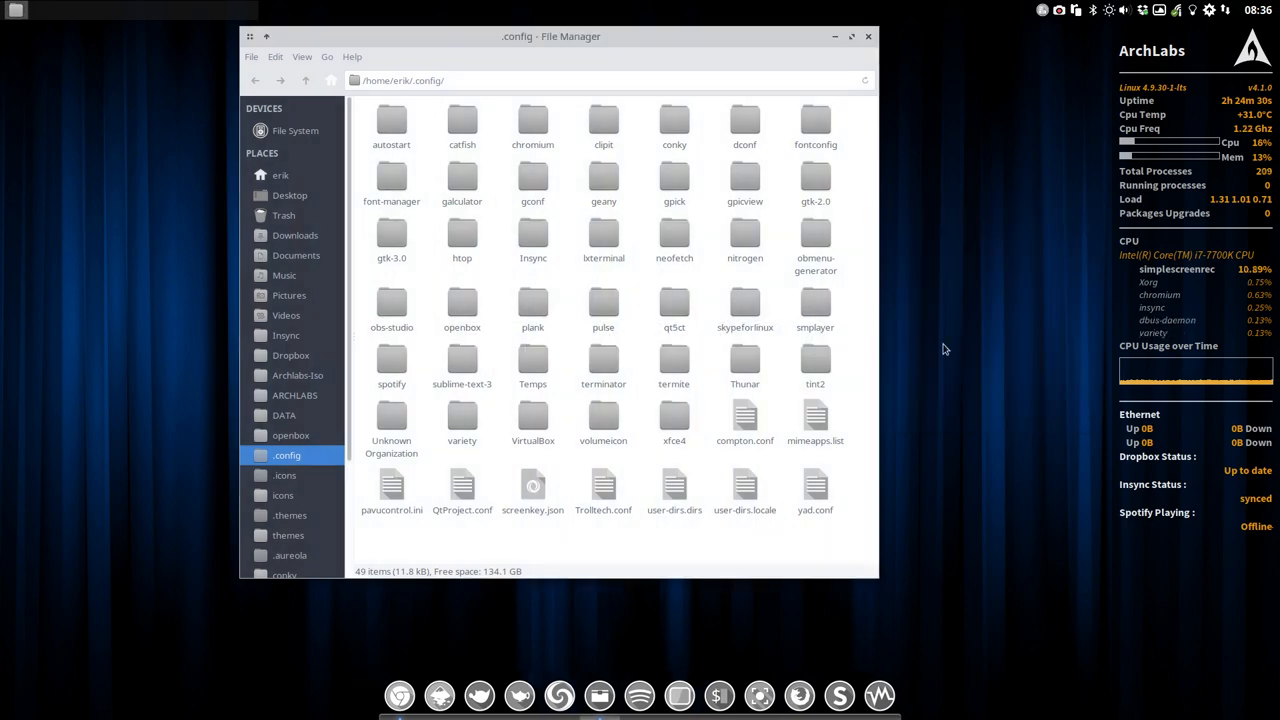
mouse_move(500, 355)
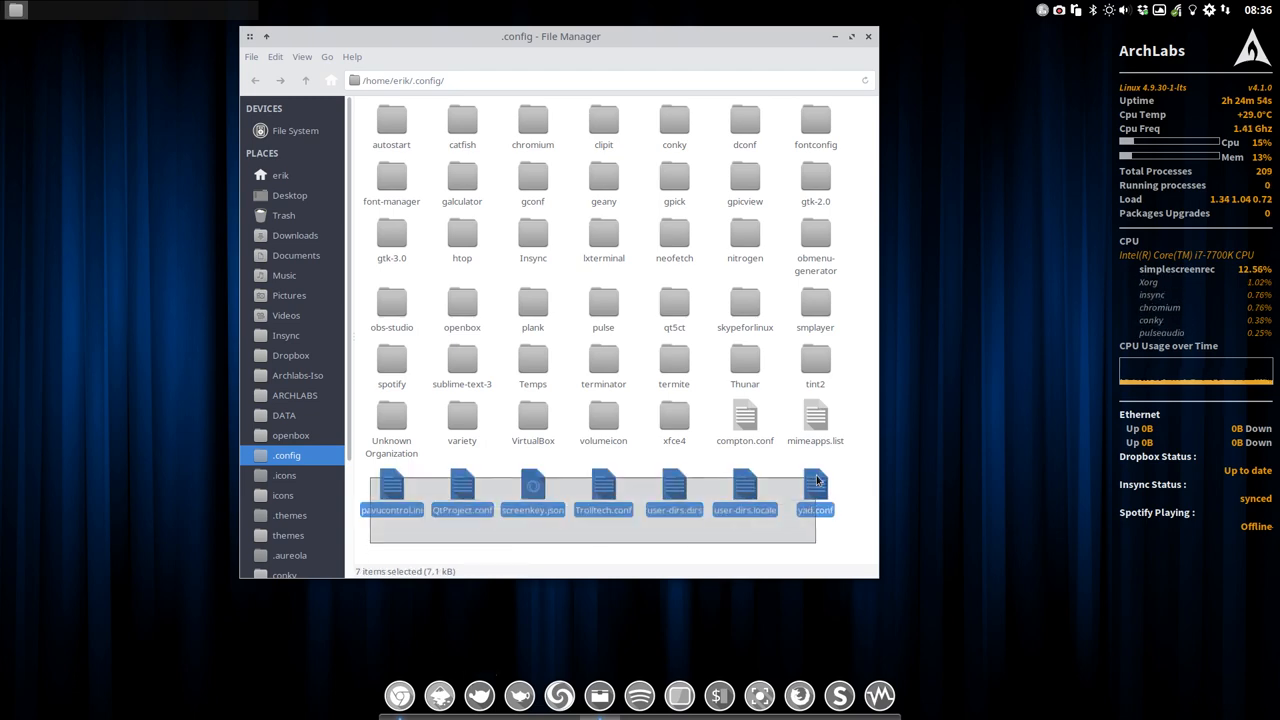
key("ctrl+a")
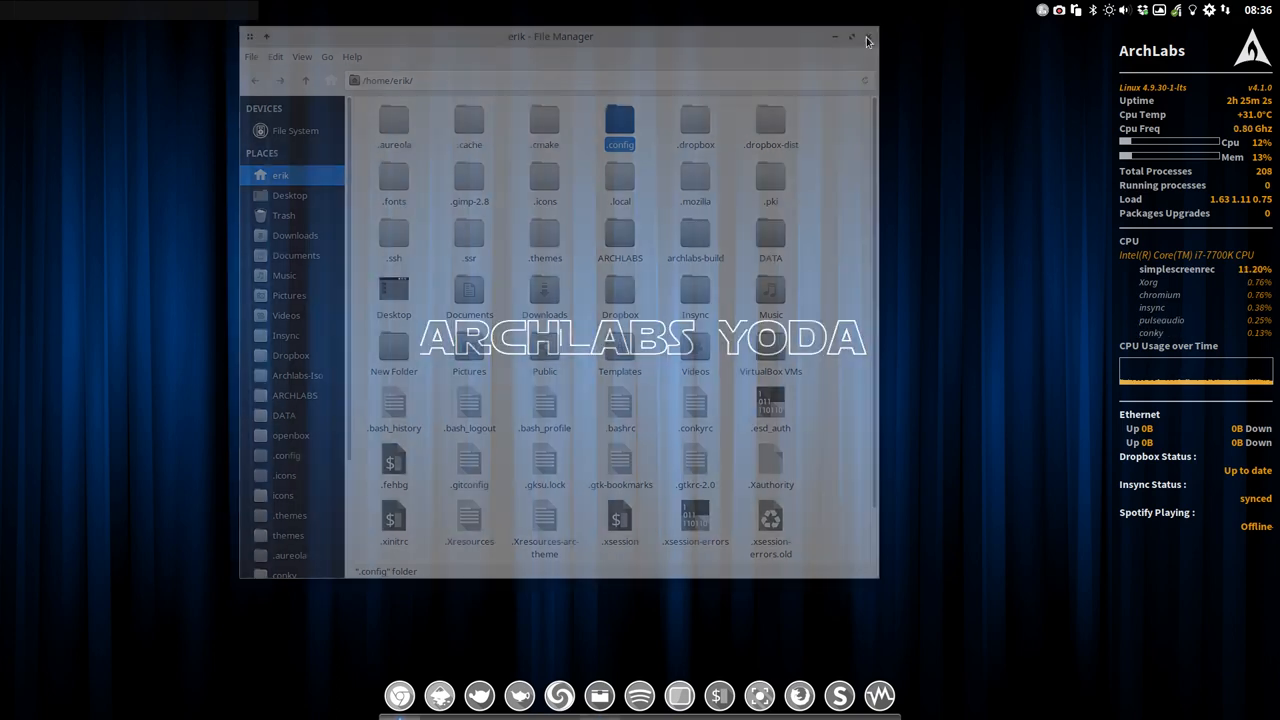
left_click(866, 37)
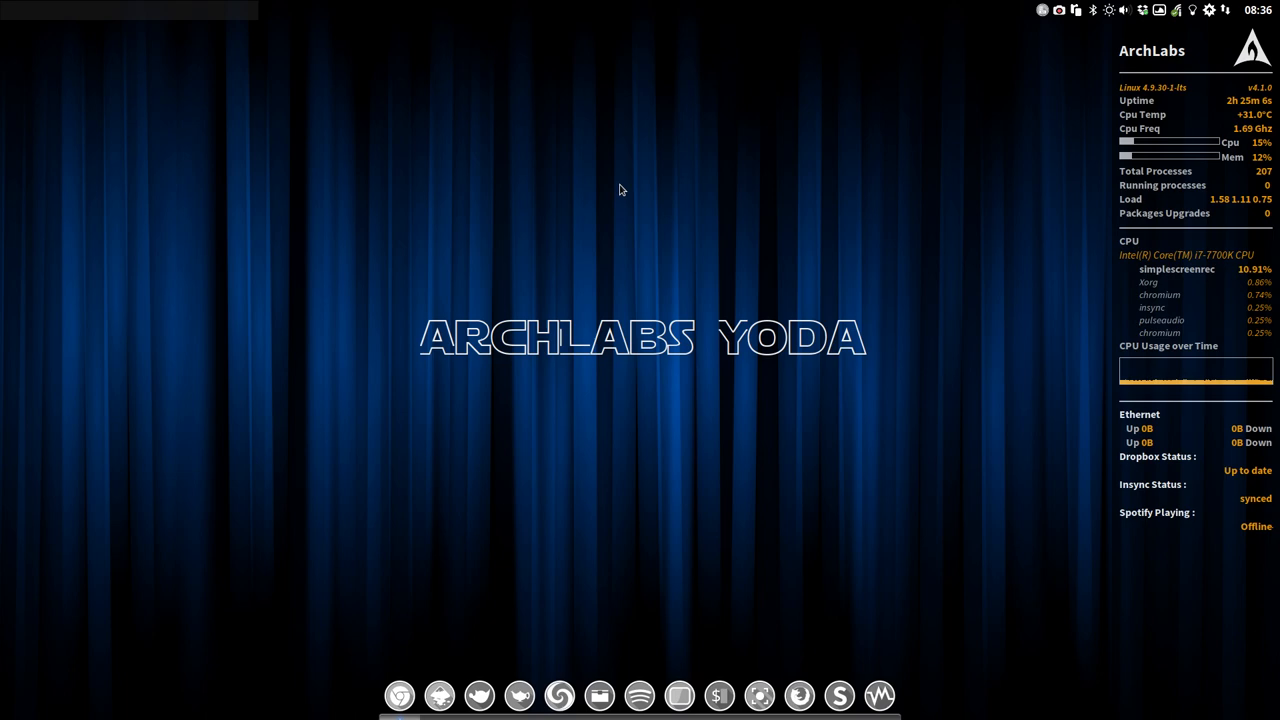
mouse_move(716, 206)
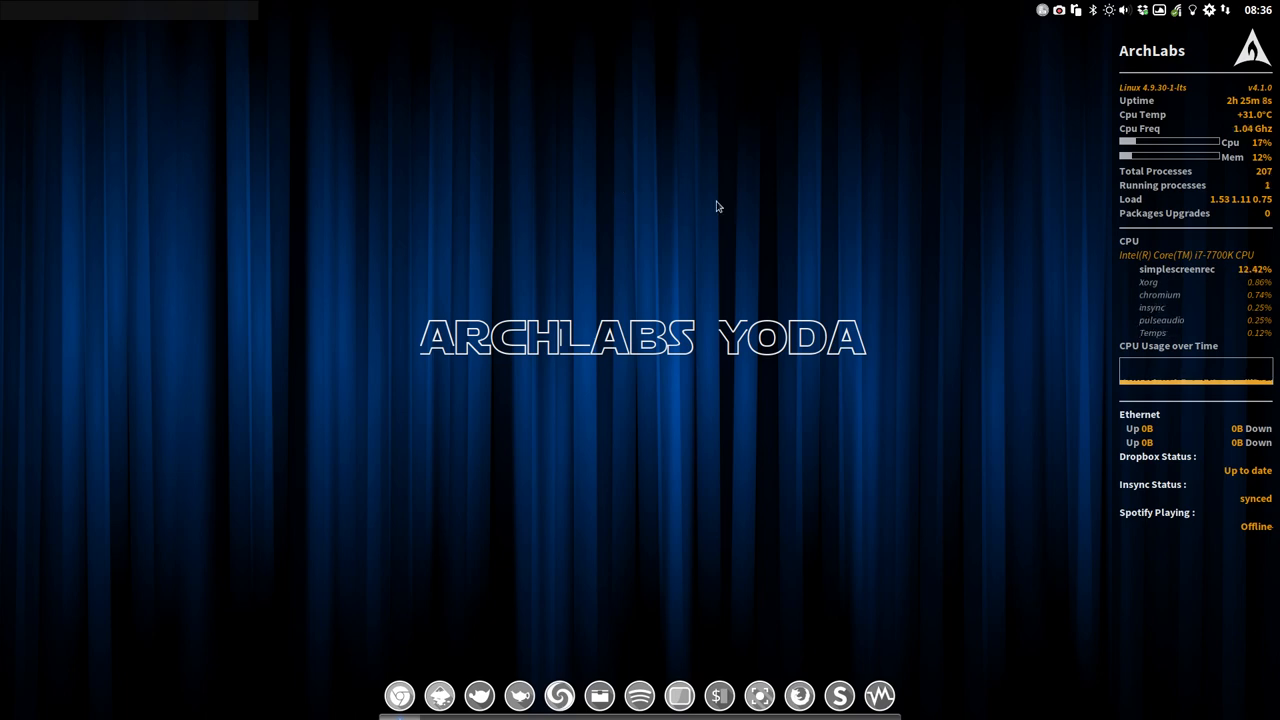
mouse_move(439, 241)
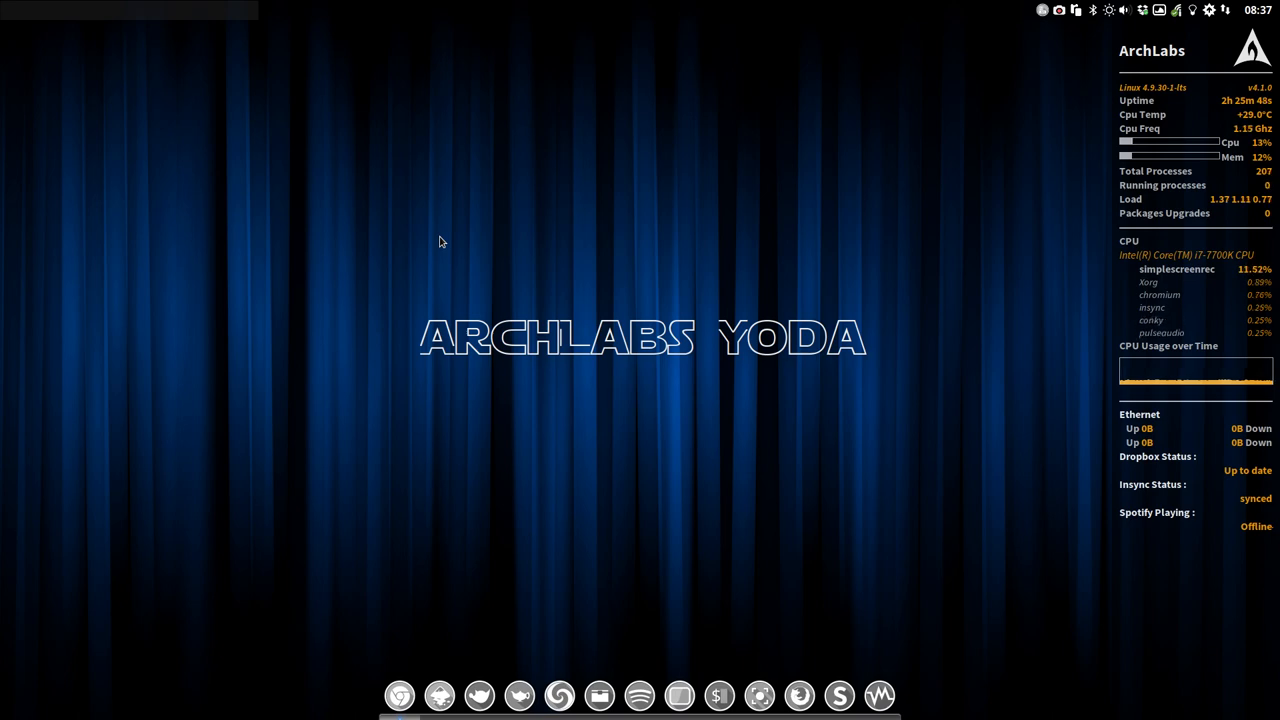
- Launch obmenu3 from the desktop menu, move it left, expand Accessories, then close it
right_click(438, 241)
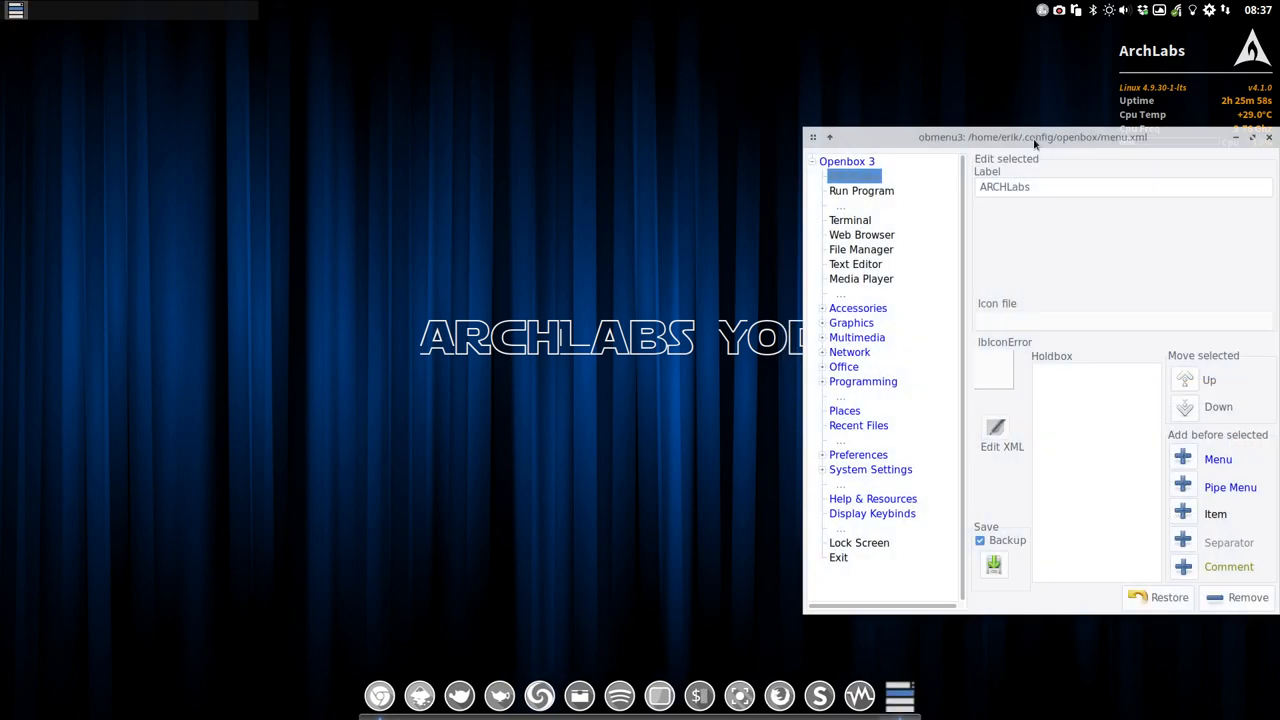
left_click_drag(1035, 137, 373, 79)
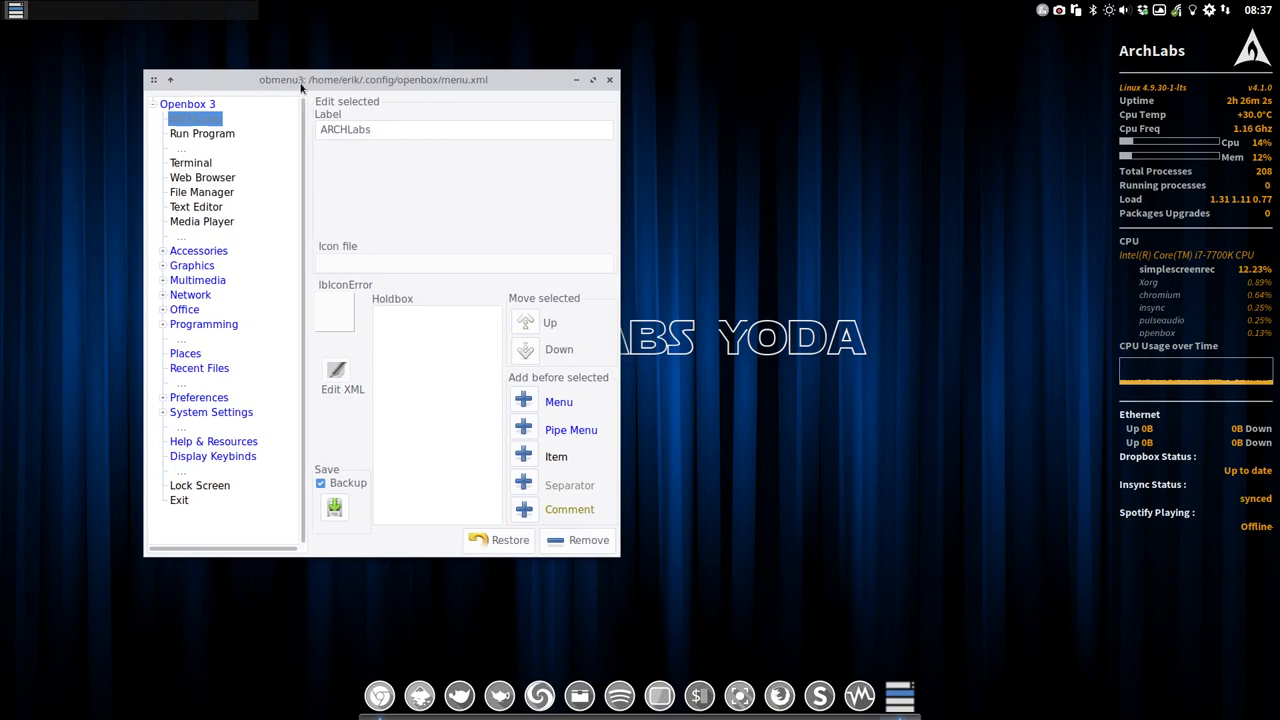
left_click(198, 250)
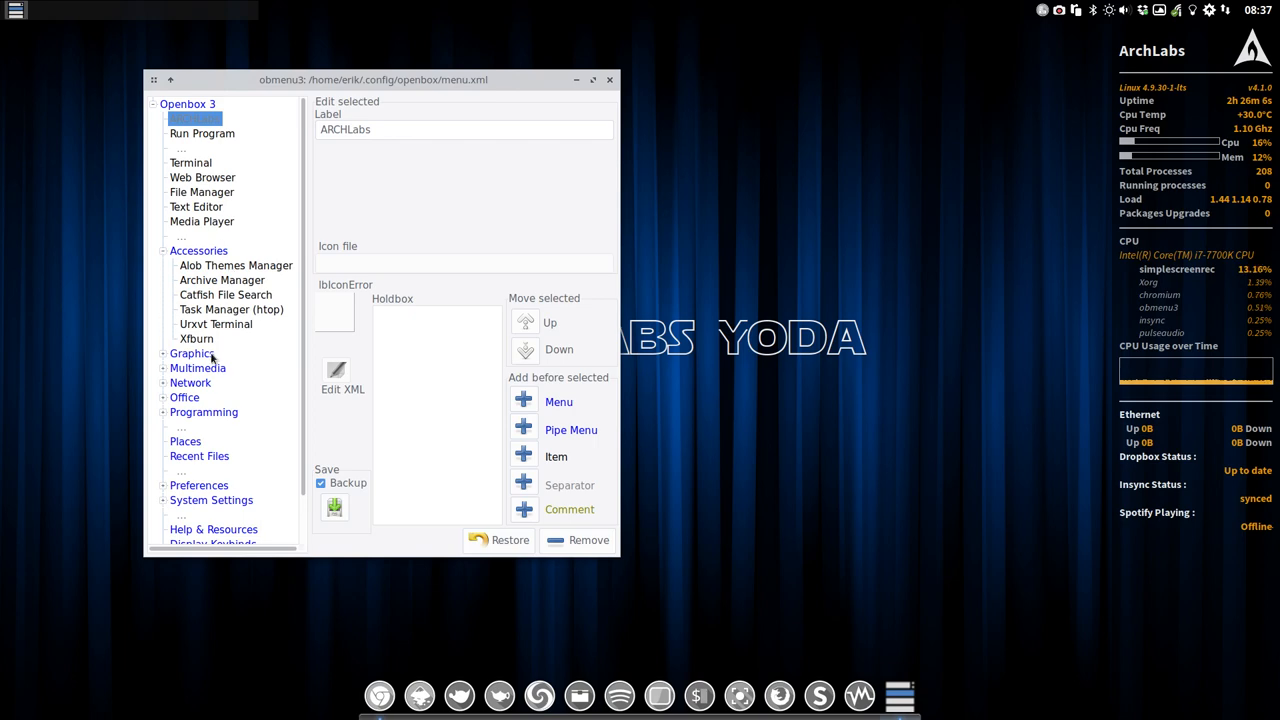
left_click(609, 79)
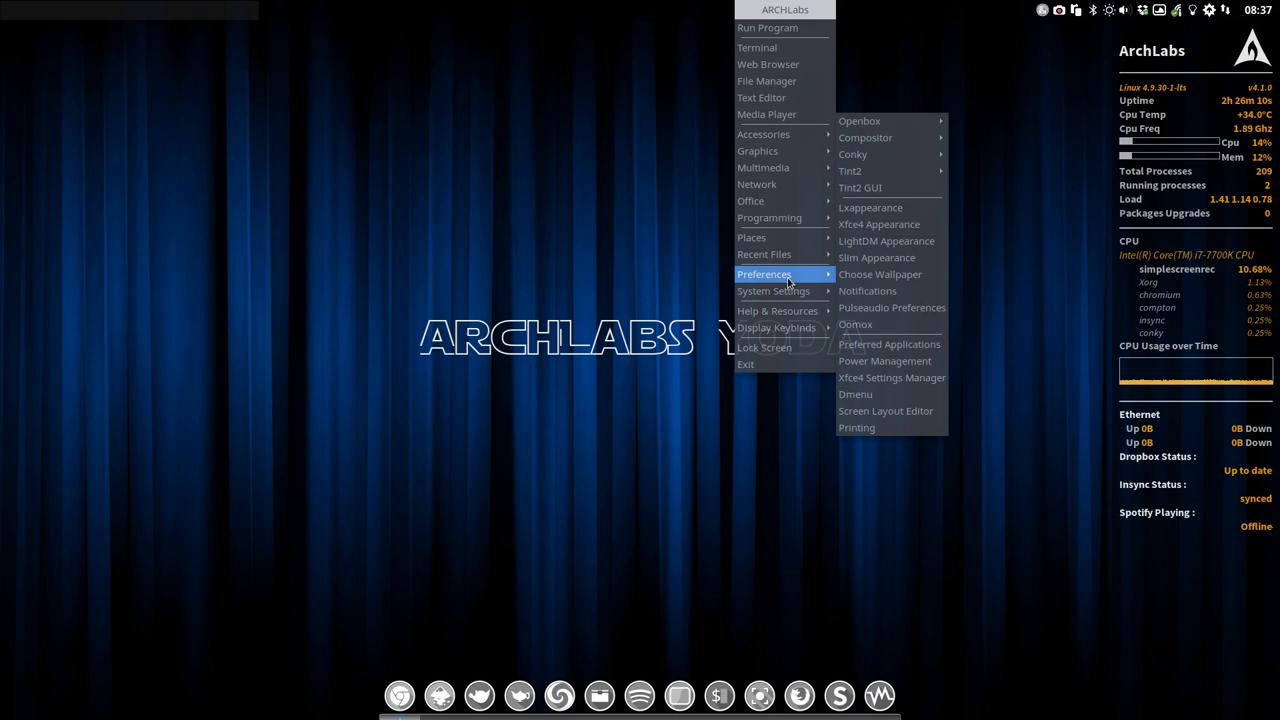
mouse_move(890, 121)
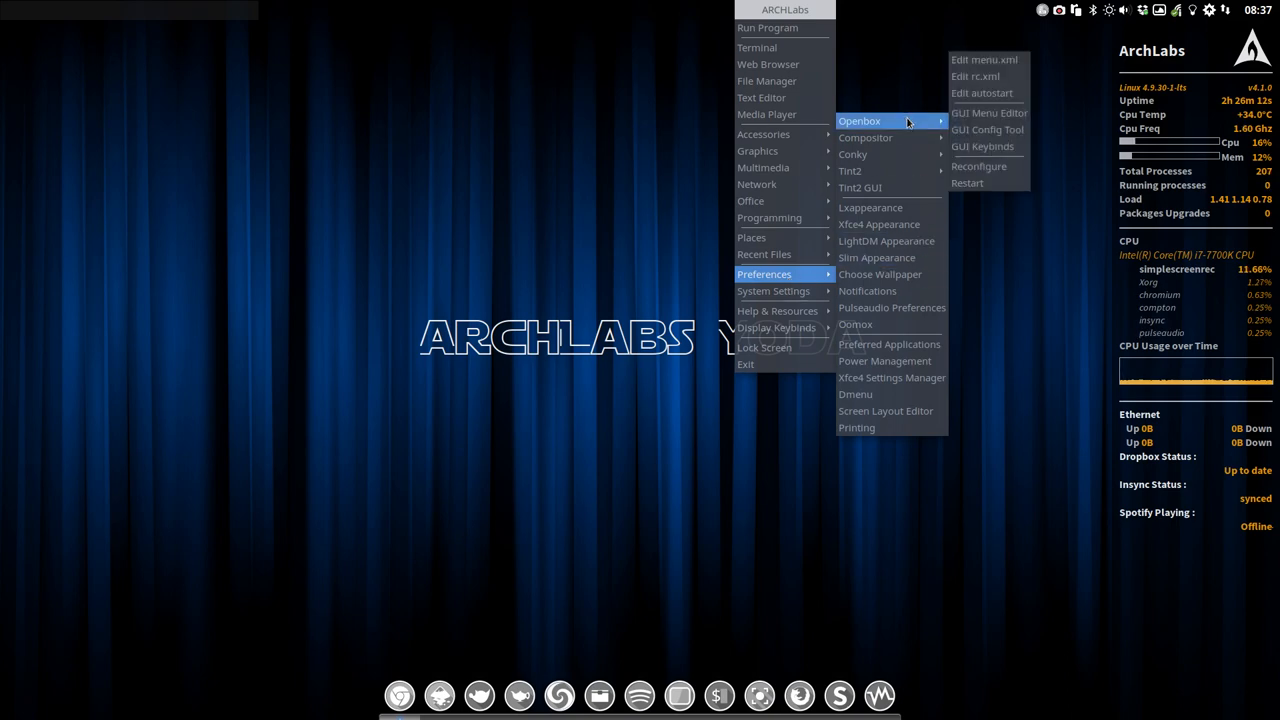
- Open menu.xml in Geany, select the Terminal label and termite command, then close Geany
left_click(984, 59)
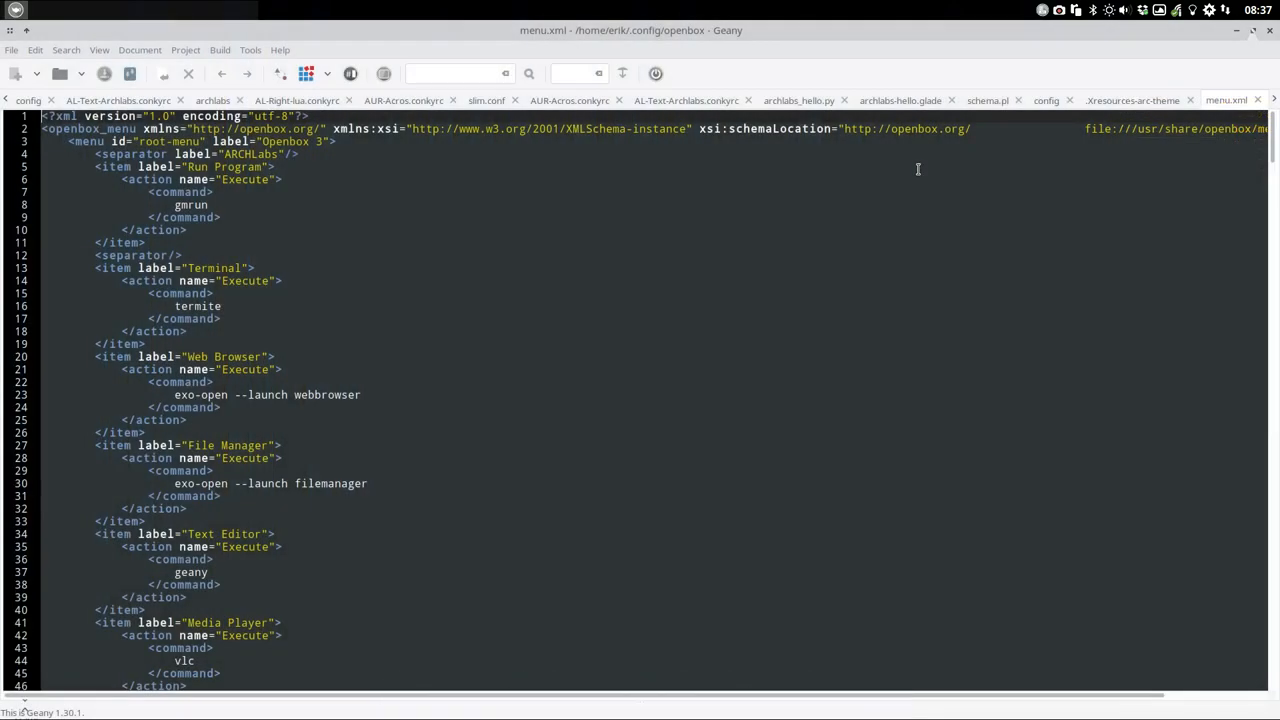
scroll("down", 3)
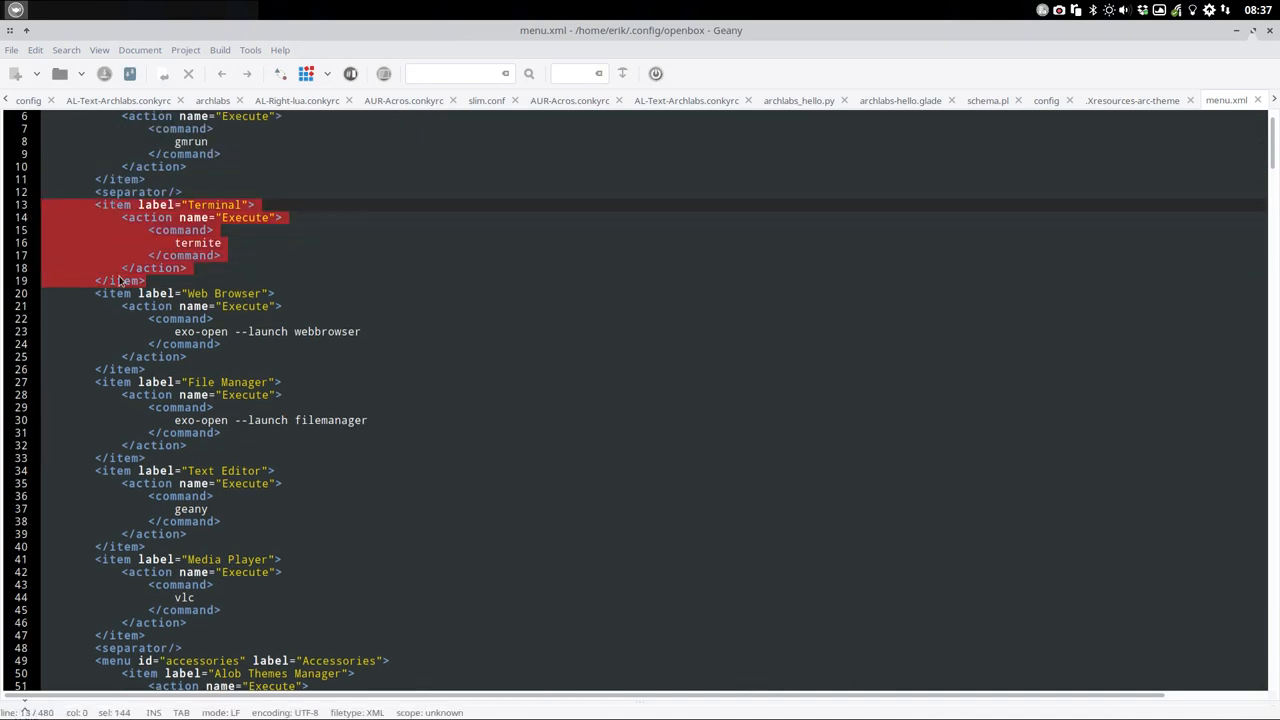
left_click(178, 243)
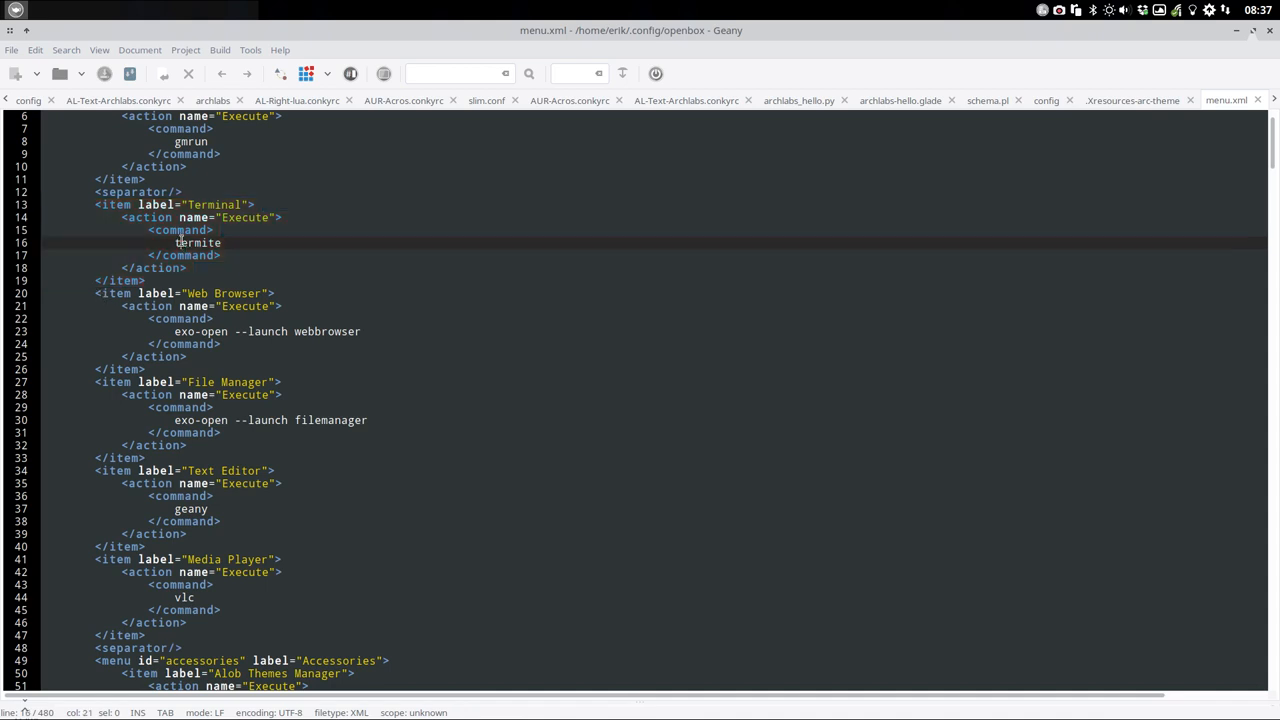
double_click(213, 204)
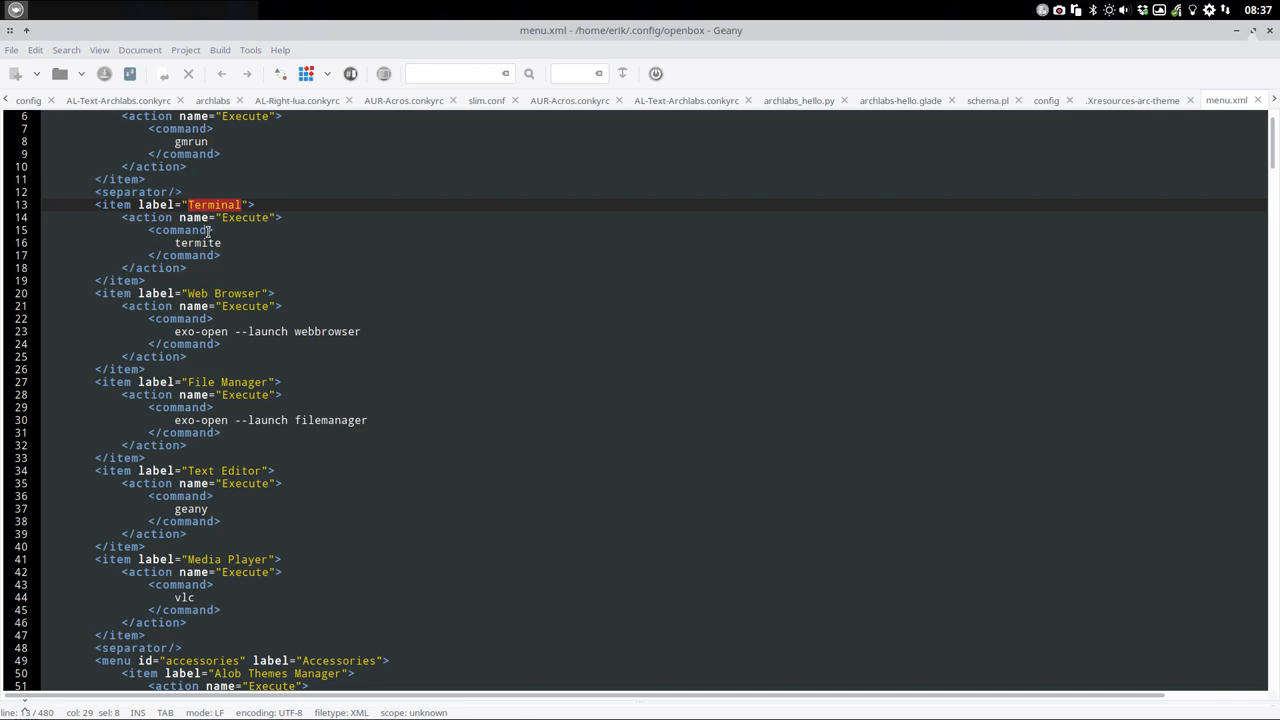
double_click(198, 242)
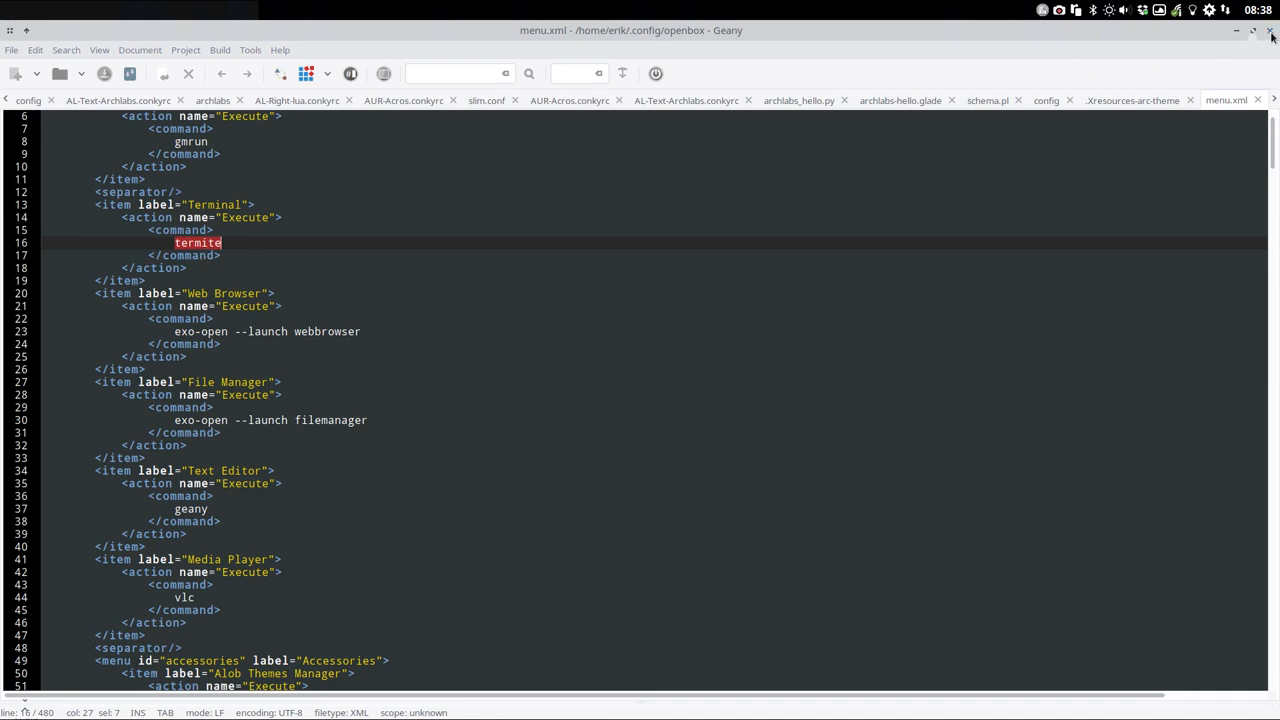
left_click(1271, 30)
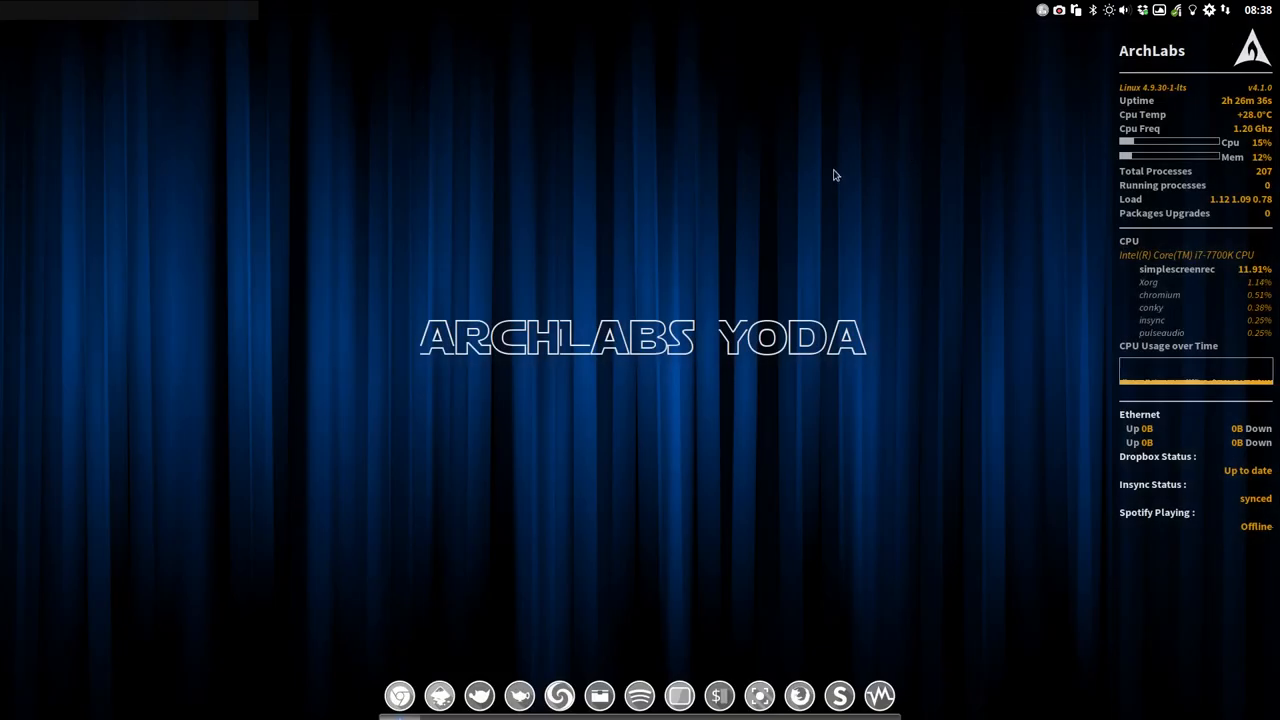
mouse_move(768, 188)
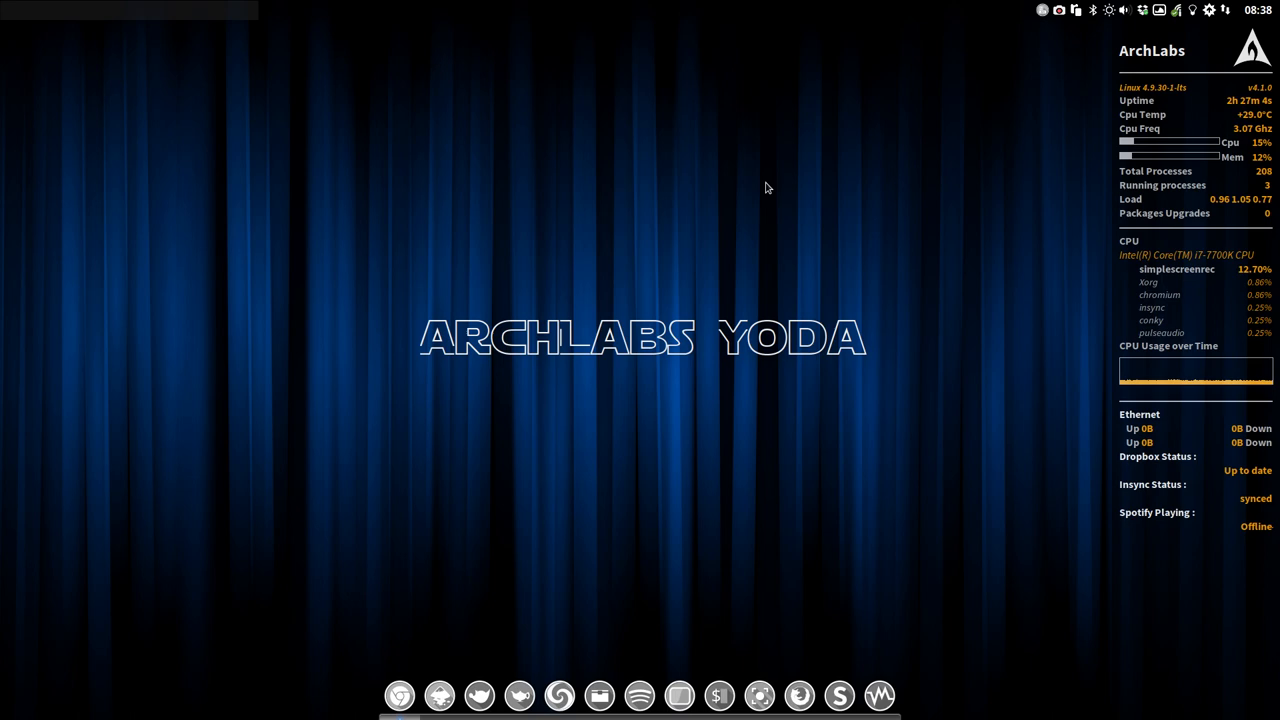
mouse_move(505, 214)
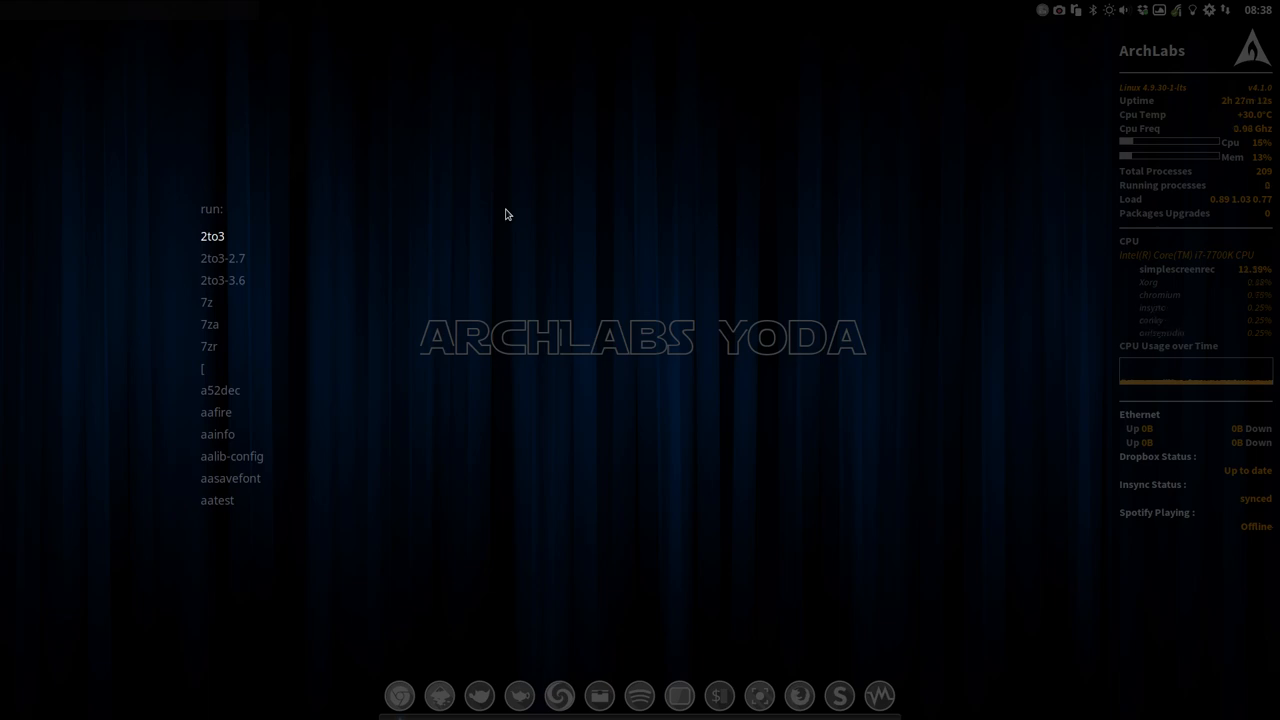
- Search Rofi for 'fire' and dismiss it without launching anything
type("f")
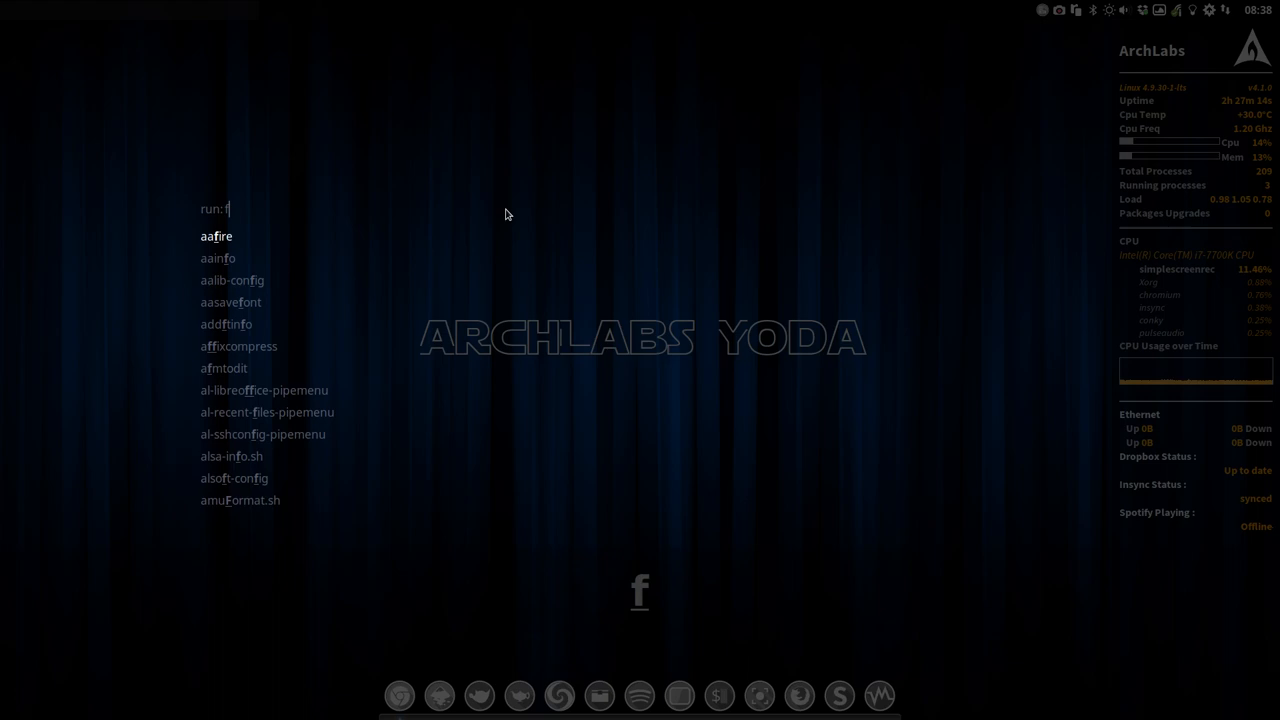
type("ire")
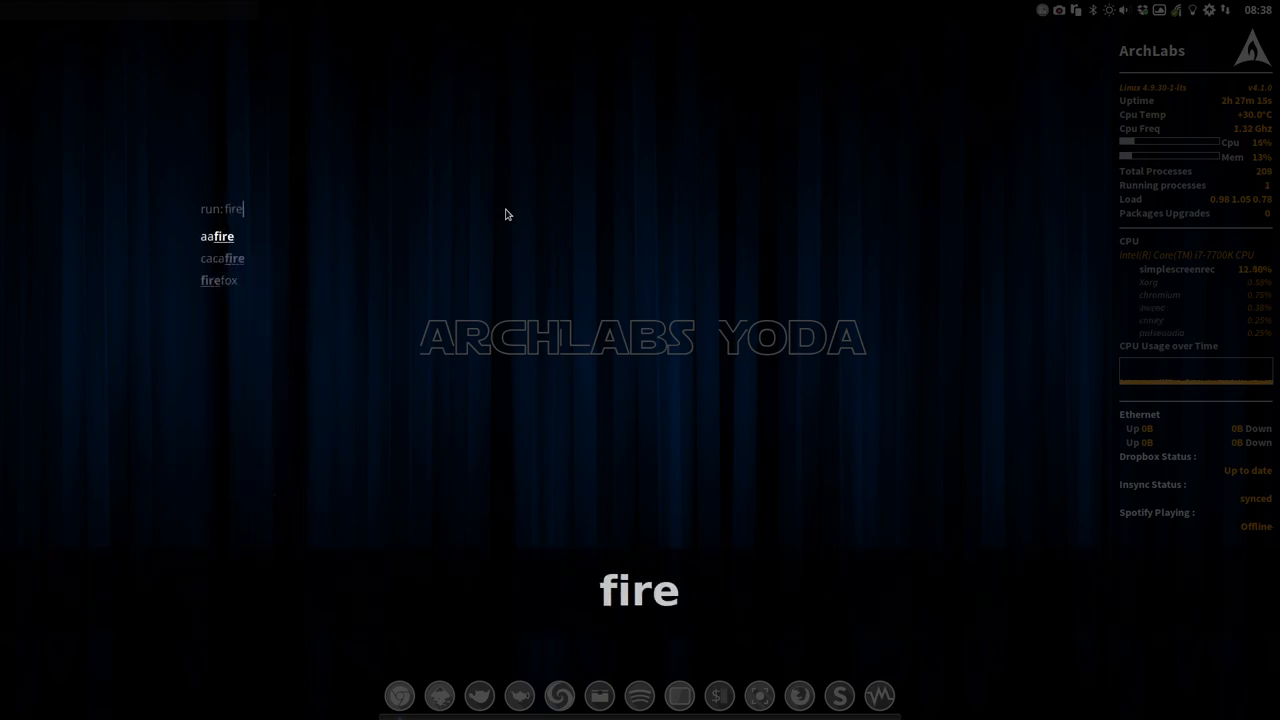
type("f")
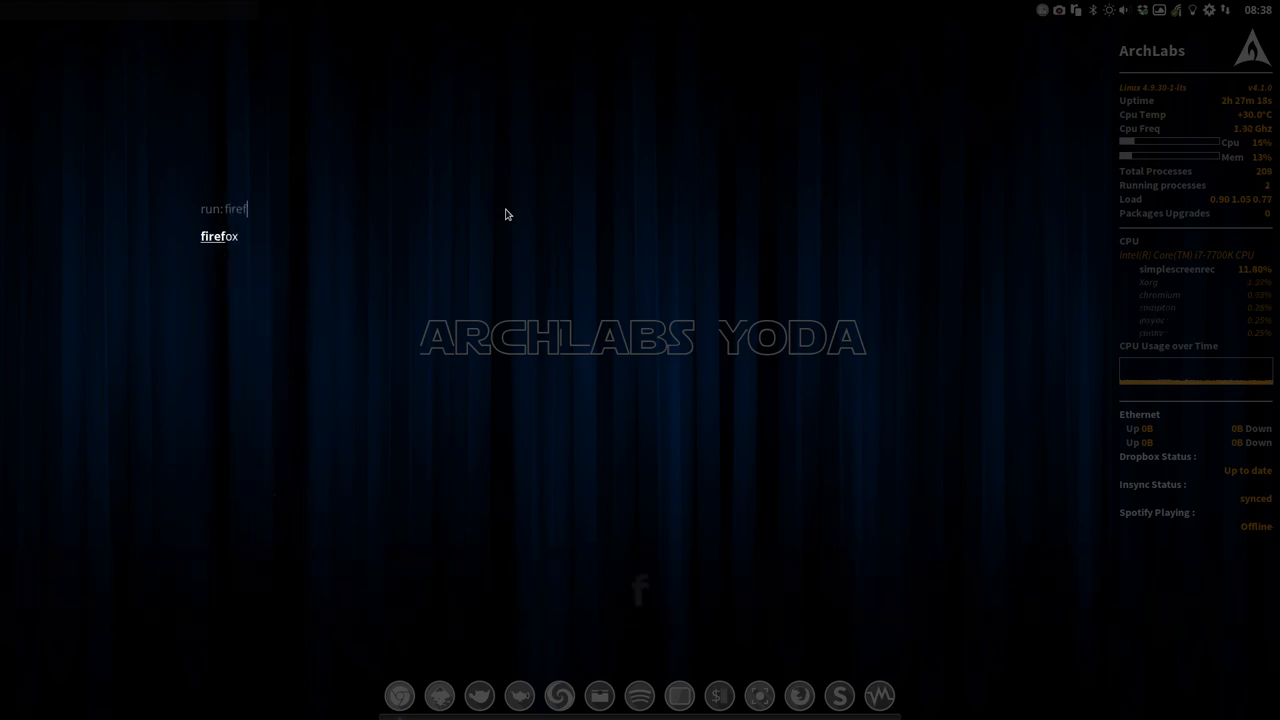
key("Escape")
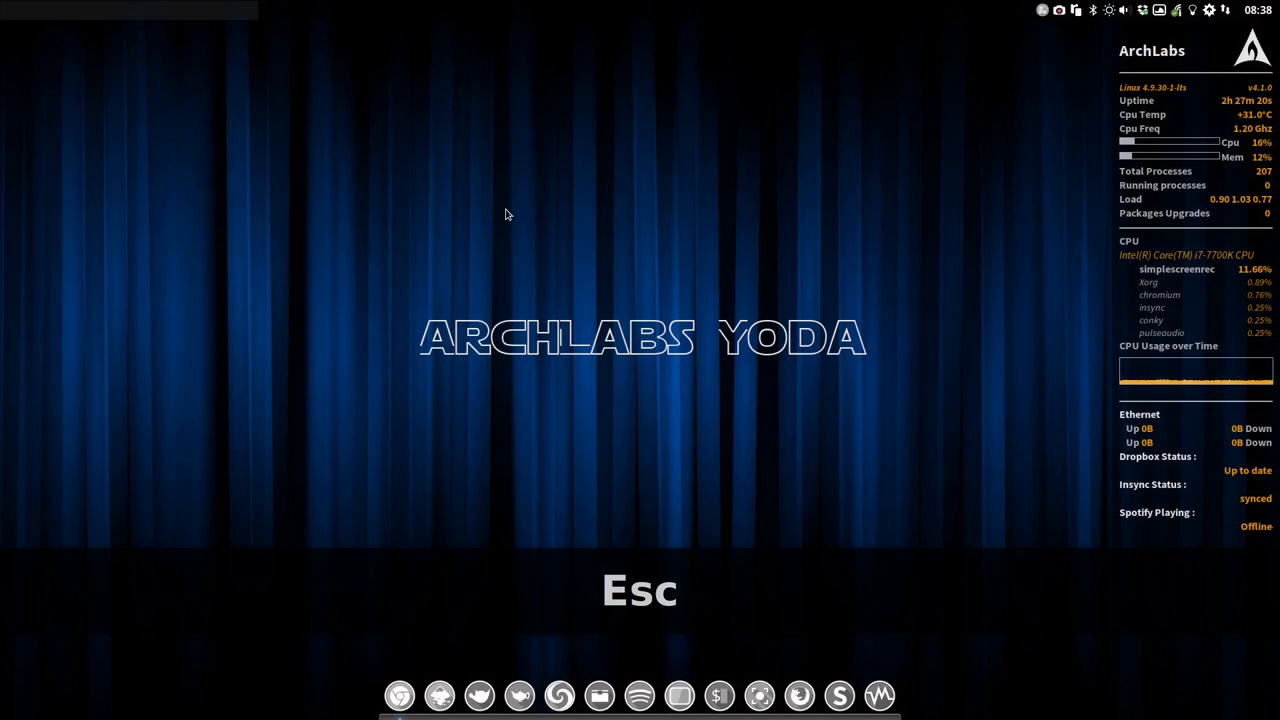
- Search dmenu for 'fire', dismiss it, and bring up the Application Finder
key("Escape")
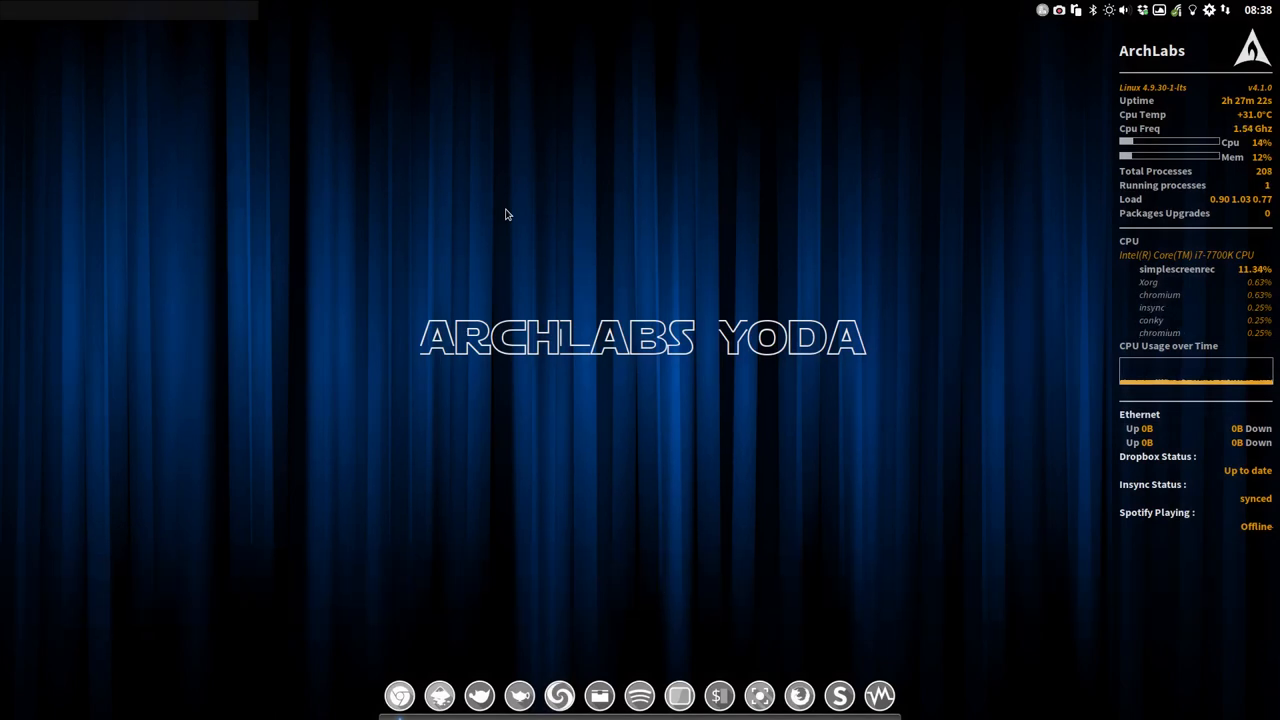
type("fire")
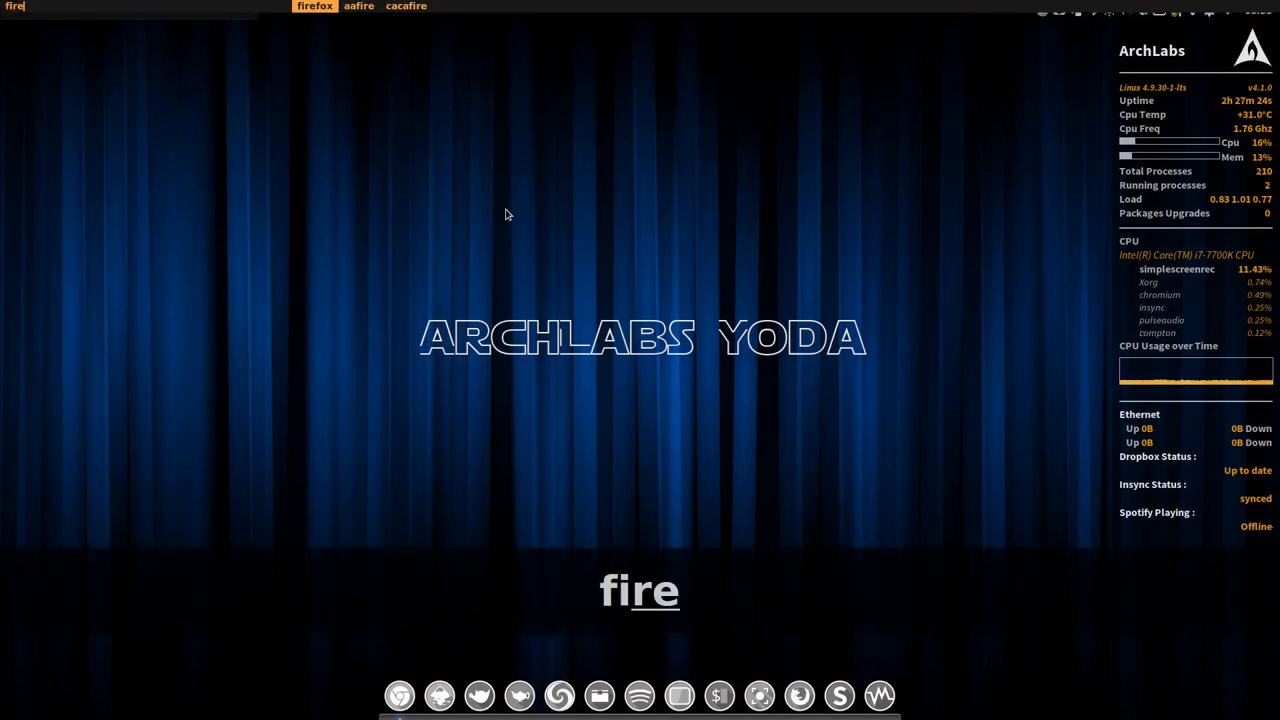
key("Escape")
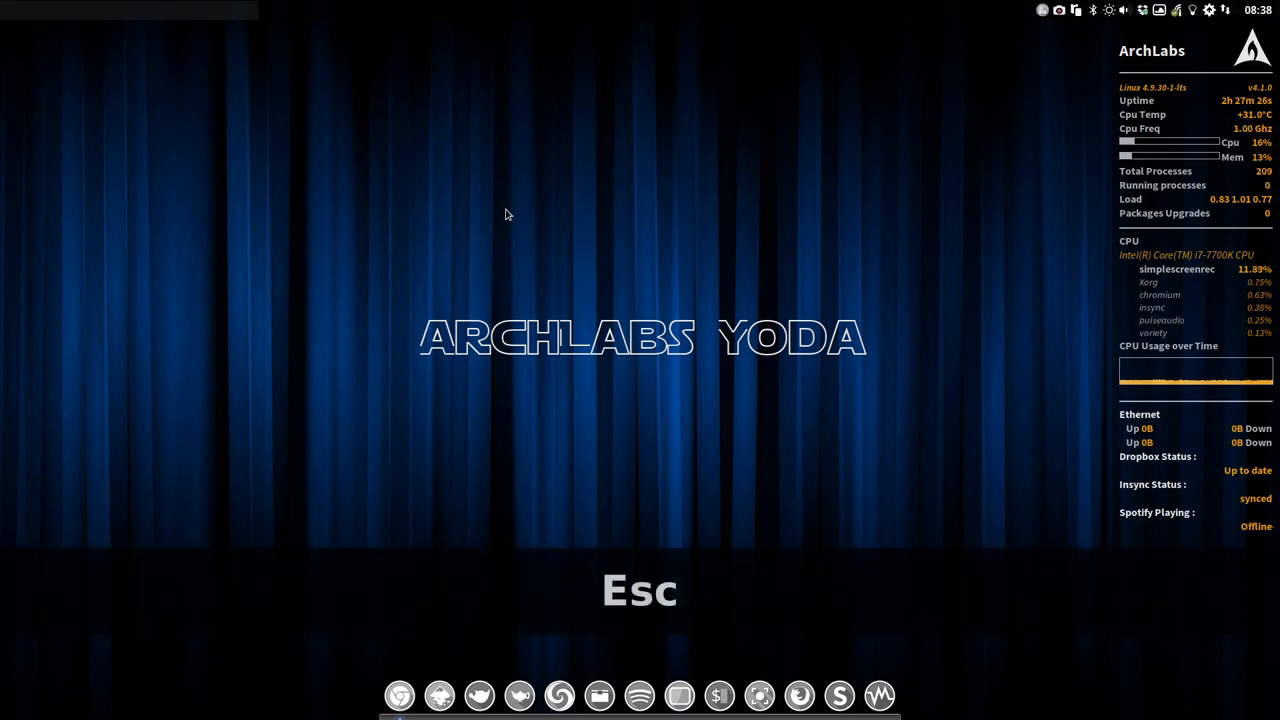
key("alt+F3")
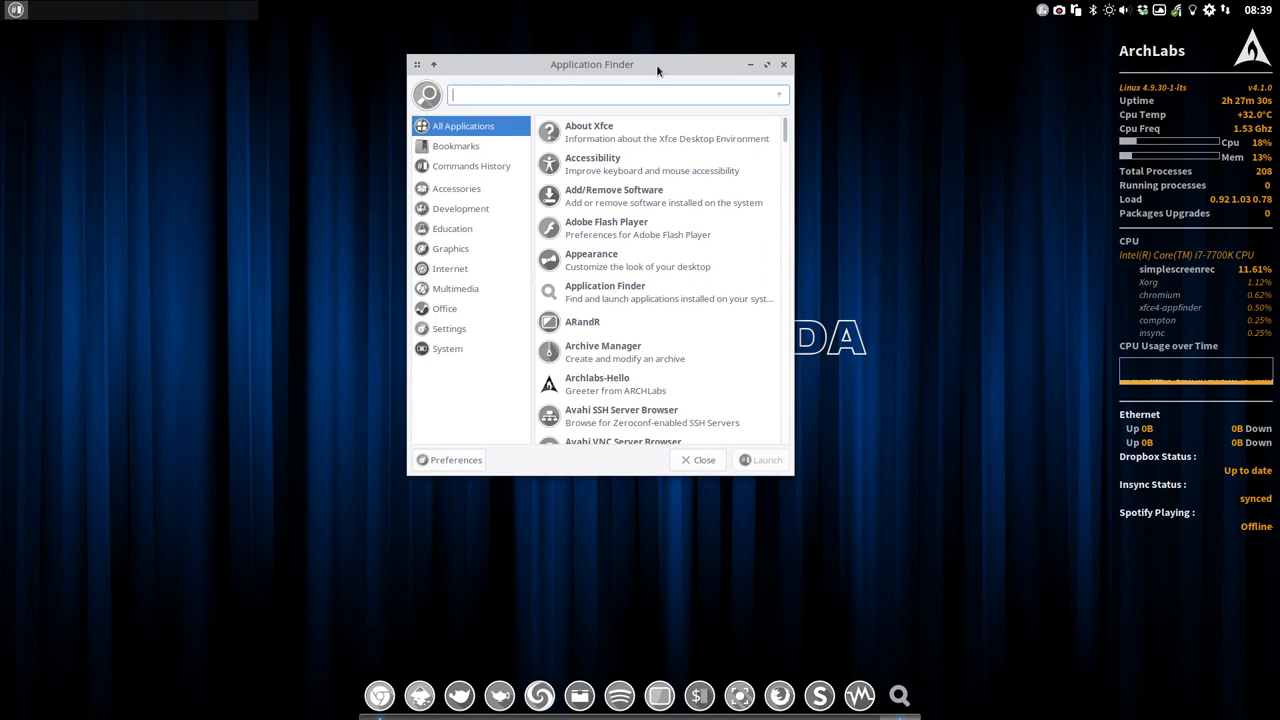
- Browse Accessories and Office in the Application Finder, then close it
left_click(456, 188)
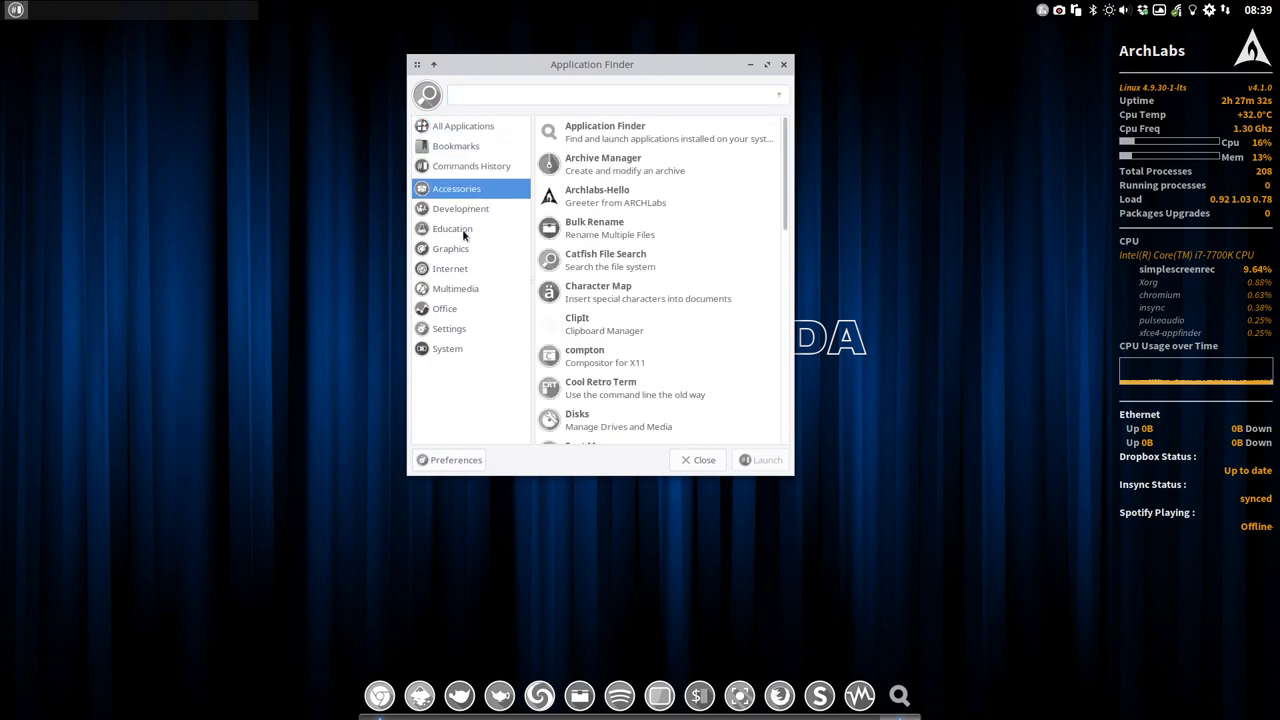
left_click(444, 308)
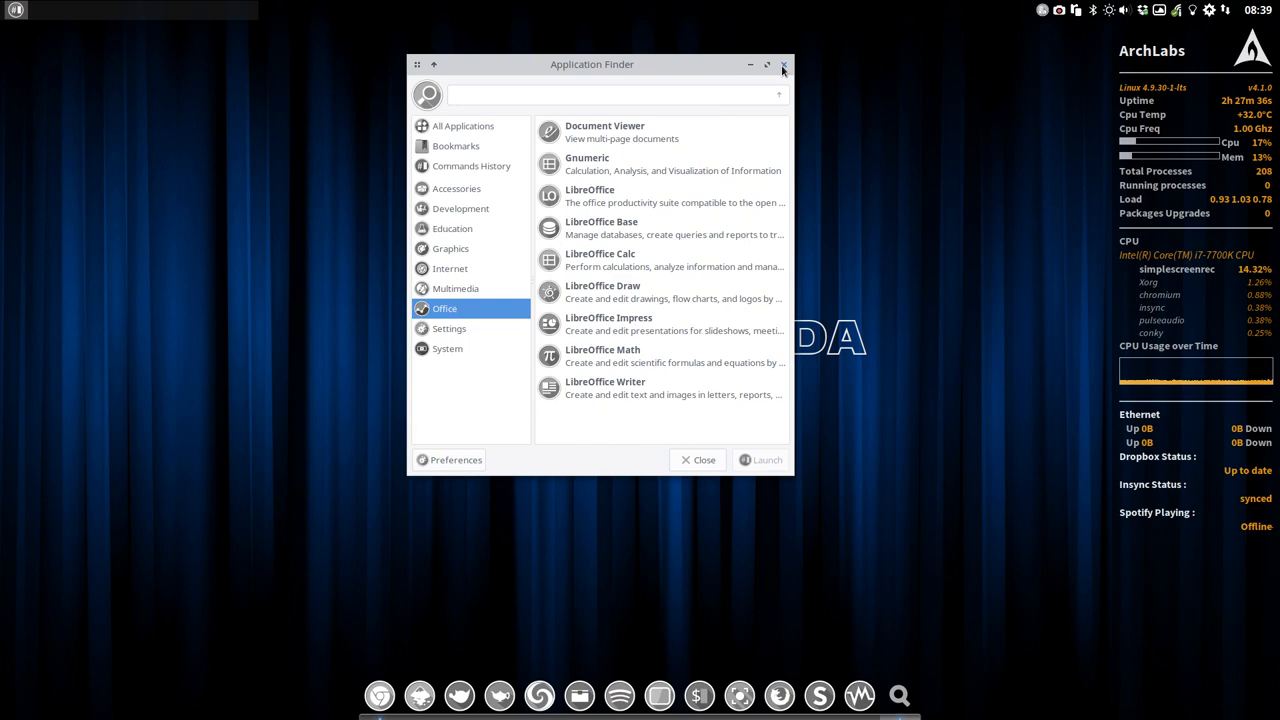
left_click(785, 64)
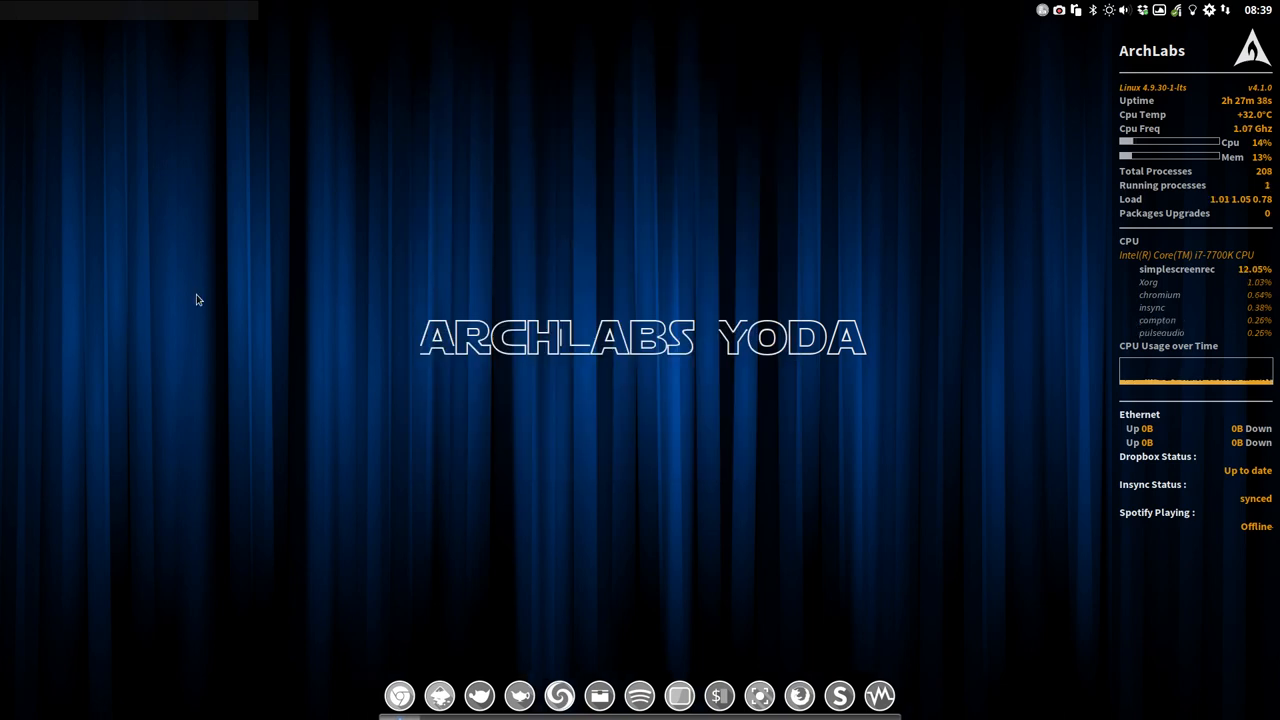
- Open and dismiss the desktop menu, ending with the main menu showing
right_click(197, 297)
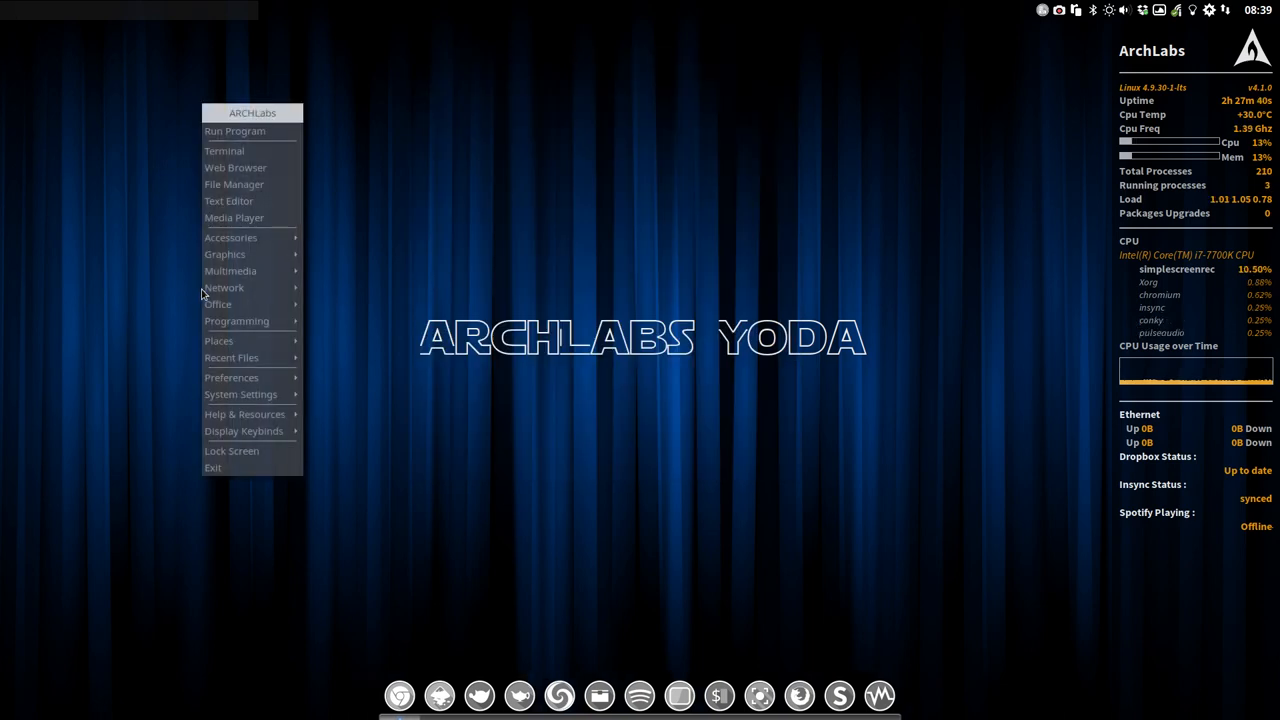
left_click(330, 243)
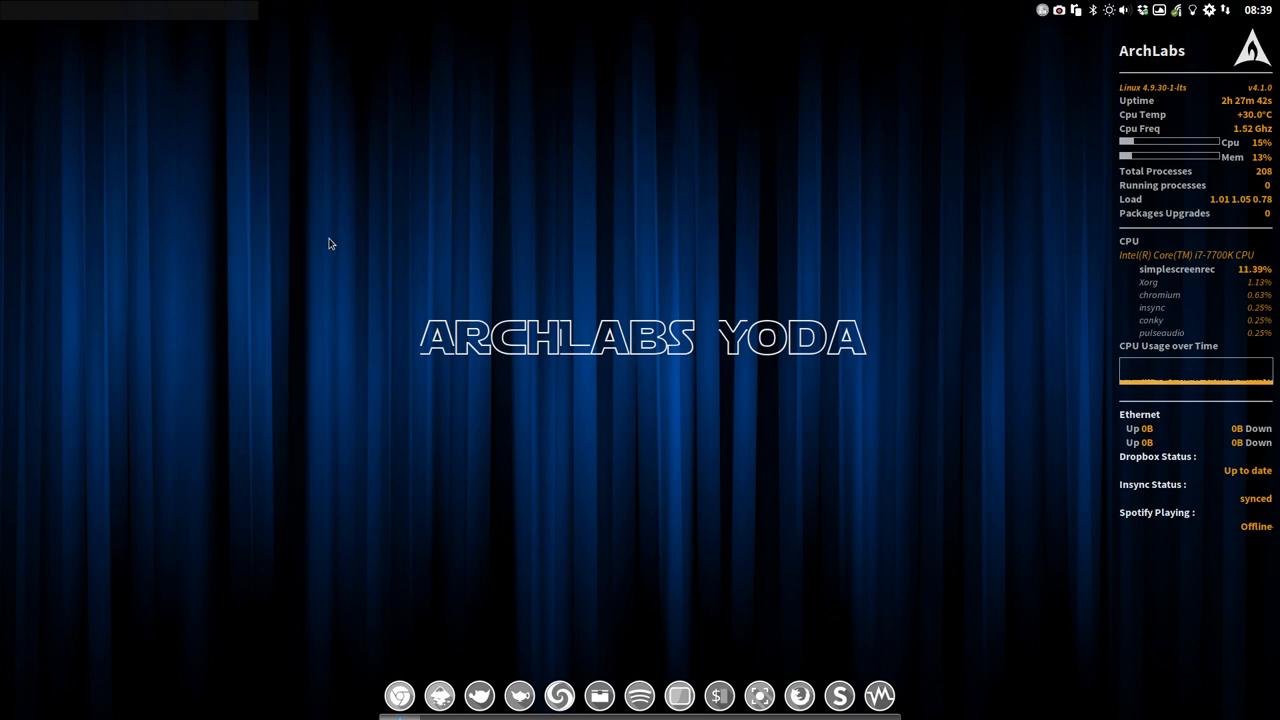
right_click(330, 243)
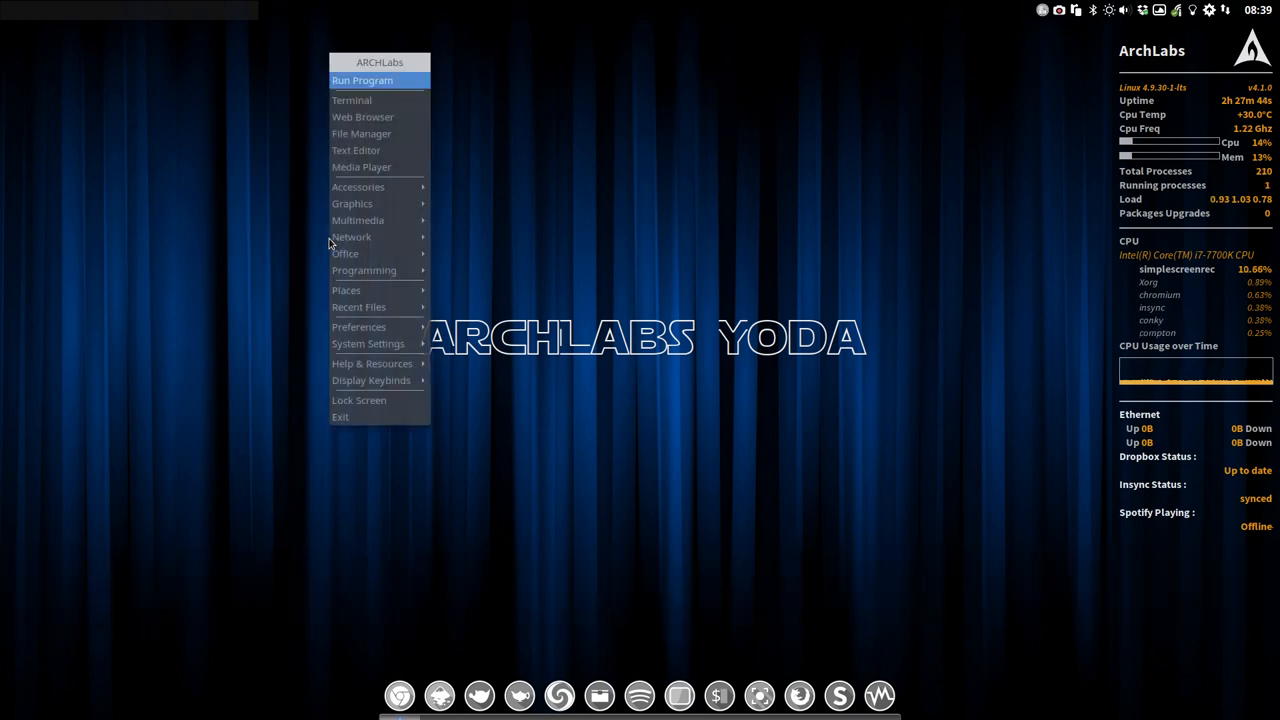
key("Escape")
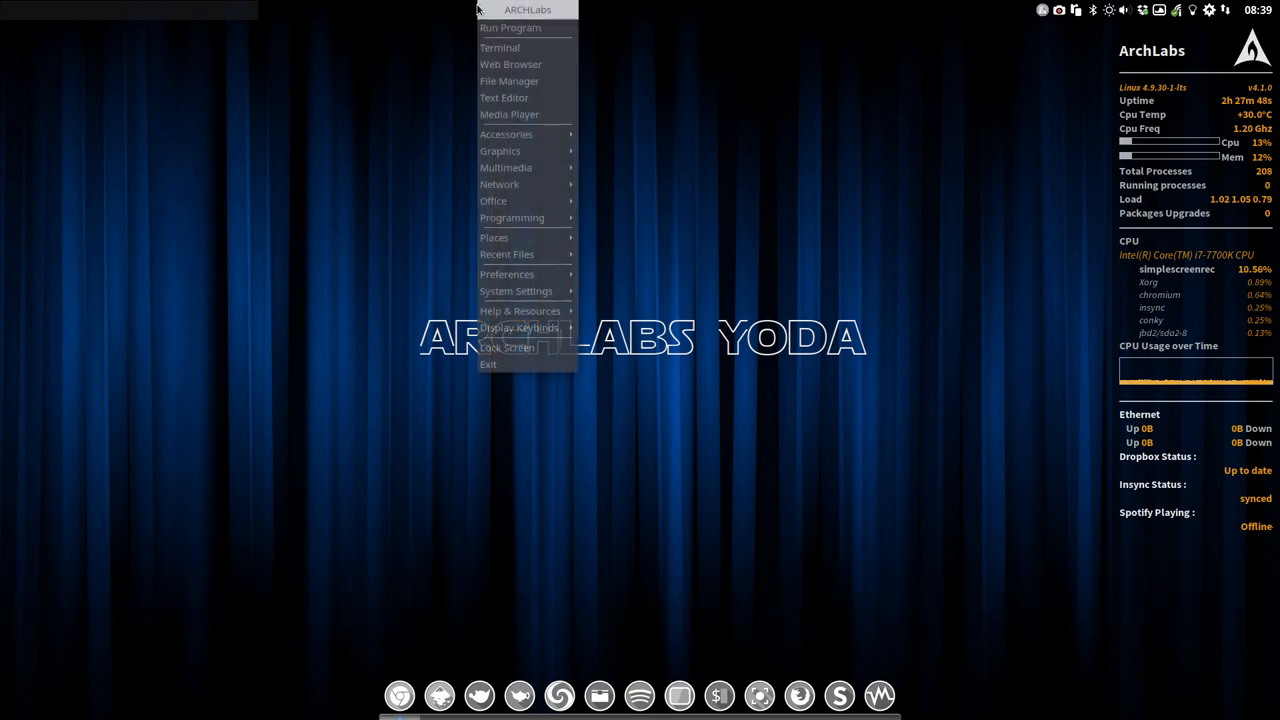
mouse_move(405, 276)
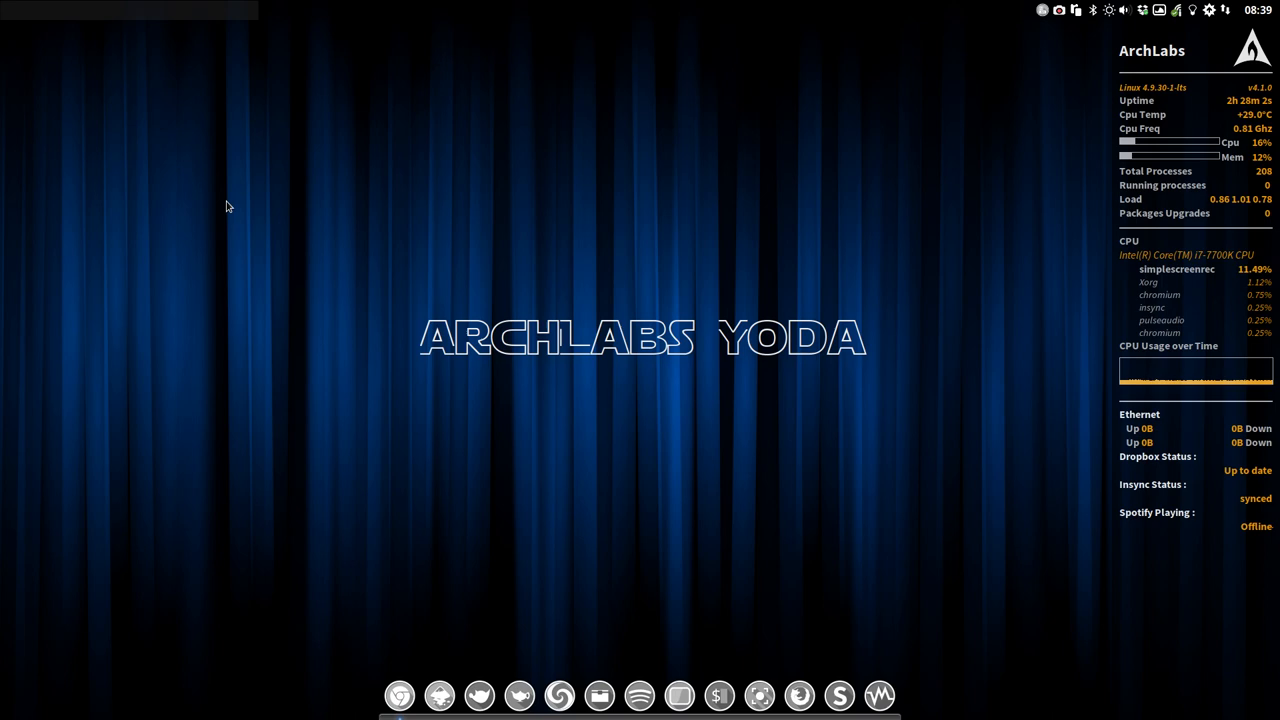
- Run 'inxi -F' in a terminal to list full hardware details, then close it
key("ctrl+alt+t")
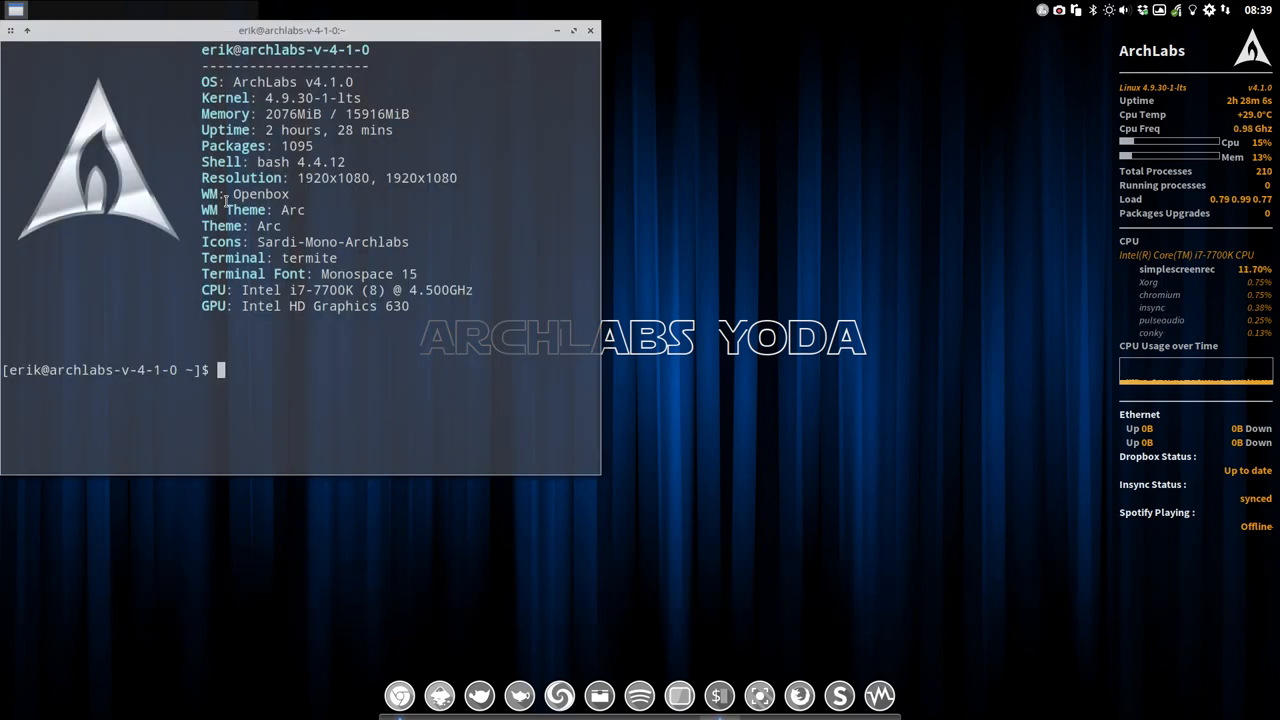
type("inxi -")
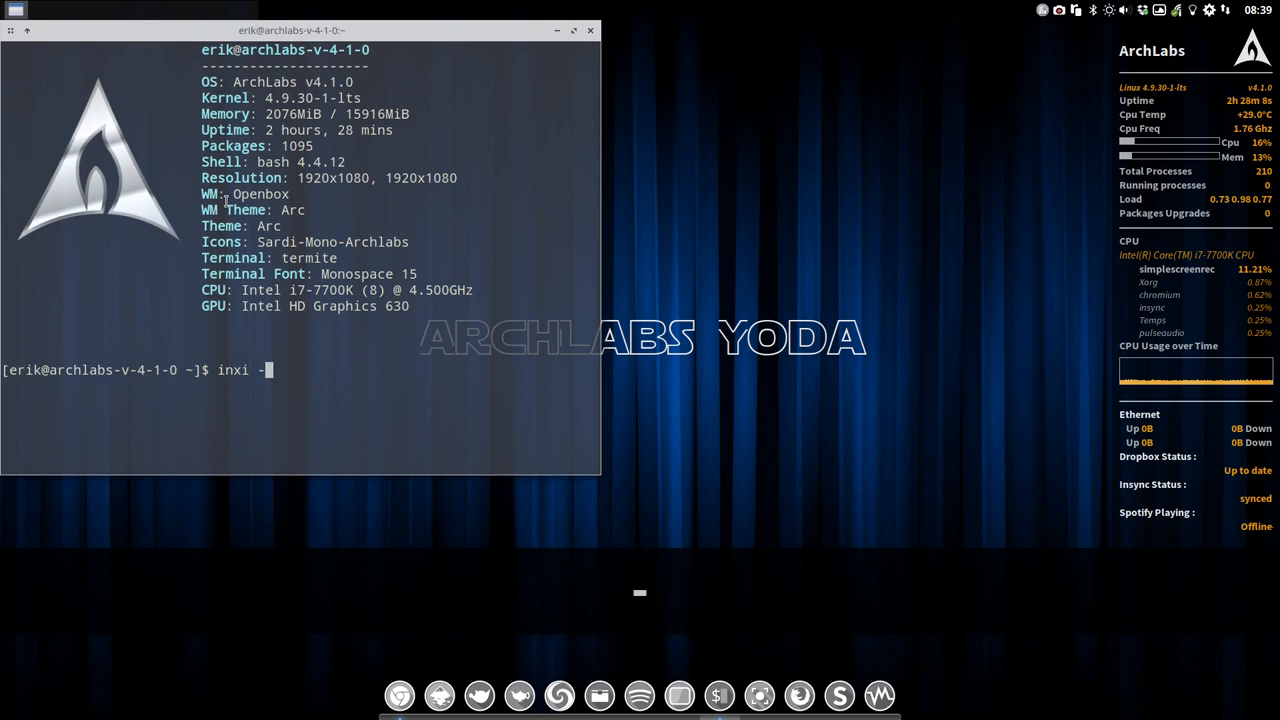
type("F")
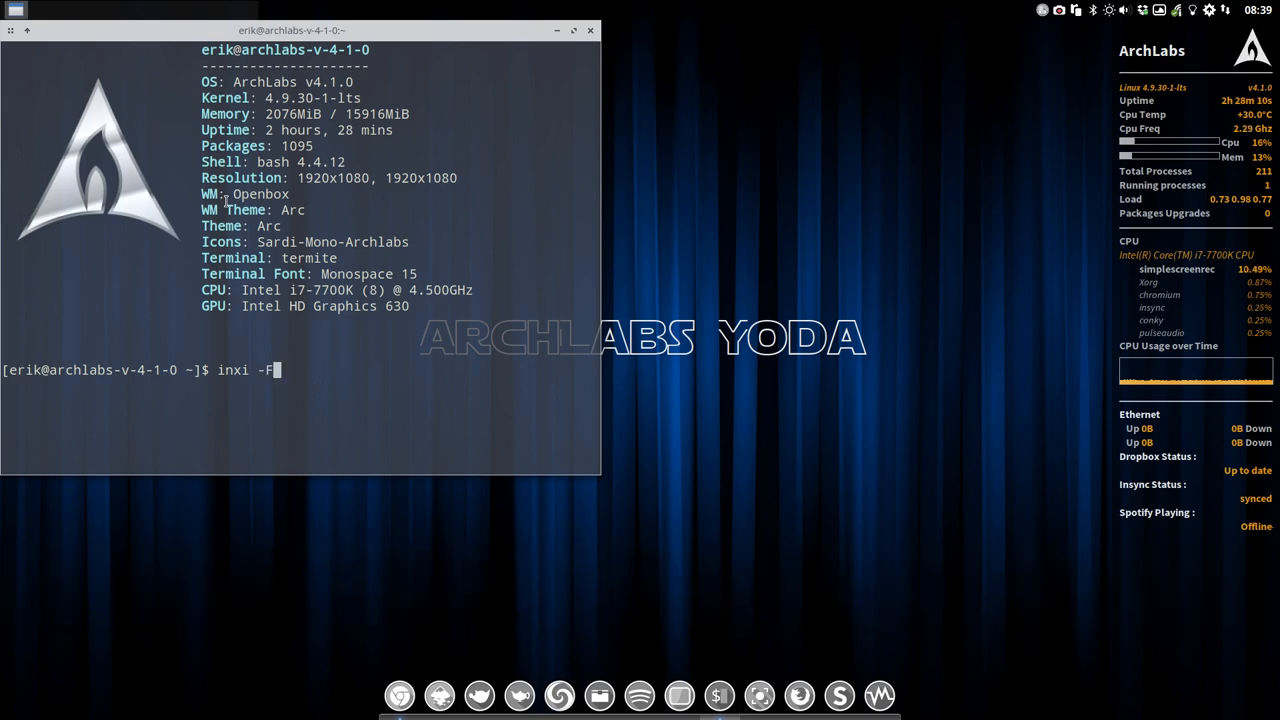
key("Return")
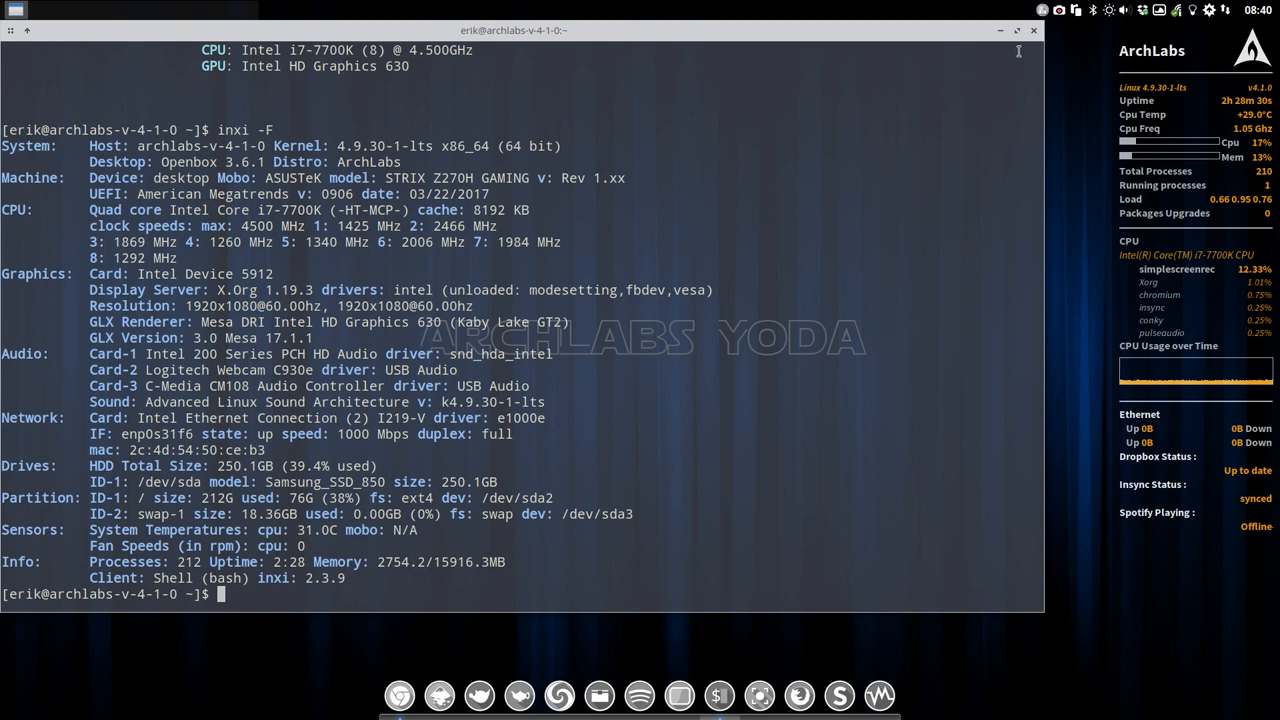
left_click(1033, 30)
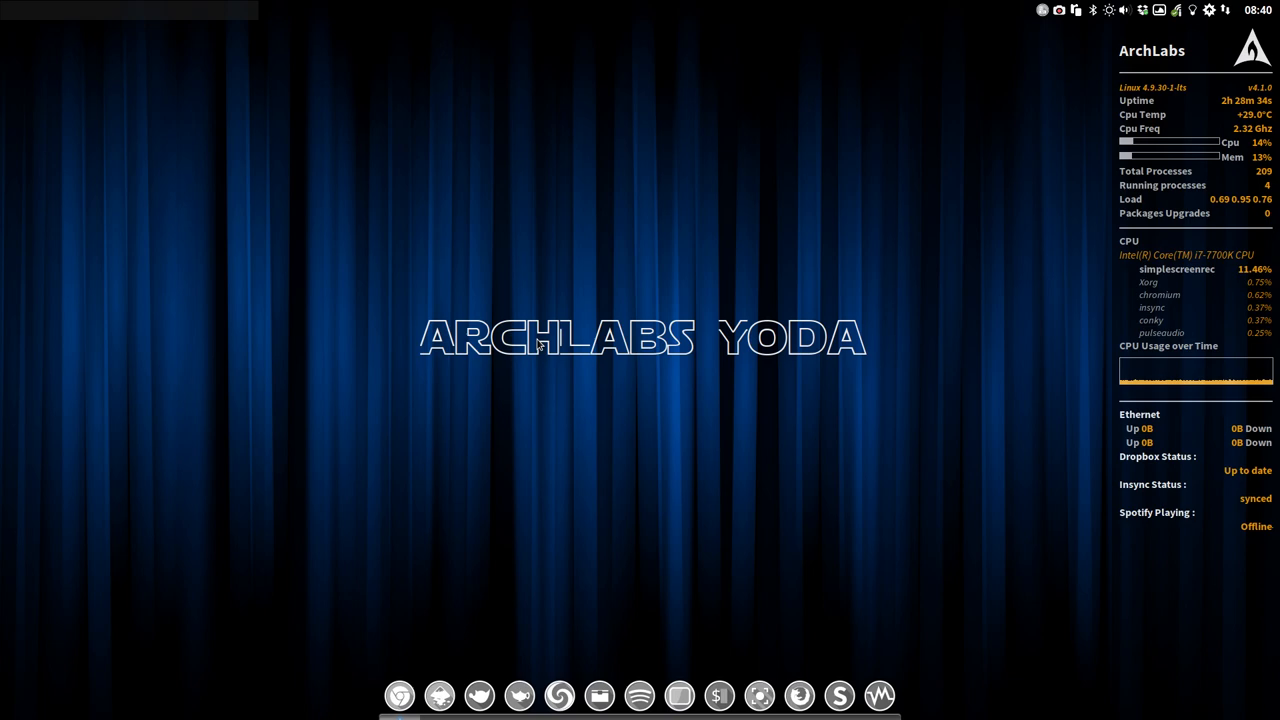
mouse_move(483, 285)
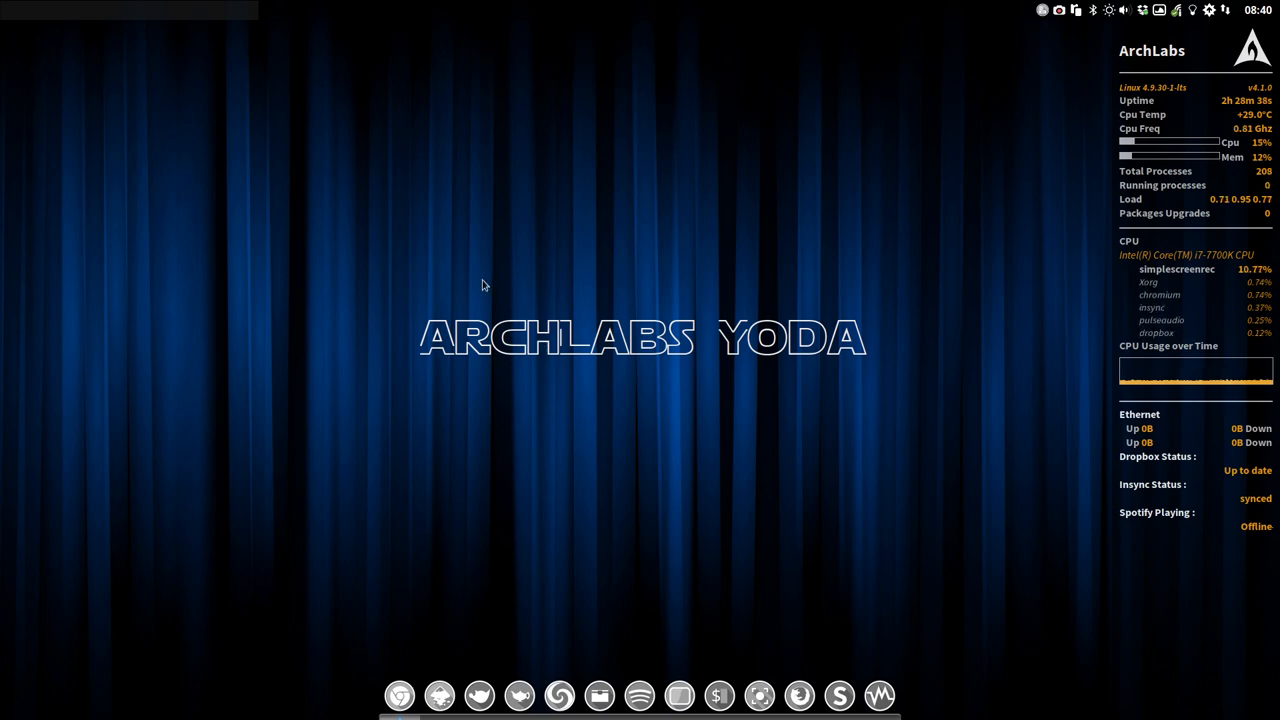
- Launch HardInfo from the launcher, view its i7-7700K summary, then close it
key("Escape")
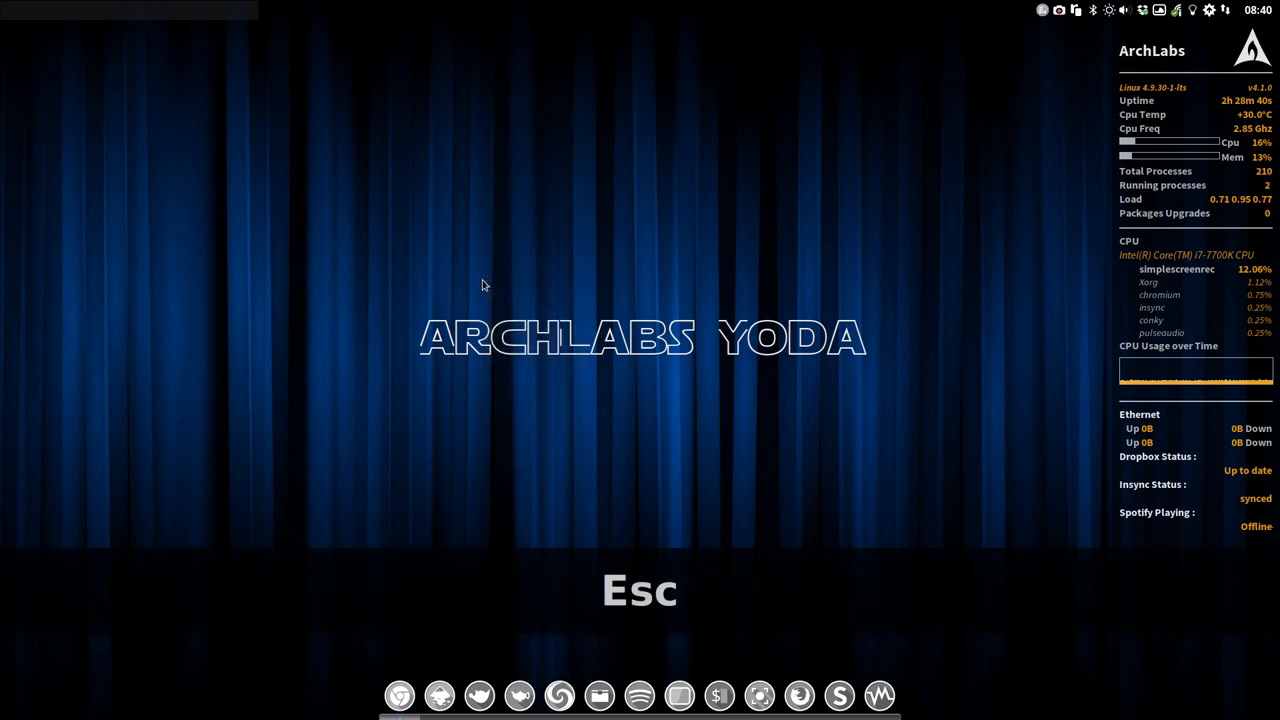
type("hard")
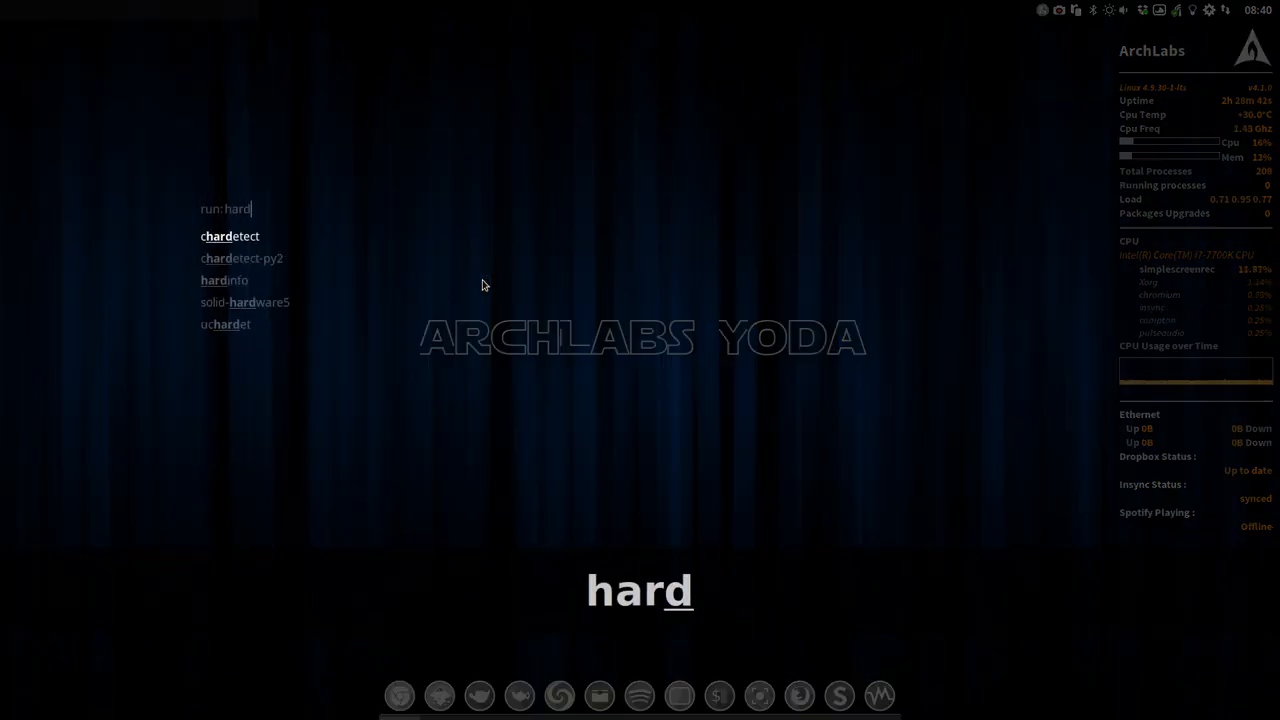
type("in")
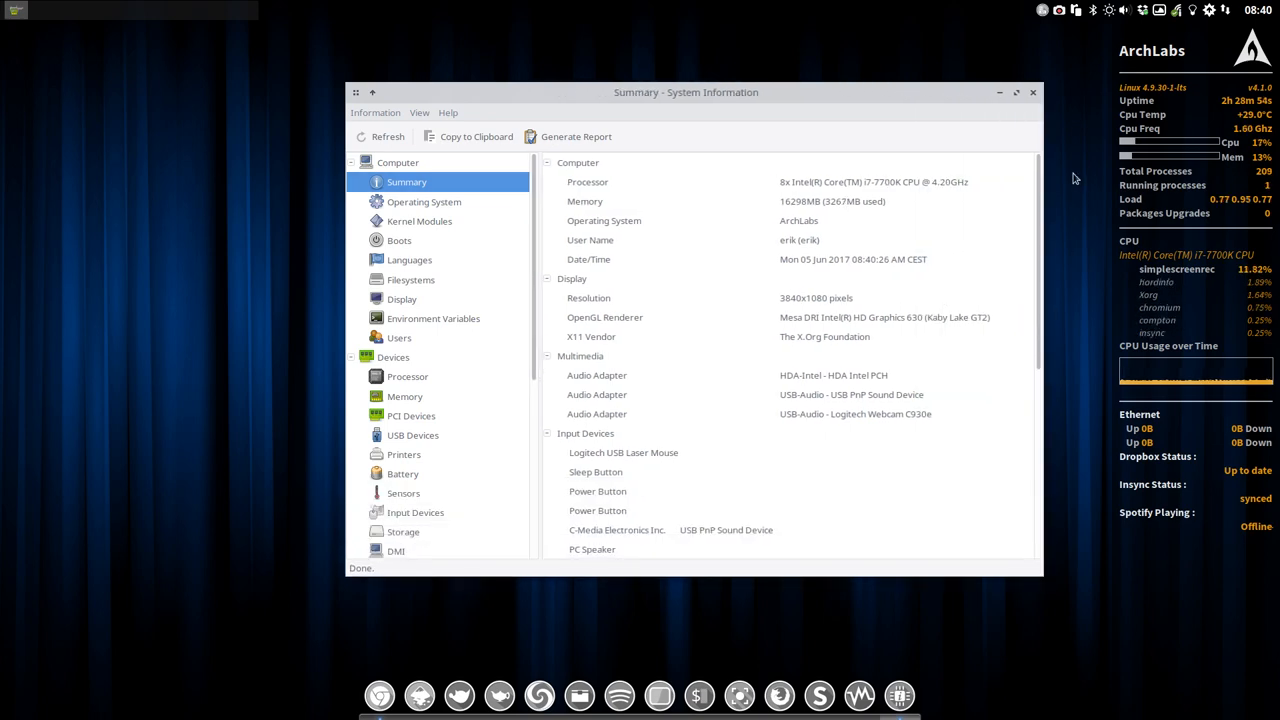
left_click(1033, 92)
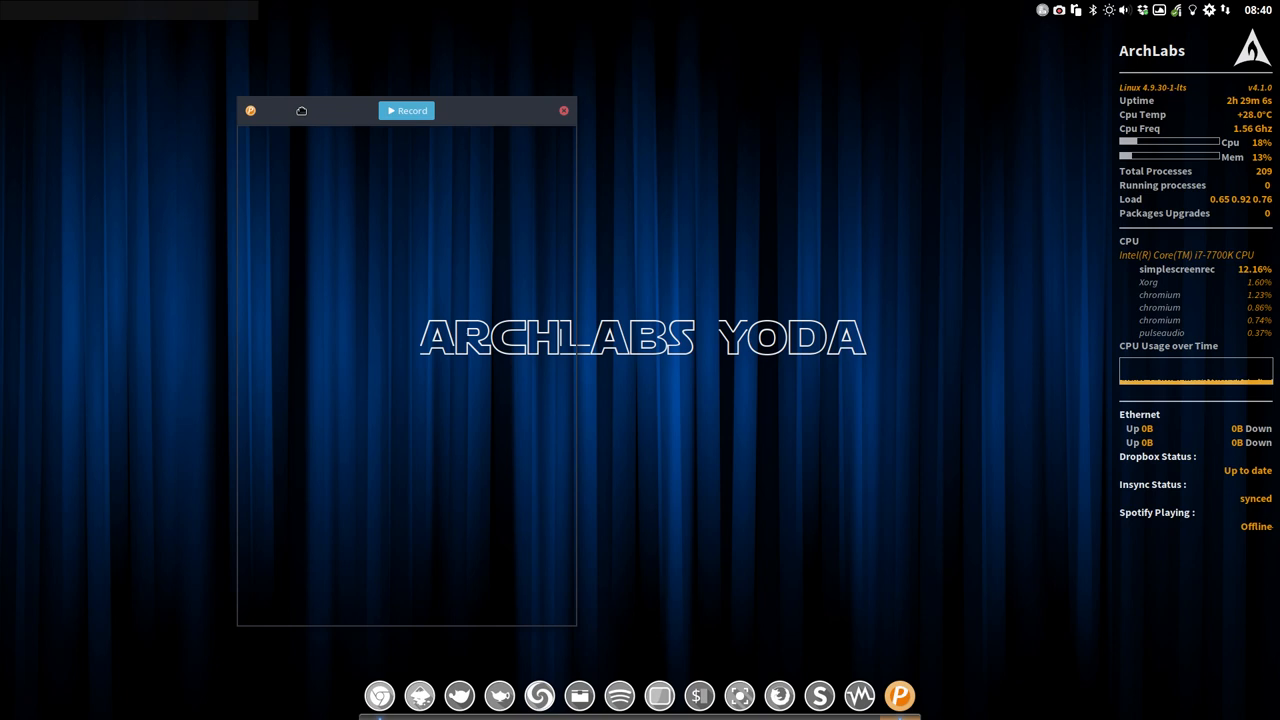
- Record a short Peek clip over the desktop title and save it as GIF
left_click_drag(405, 110, 464, 91)
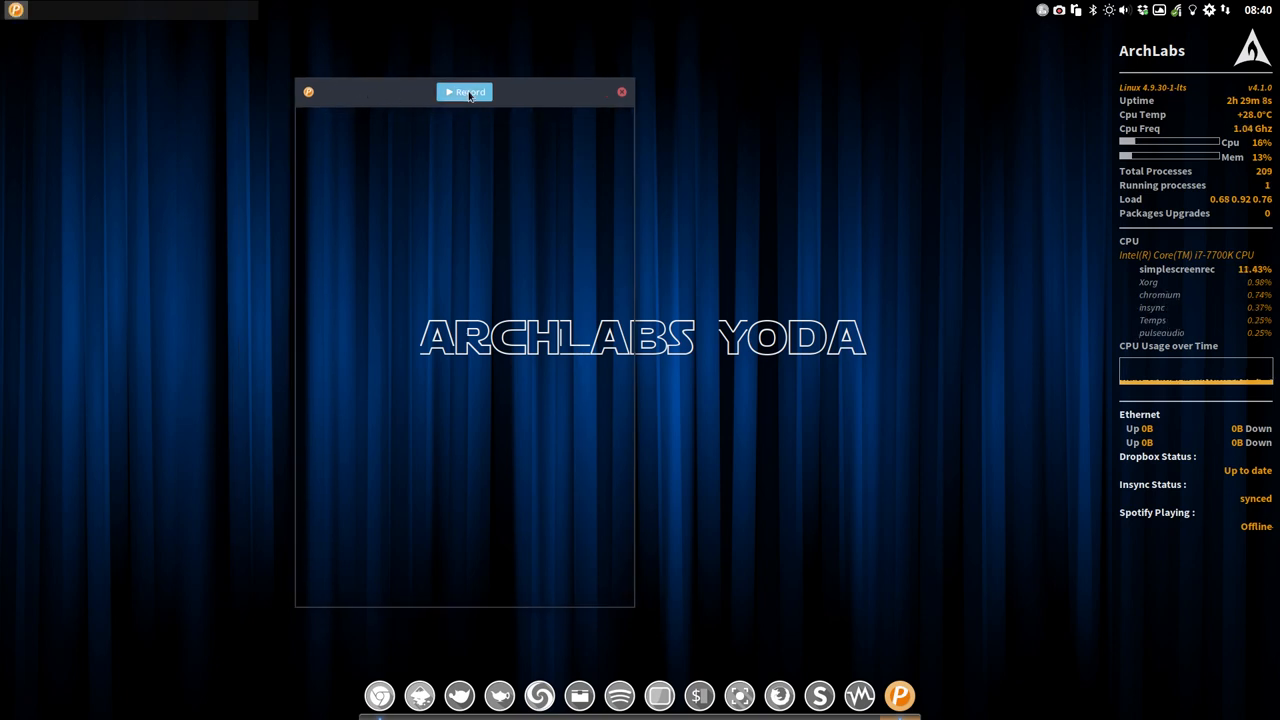
left_click(464, 91)
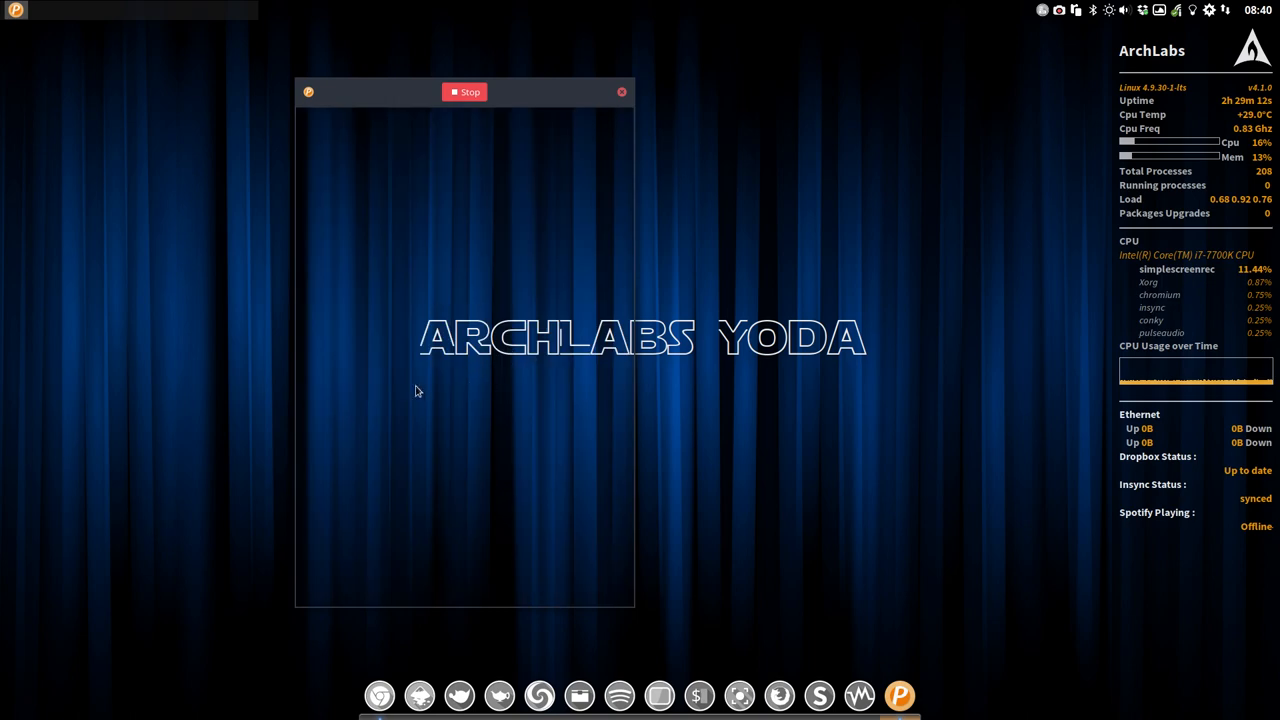
left_click(464, 91)
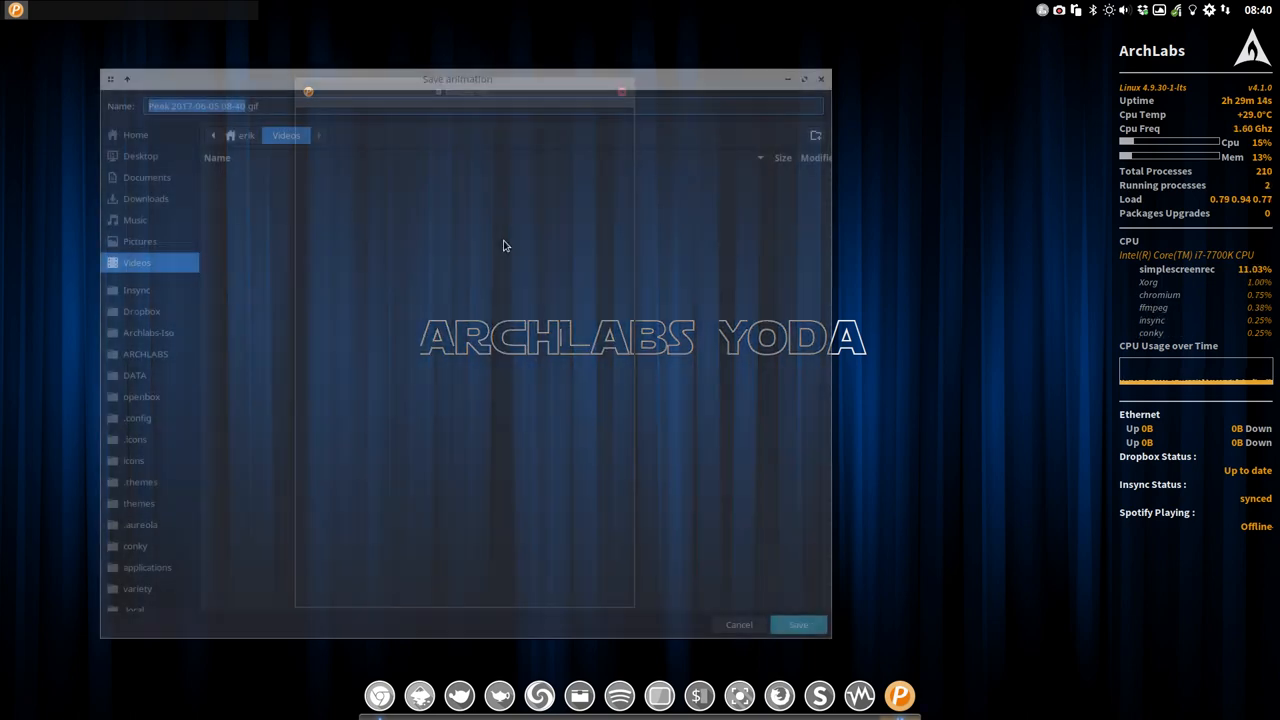
left_click(798, 624)
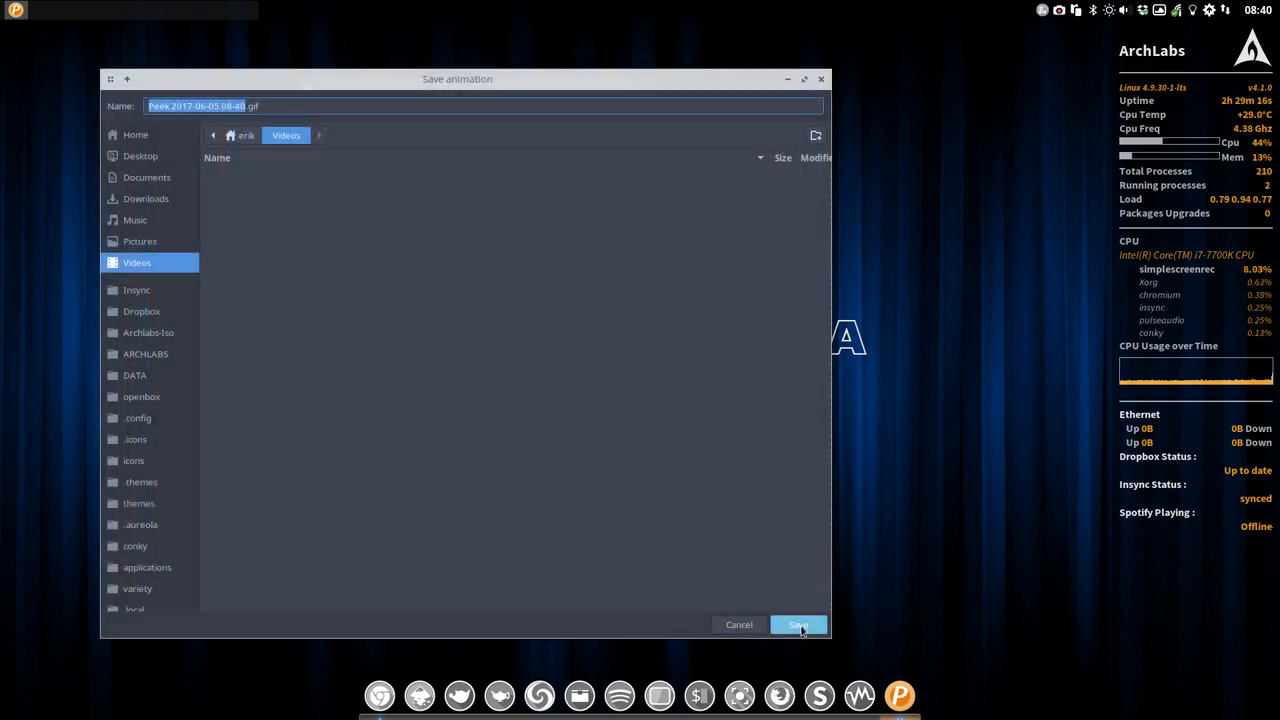
left_click(798, 624)
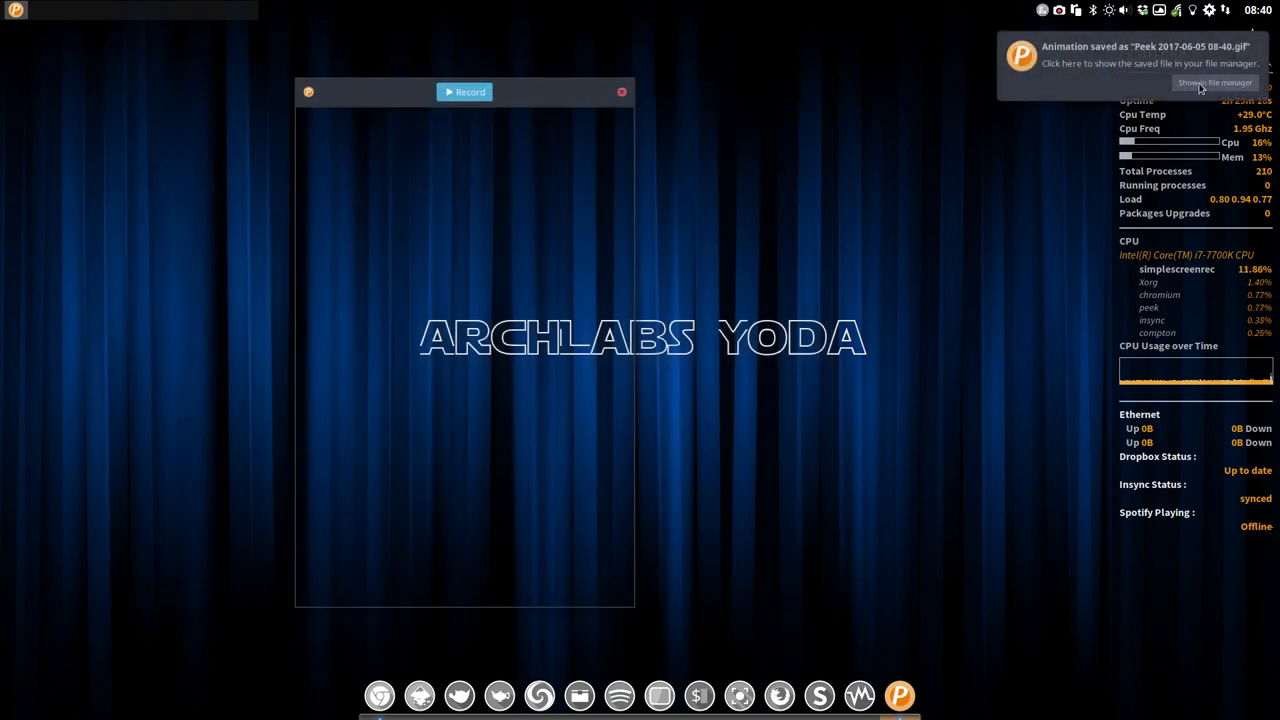
- Preview the saved GIF from the file manager, then close both windows
left_click(1215, 82)
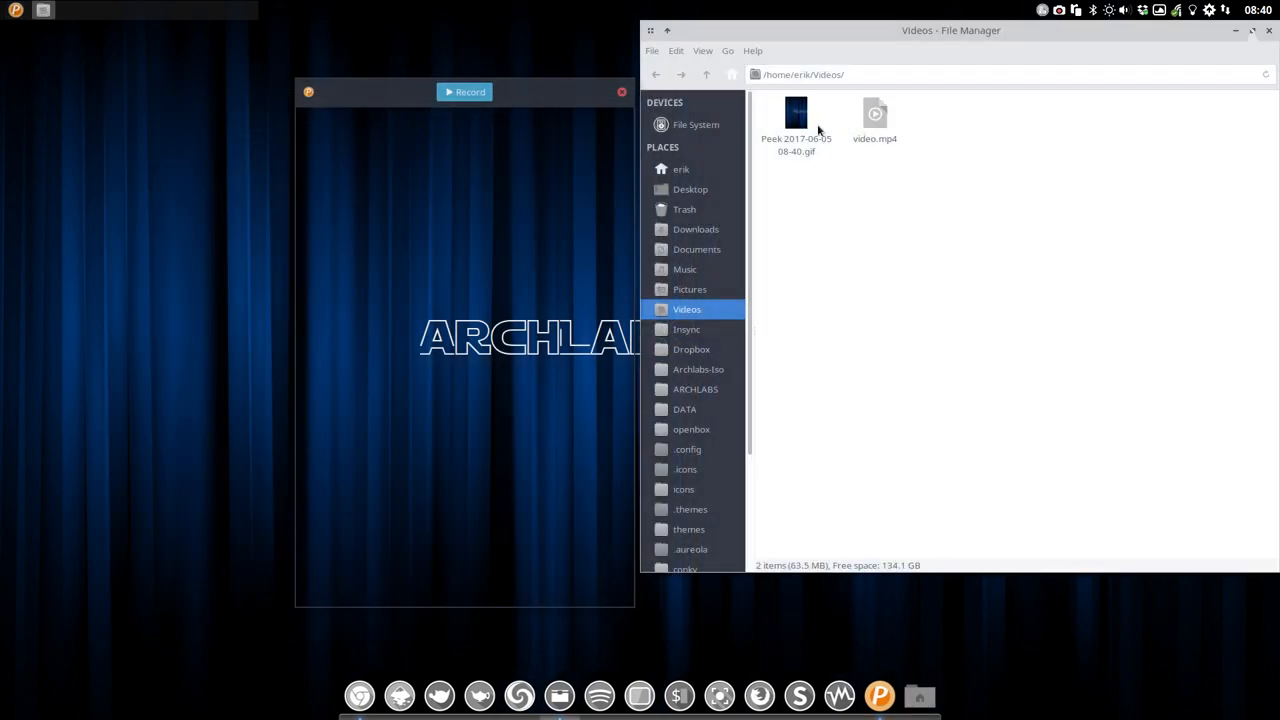
double_click(796, 112)
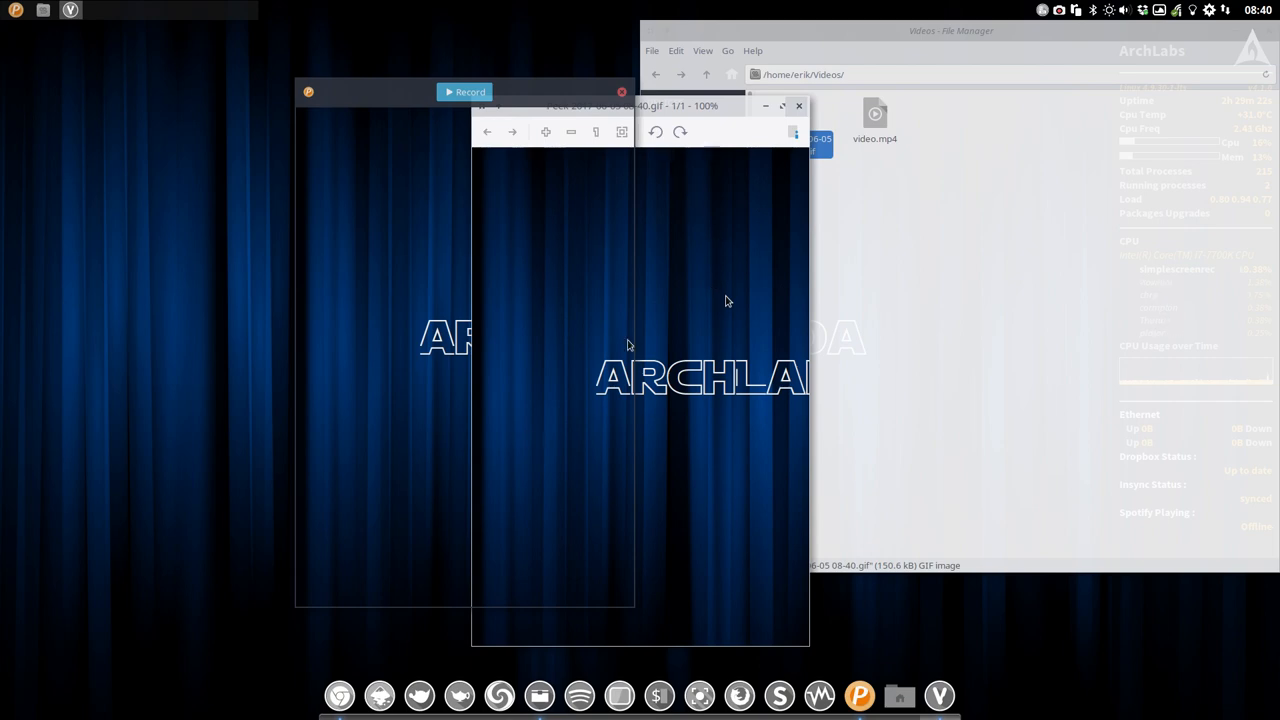
mouse_move(651, 419)
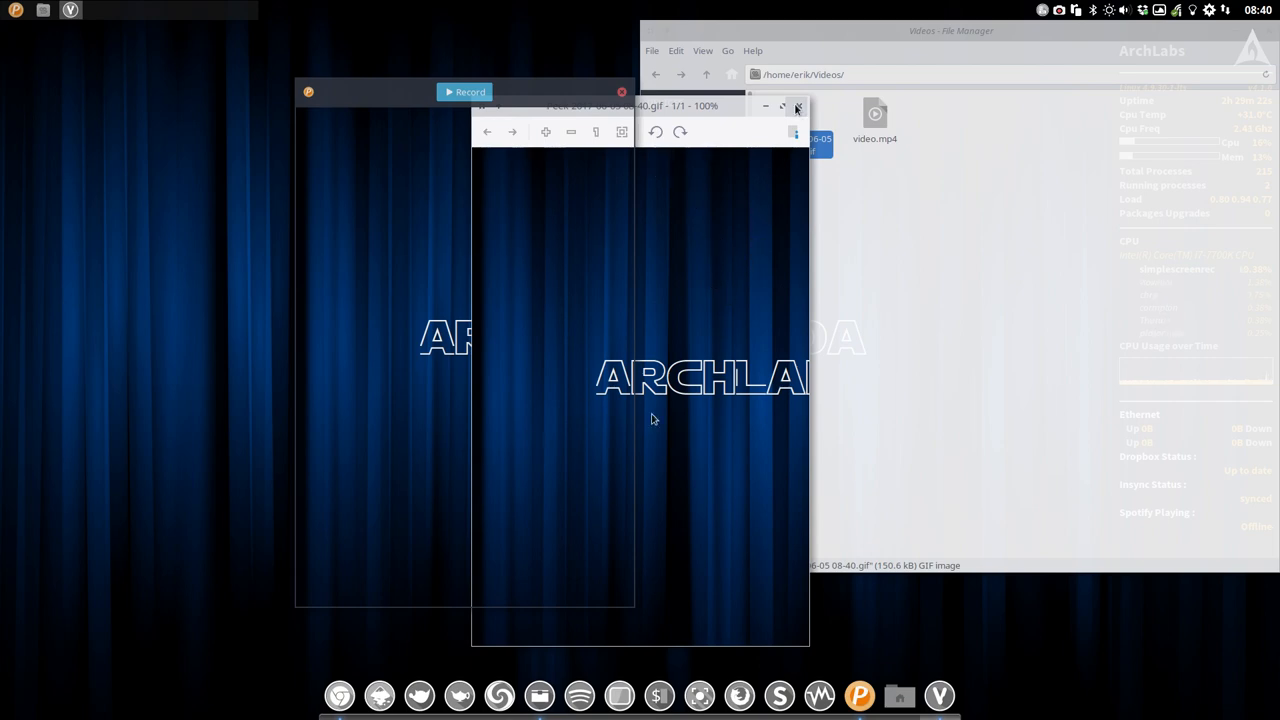
left_click(797, 107)
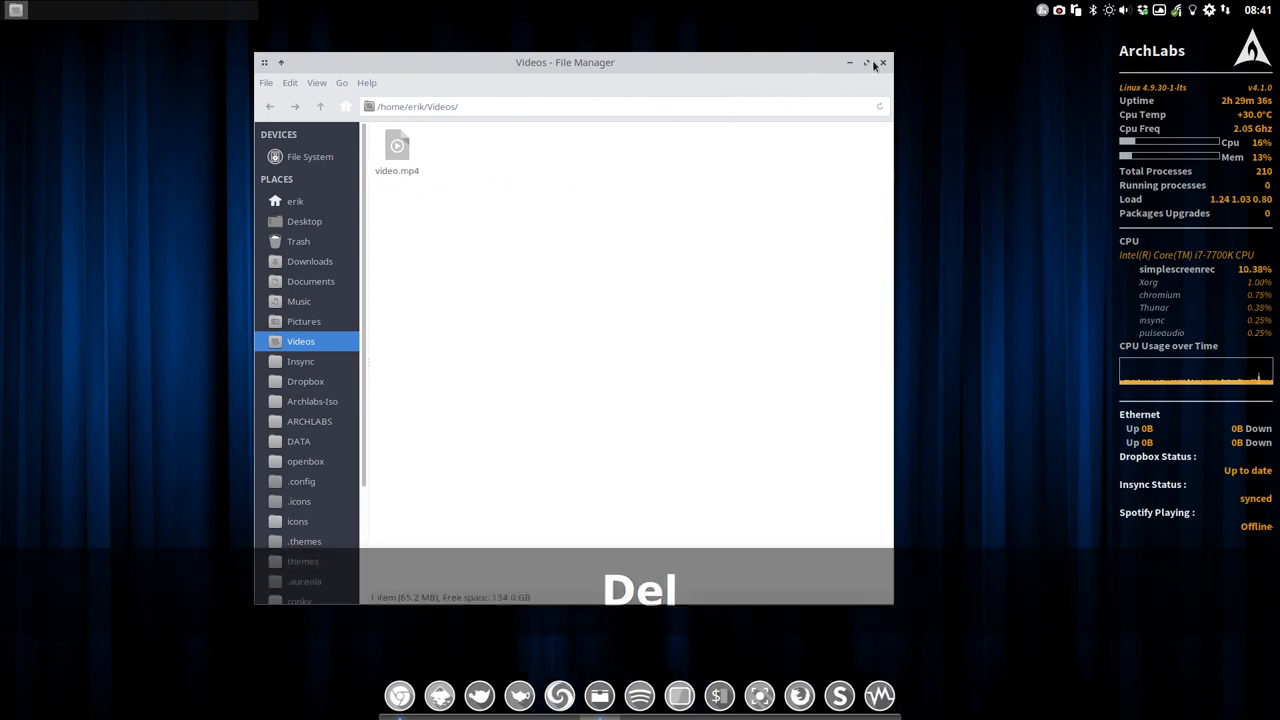
left_click(883, 62)
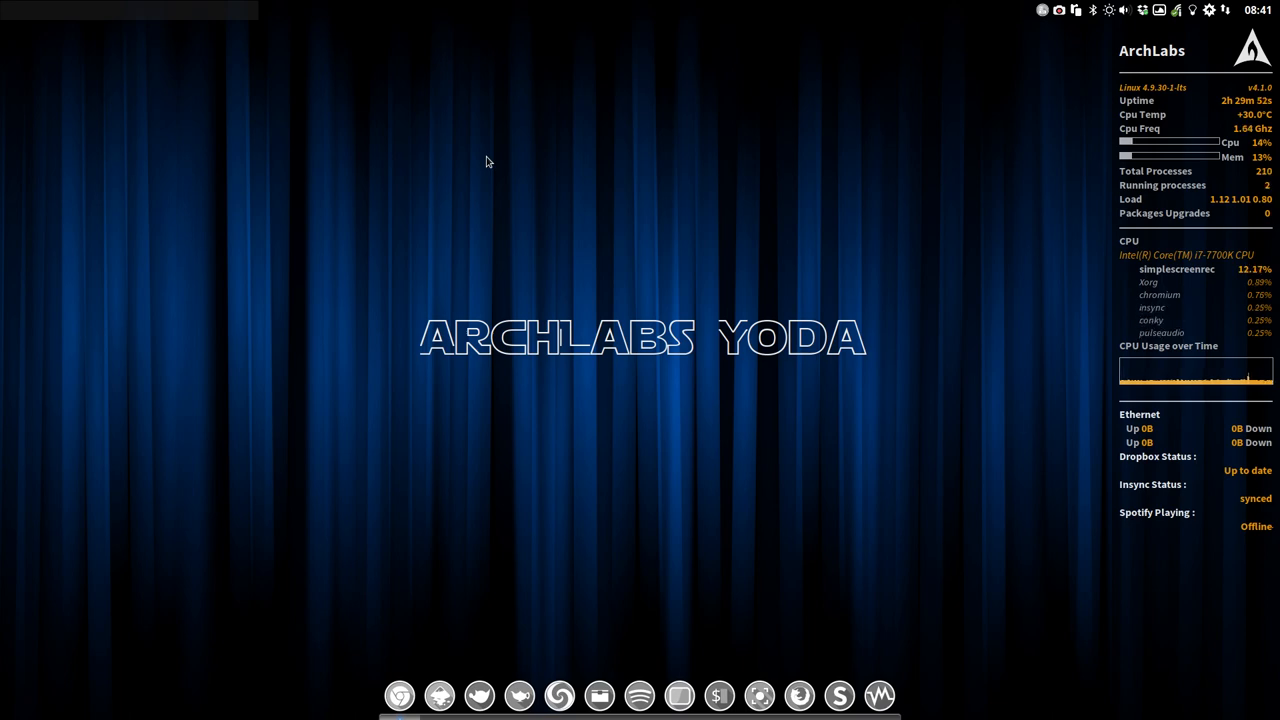
mouse_move(464, 180)
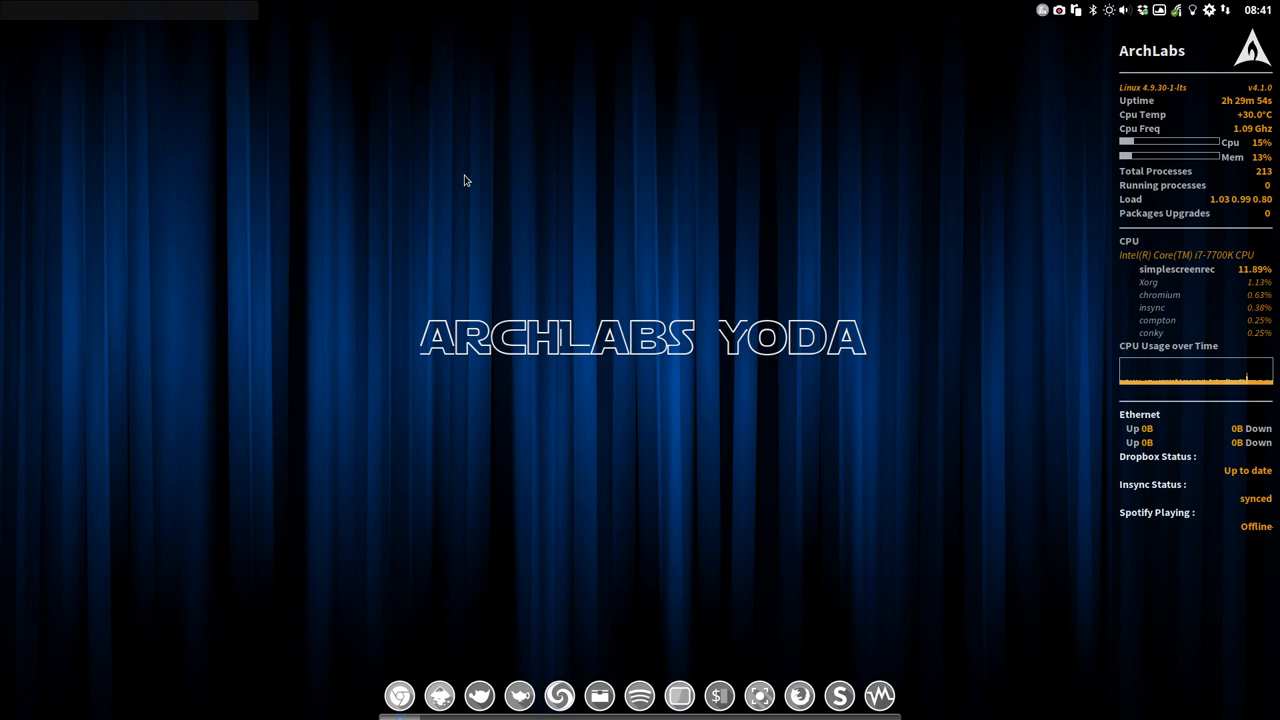
- Launch Vivaldi through dmenu with 'viva', then close its welcome window
key("Super+Shift+D")
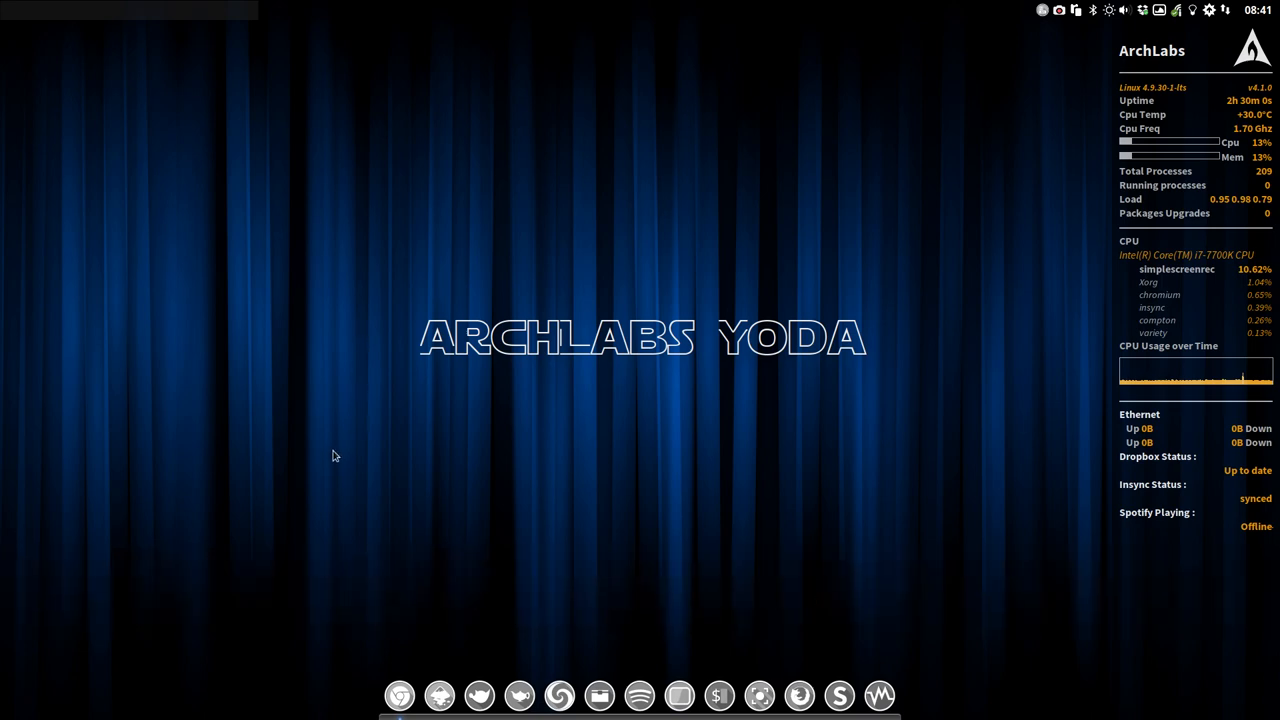
mouse_move(240, 387)
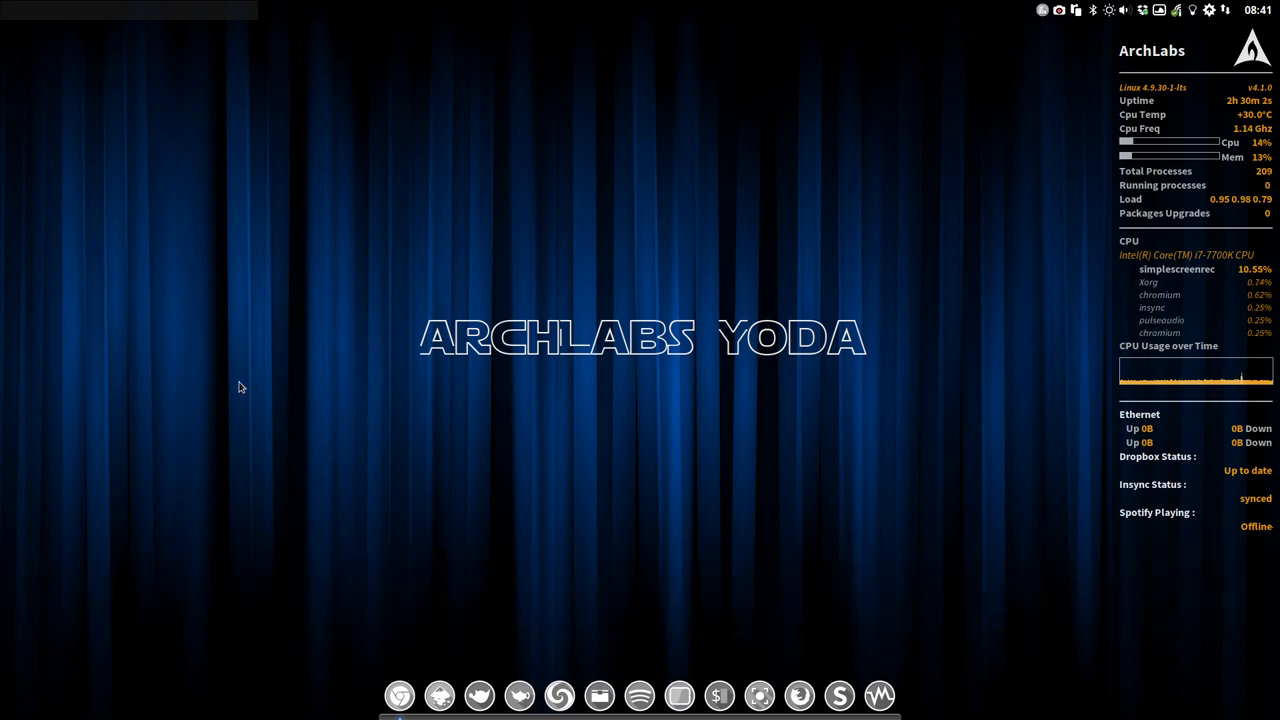
key("super+shift+d")
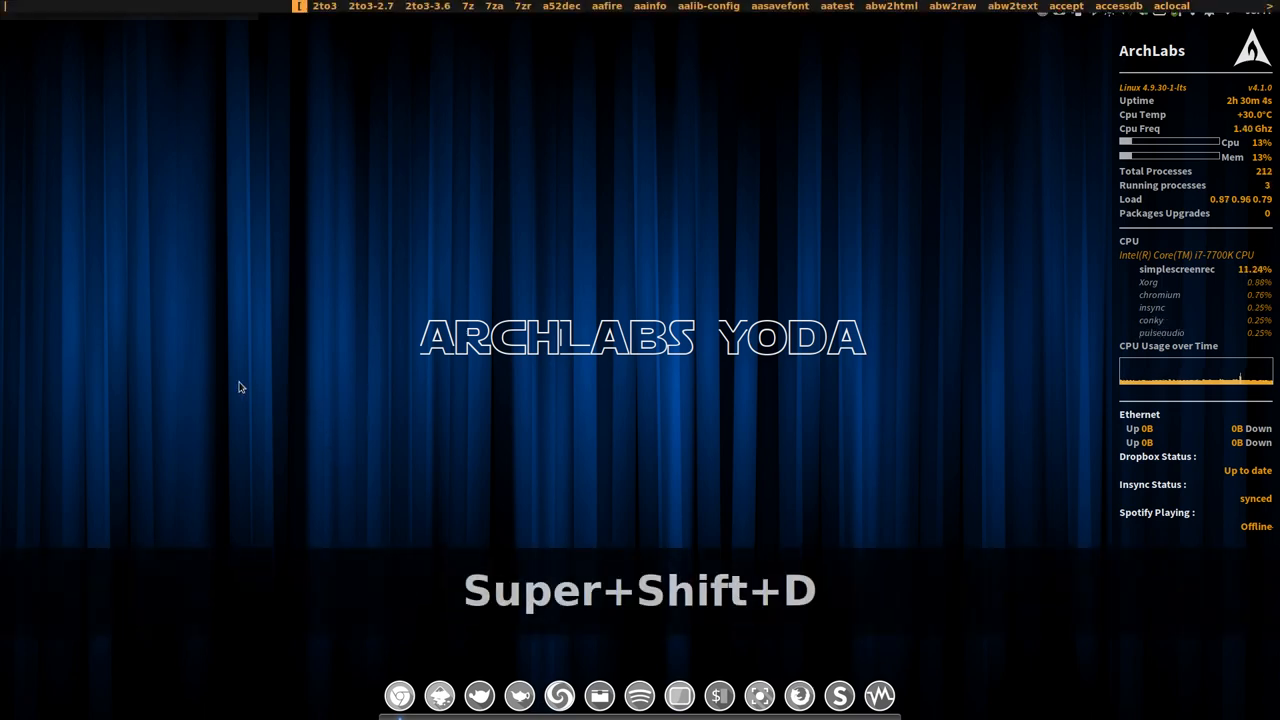
type("viva")
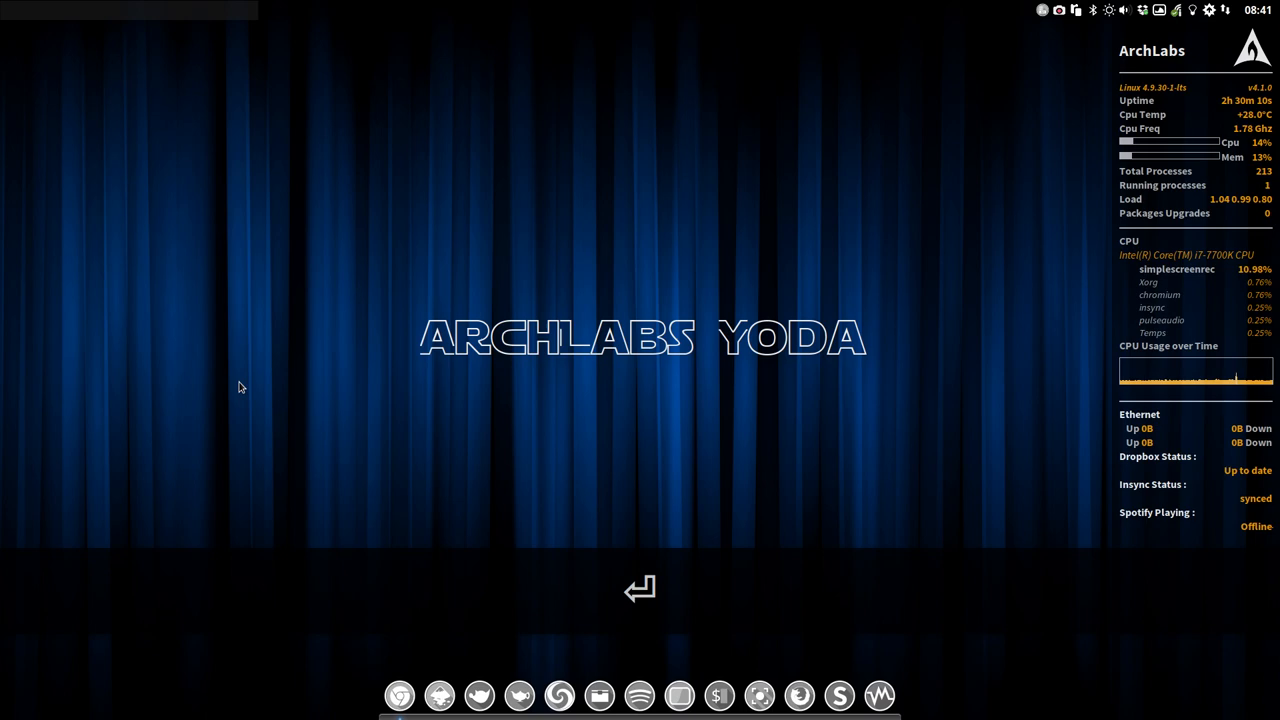
left_click(898, 695)
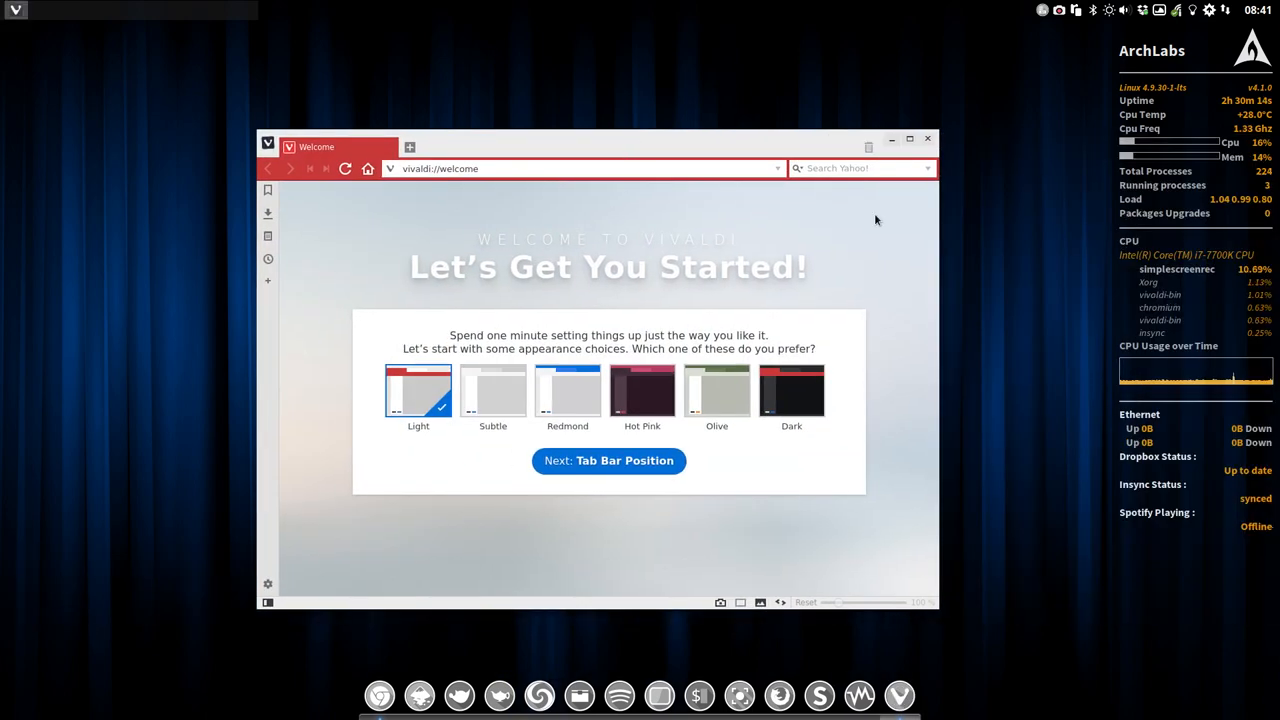
left_click(927, 138)
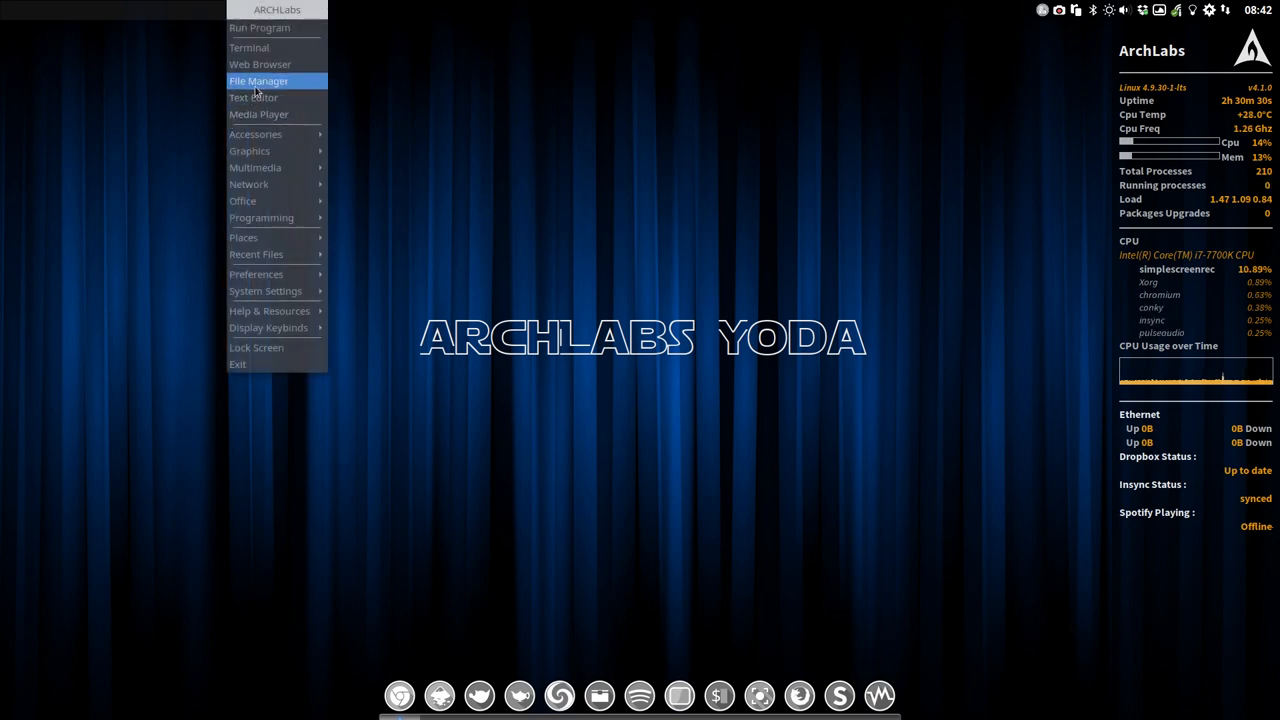
- Open the file manager and browse toward the Openbox scripts folder
left_click(259, 80)
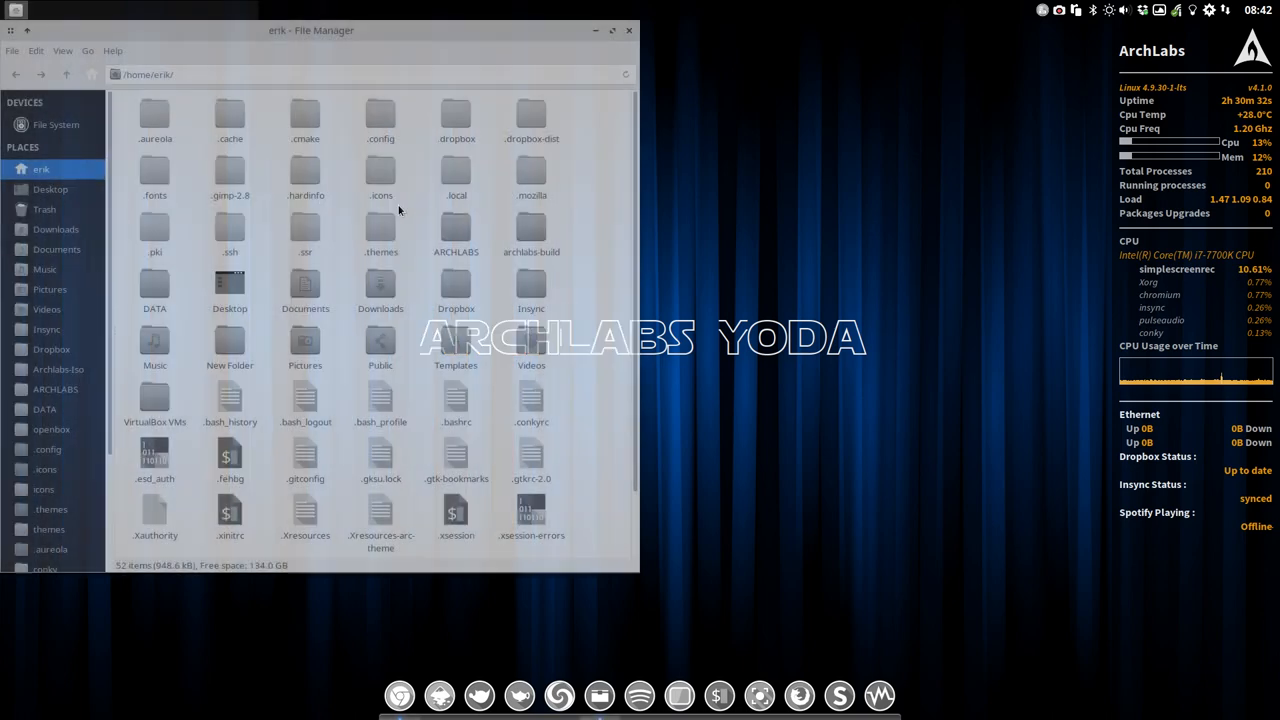
left_click(47, 449)
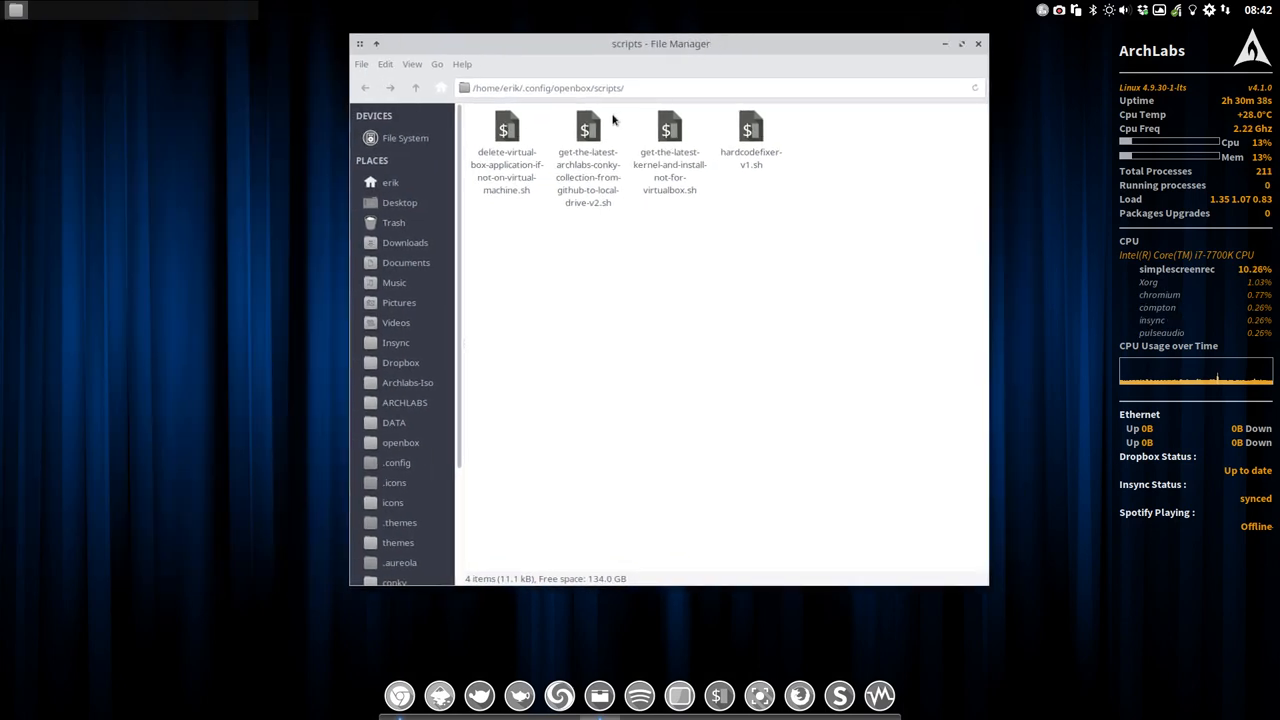
left_click(588, 150)
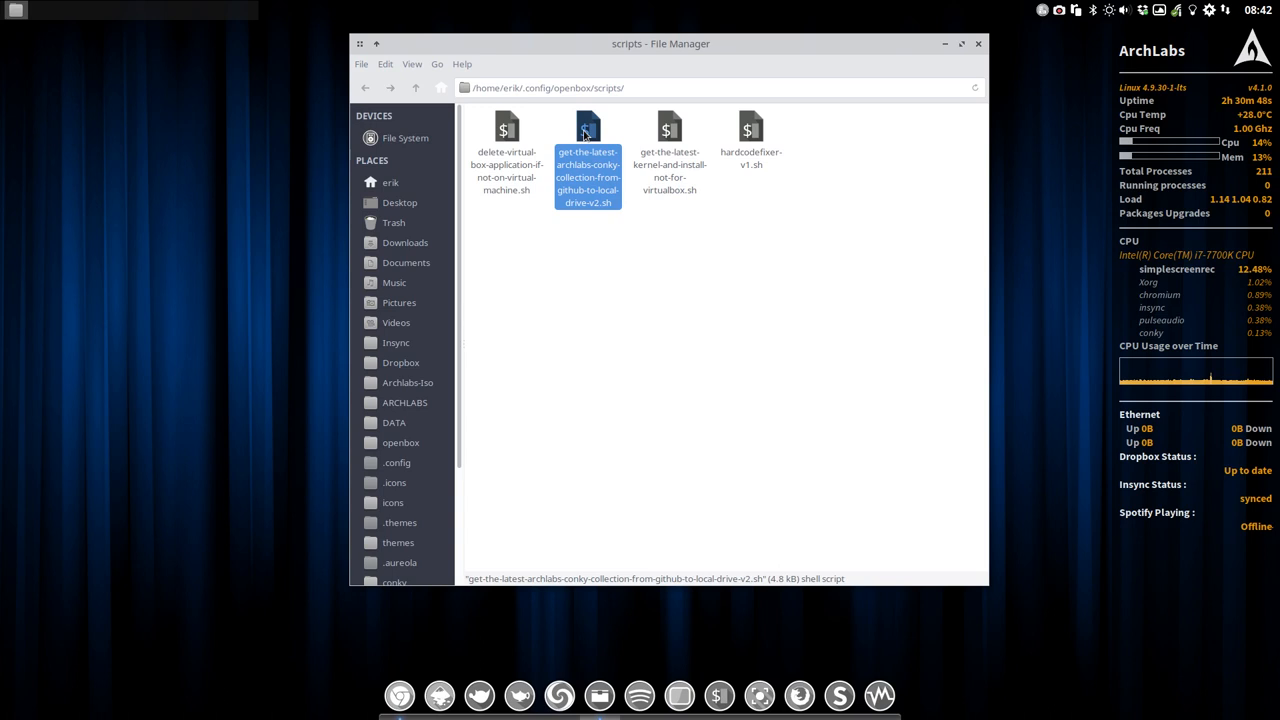
mouse_move(1018, 410)
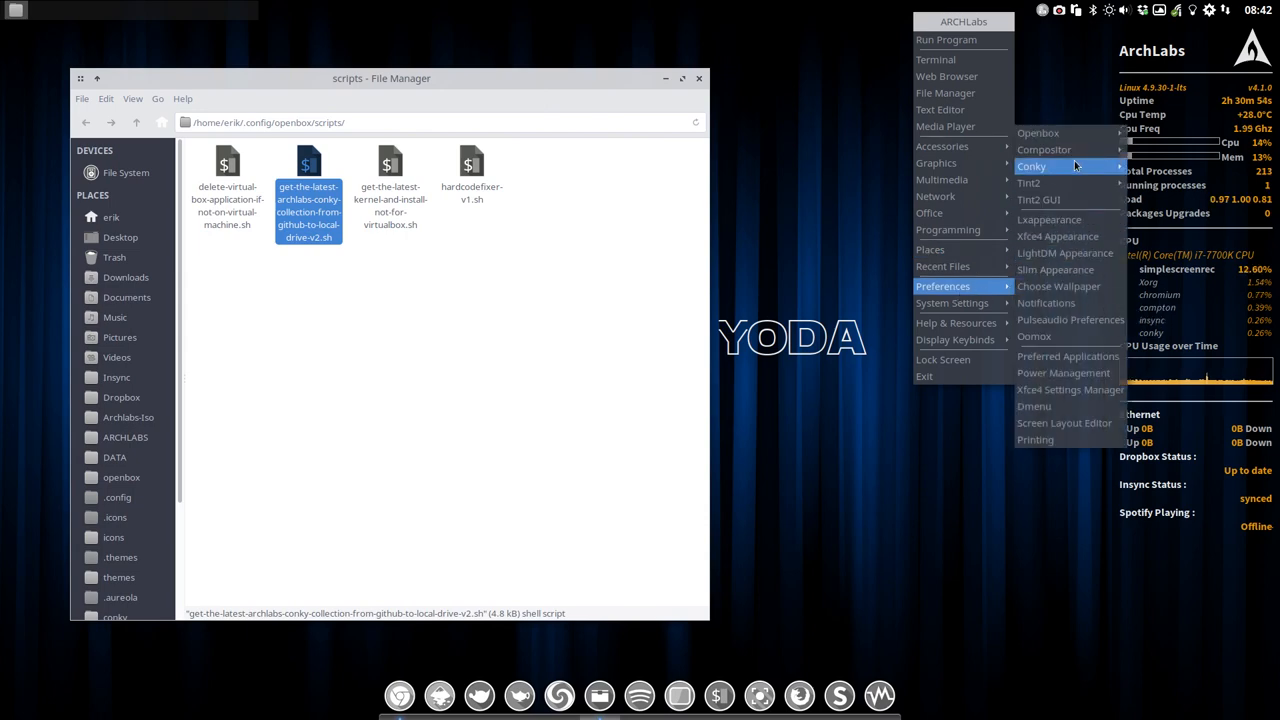
- Swap the AUR-Acros conky for AUR-Skeleton, close the scripts window, and relaunch the file manager
left_click(1031, 166)
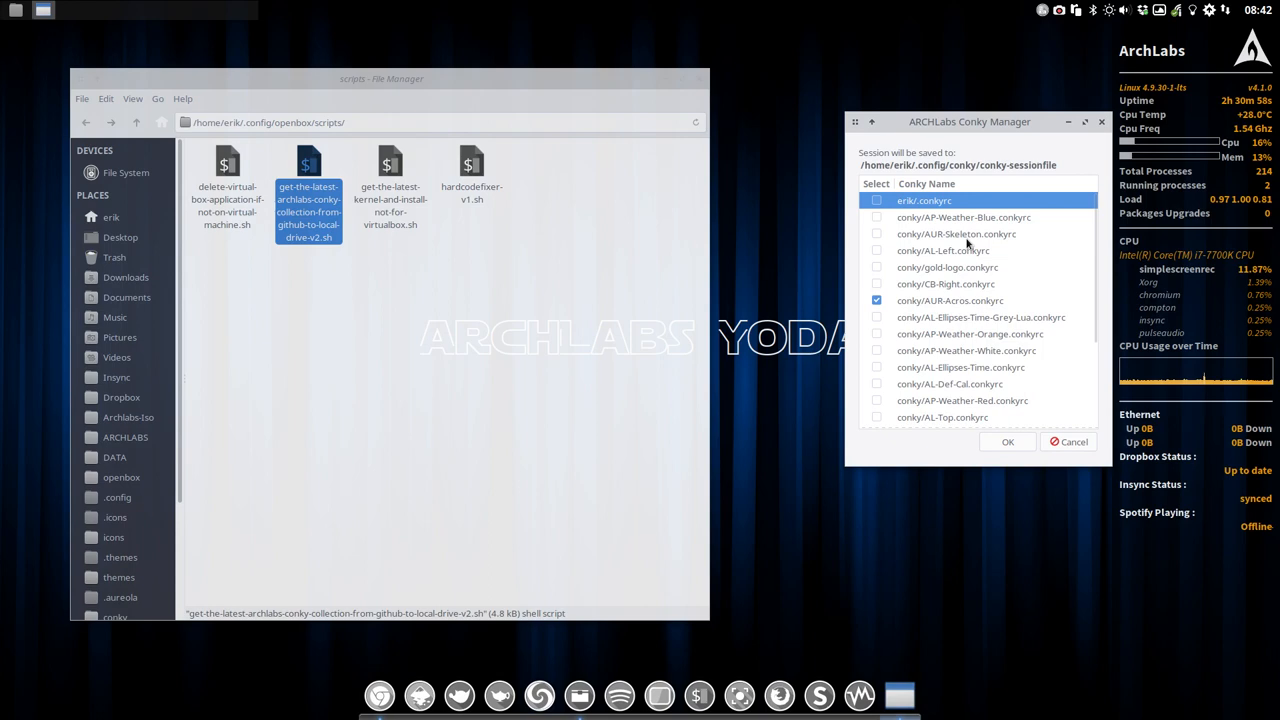
left_click(955, 233)
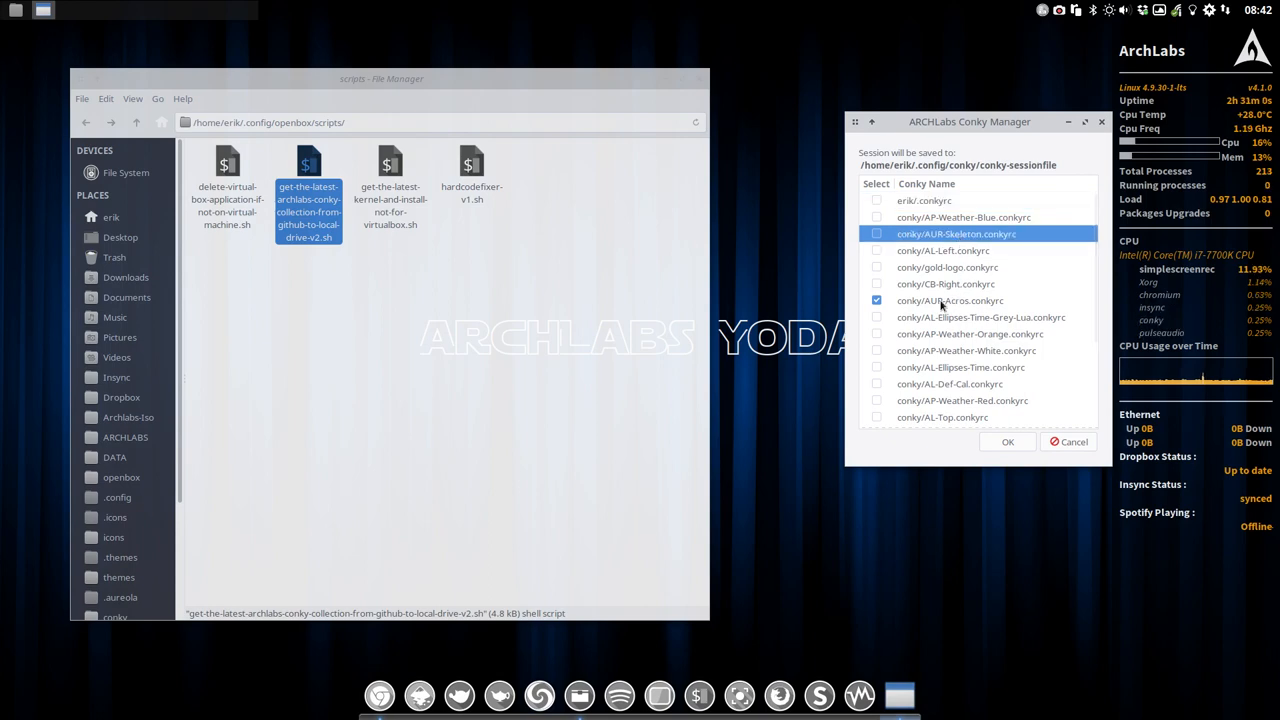
left_click(950, 300)
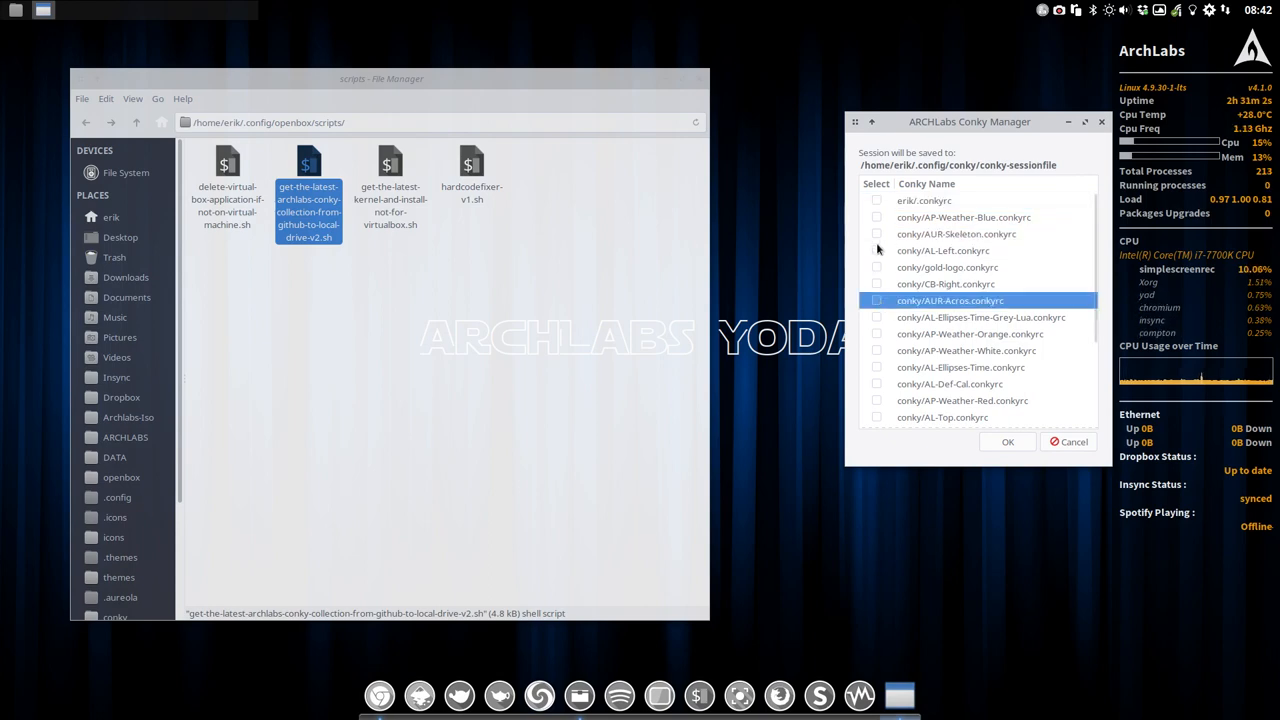
left_click(1007, 442)
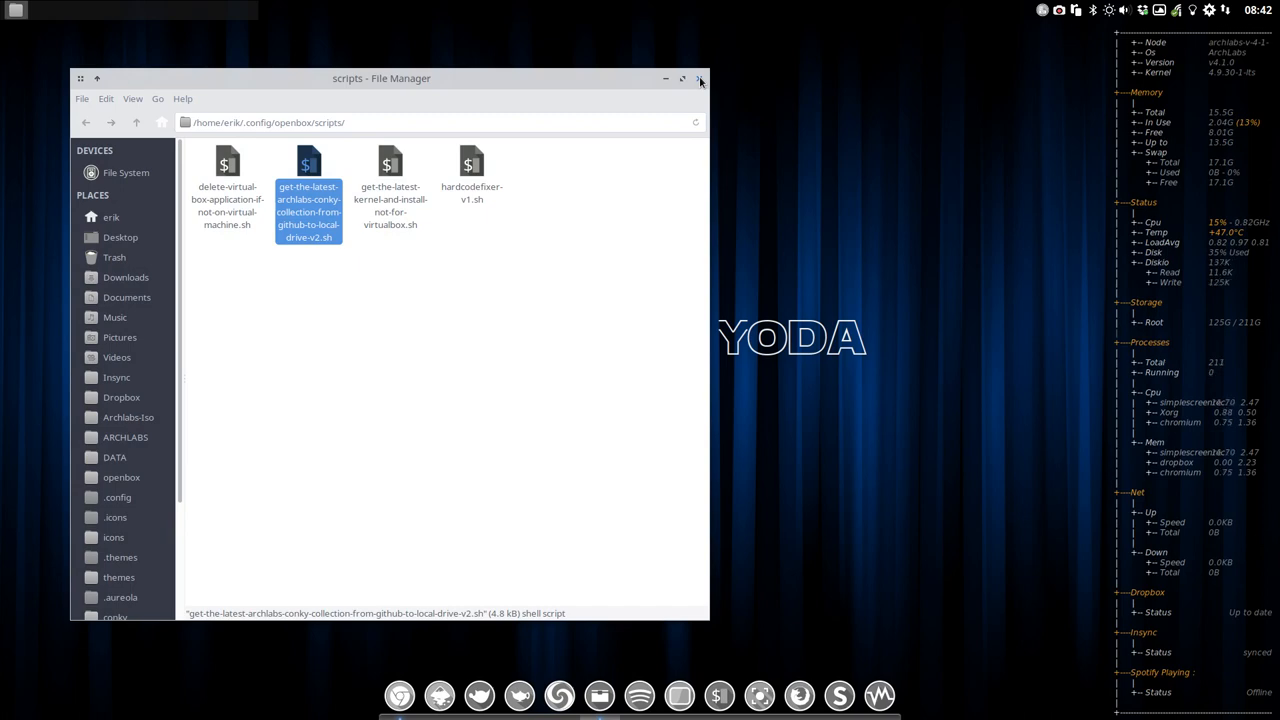
left_click(699, 78)
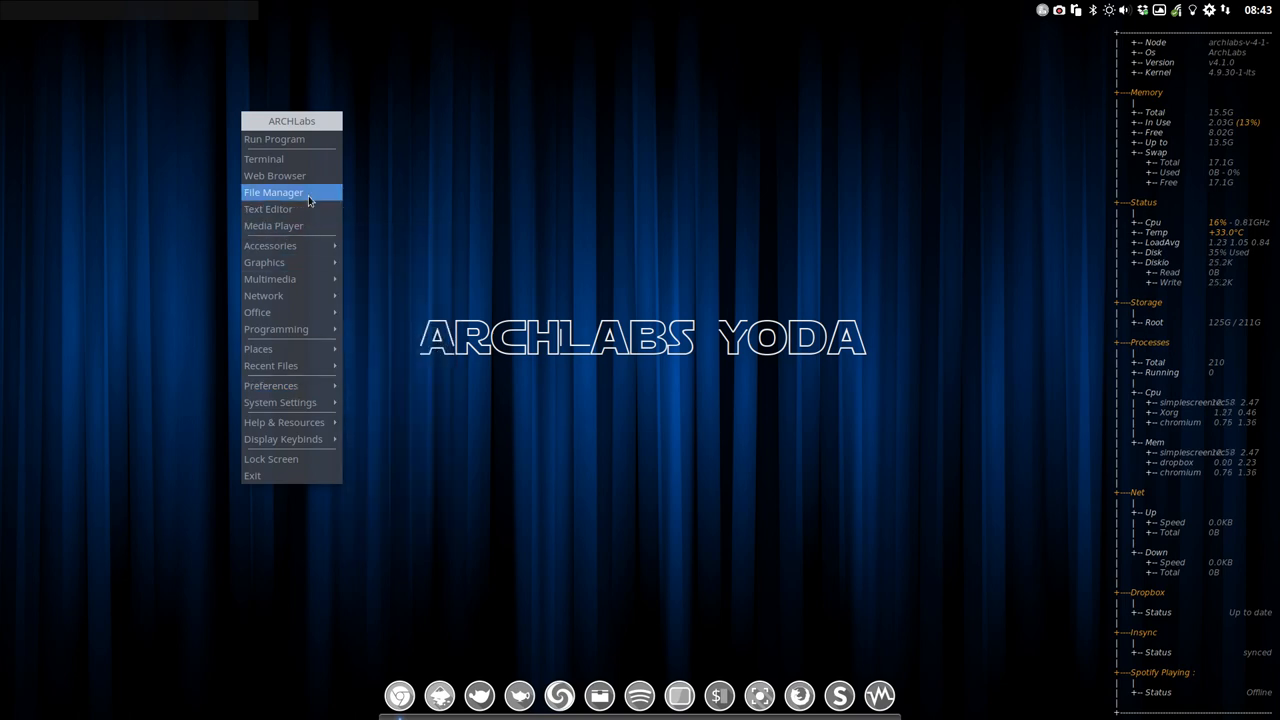
left_click(273, 192)
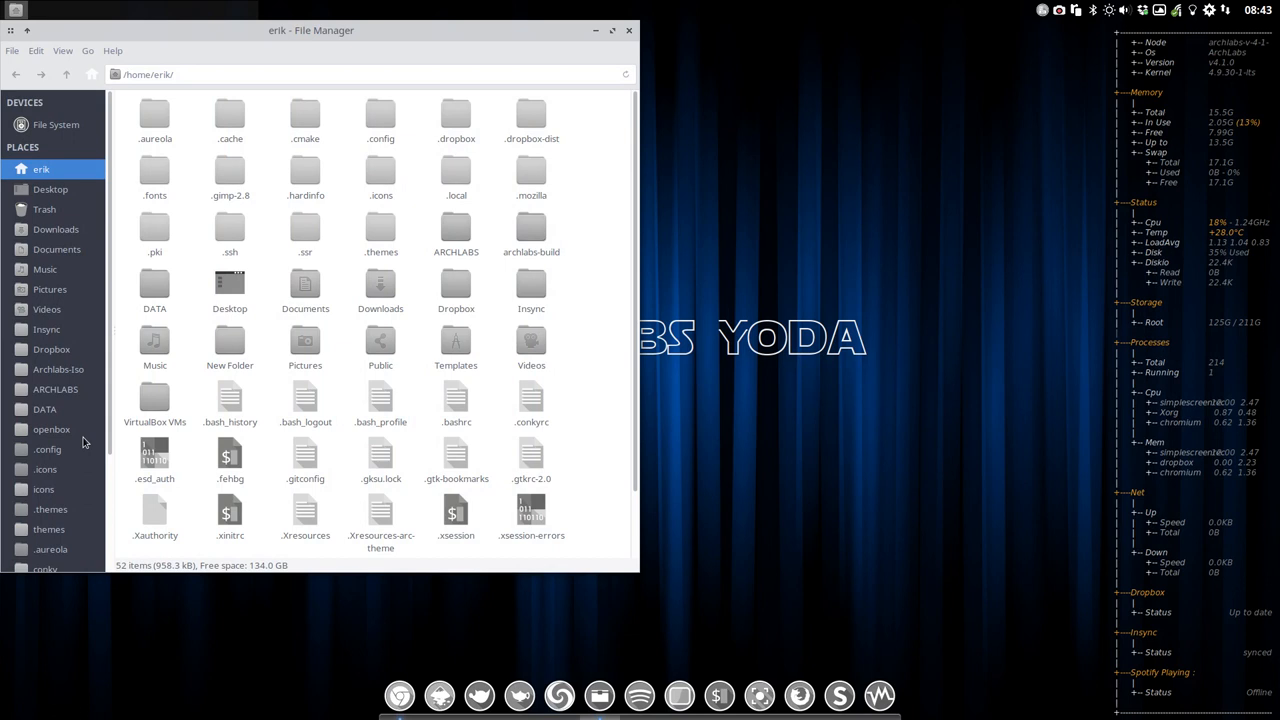
- Open the openbox config folder and select autostart and menu.xml
left_click(51, 429)
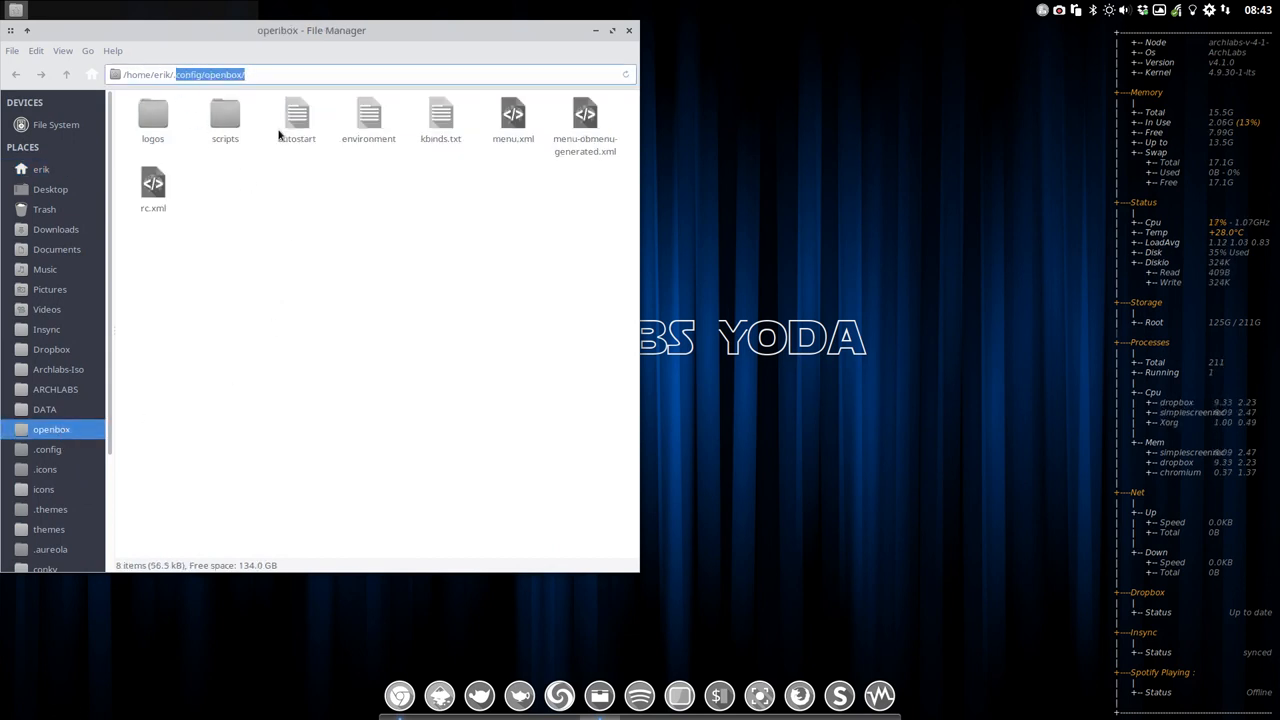
left_click(296, 115)
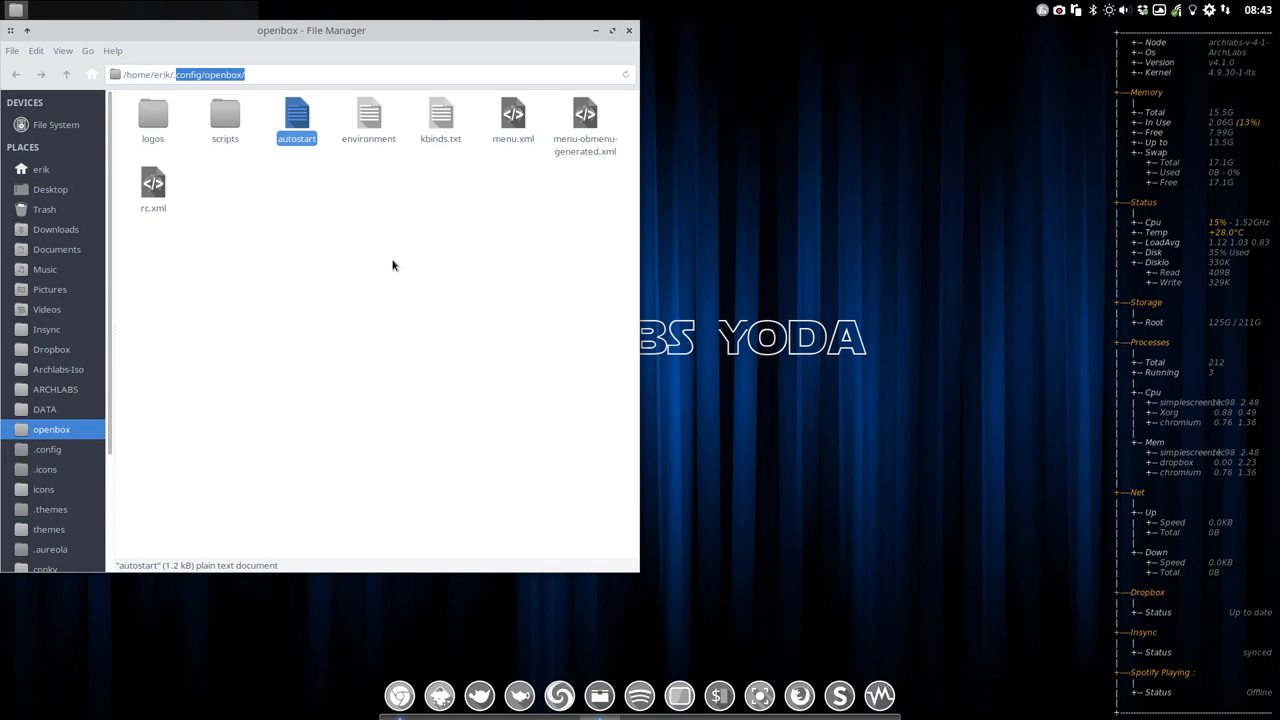
left_click(513, 120)
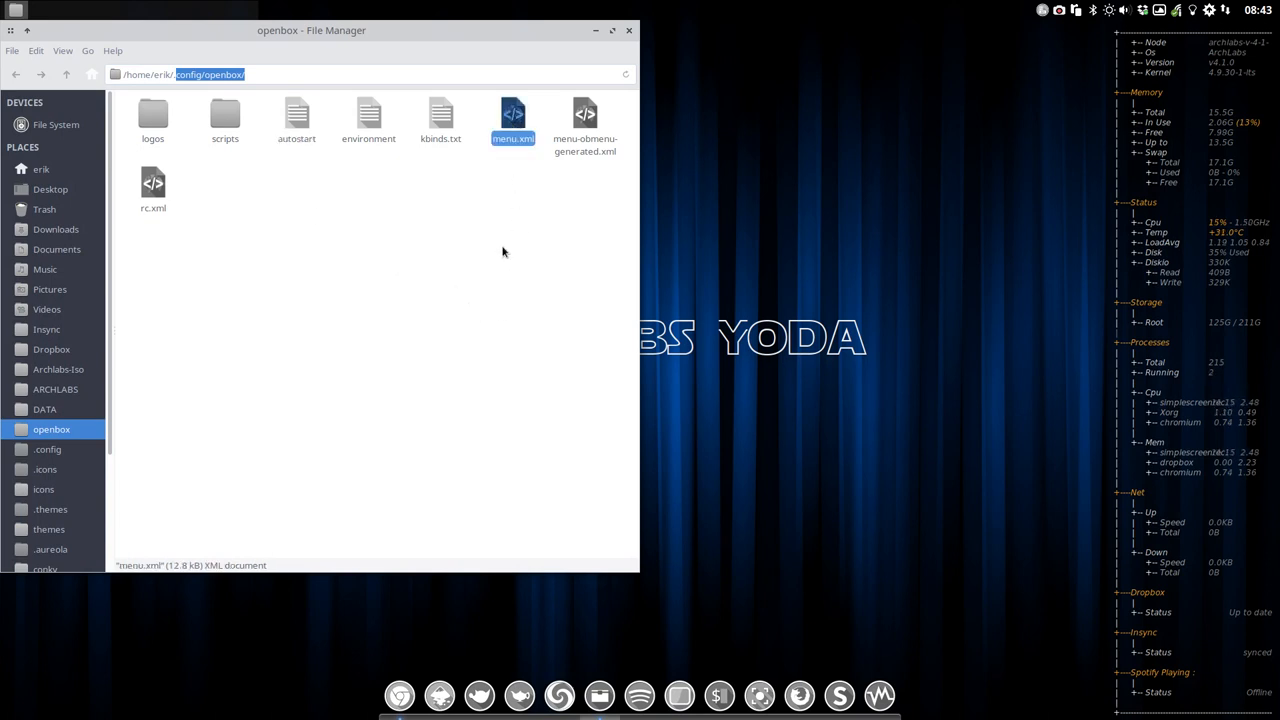
left_click(153, 190)
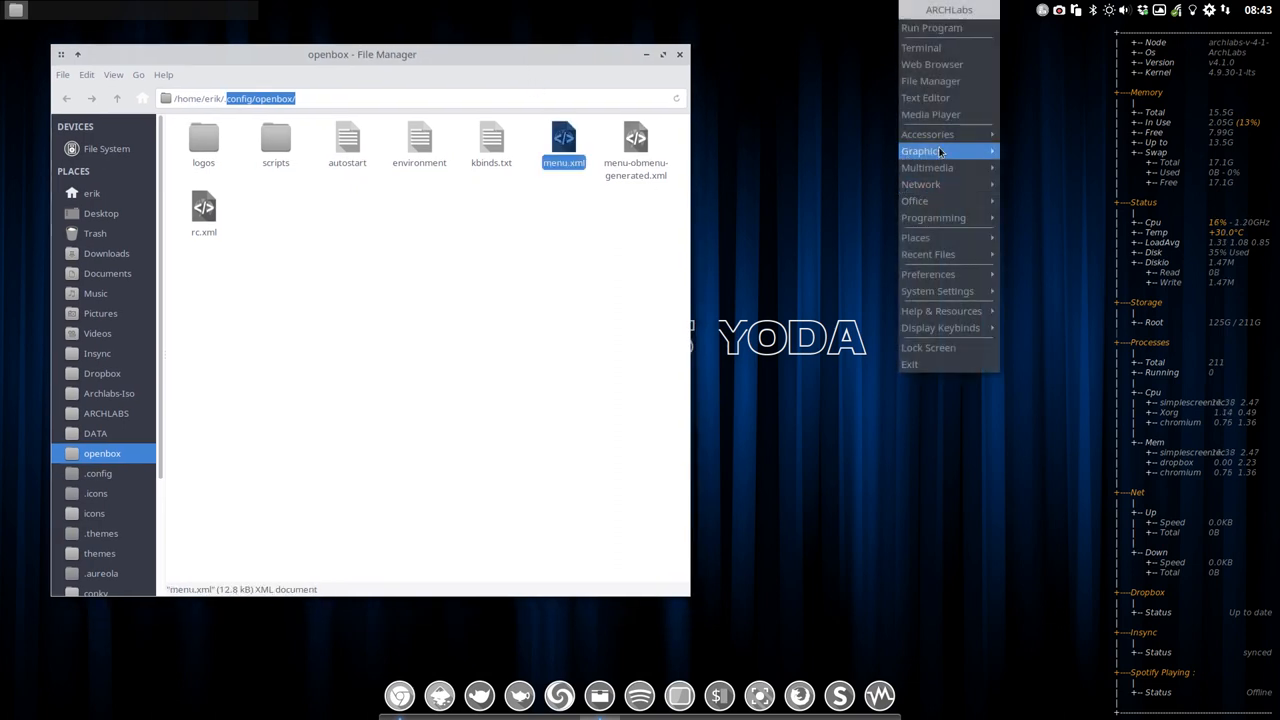
mouse_move(641, 289)
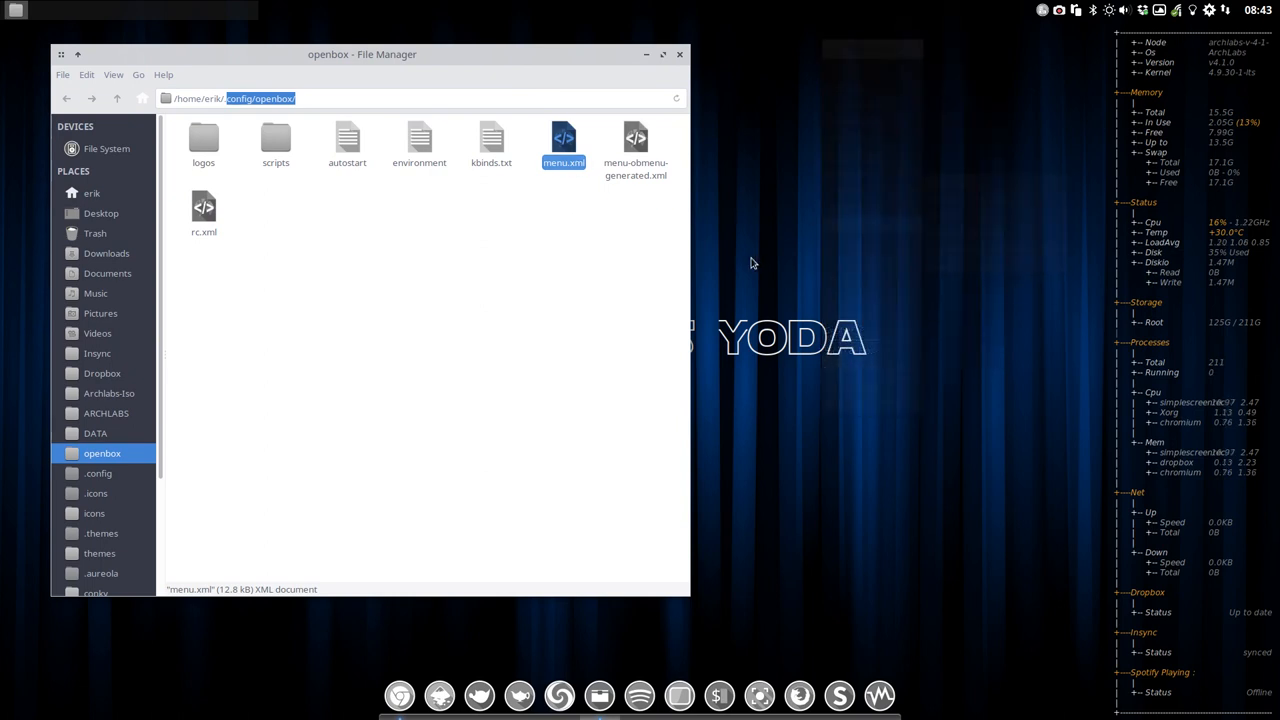
key("Alt+F3")
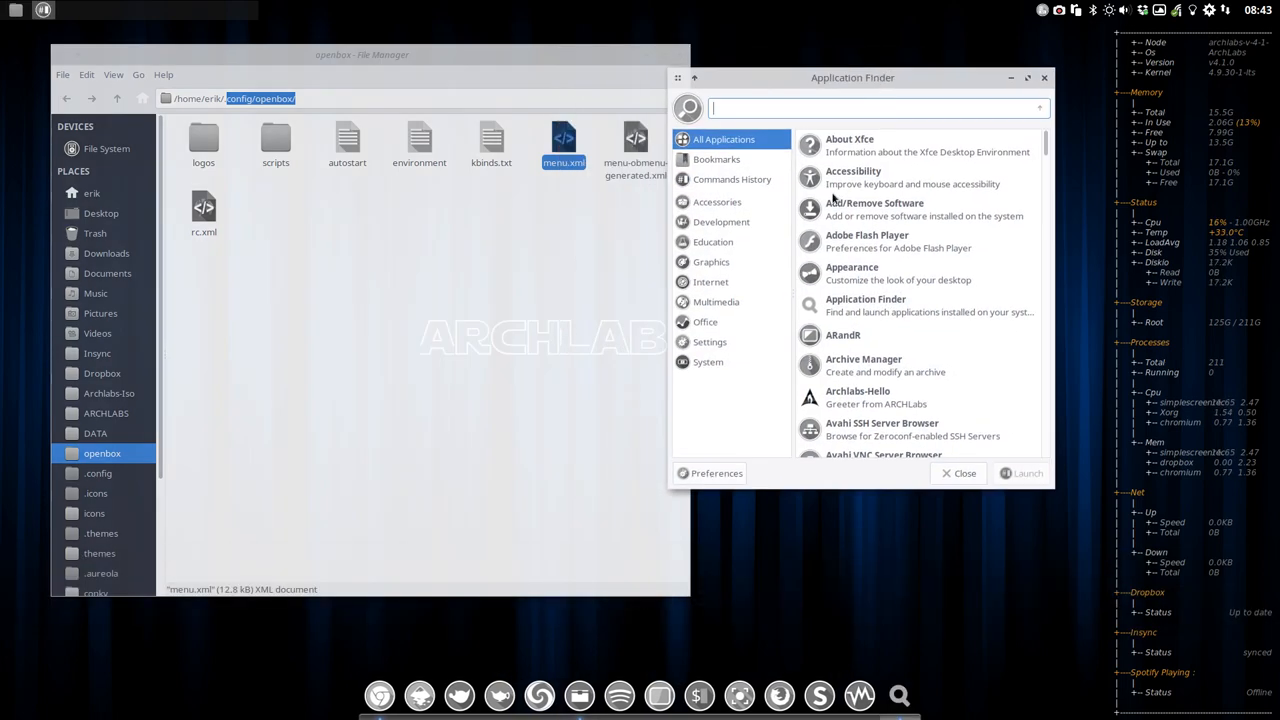
mouse_move(730, 317)
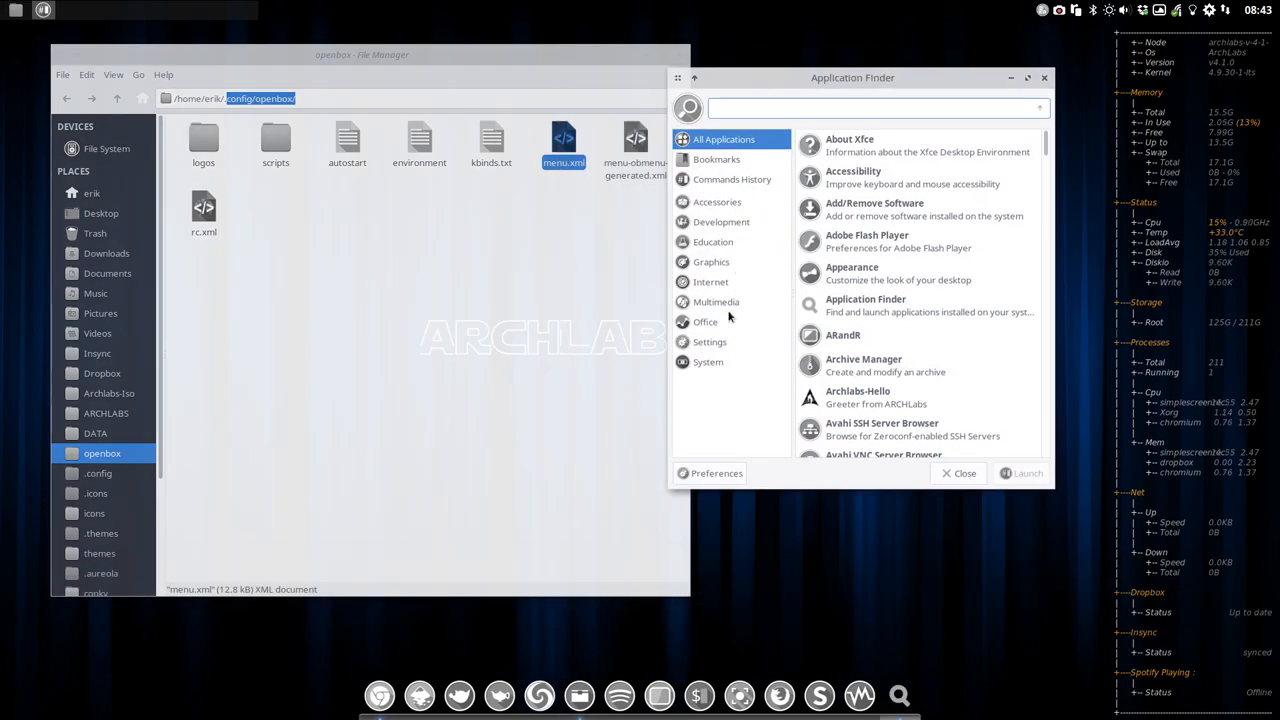
left_click(716, 302)
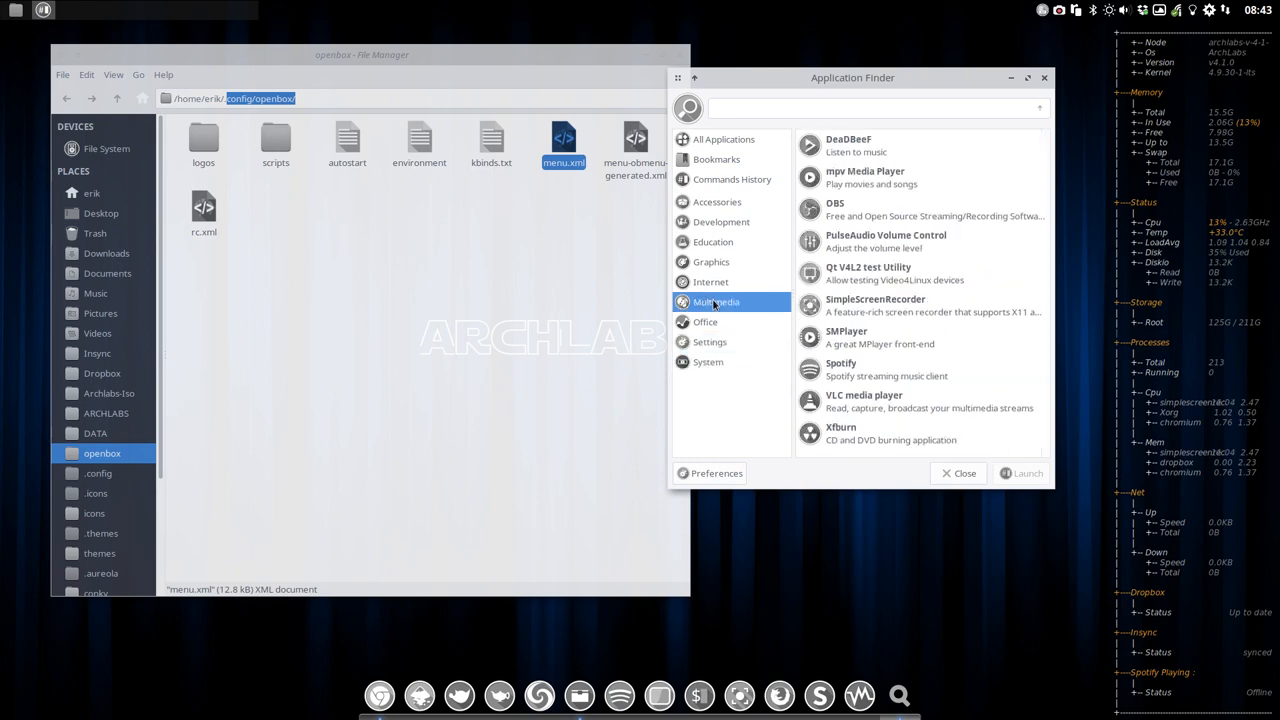
left_click(713, 241)
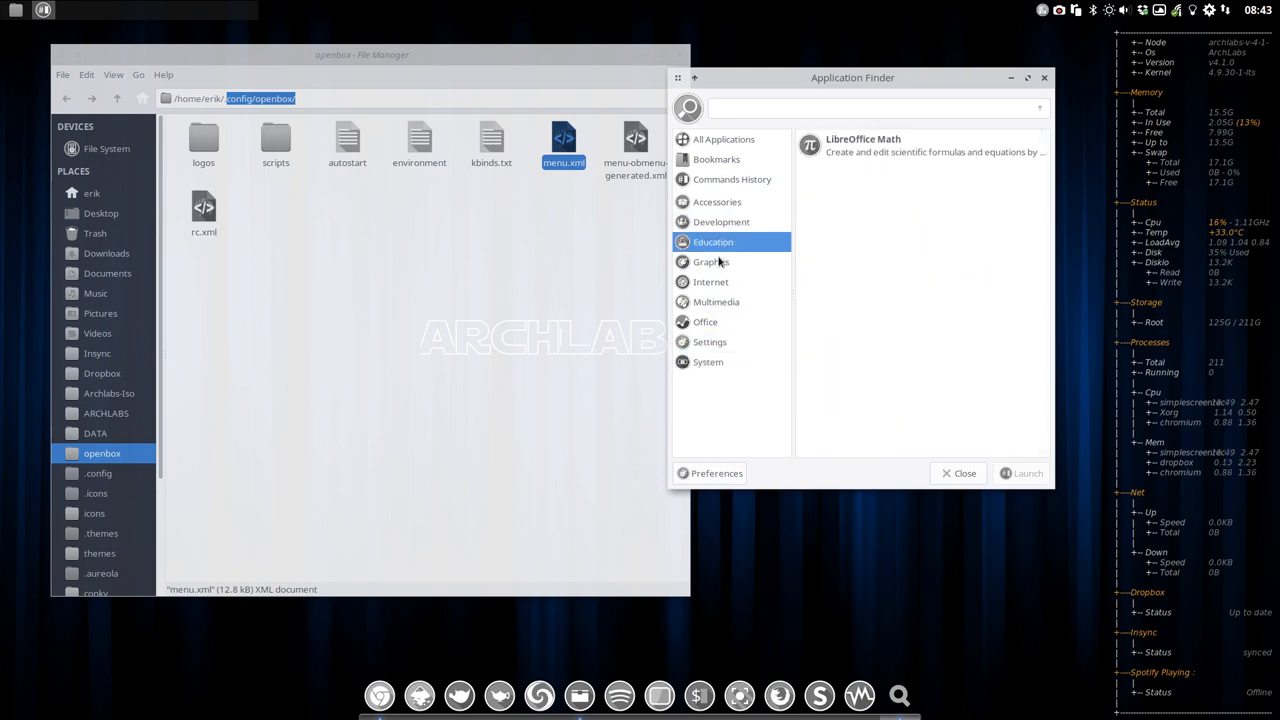
left_click(711, 261)
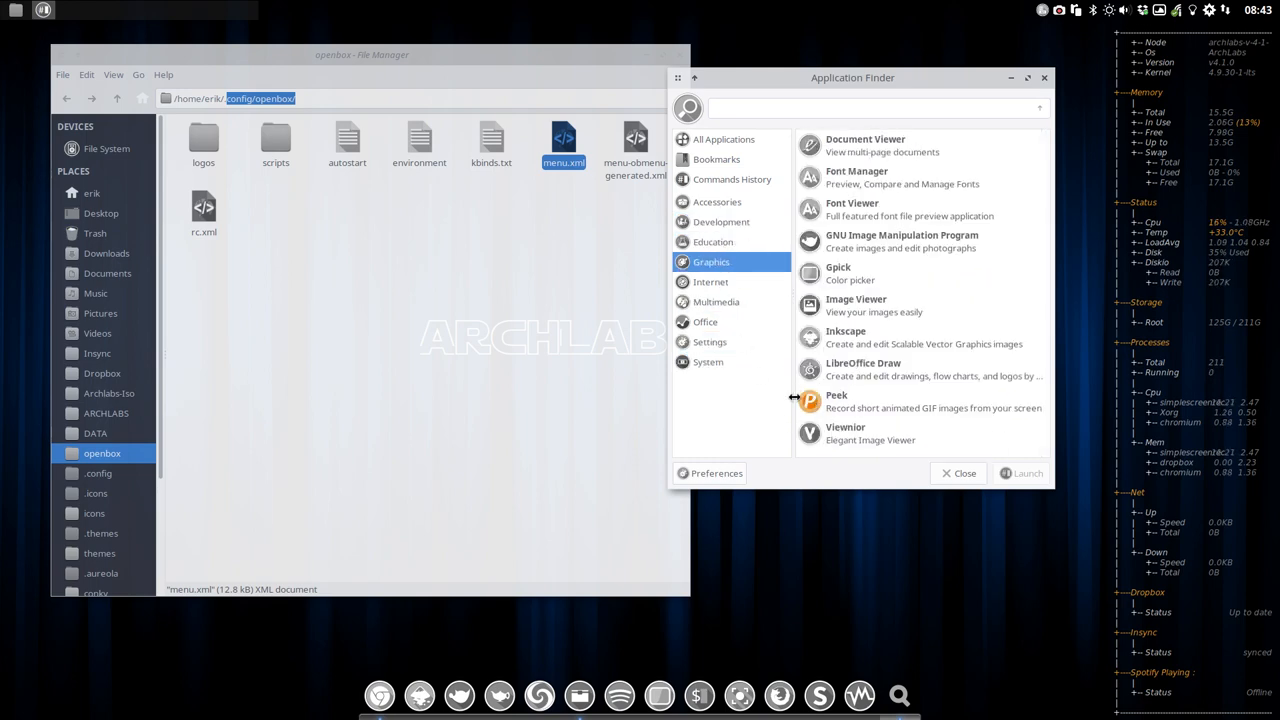
mouse_move(837, 400)
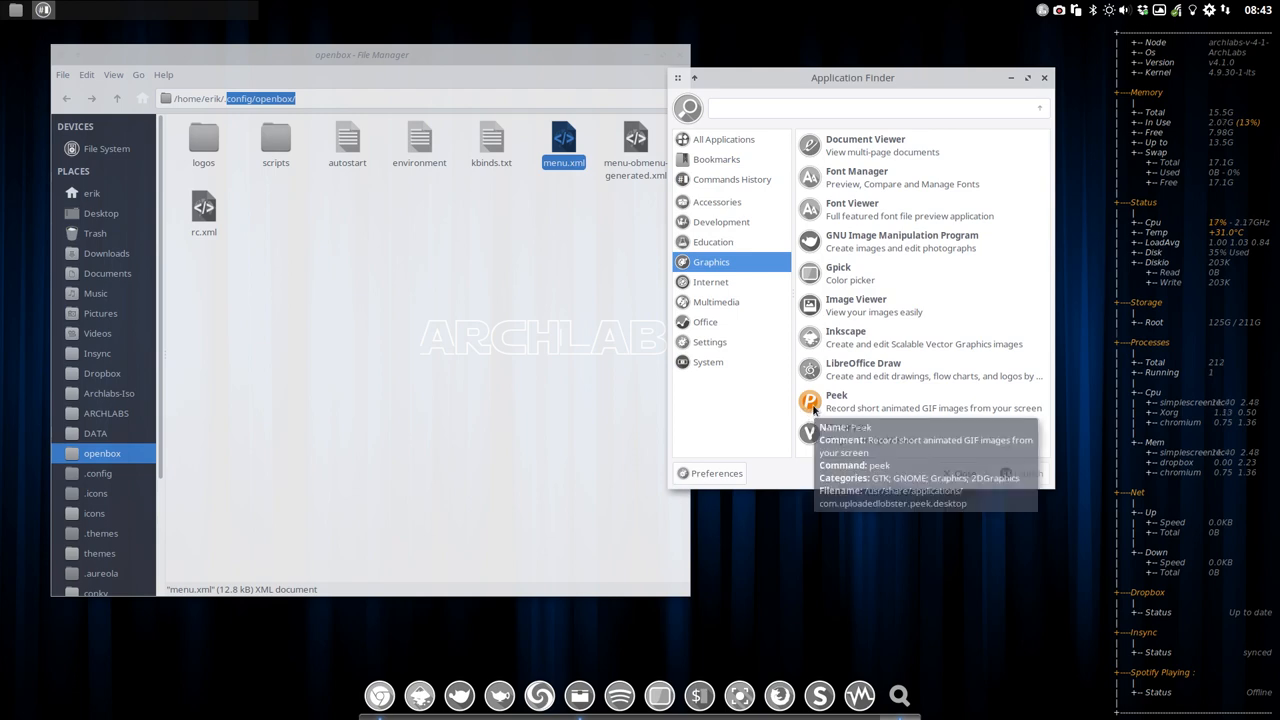
mouse_move(957, 473)
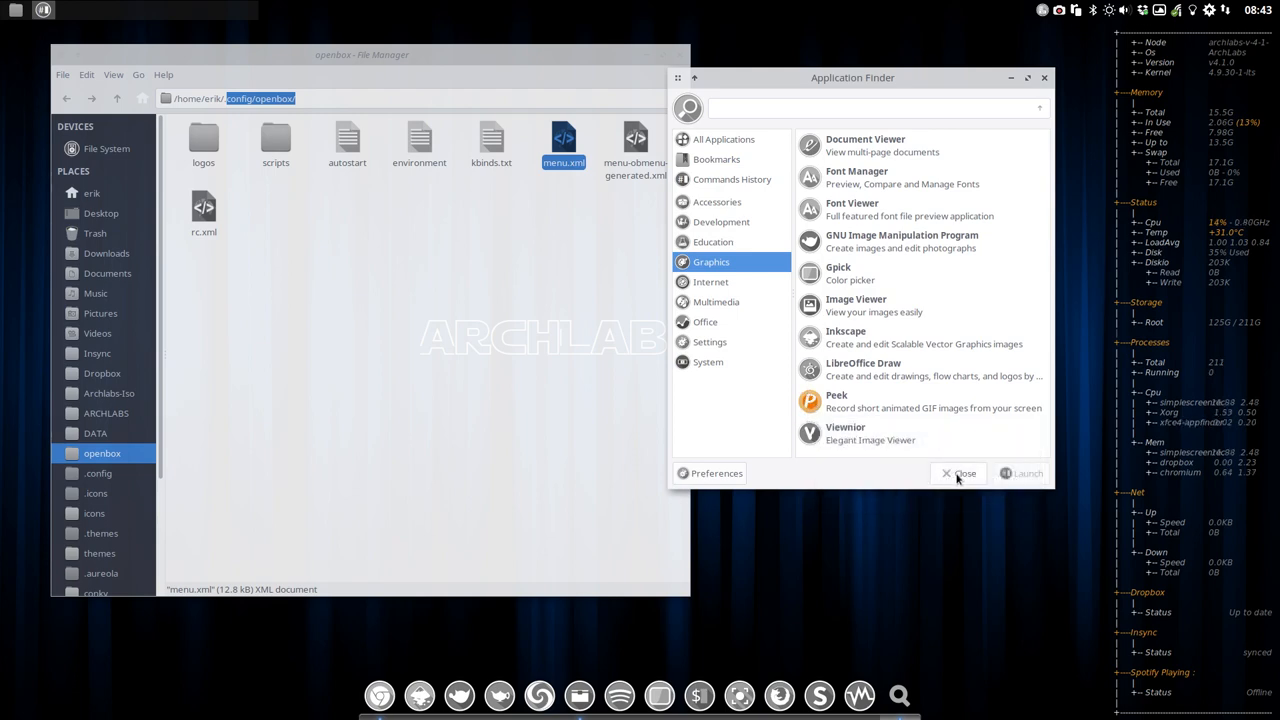
left_click(959, 473)
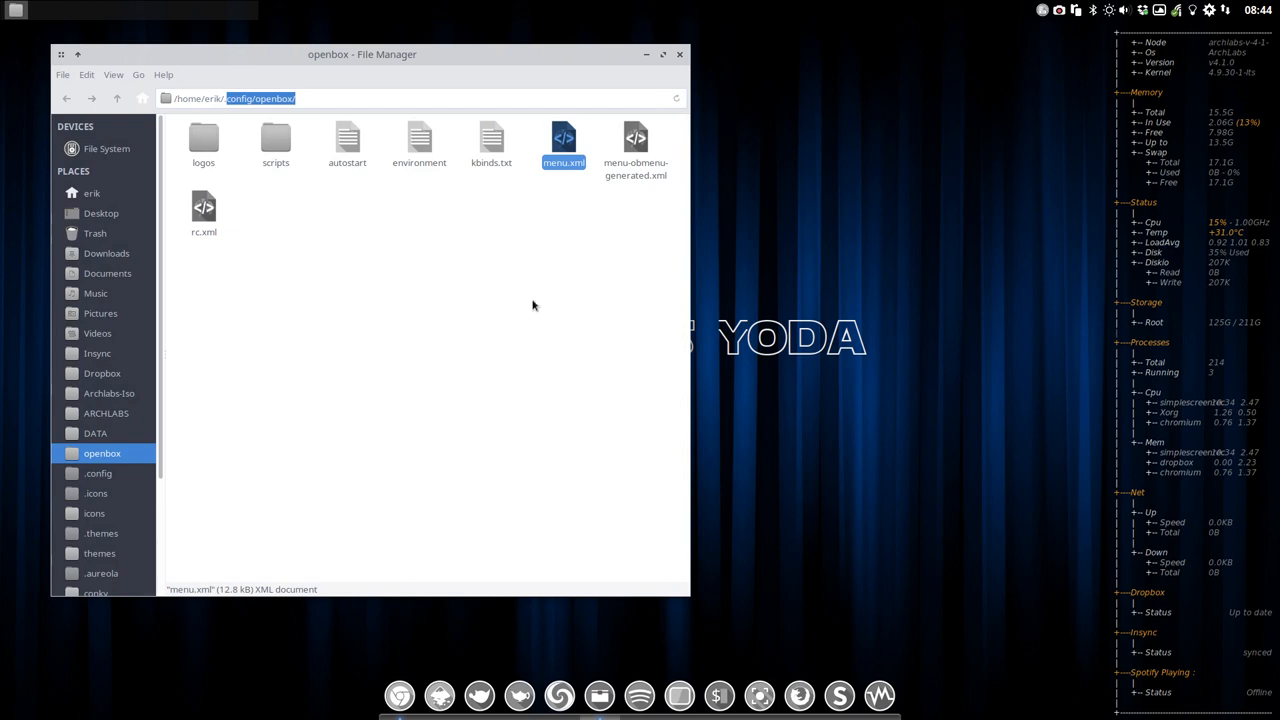
- Rename the original menu.xml to menu-or.xml
left_click(545, 265)
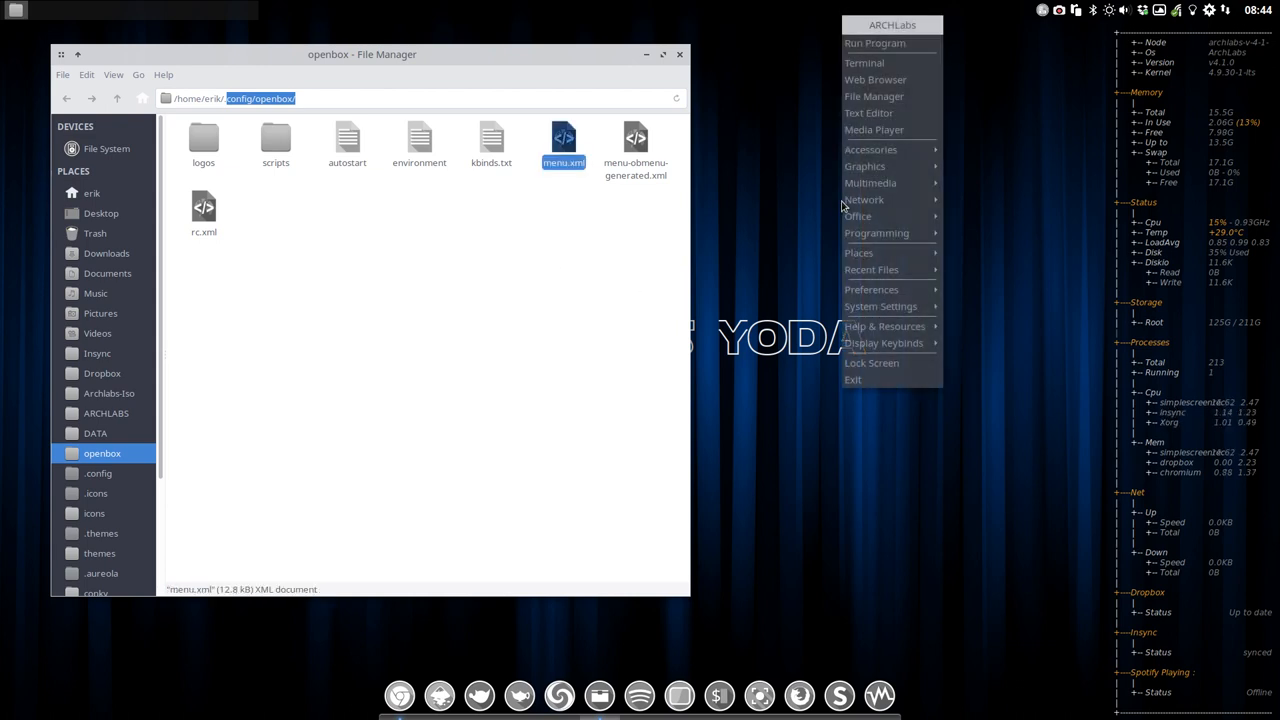
mouse_move(646, 194)
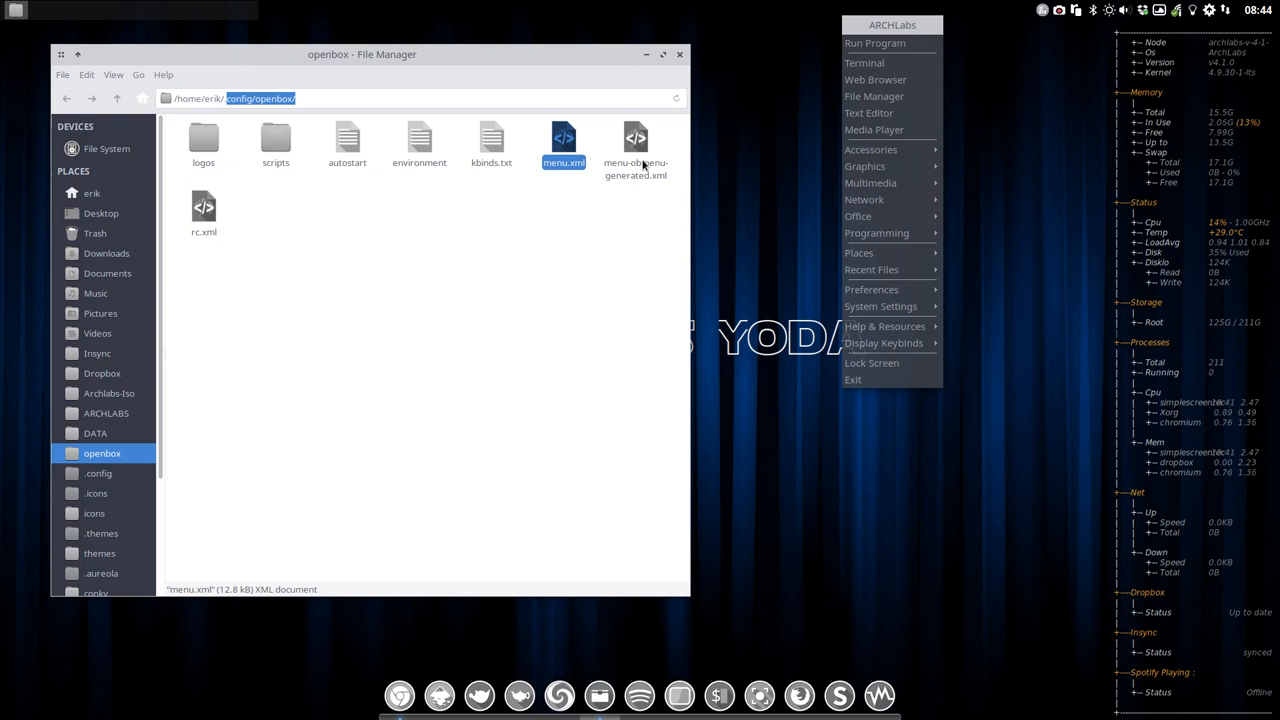
mouse_move(643, 192)
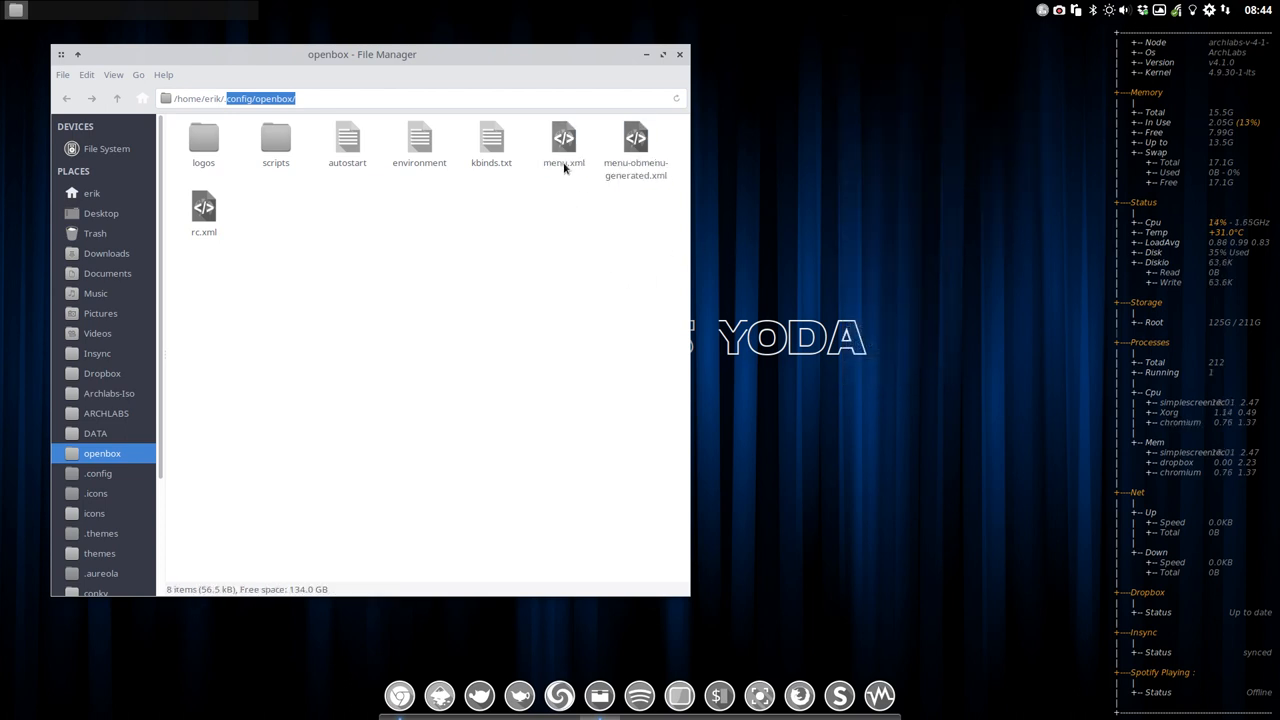
key("F2")
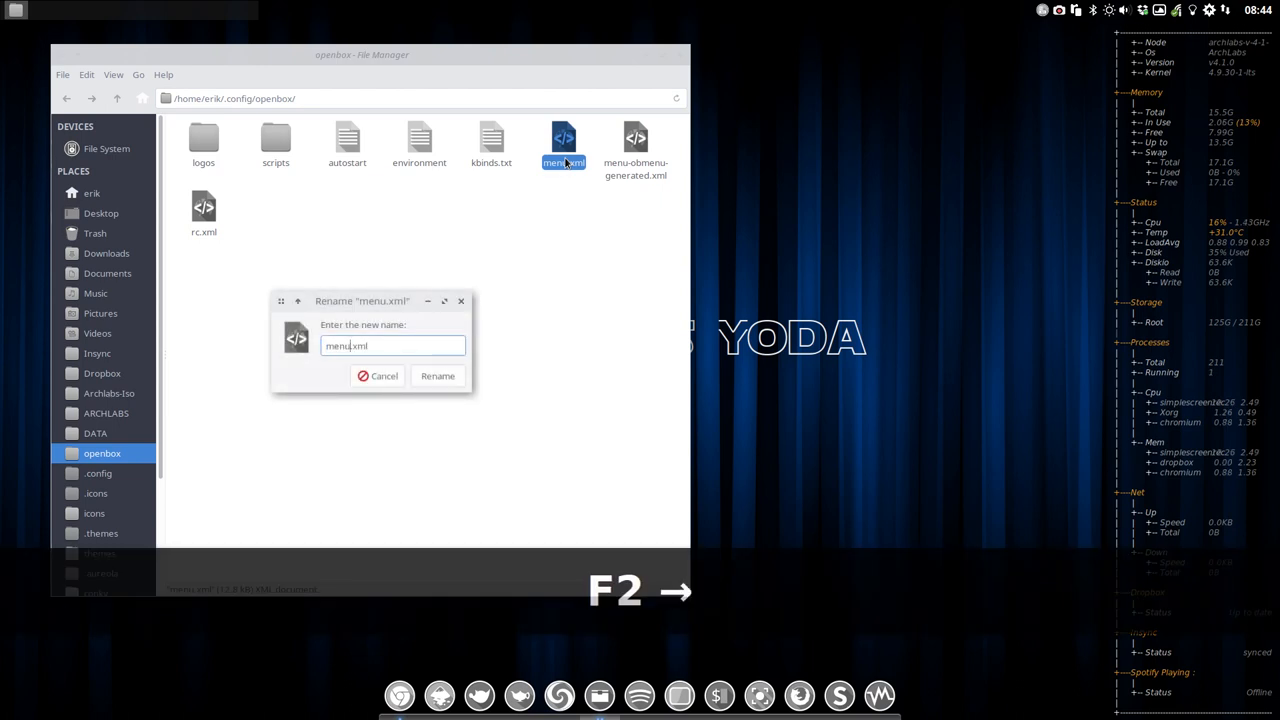
type("-or")
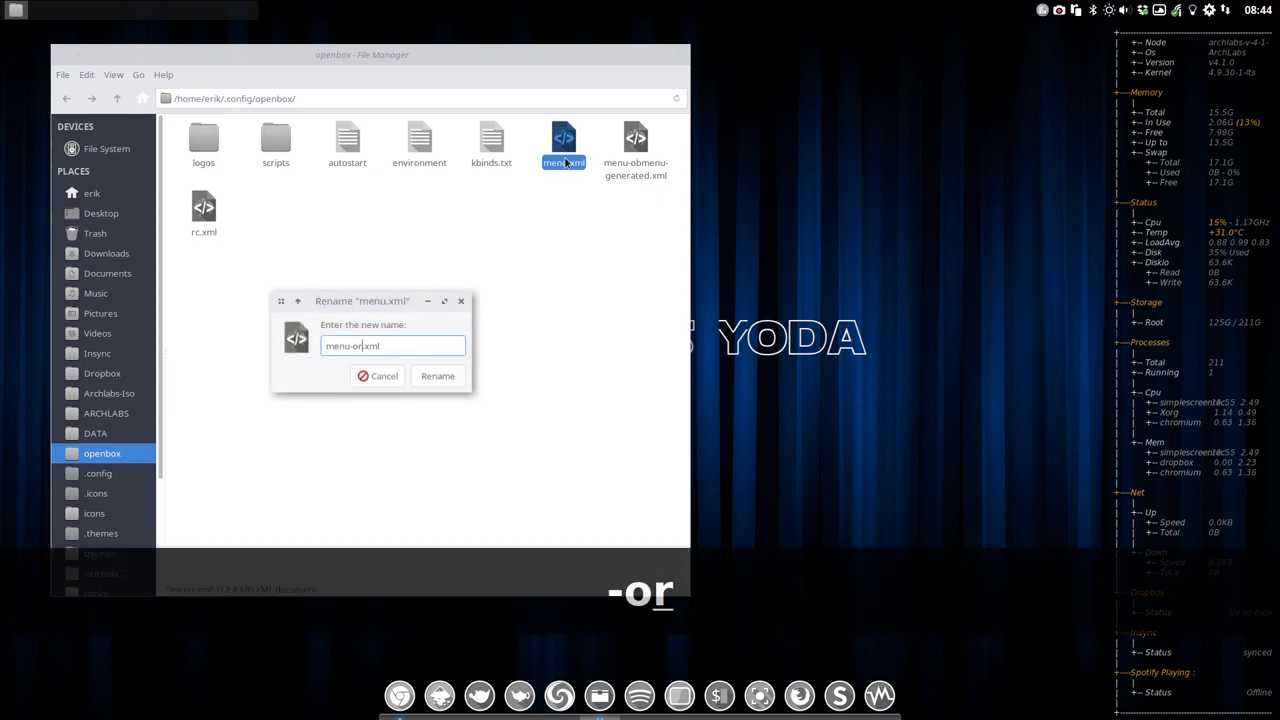
- Rename menu-obmenu-generated.xml to menu.xml
left_click(437, 375)
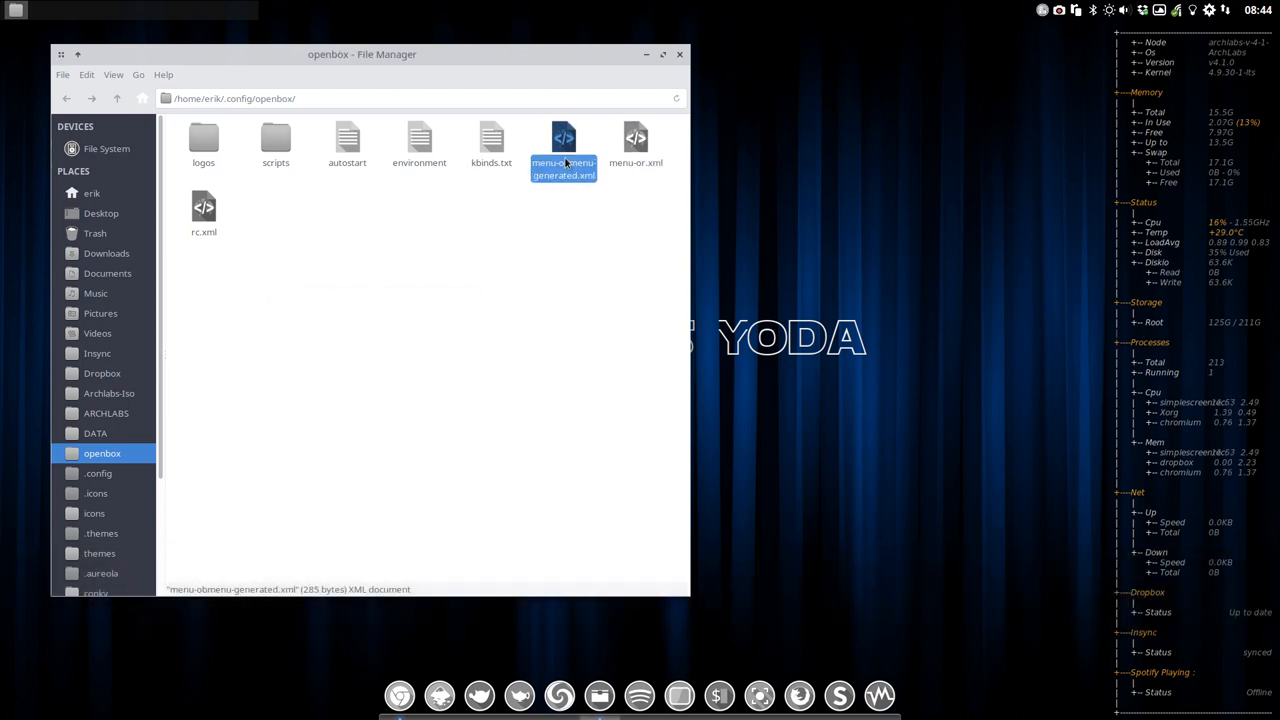
key("F2")
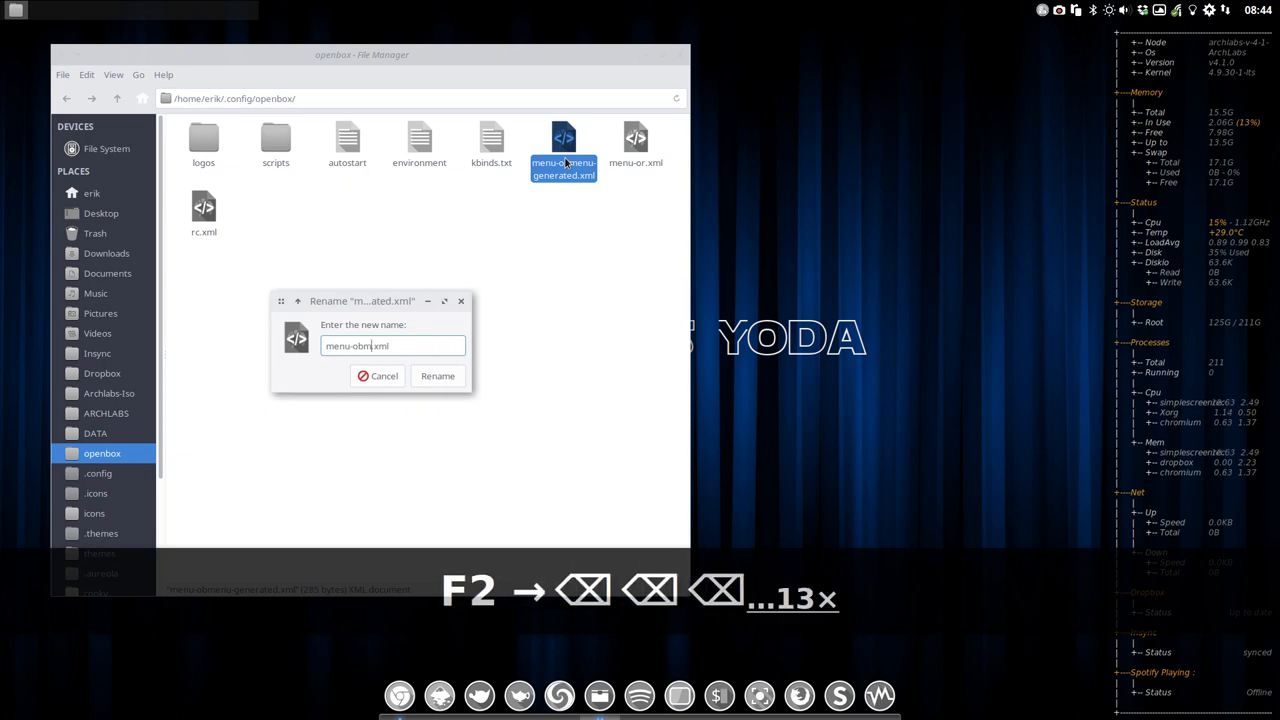
left_click(437, 376)
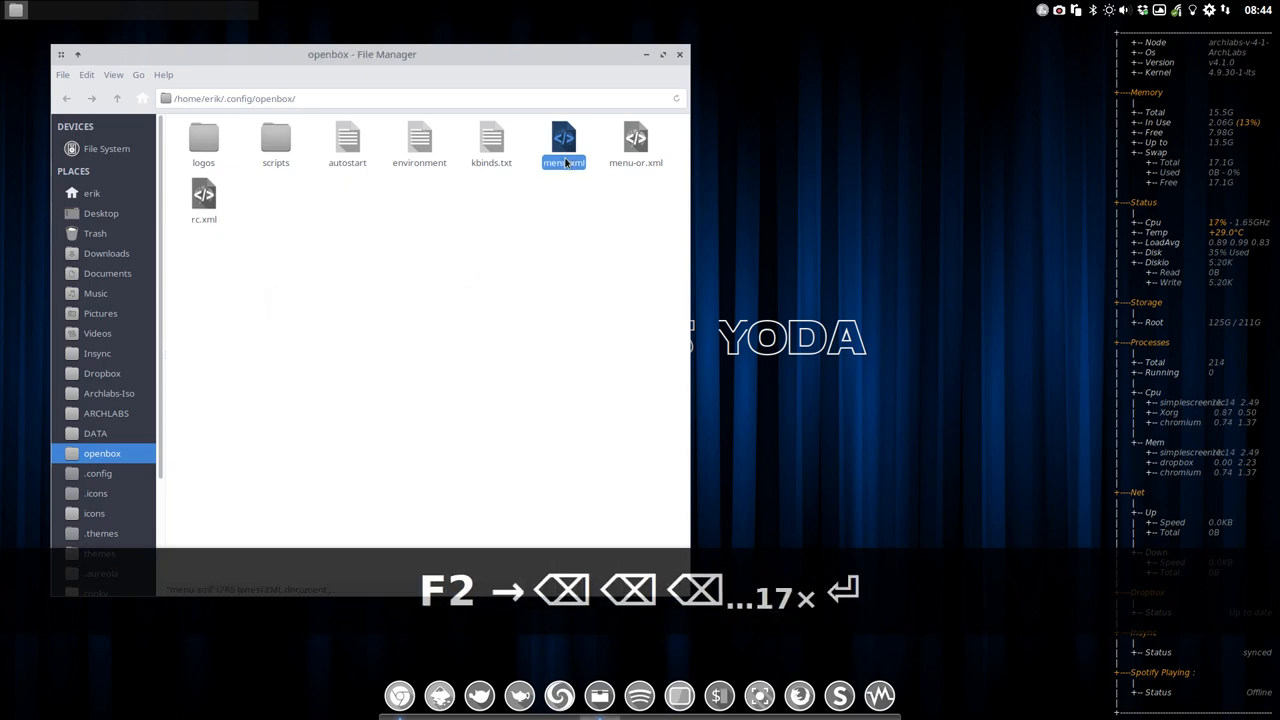
key("ctrl+shift+BackSpace")
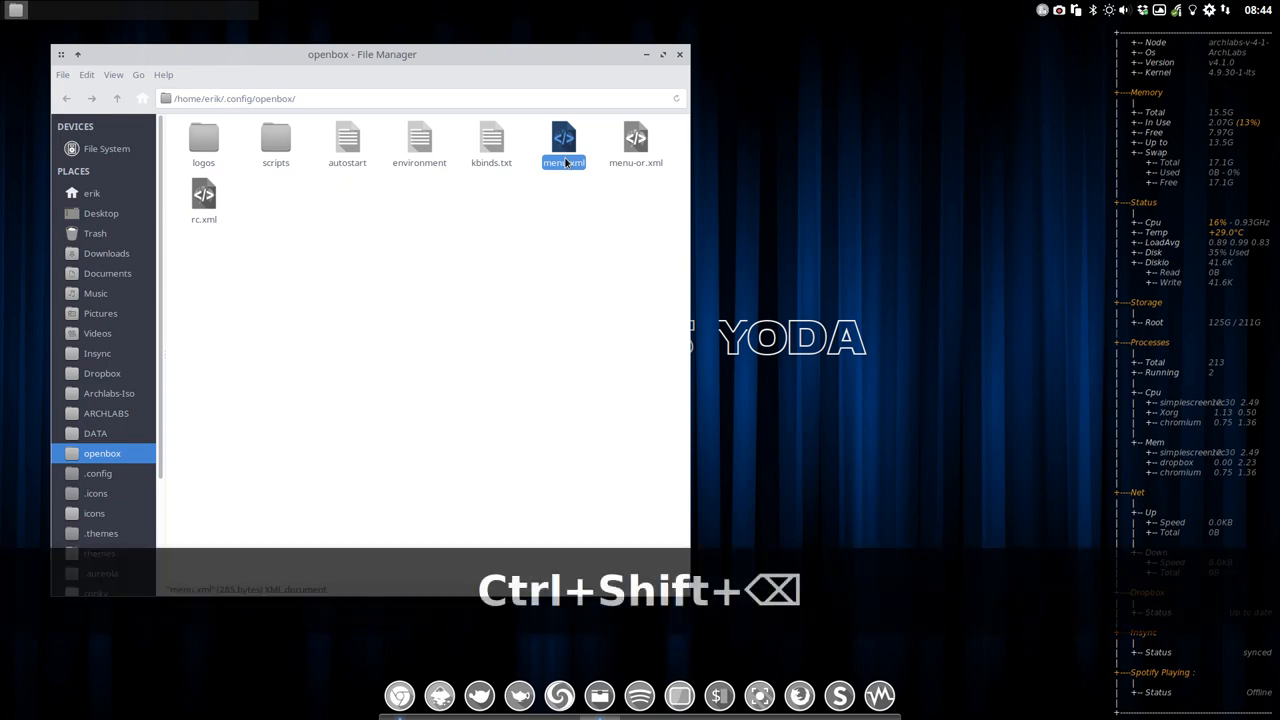
right_click(850, 200)
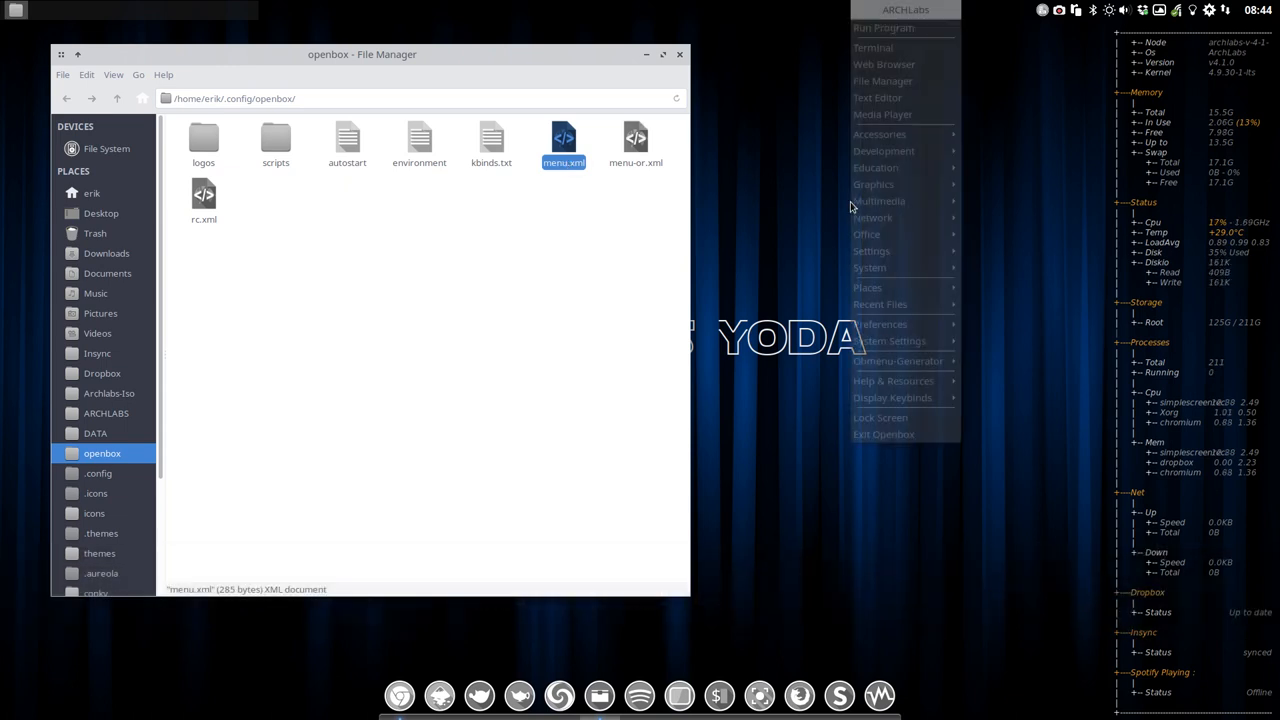
mouse_move(901, 434)
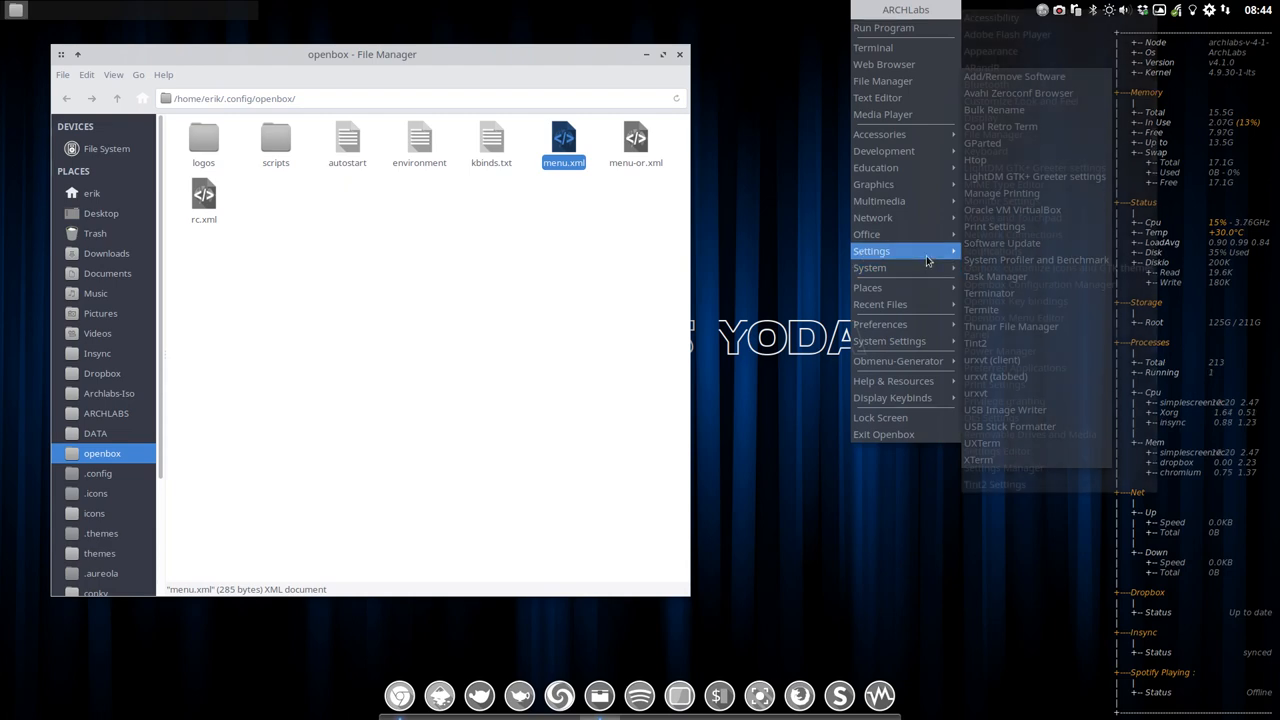
mouse_move(873, 217)
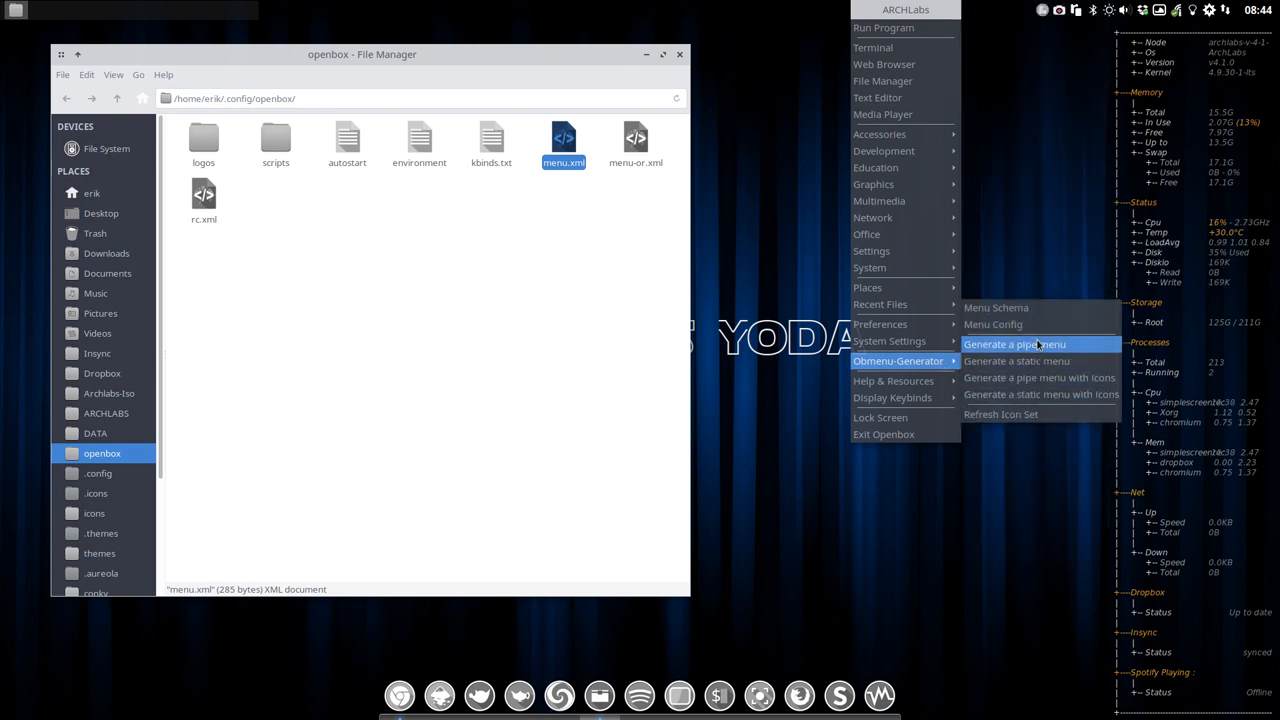
mouse_move(840, 515)
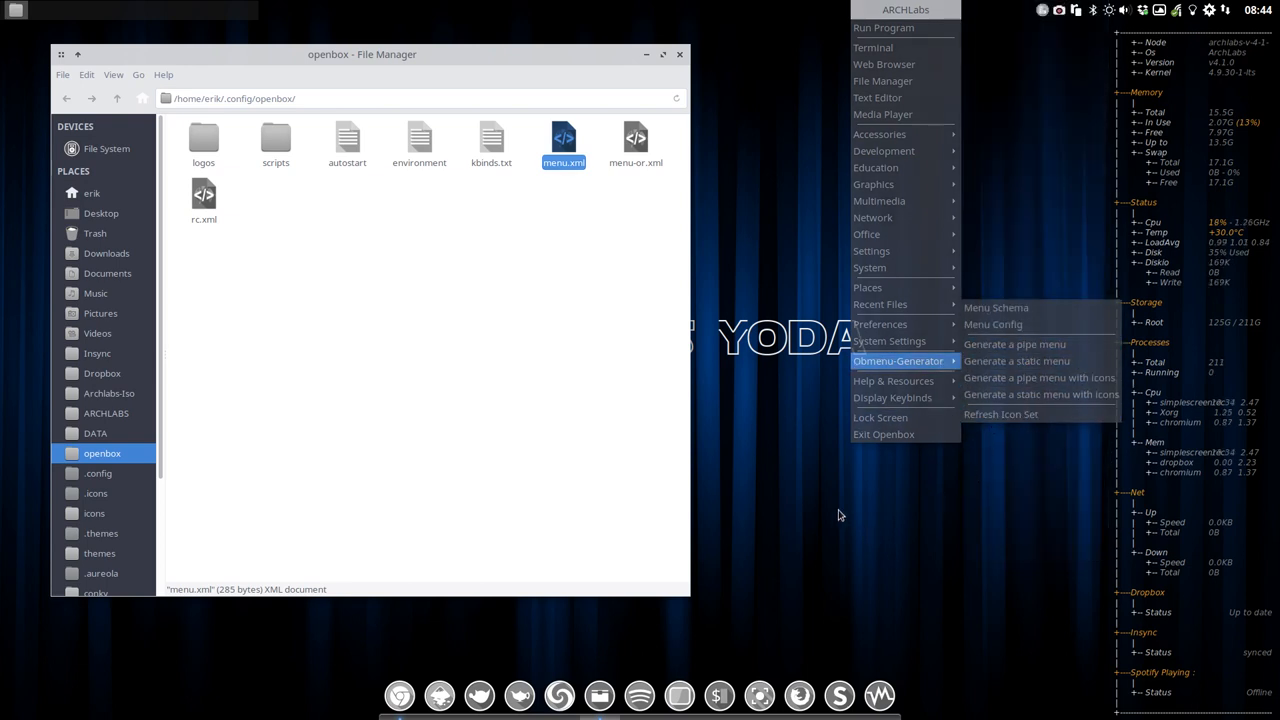
left_click(838, 510)
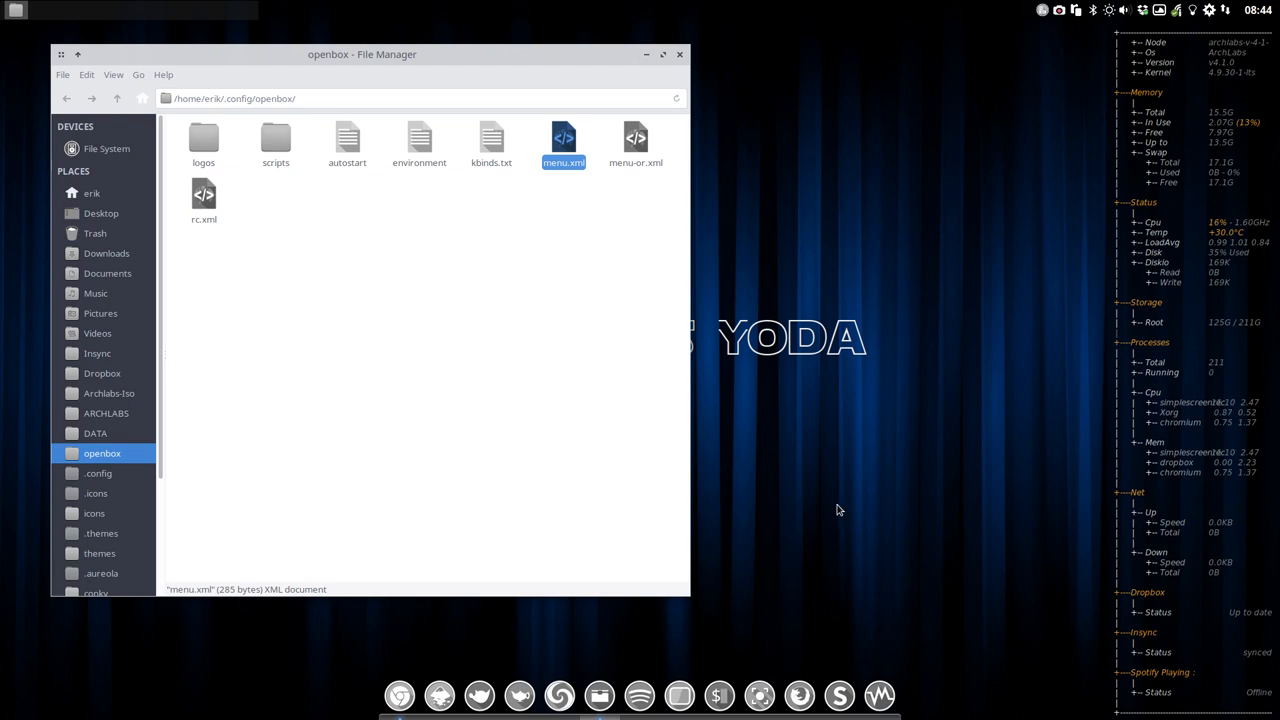
mouse_move(200, 175)
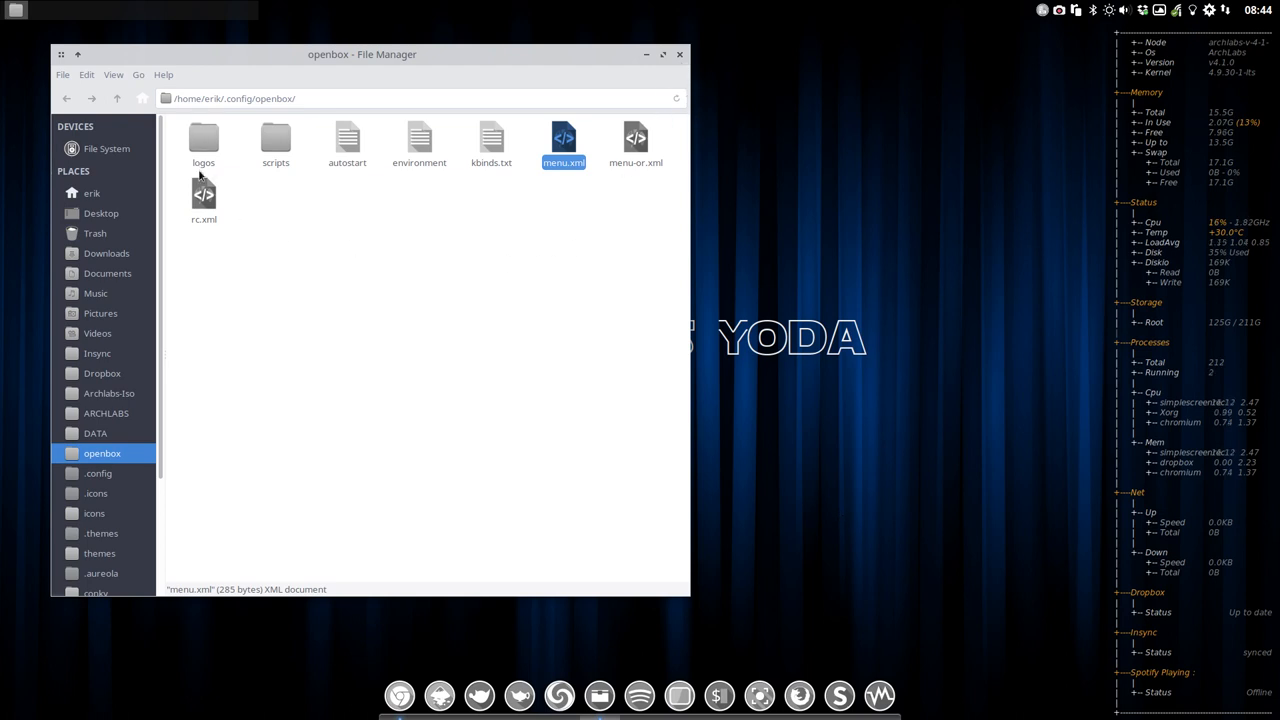
- Browse into the logos folder, go back up to .config, and close the file manager
left_click(380, 266)
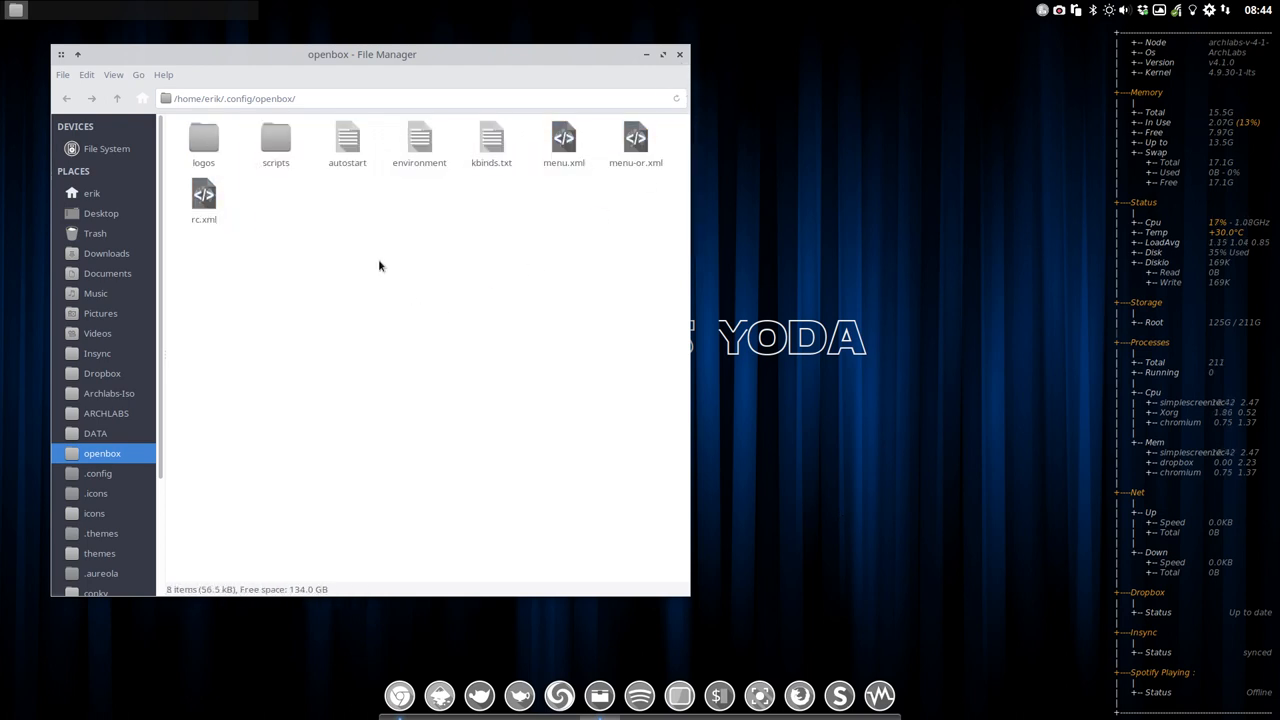
double_click(203, 140)
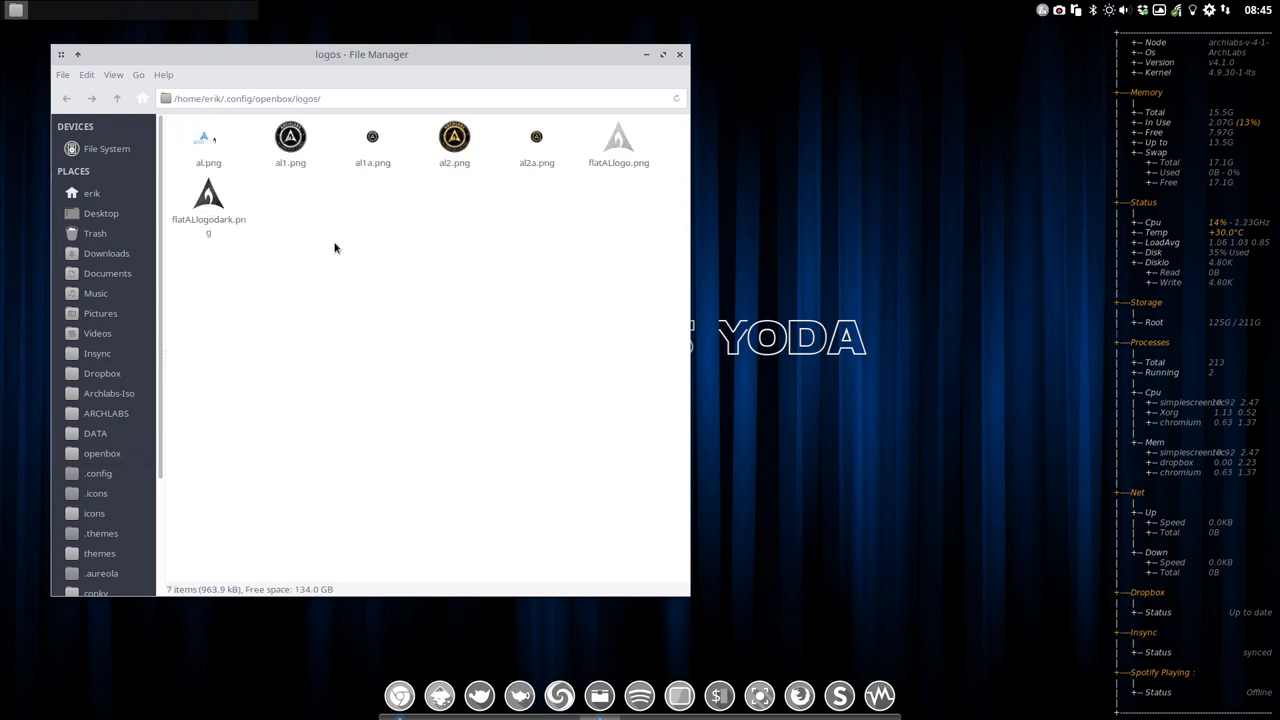
left_click(117, 98)
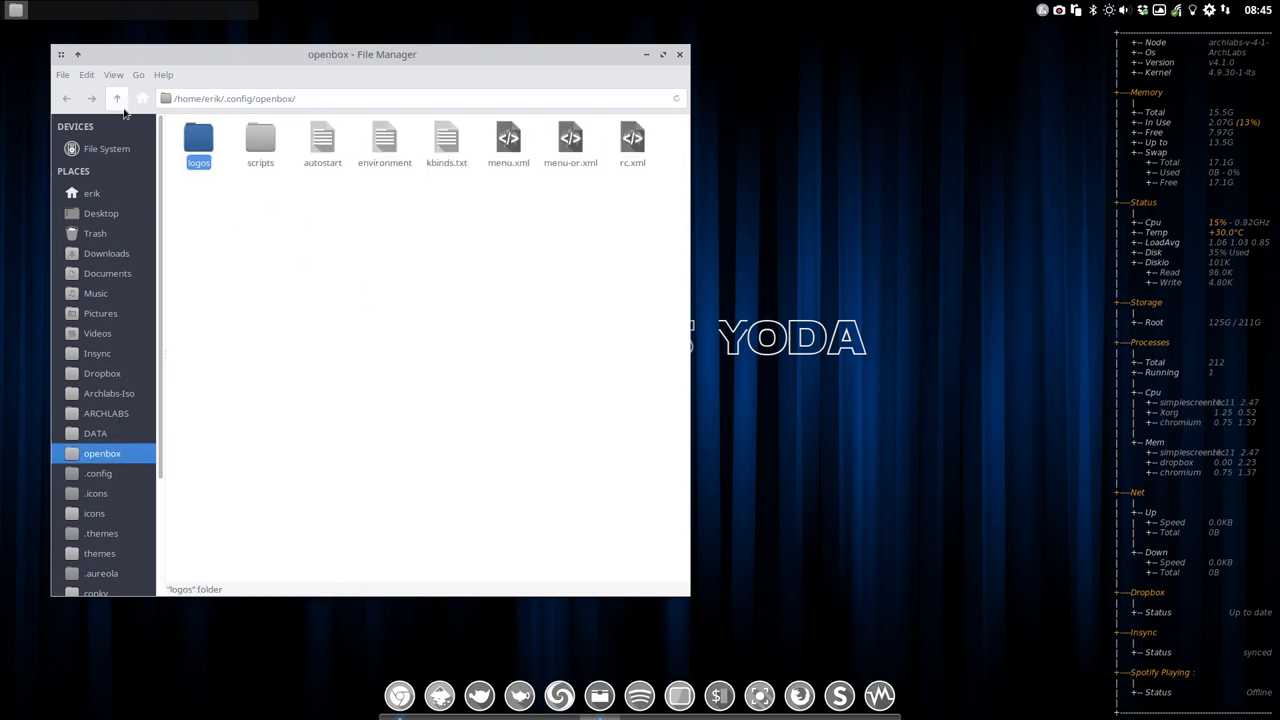
left_click(117, 98)
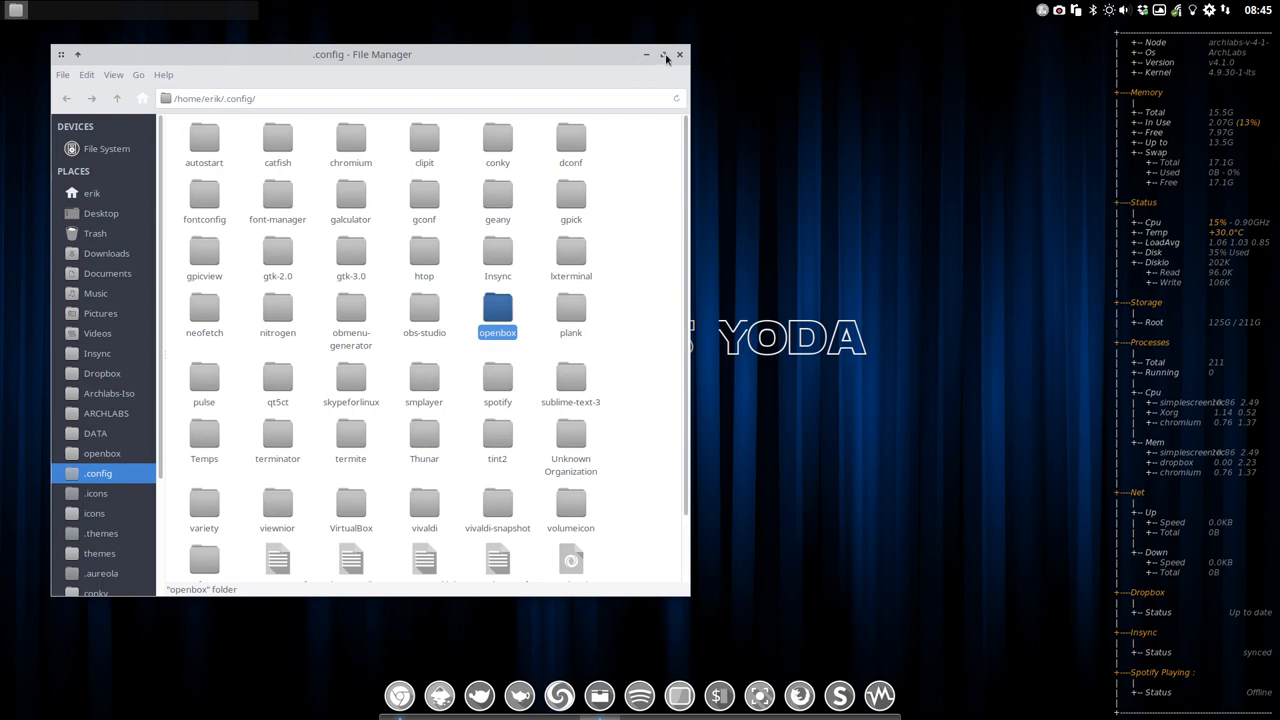
left_click(679, 54)
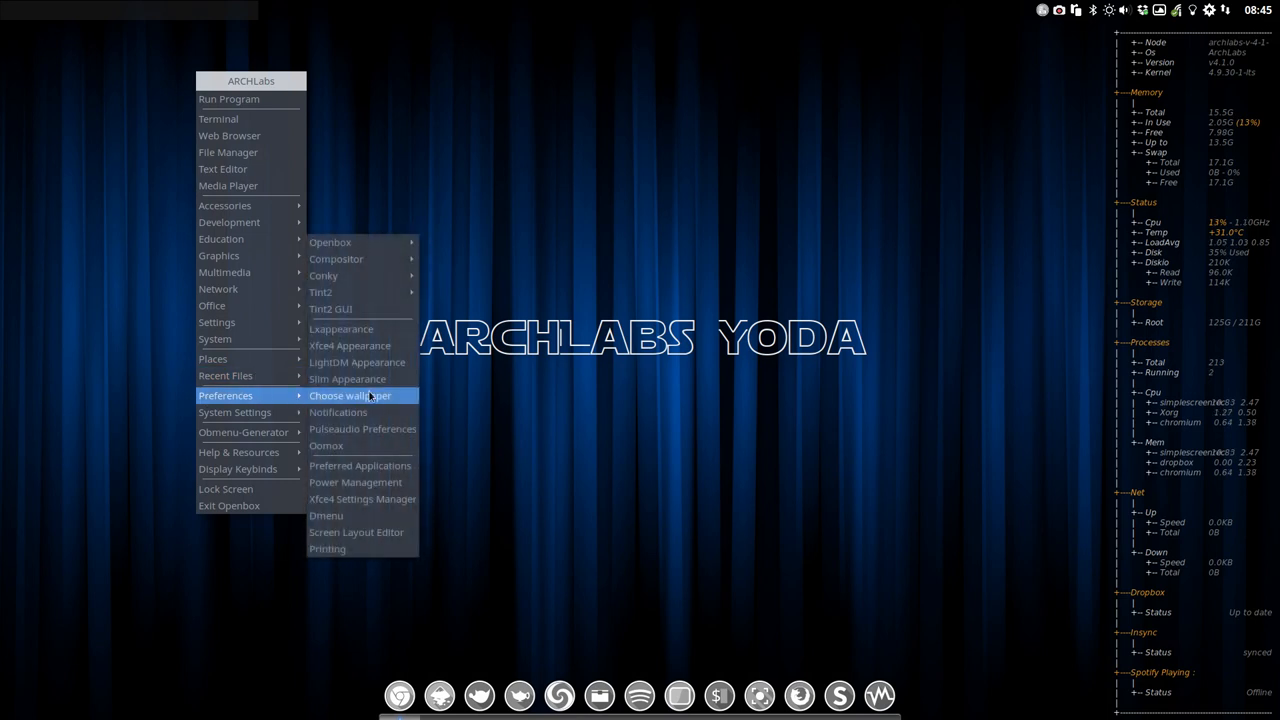
mouse_move(388, 258)
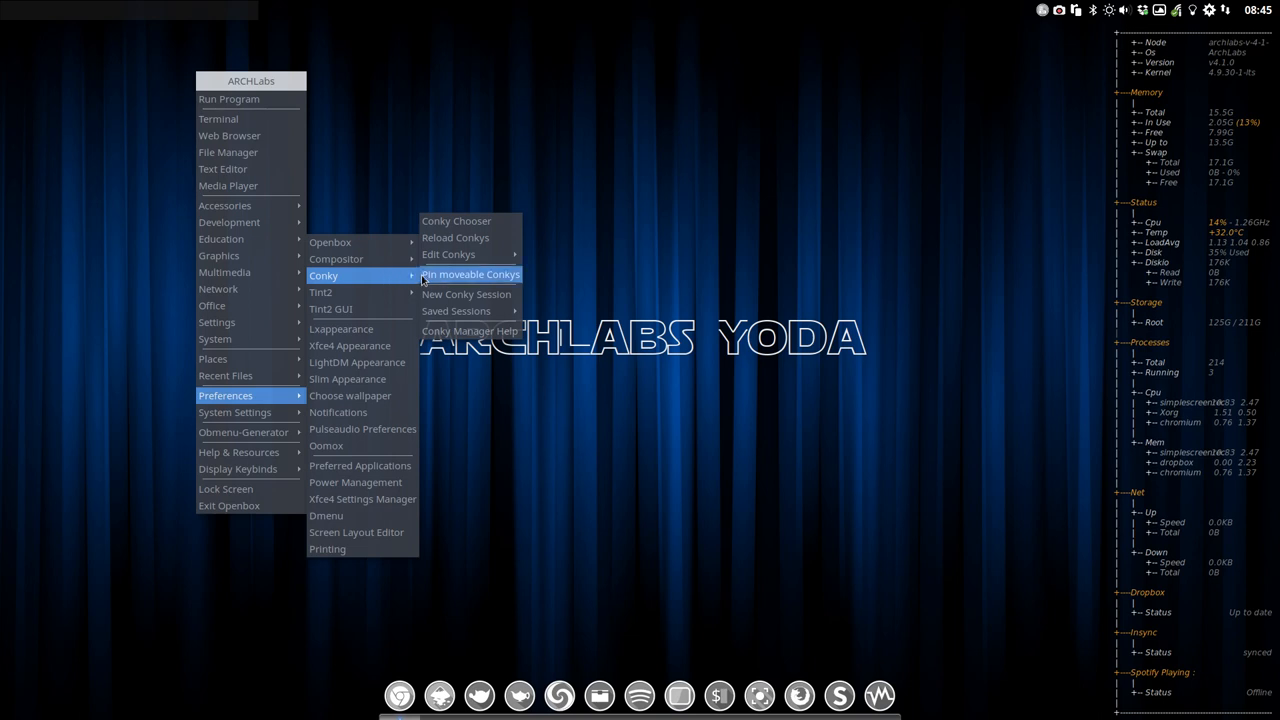
mouse_move(331, 308)
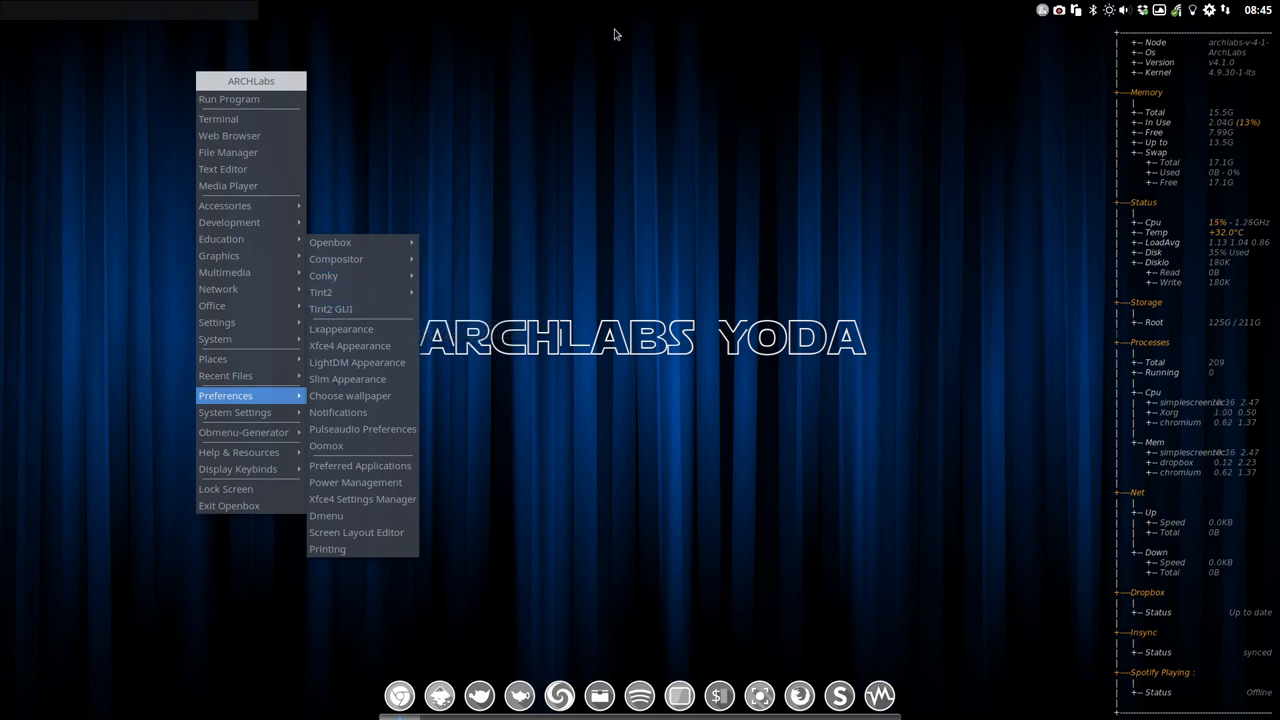
- Apply the archlabs-jonisk, then archlabs-alsvik tint2 panel themes, and close the chooser
left_click(321, 292)
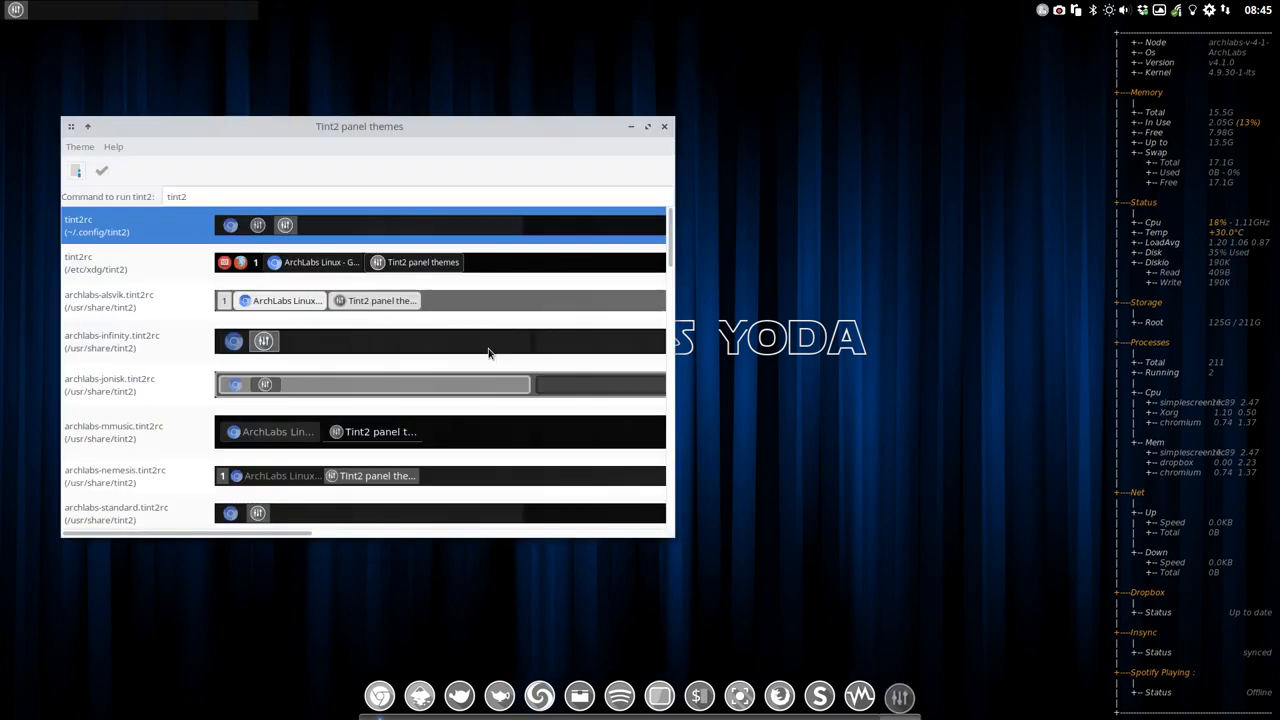
mouse_move(167, 310)
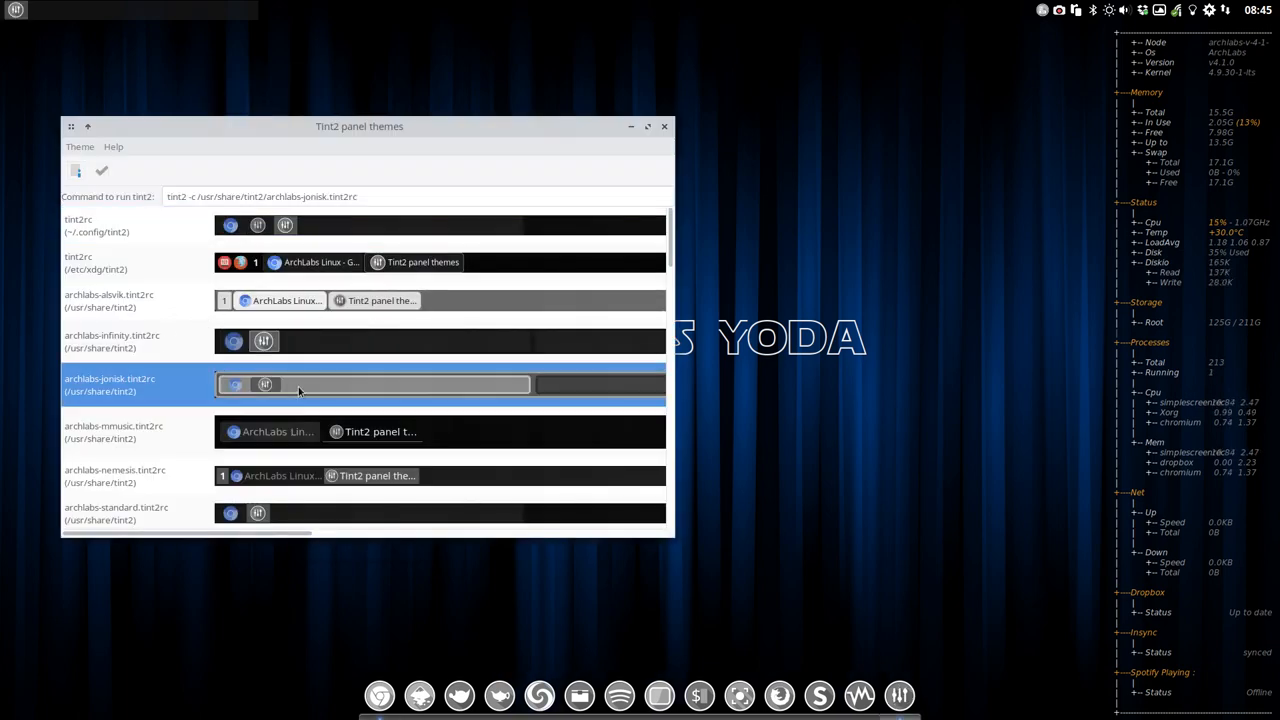
left_click(101, 170)
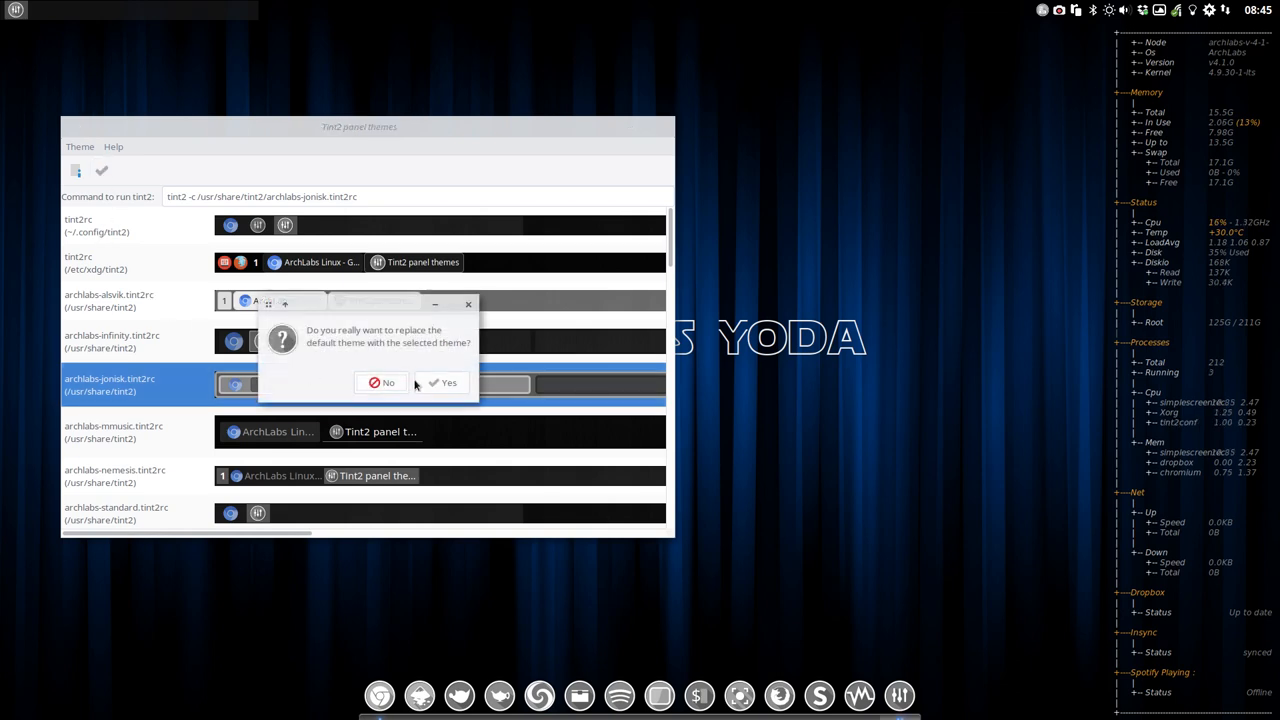
left_click(443, 382)
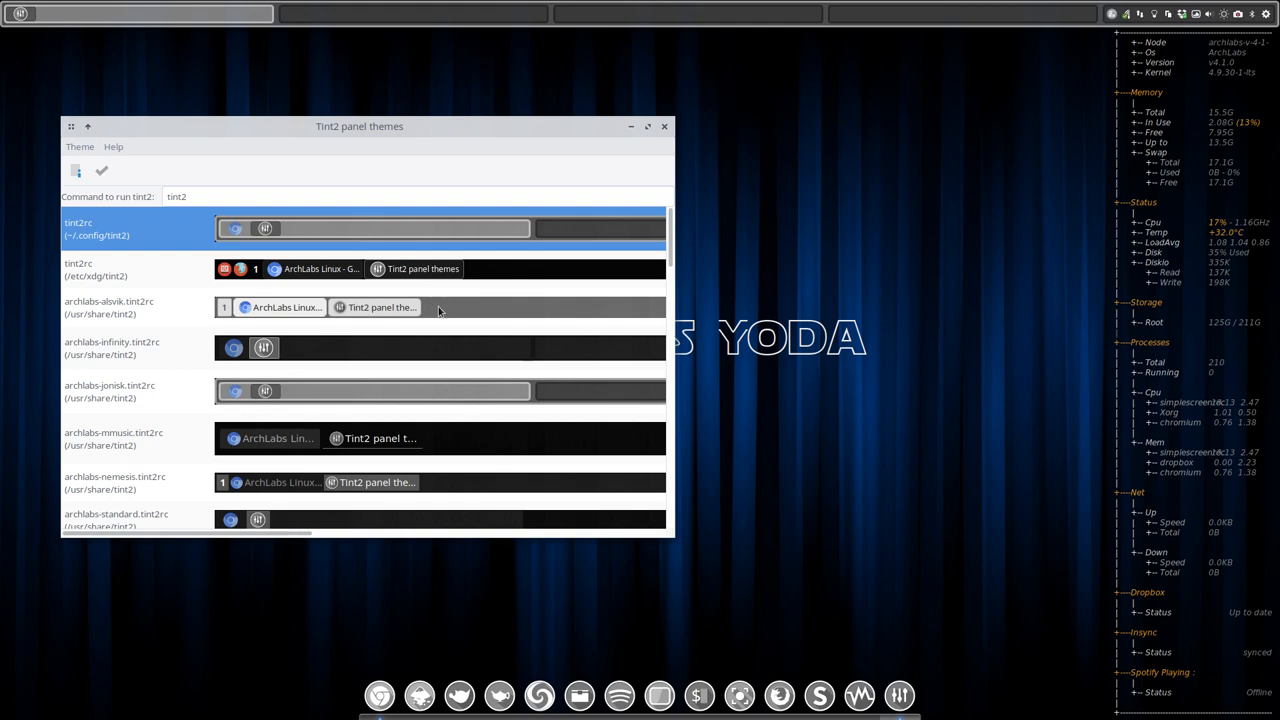
left_click(109, 307)
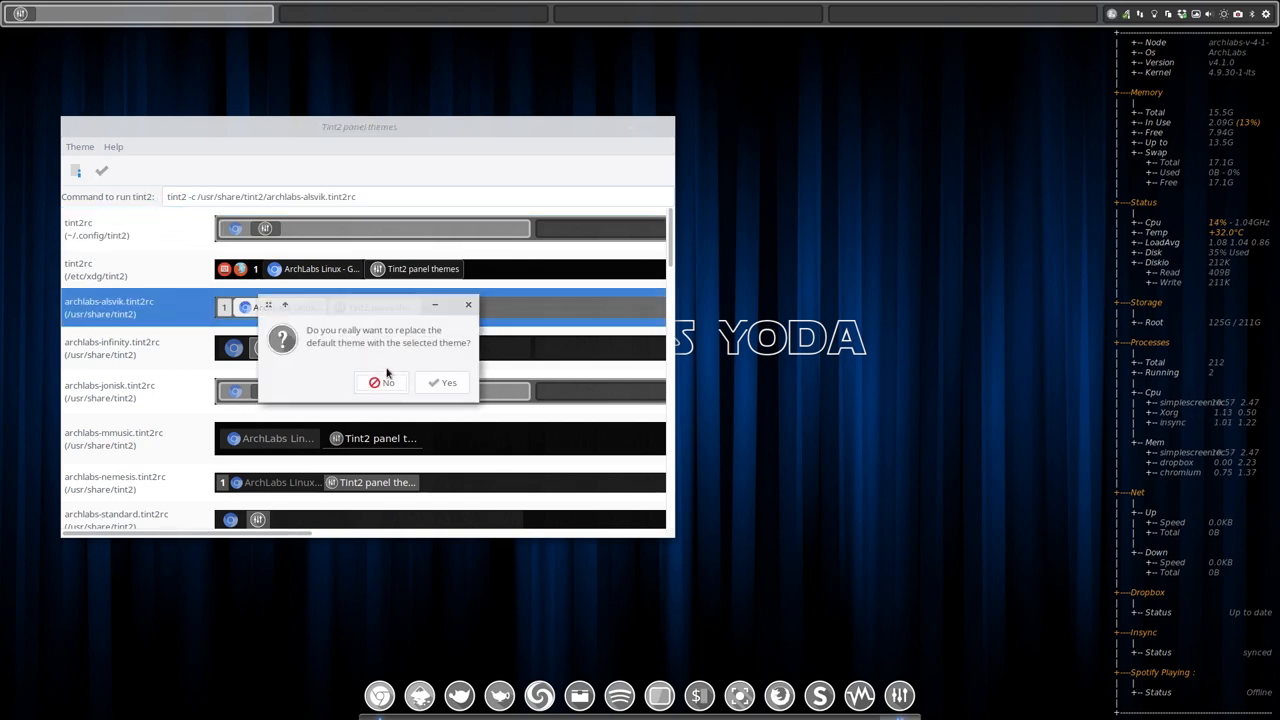
left_click(384, 382)
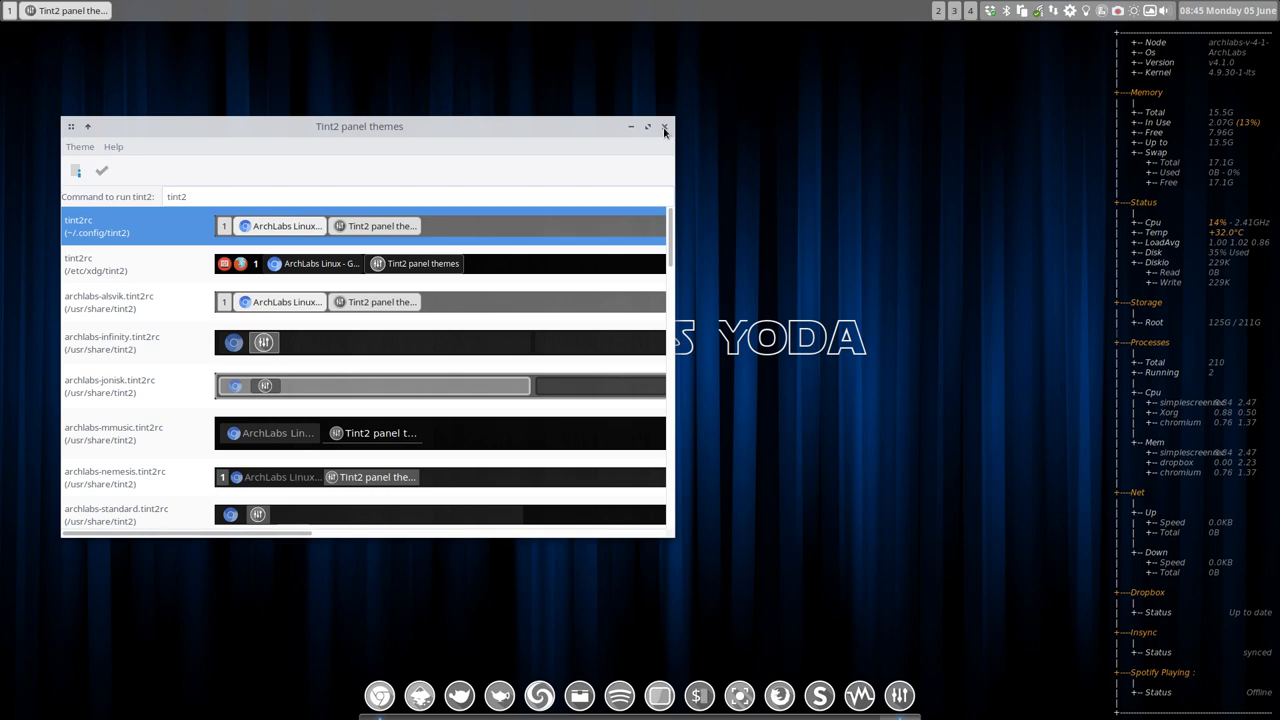
left_click(664, 126)
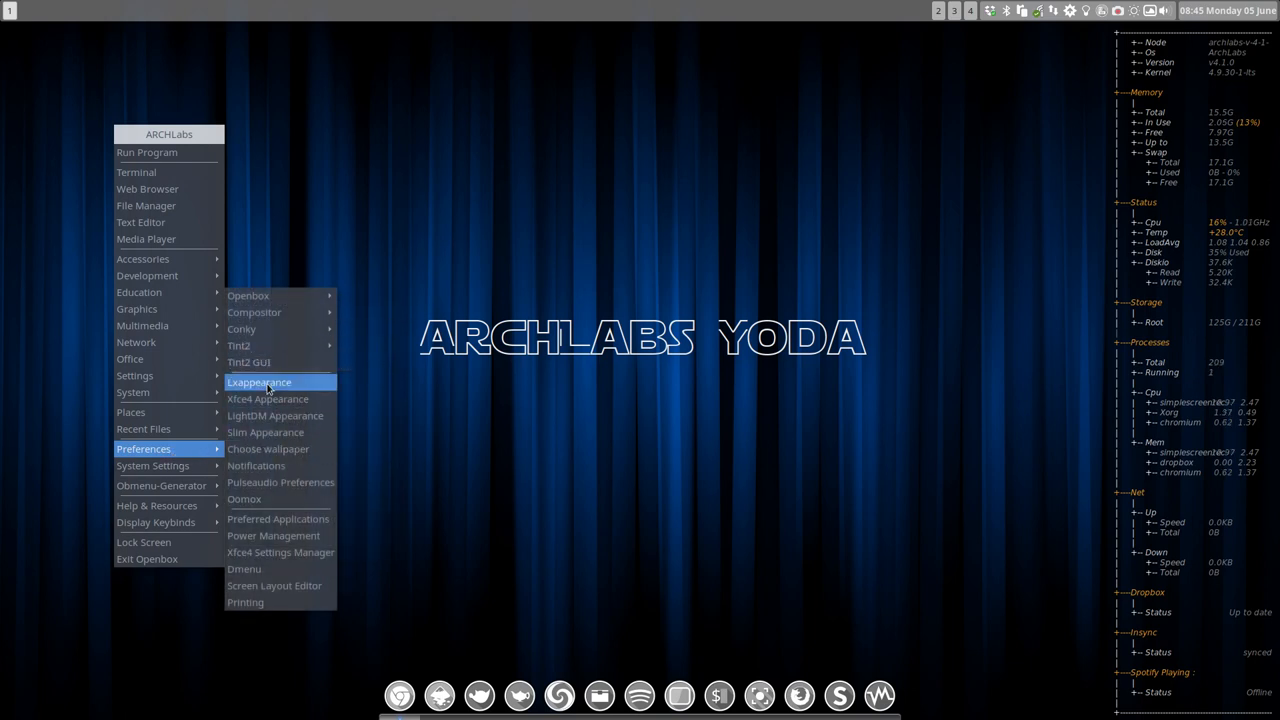
left_click(259, 382)
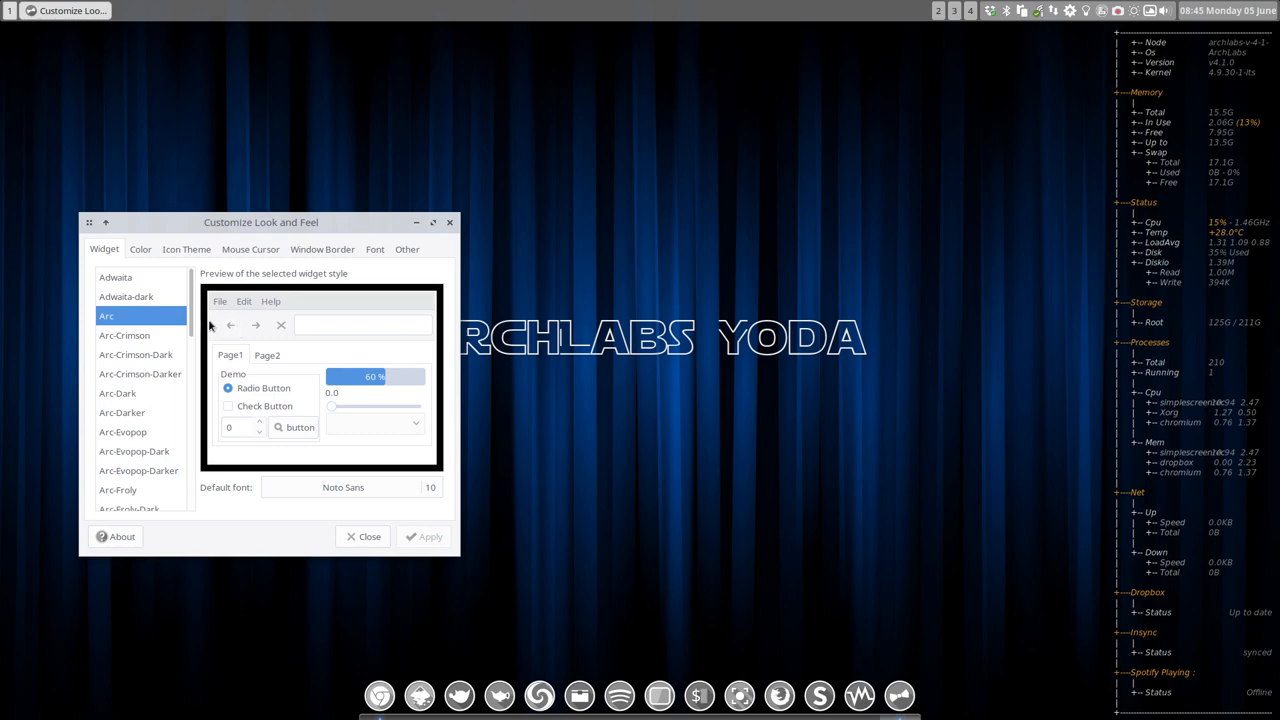
scroll("down", 3)
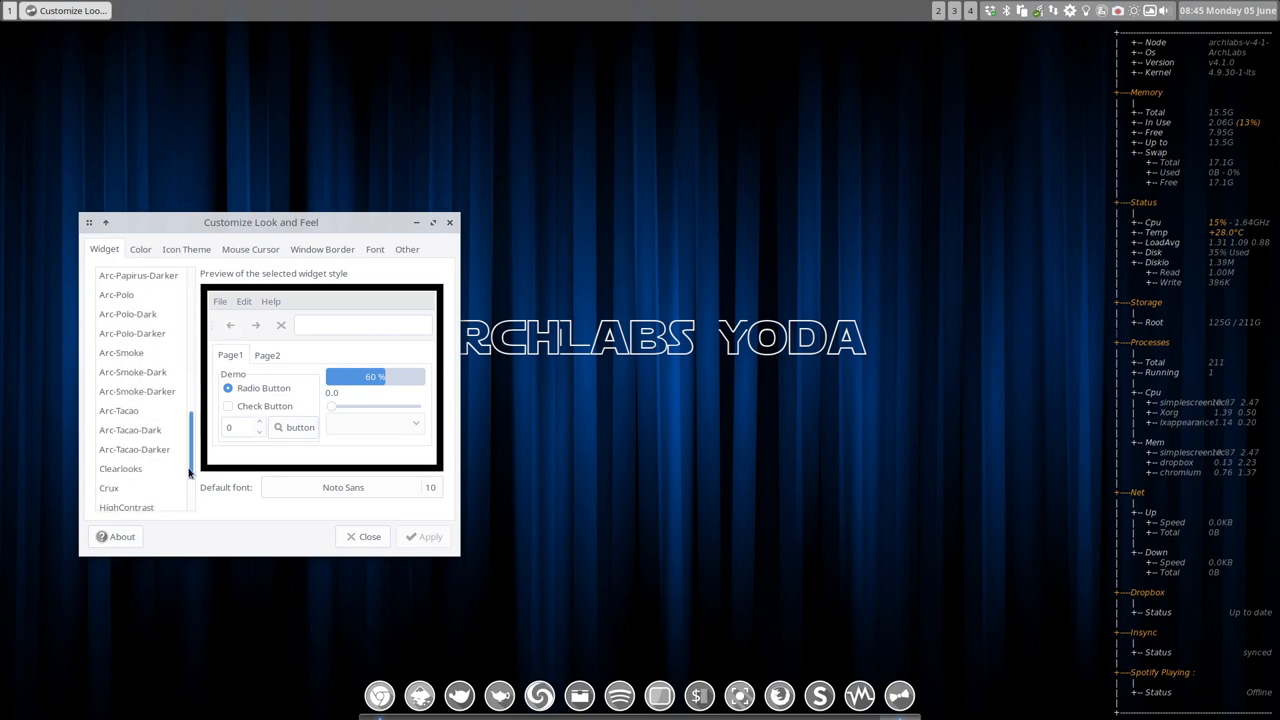
scroll("down", 3)
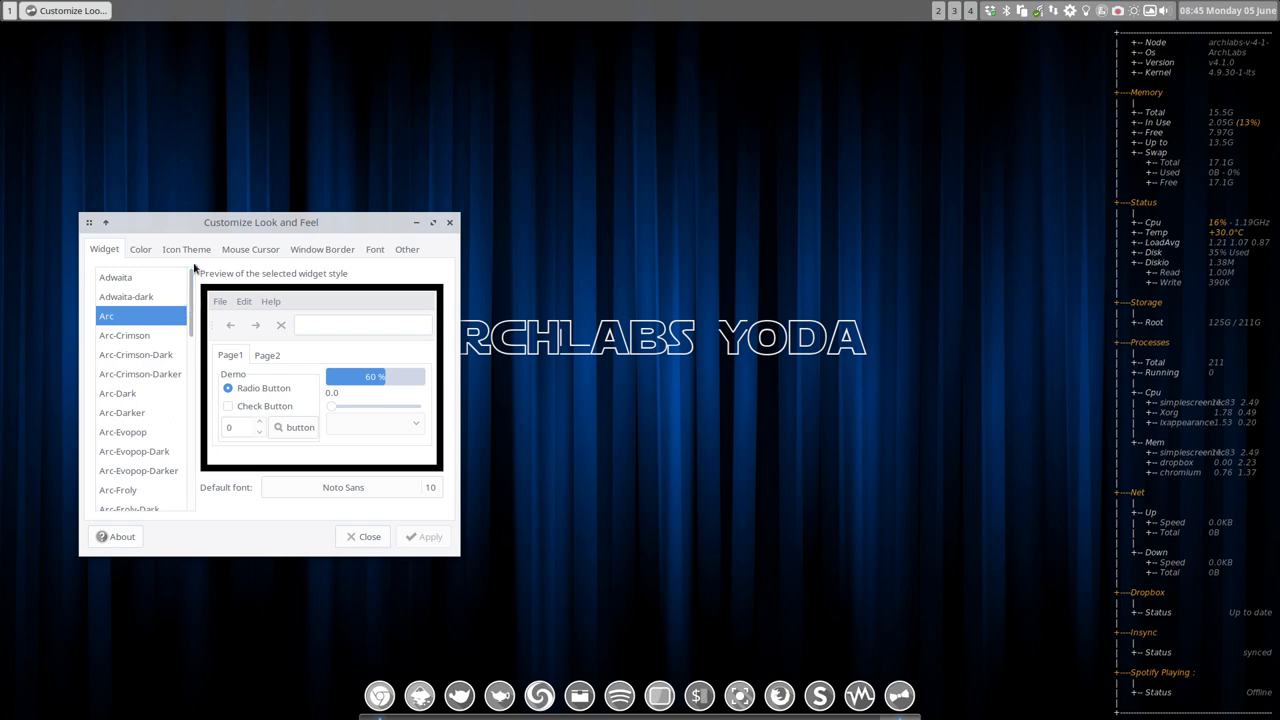
left_click(186, 249)
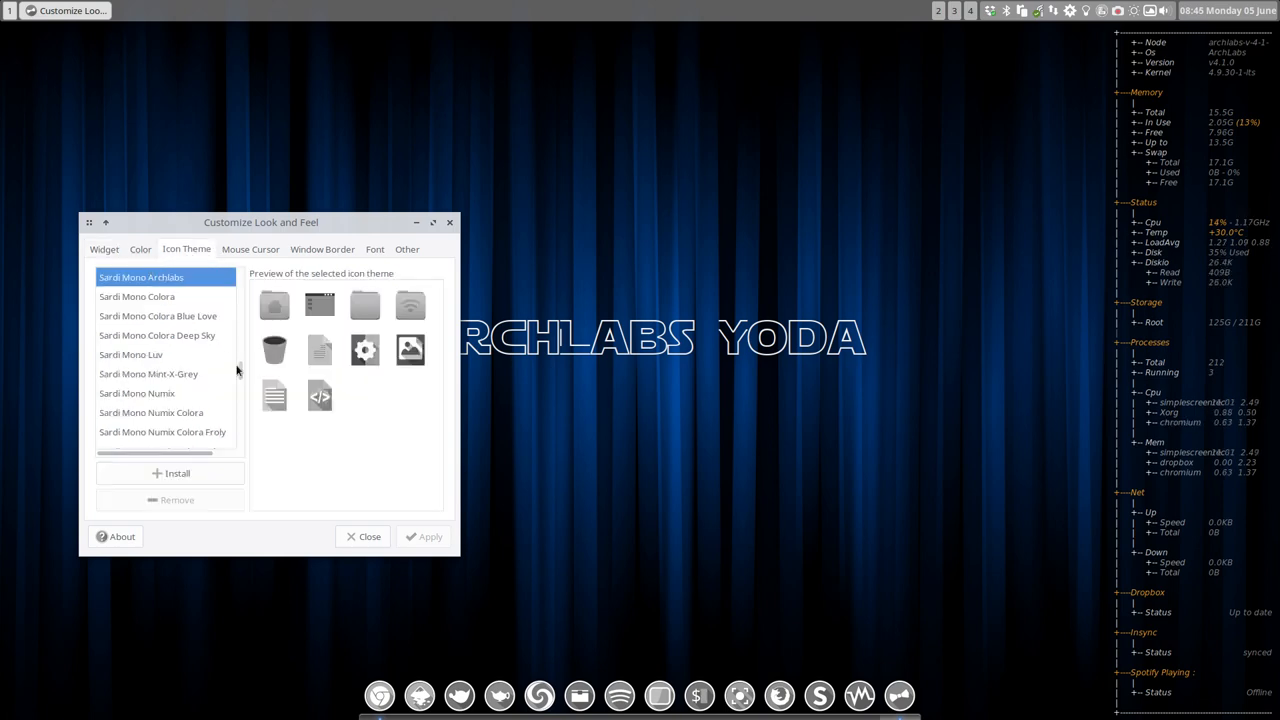
scroll("down", 3)
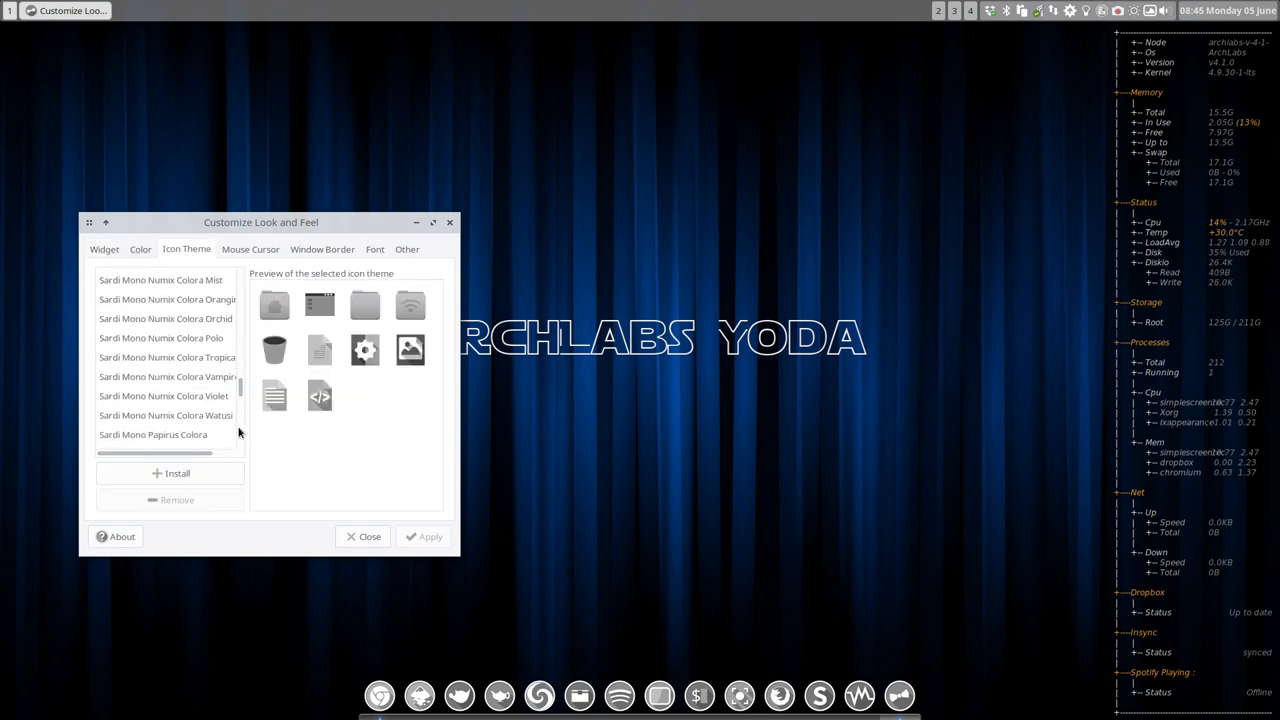
left_click(363, 537)
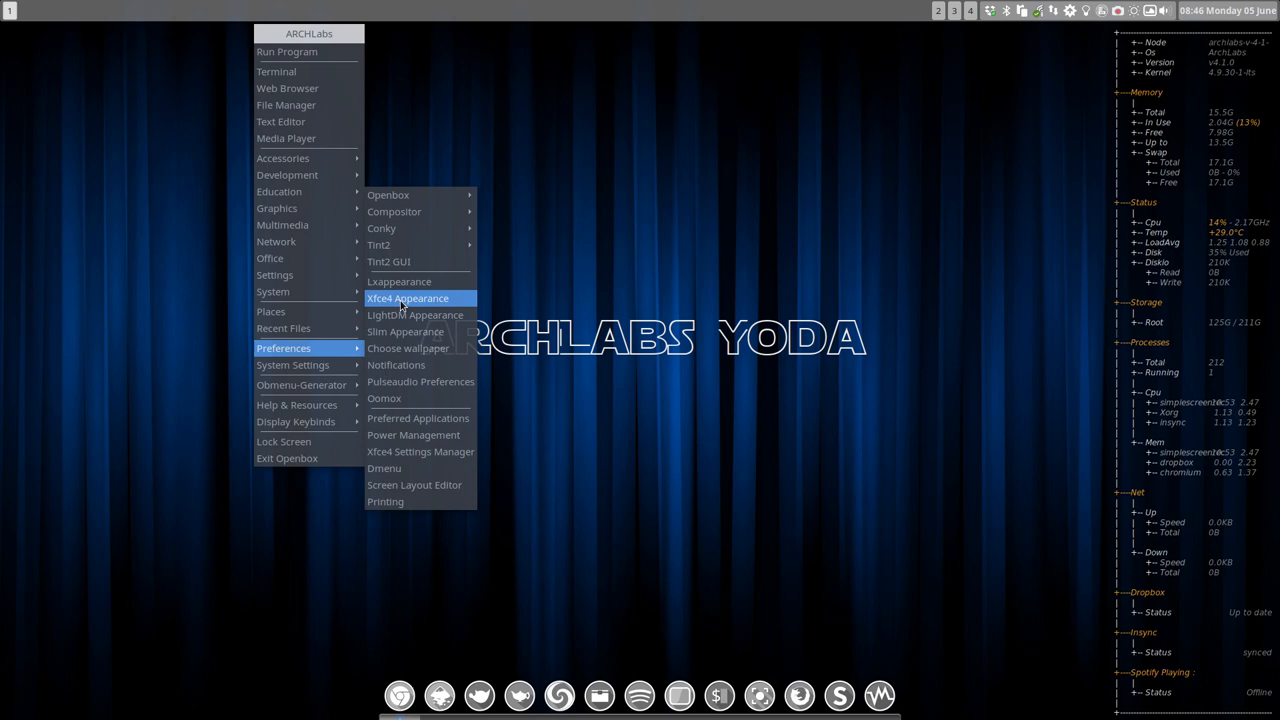
- Open Xfce4 Appearance, browse the icon themes, and close it
left_click(407, 298)
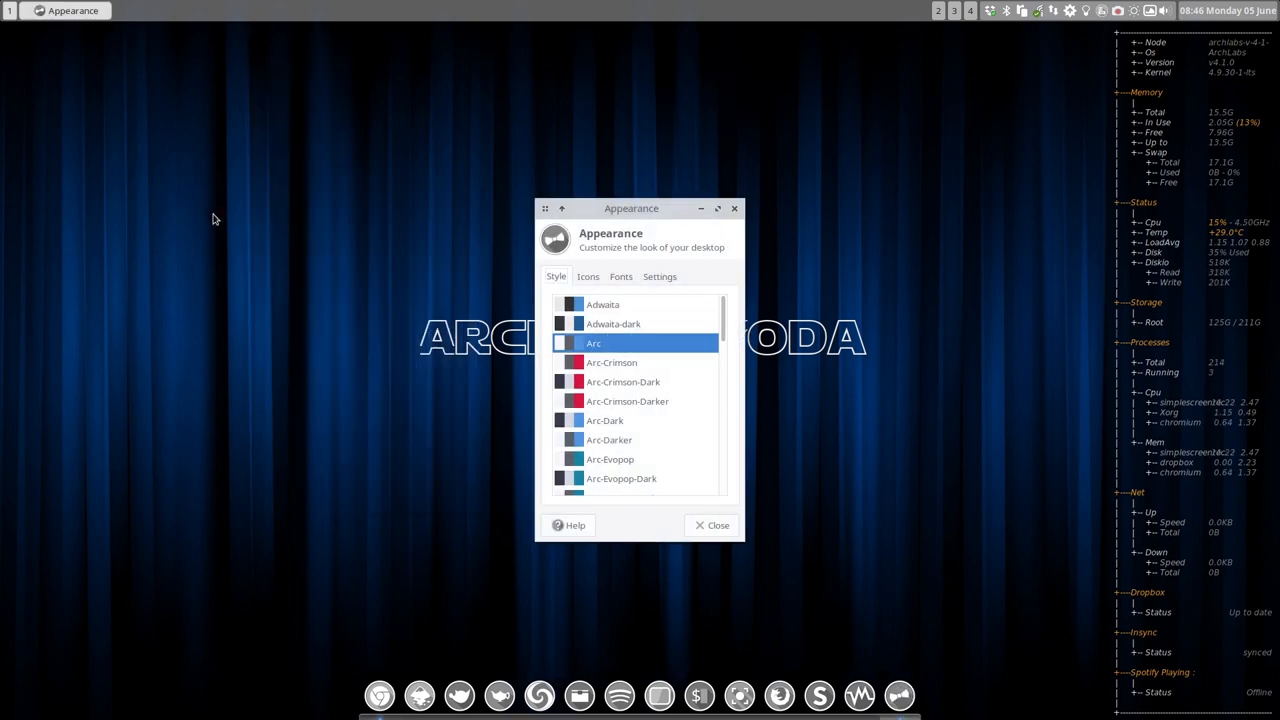
left_click(579, 695)
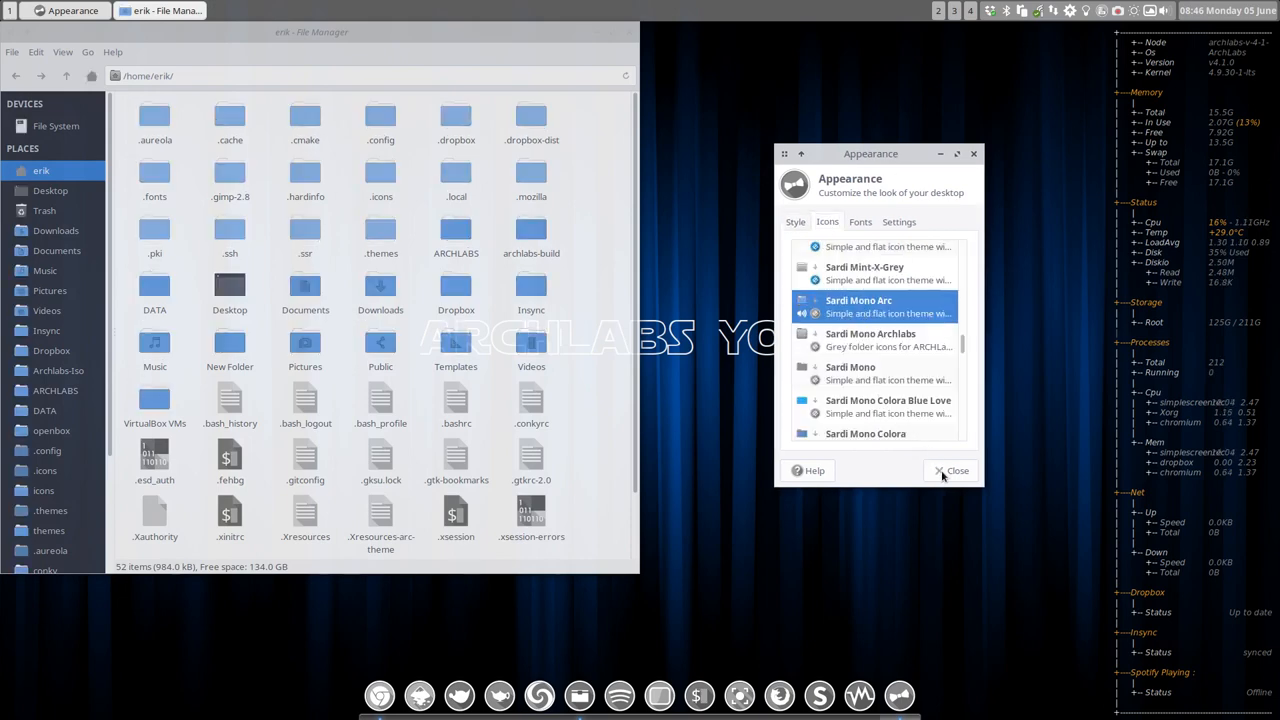
left_click(957, 470)
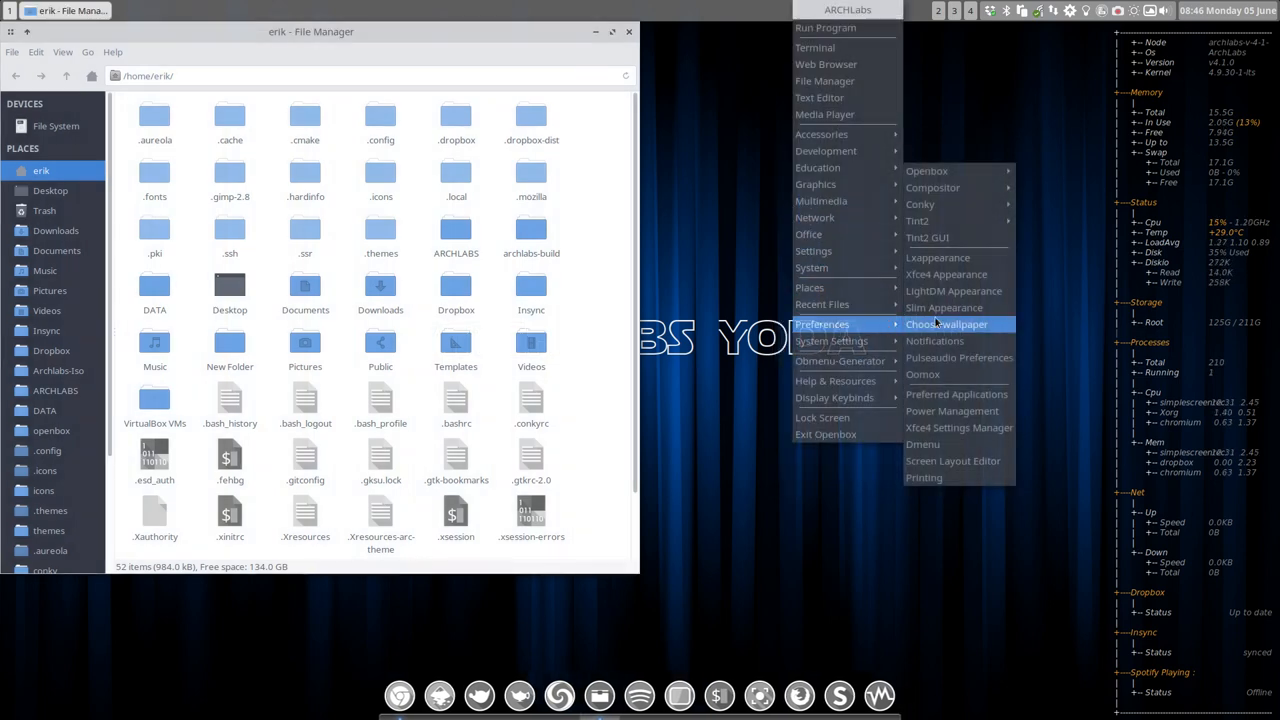
mouse_move(953, 290)
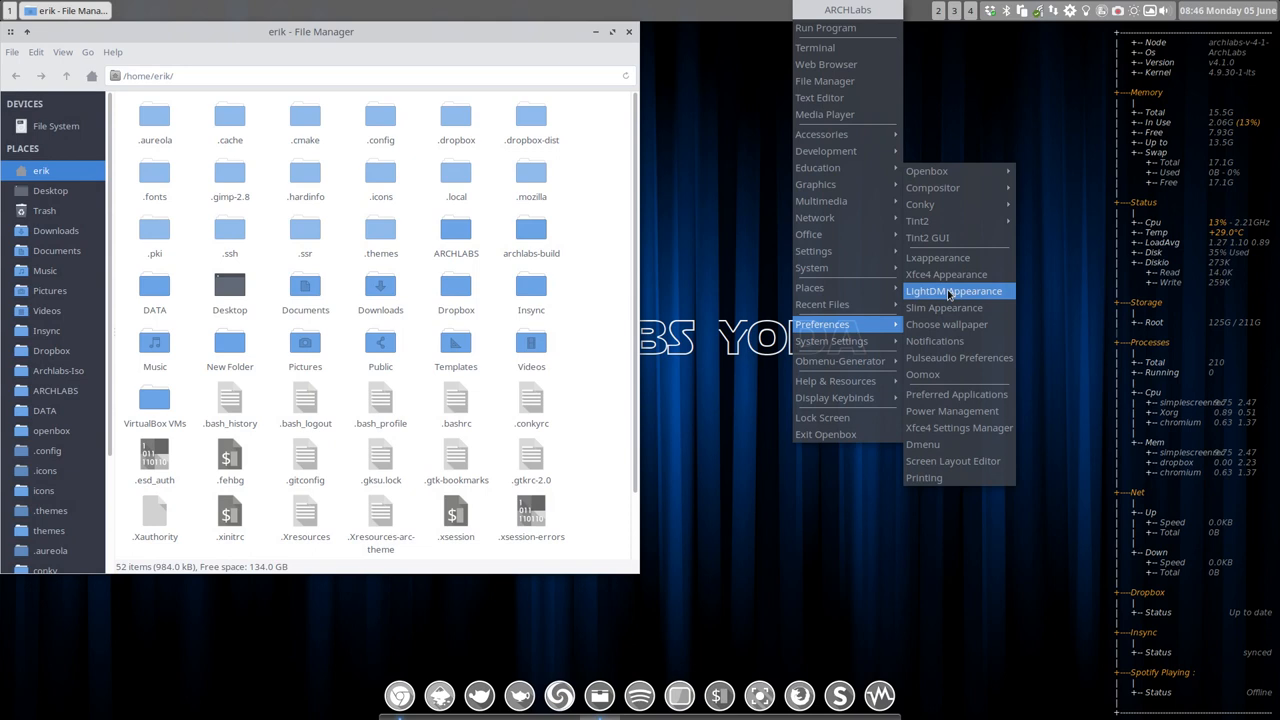
mouse_move(943, 307)
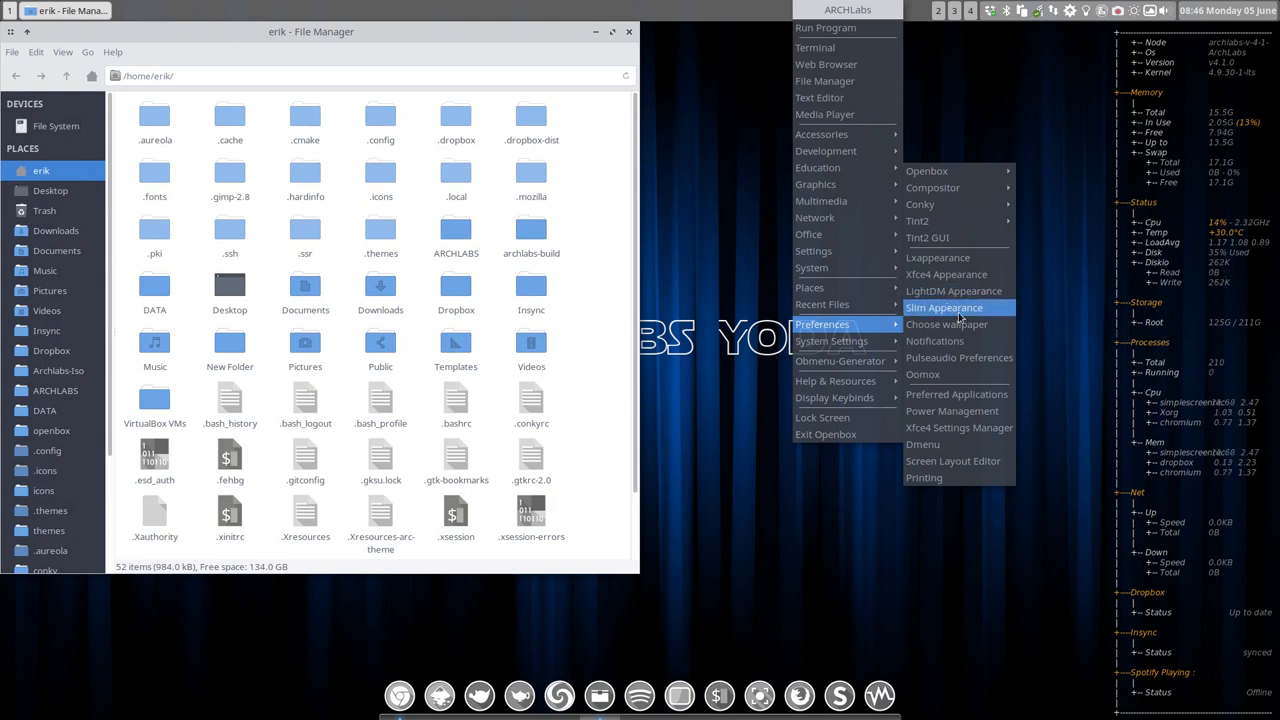
mouse_move(958, 357)
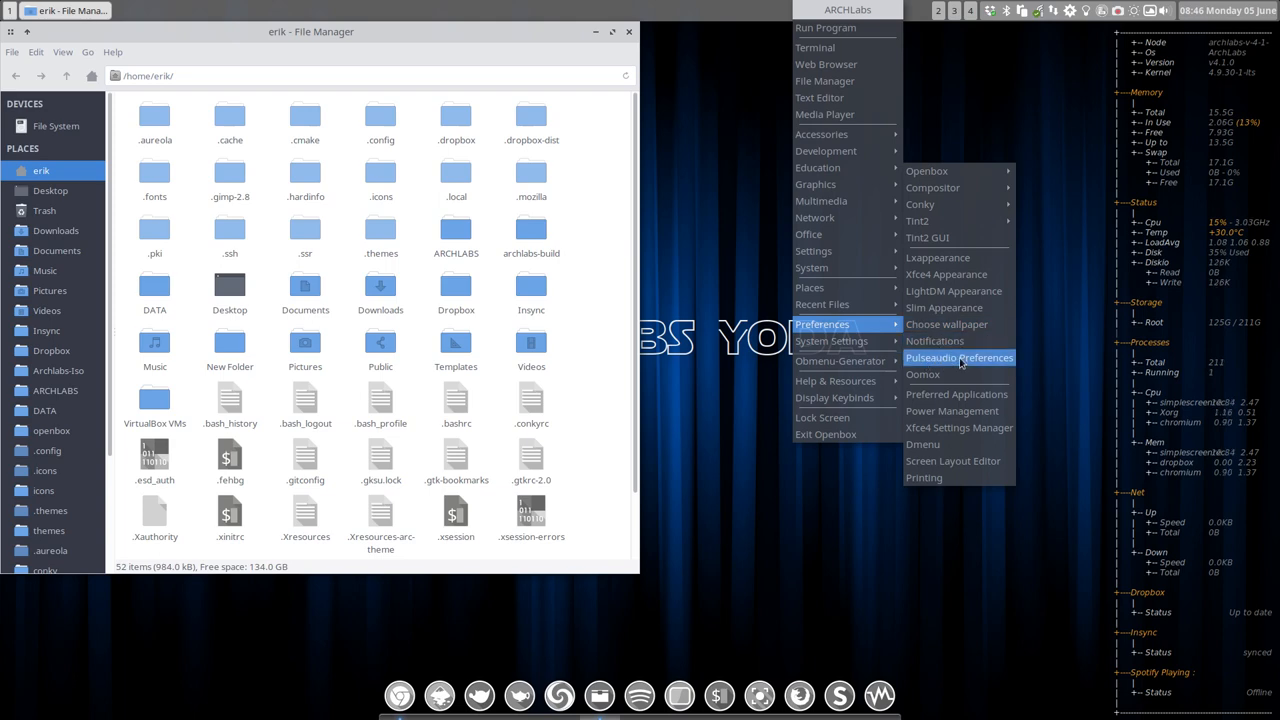
- Launch PulseAudio Volume Control from the Preferences menu, opening on the Recording tab
left_click(959, 357)
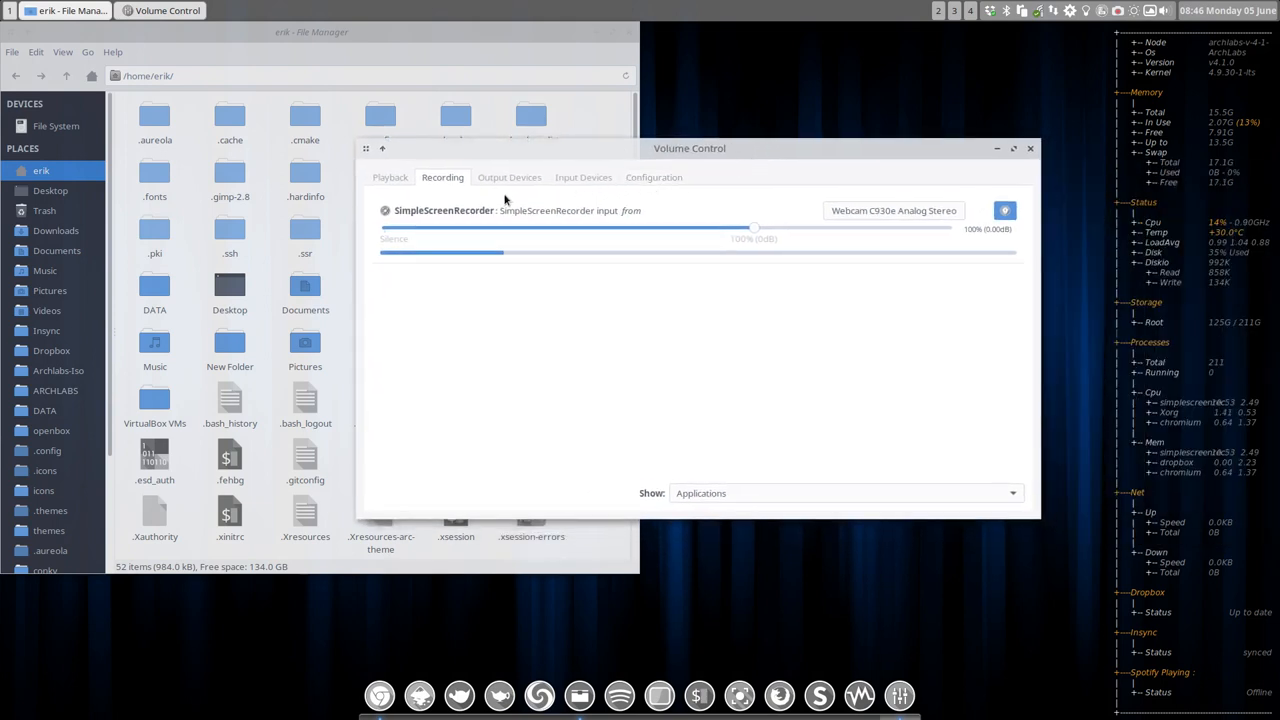
mouse_move(495, 285)
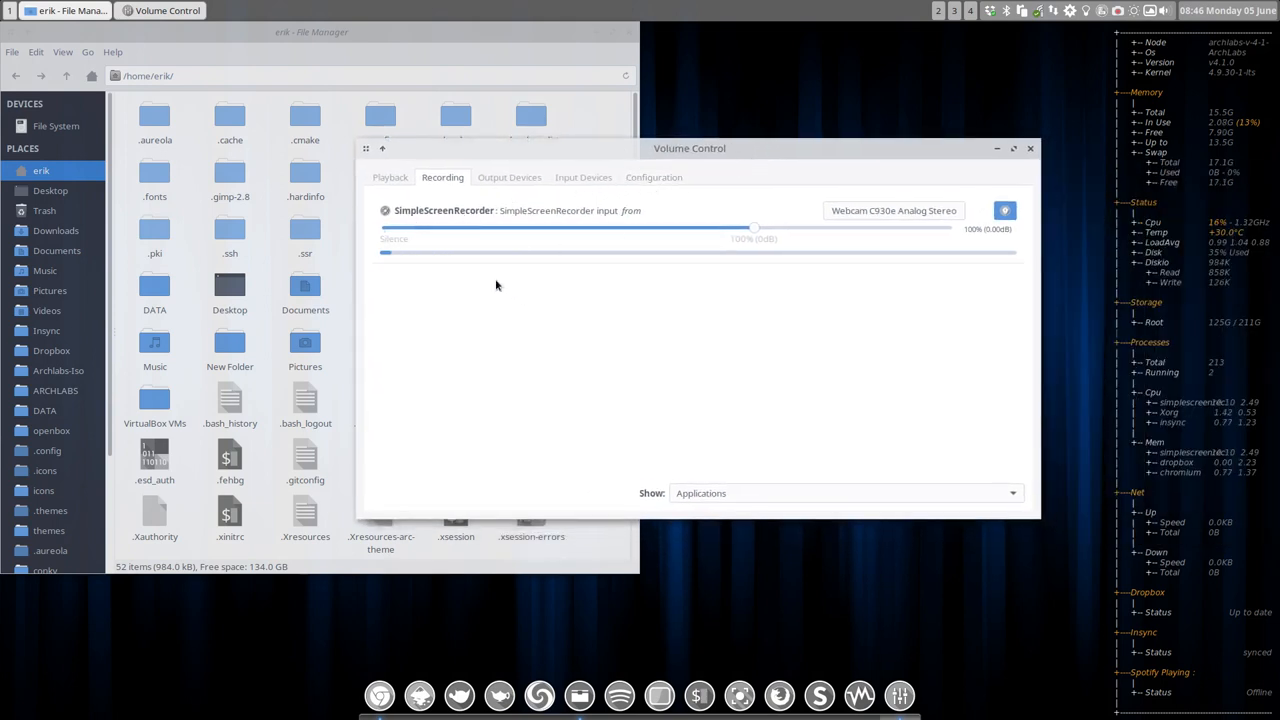
- Review webcam, CM108 and built-in audio profiles, return to Recording, and close Volume Control
left_click(654, 177)
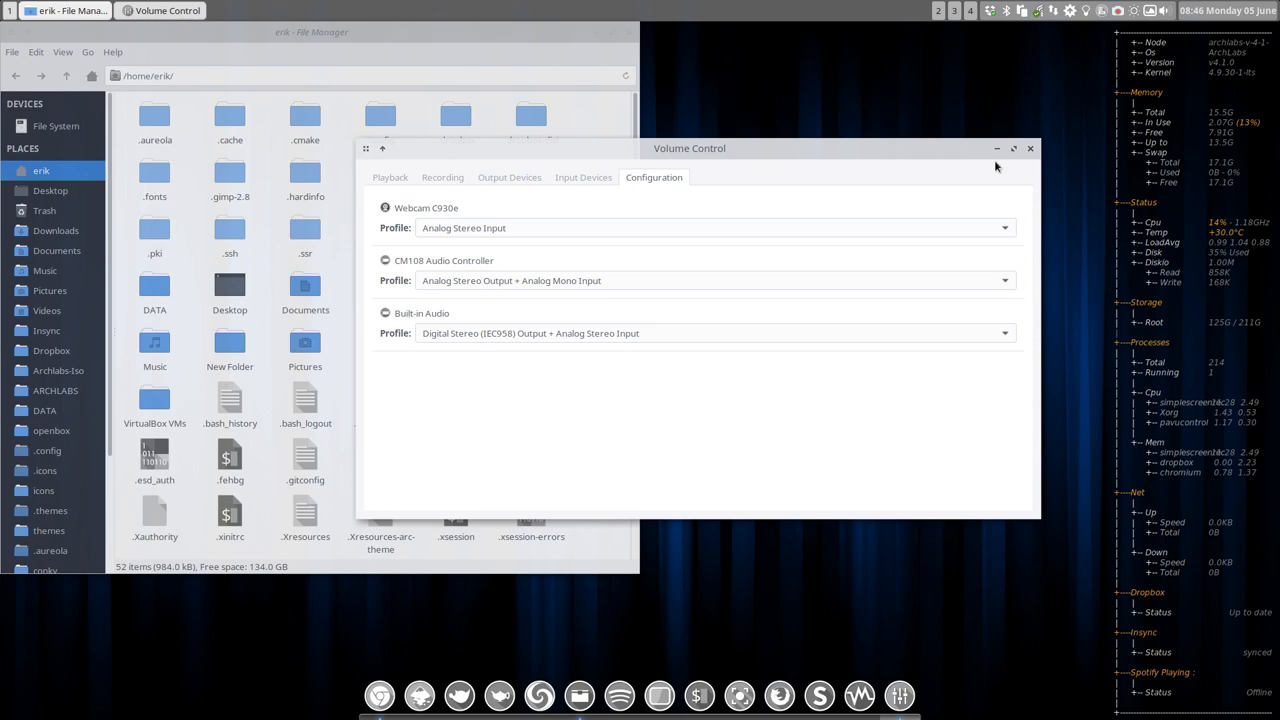
left_click(1030, 148)
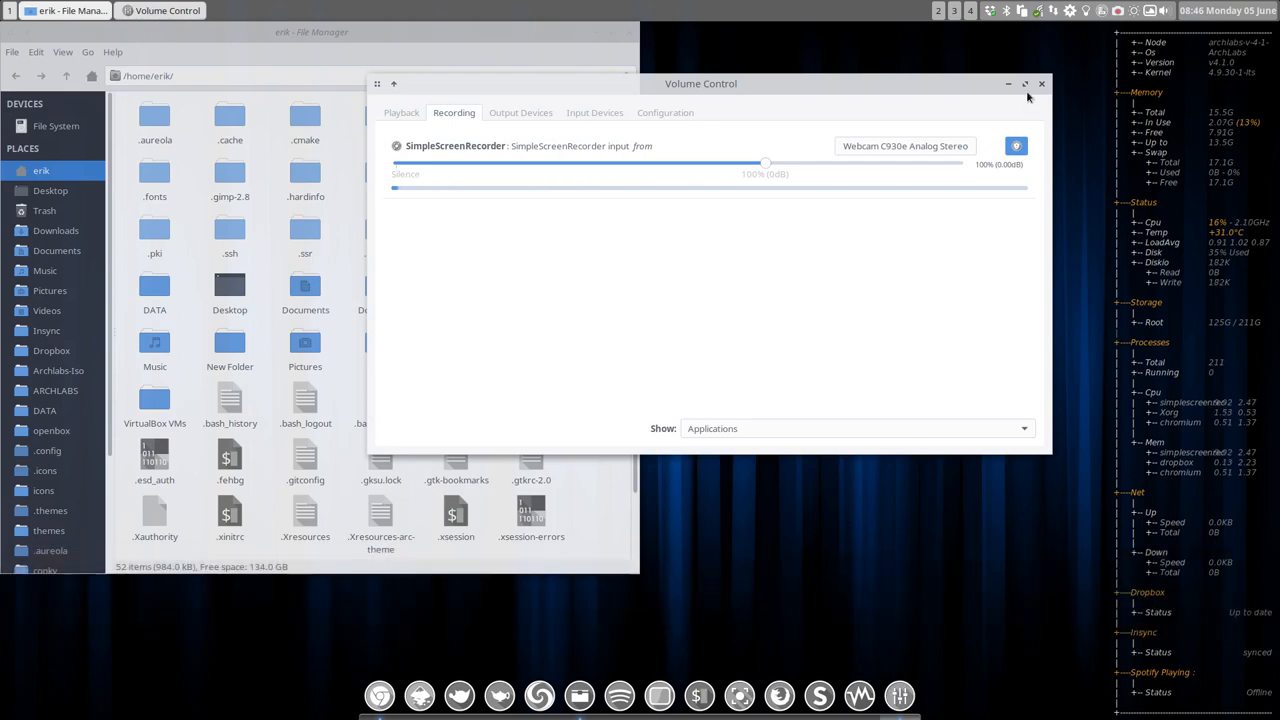
left_click(1042, 83)
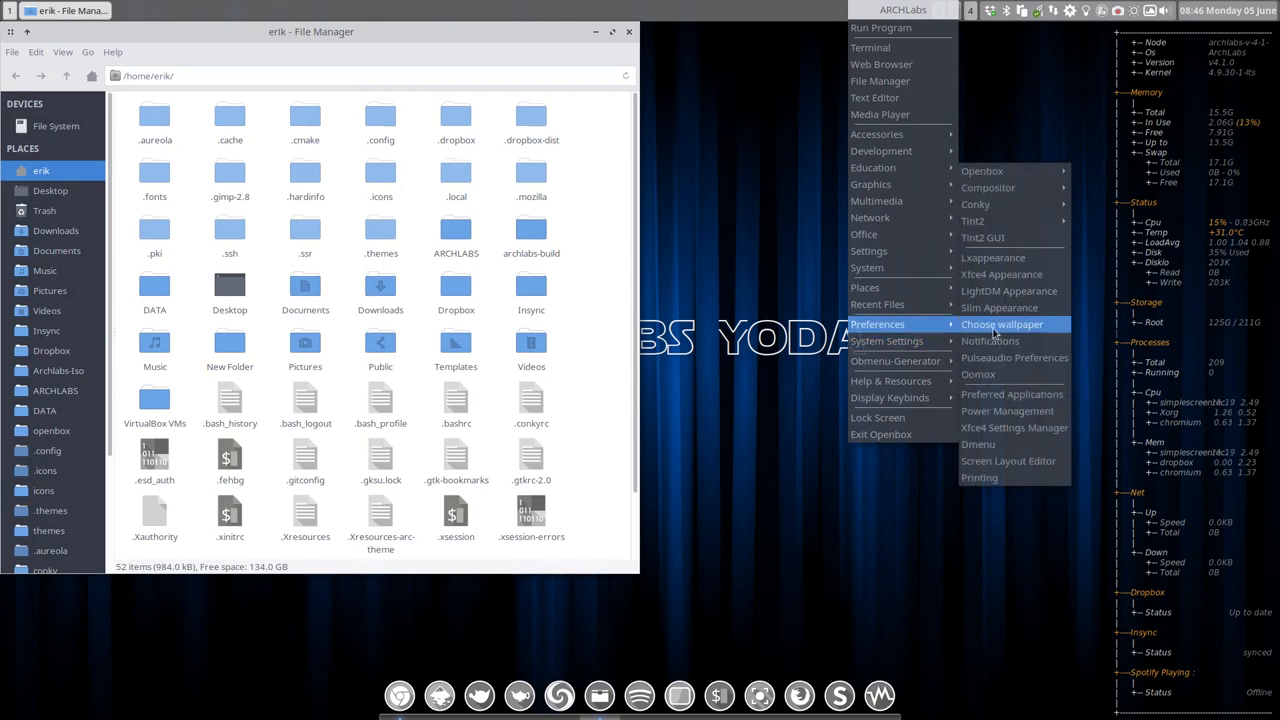
mouse_move(1011, 394)
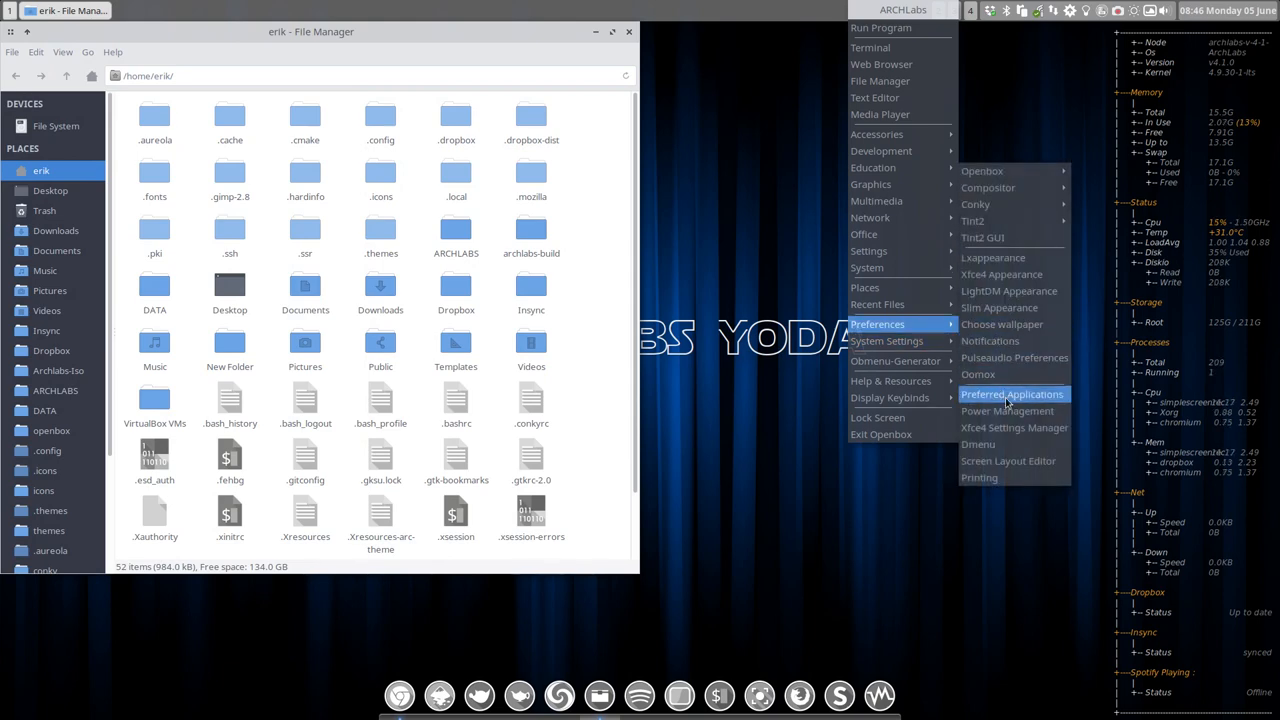
mouse_move(1014, 427)
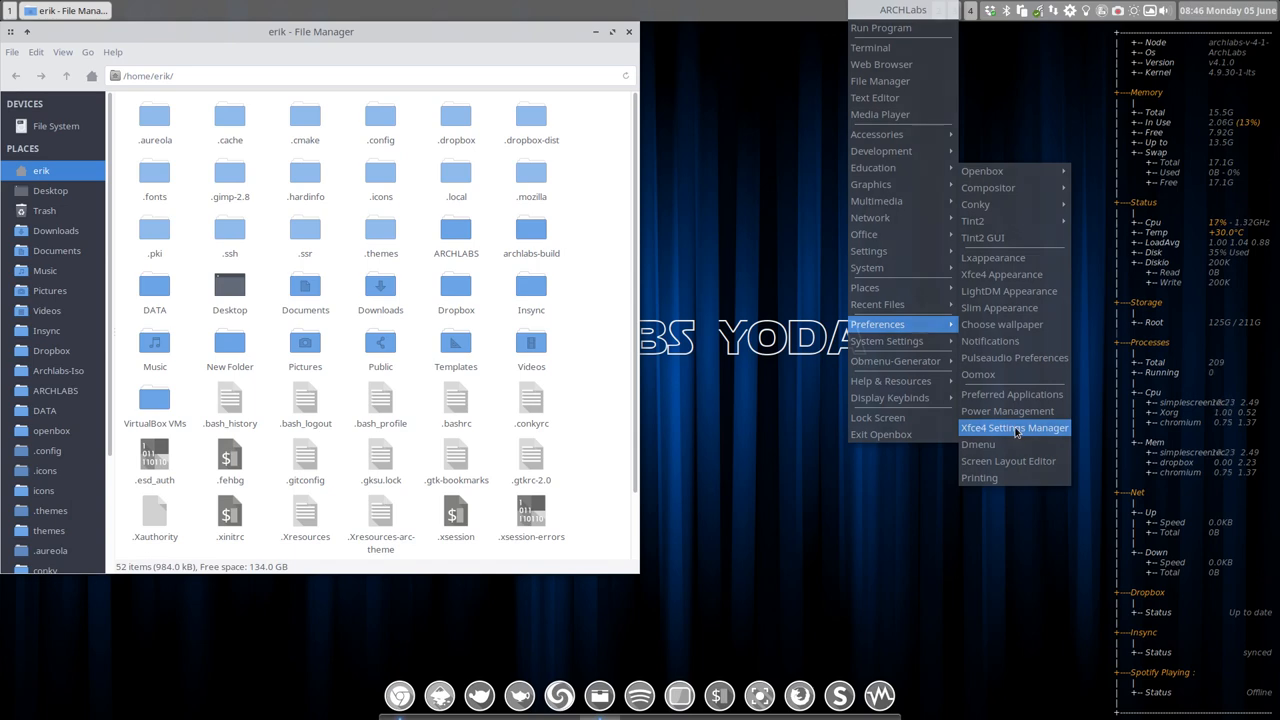
- Launch Xfce4 Settings Manager from the root menu's Preferences submenu
left_click(1014, 427)
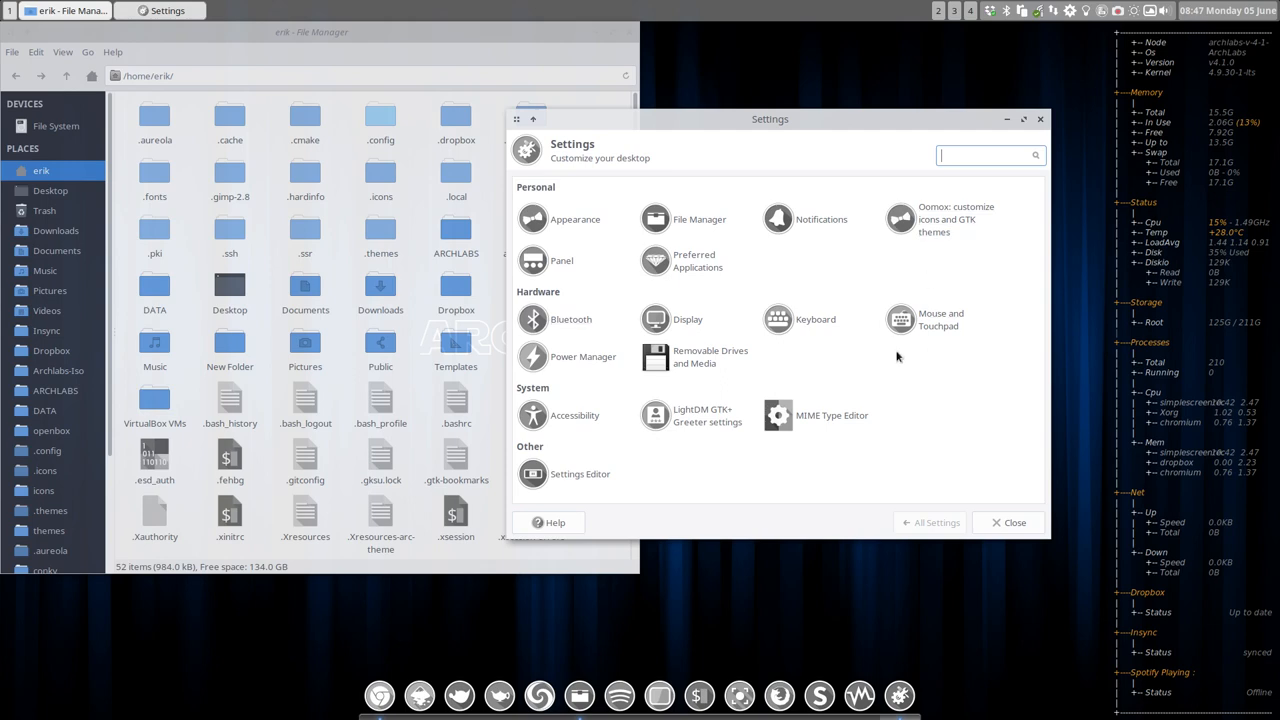
mouse_move(1043, 120)
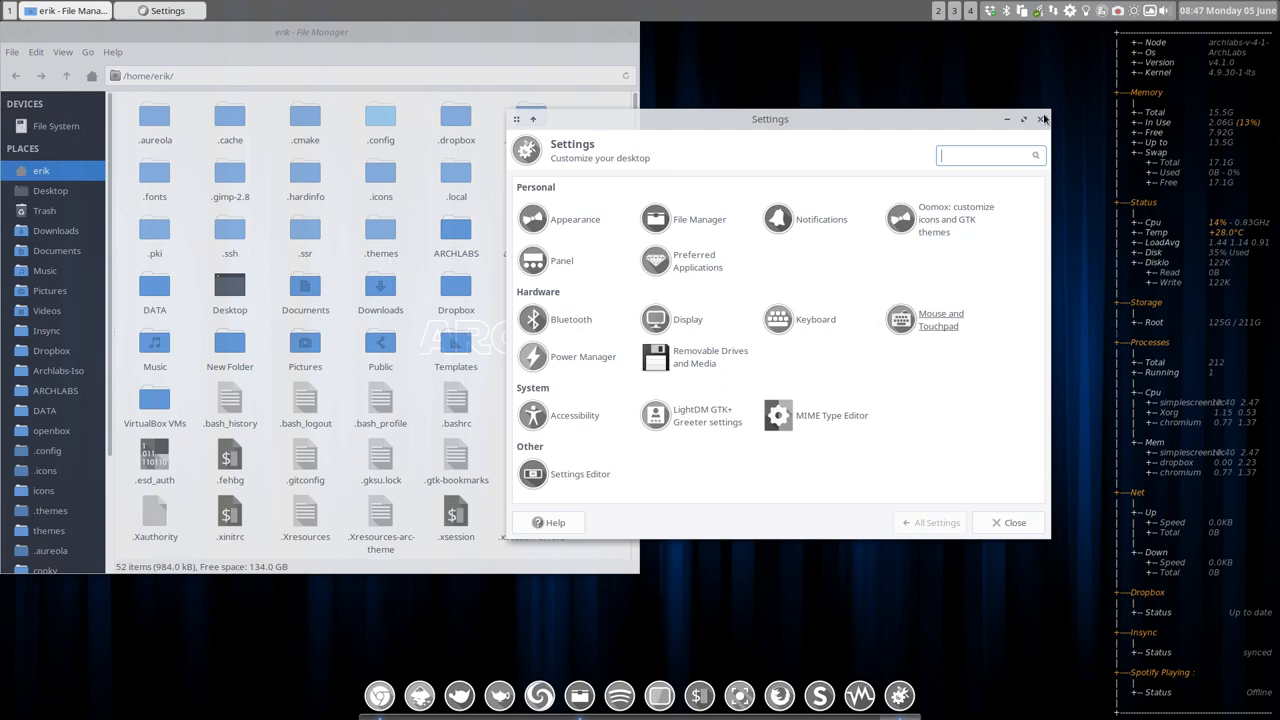
- Close the Xfce4 Settings Manager window via its title-bar close button
left_click(1043, 119)
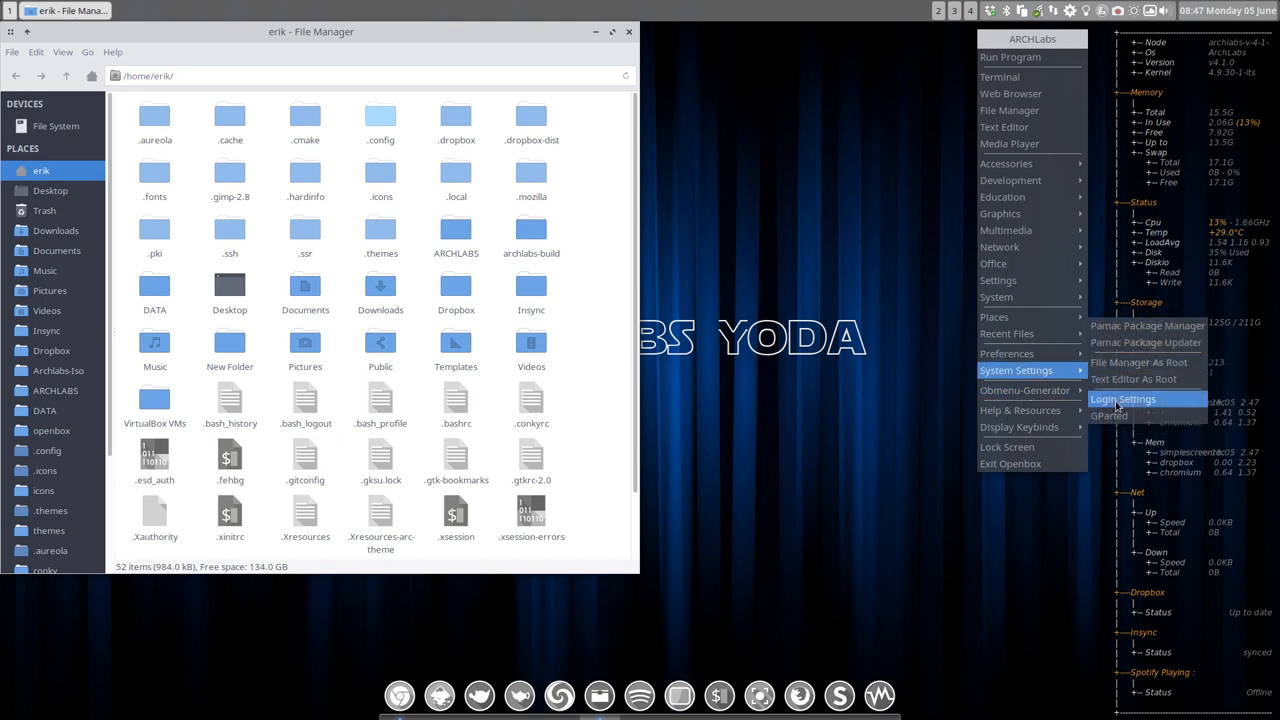
- Browse the System Settings menu, then launch Openbox's GUI Config Tool
left_click(1007, 353)
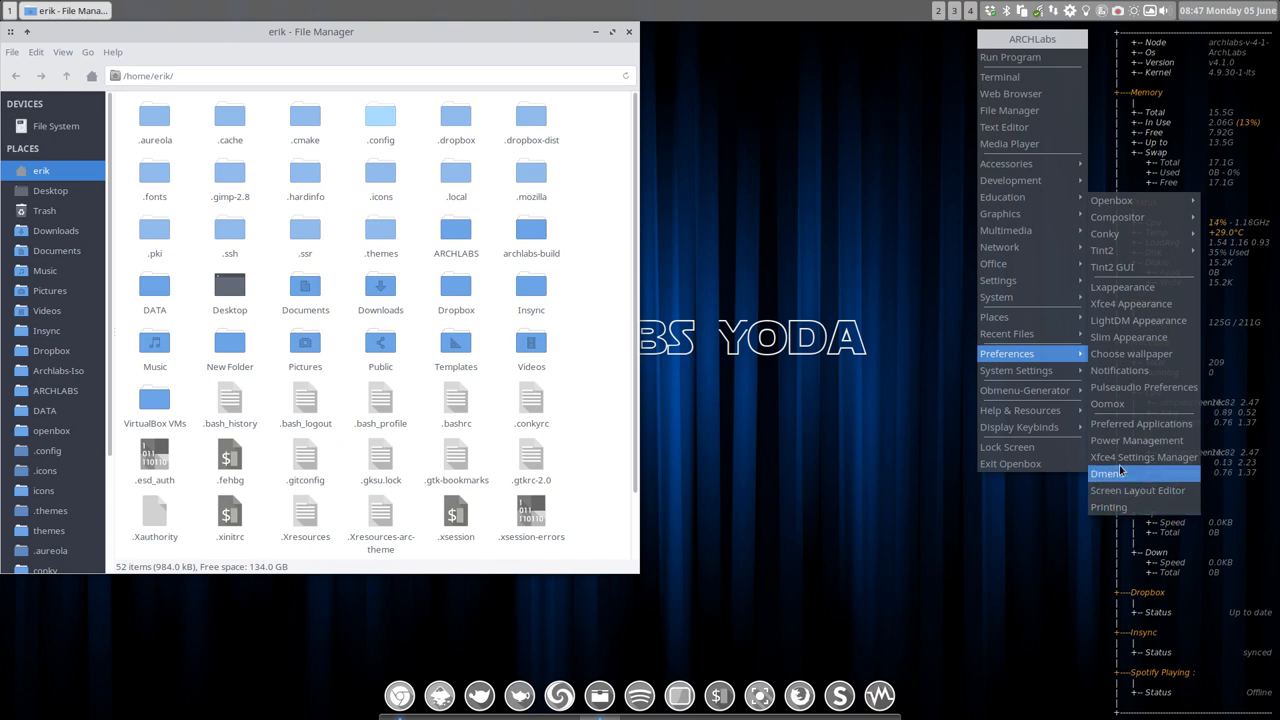
mouse_move(1119, 370)
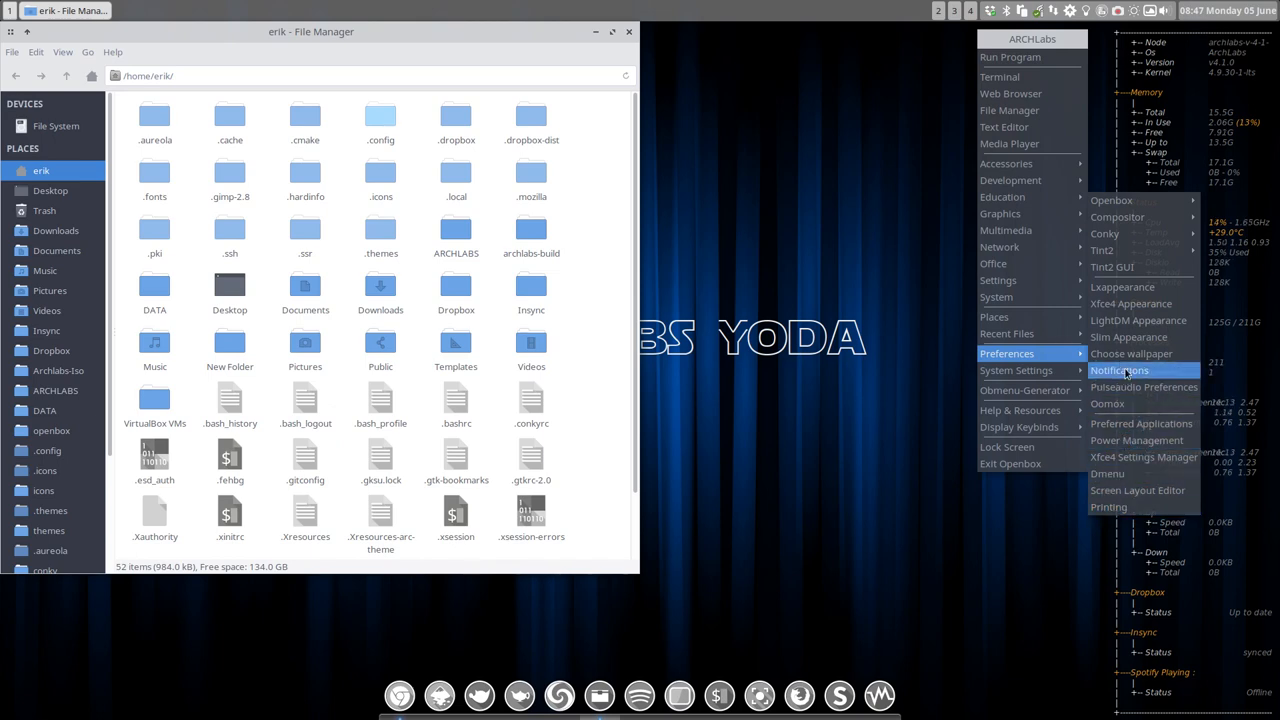
mouse_move(1128, 337)
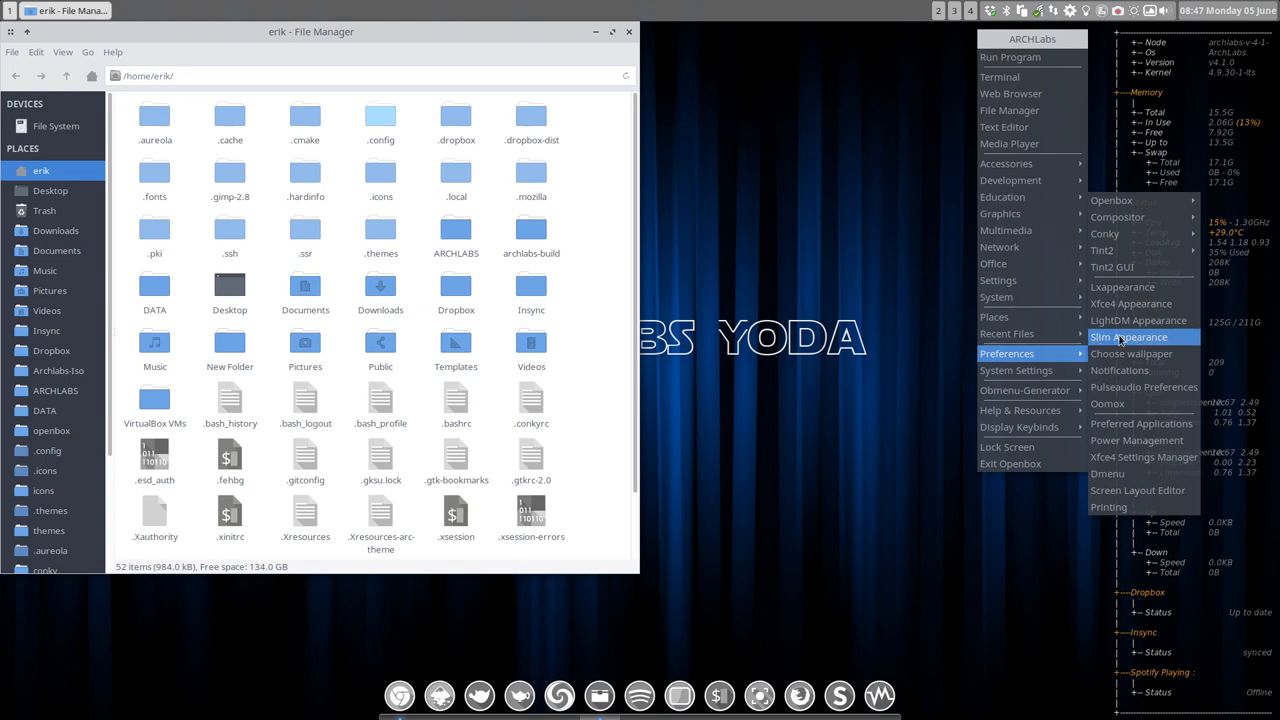
mouse_move(1013, 317)
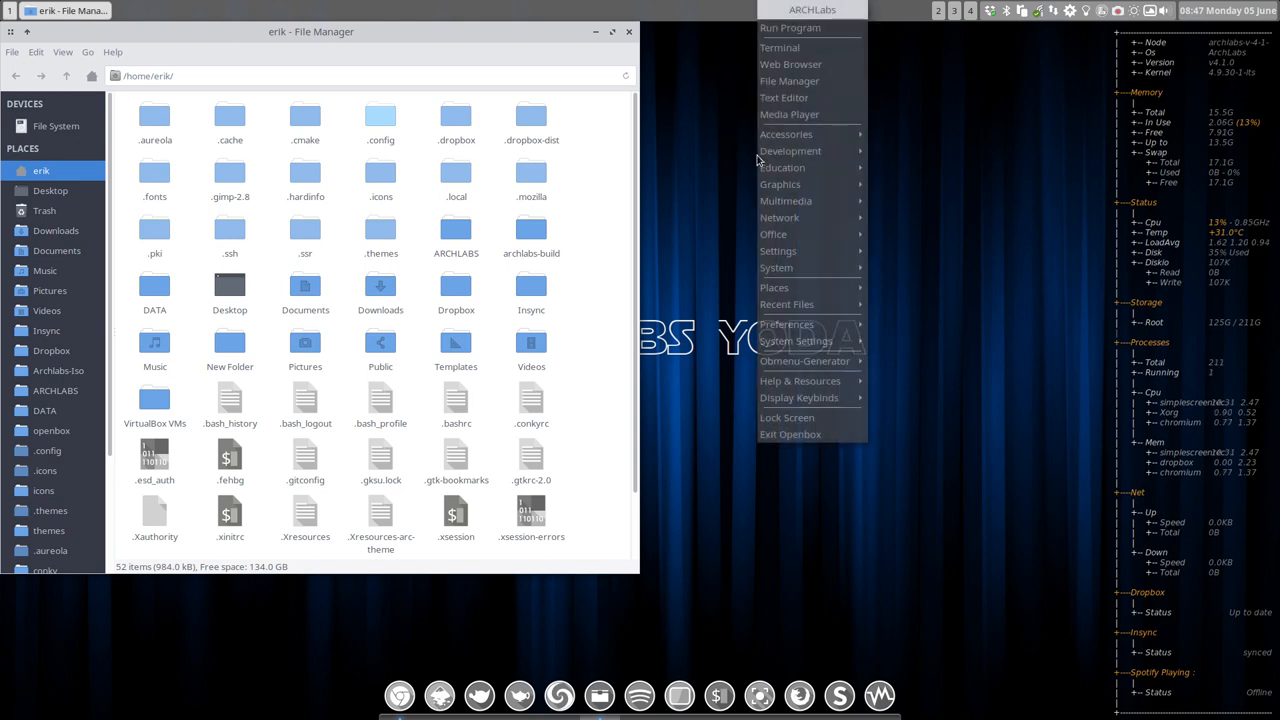
mouse_move(736, 181)
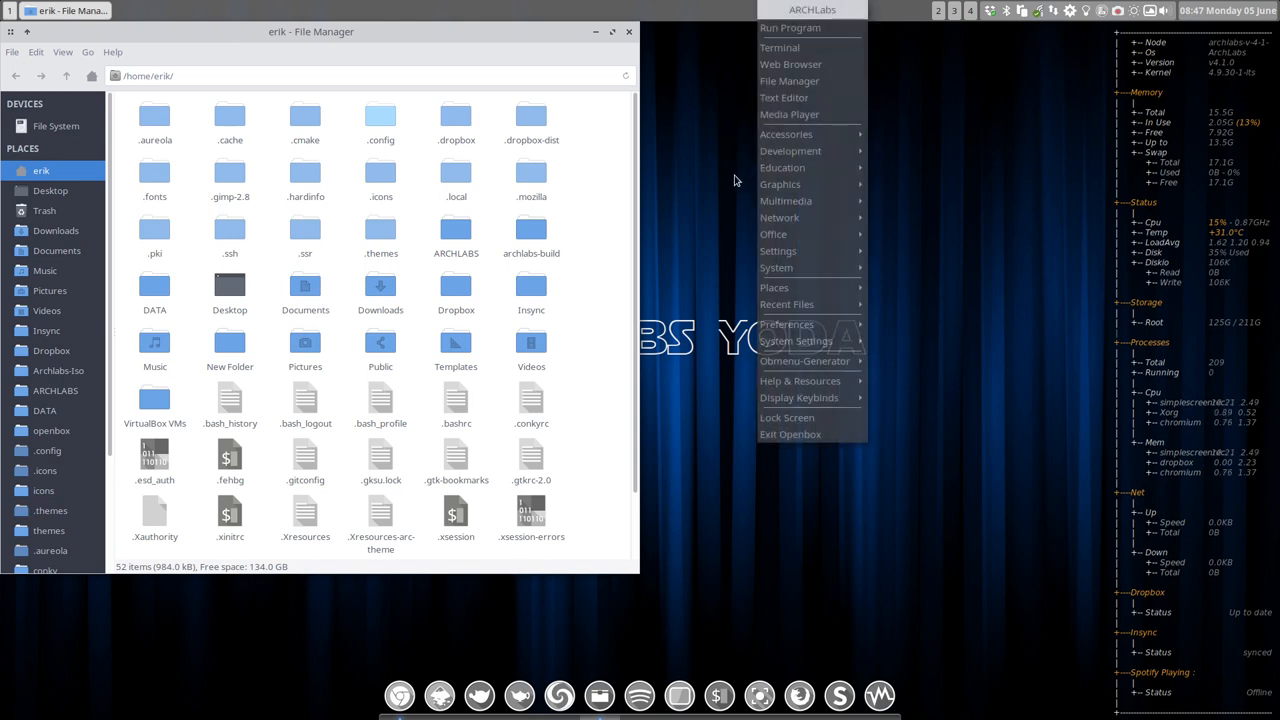
mouse_move(753, 268)
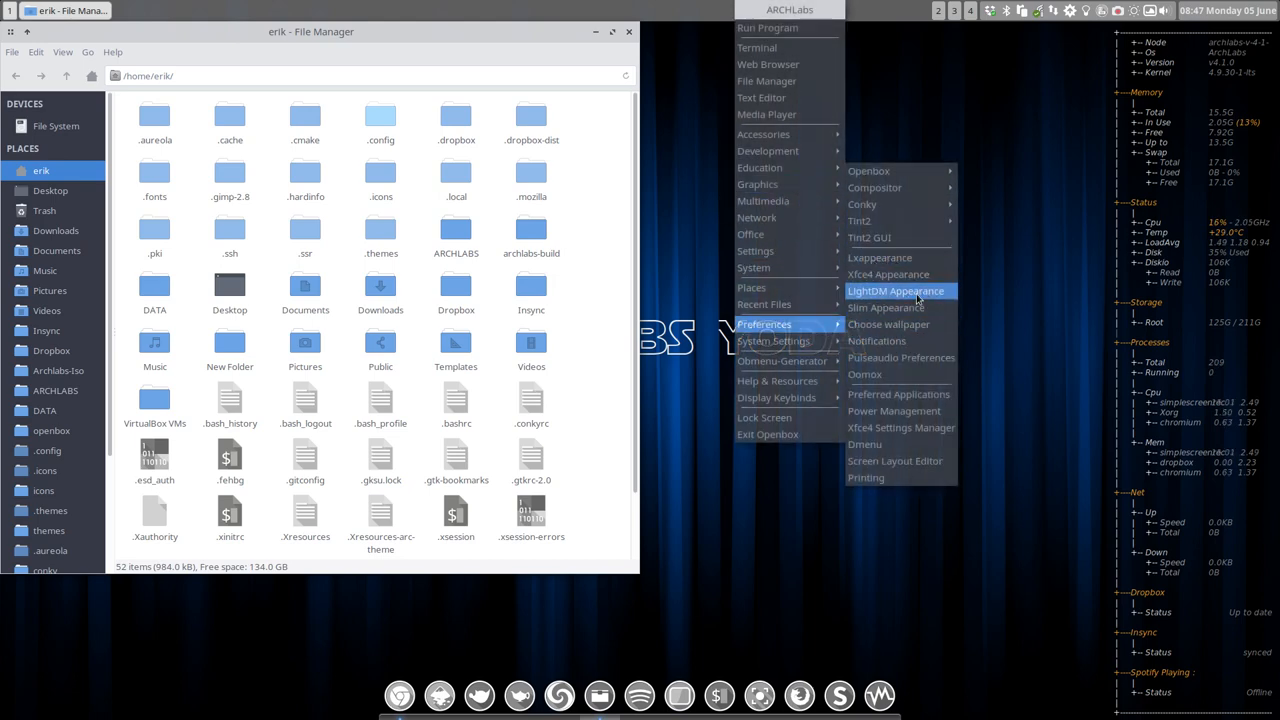
mouse_move(868, 170)
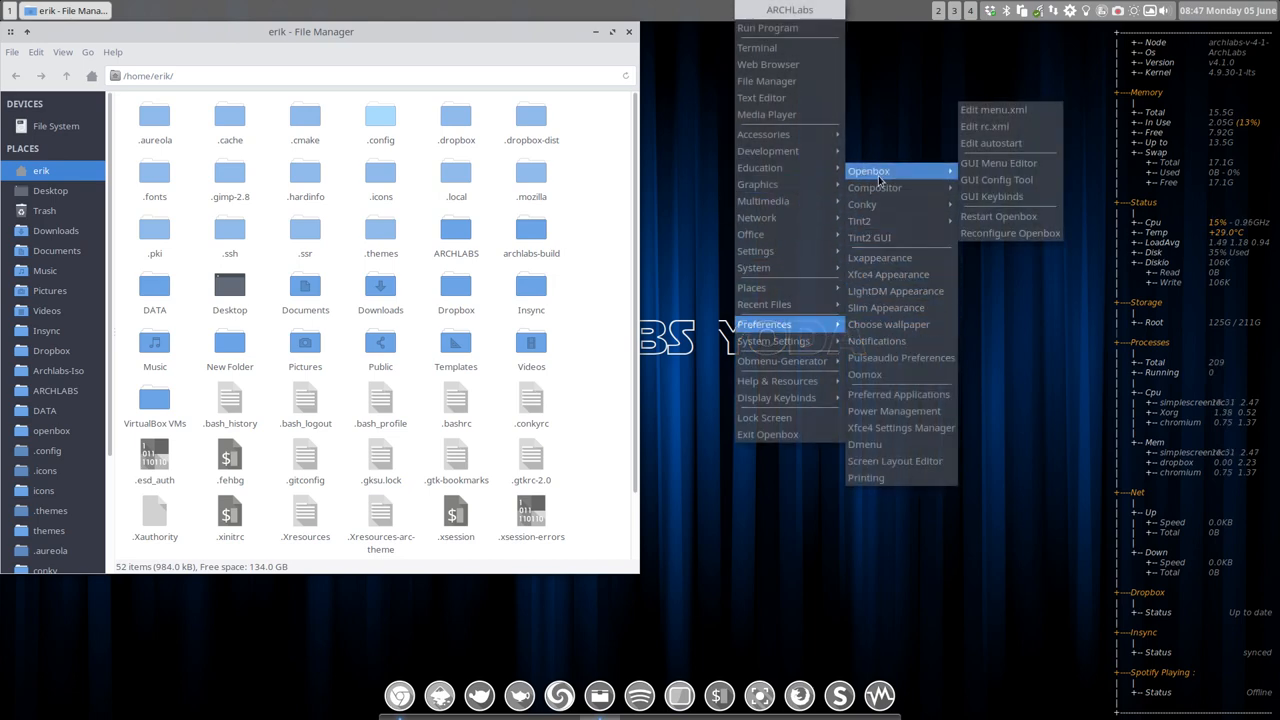
mouse_move(996, 179)
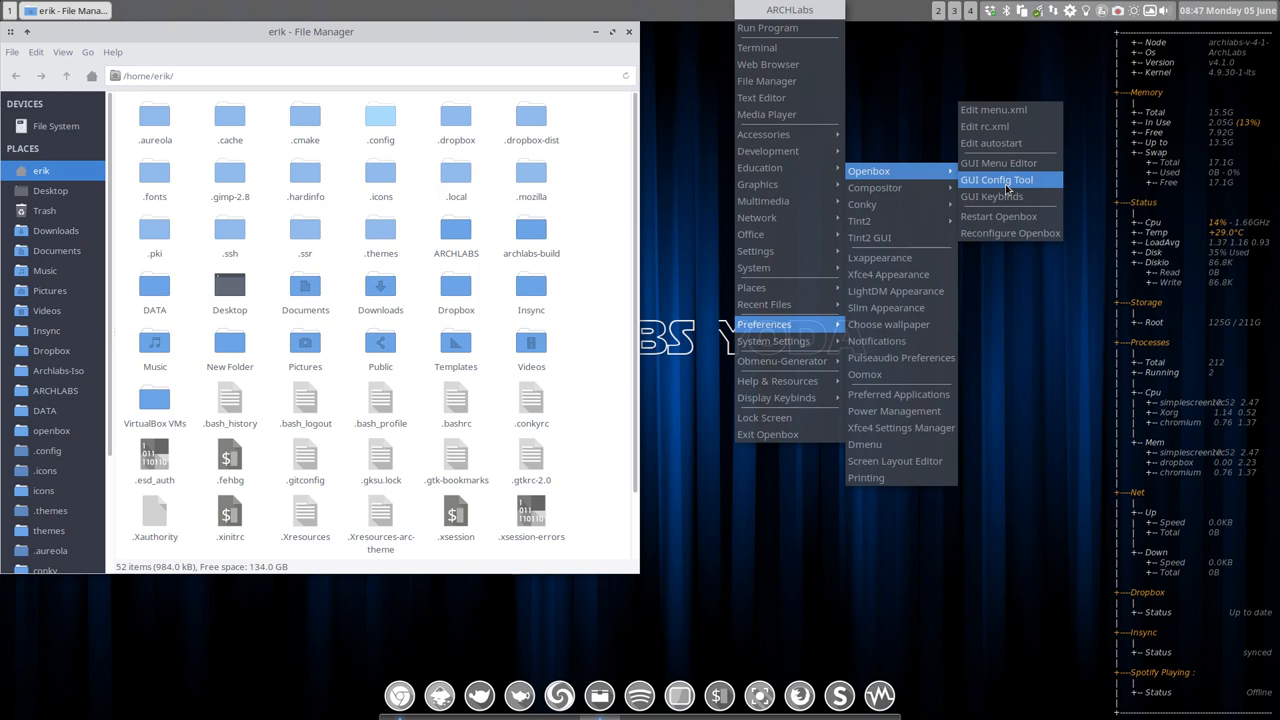
mouse_move(992, 196)
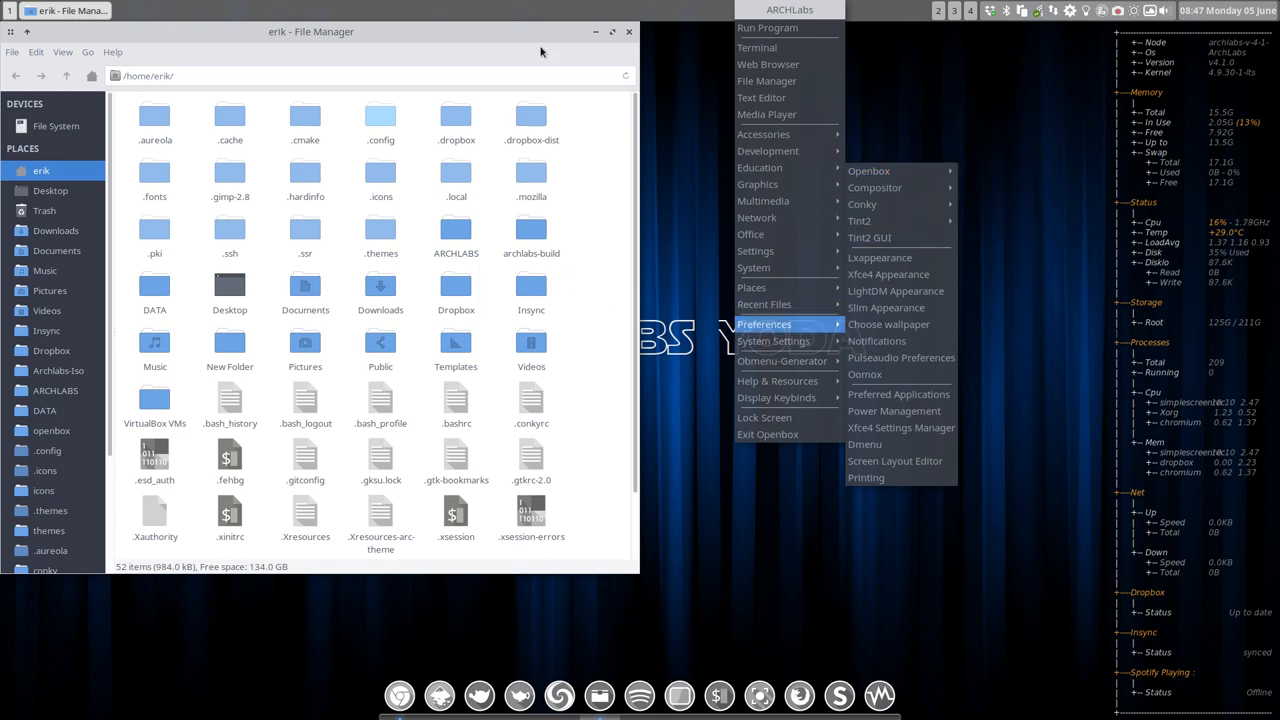
mouse_move(705, 278)
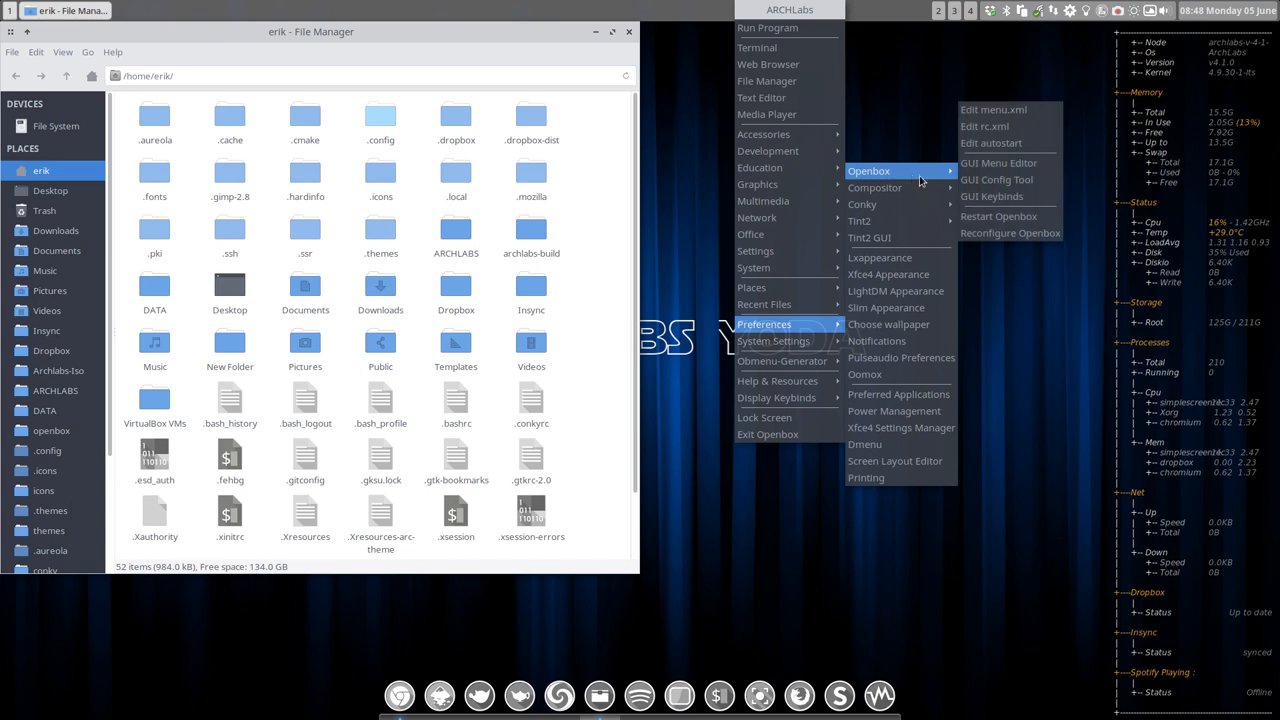
left_click(996, 179)
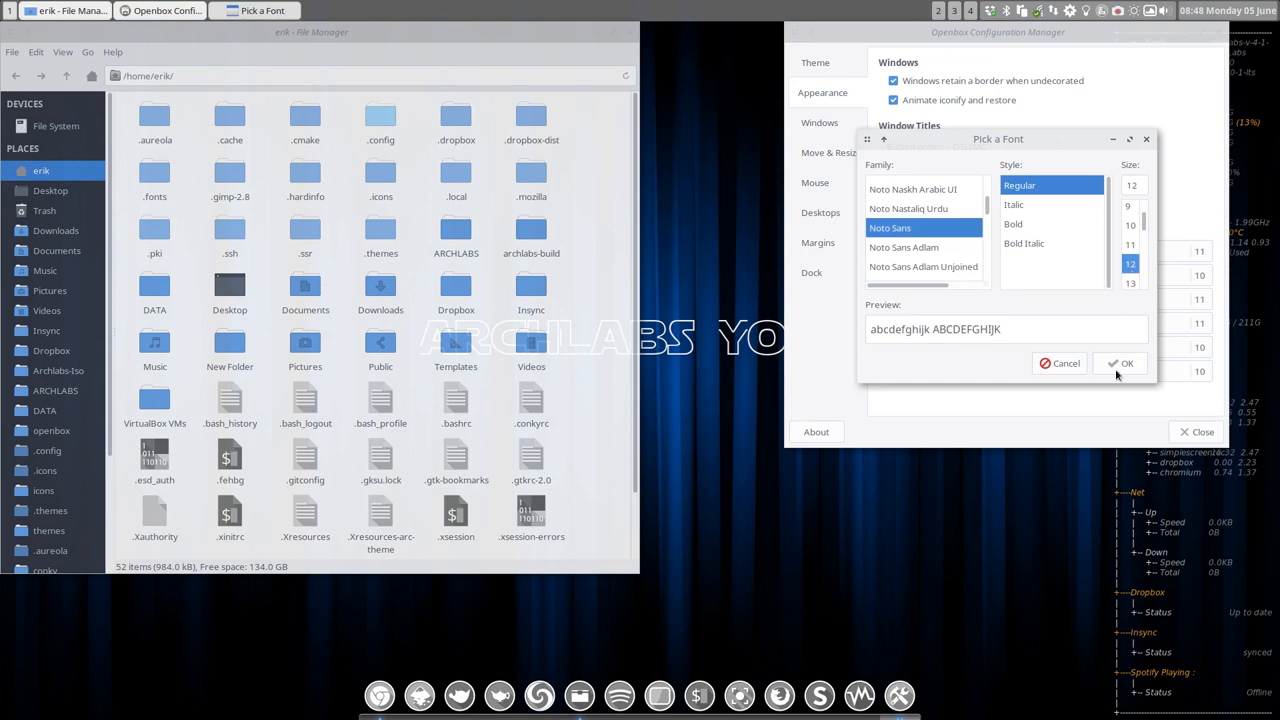
- Confirm Noto Sans Regular at size 12 in the Pick a Font dialog
left_click(1130, 244)
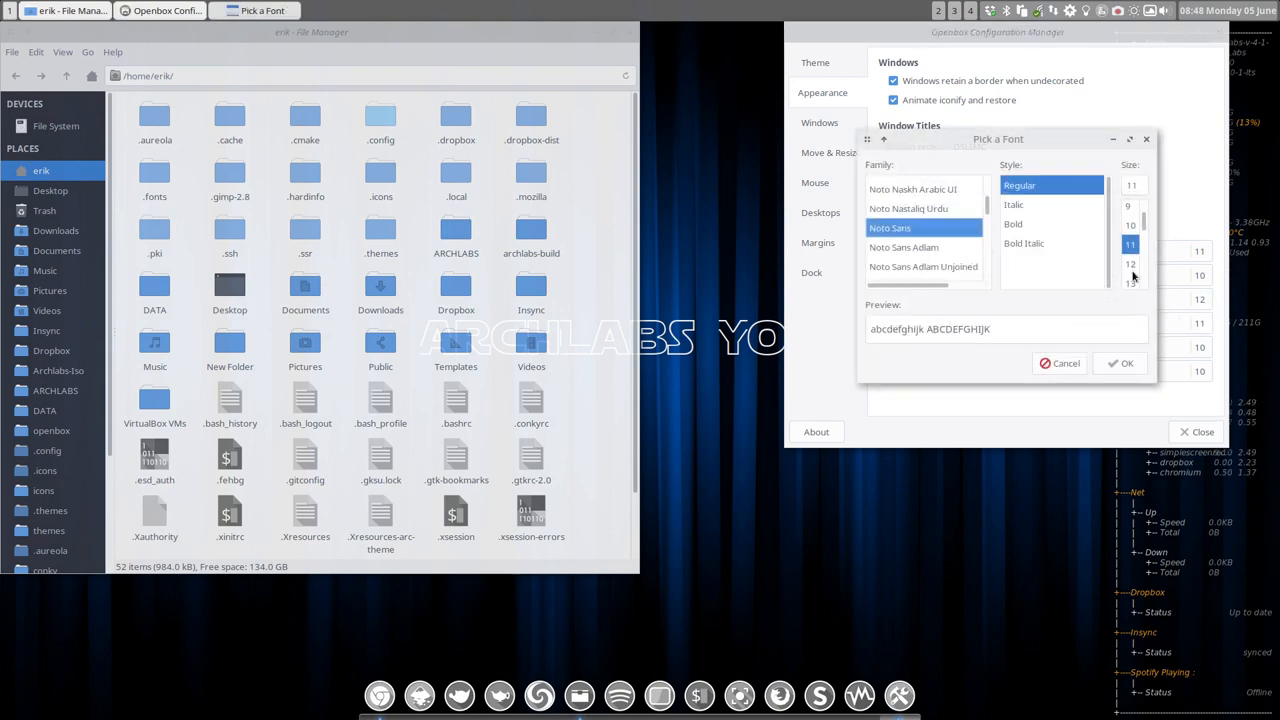